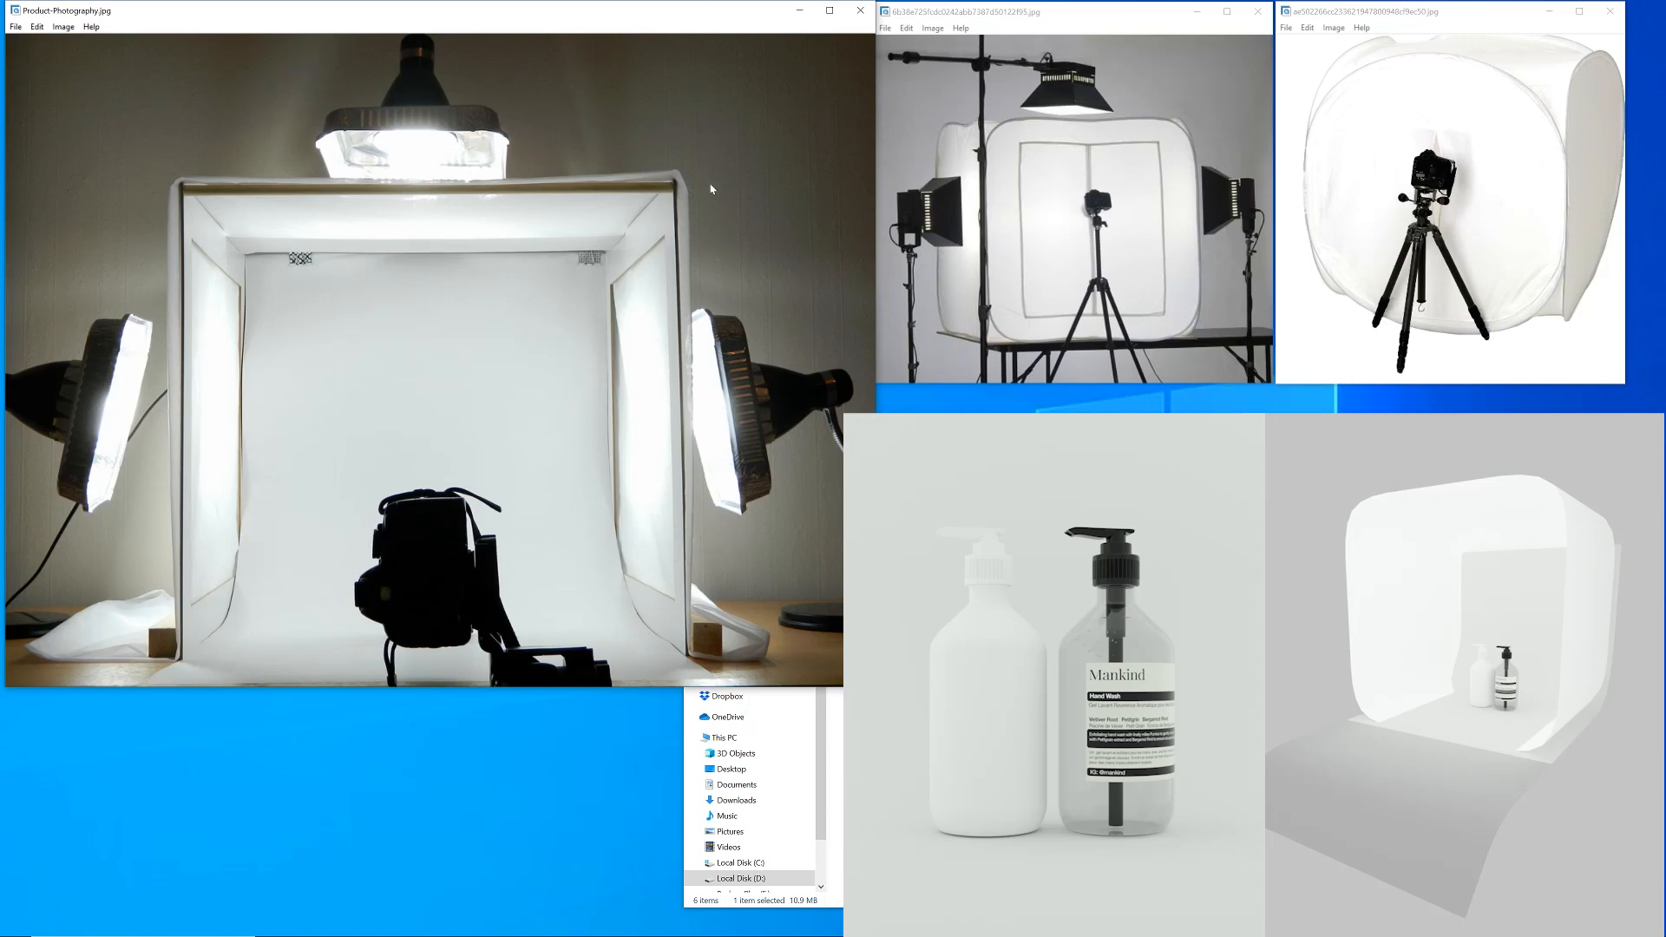
{"action": "mouse_move", "coordinate": [1217, 221]}
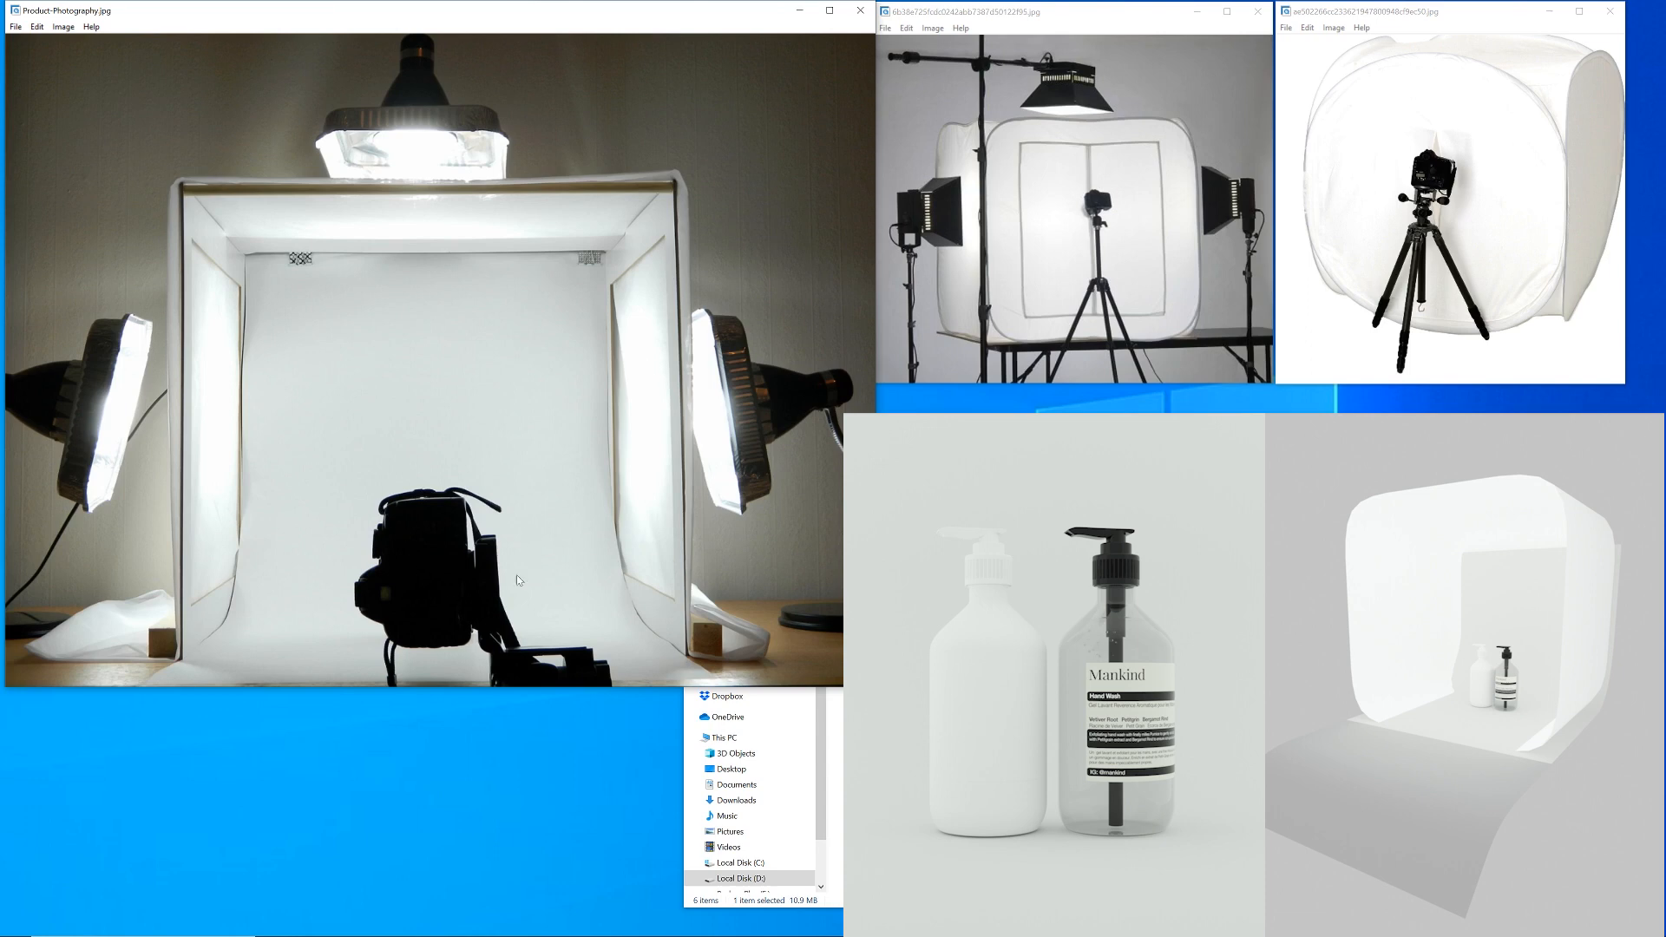
{"action": "mouse_move", "coordinate": [808, 241]}
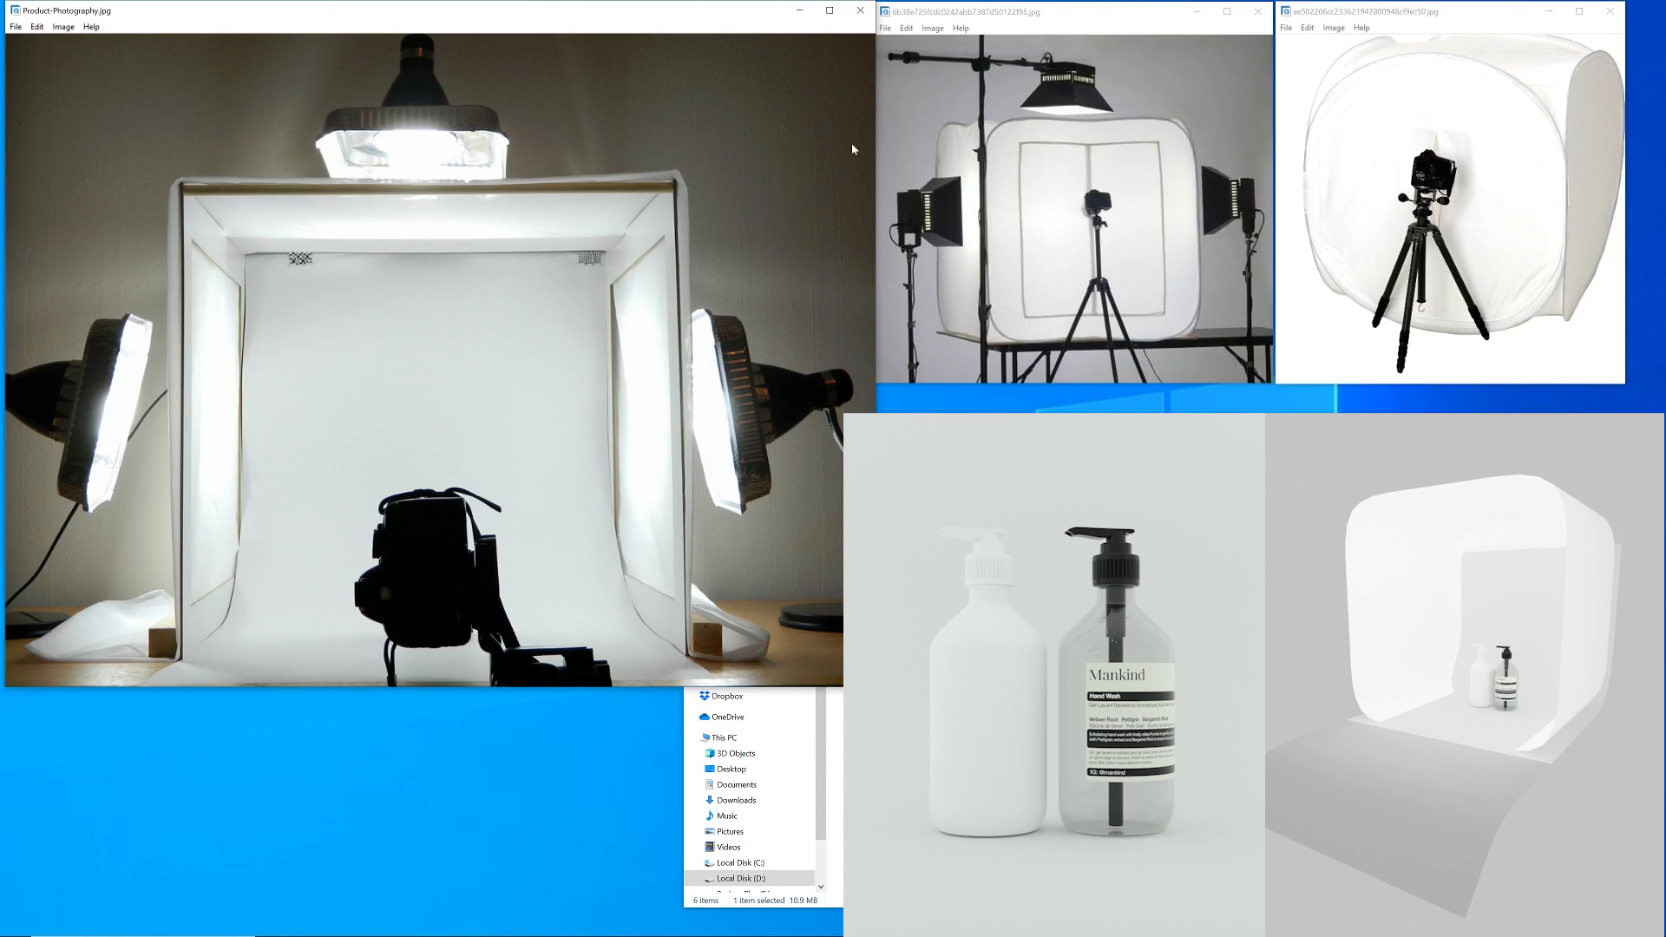
{"action": "mouse_move", "coordinate": [657, 322]}
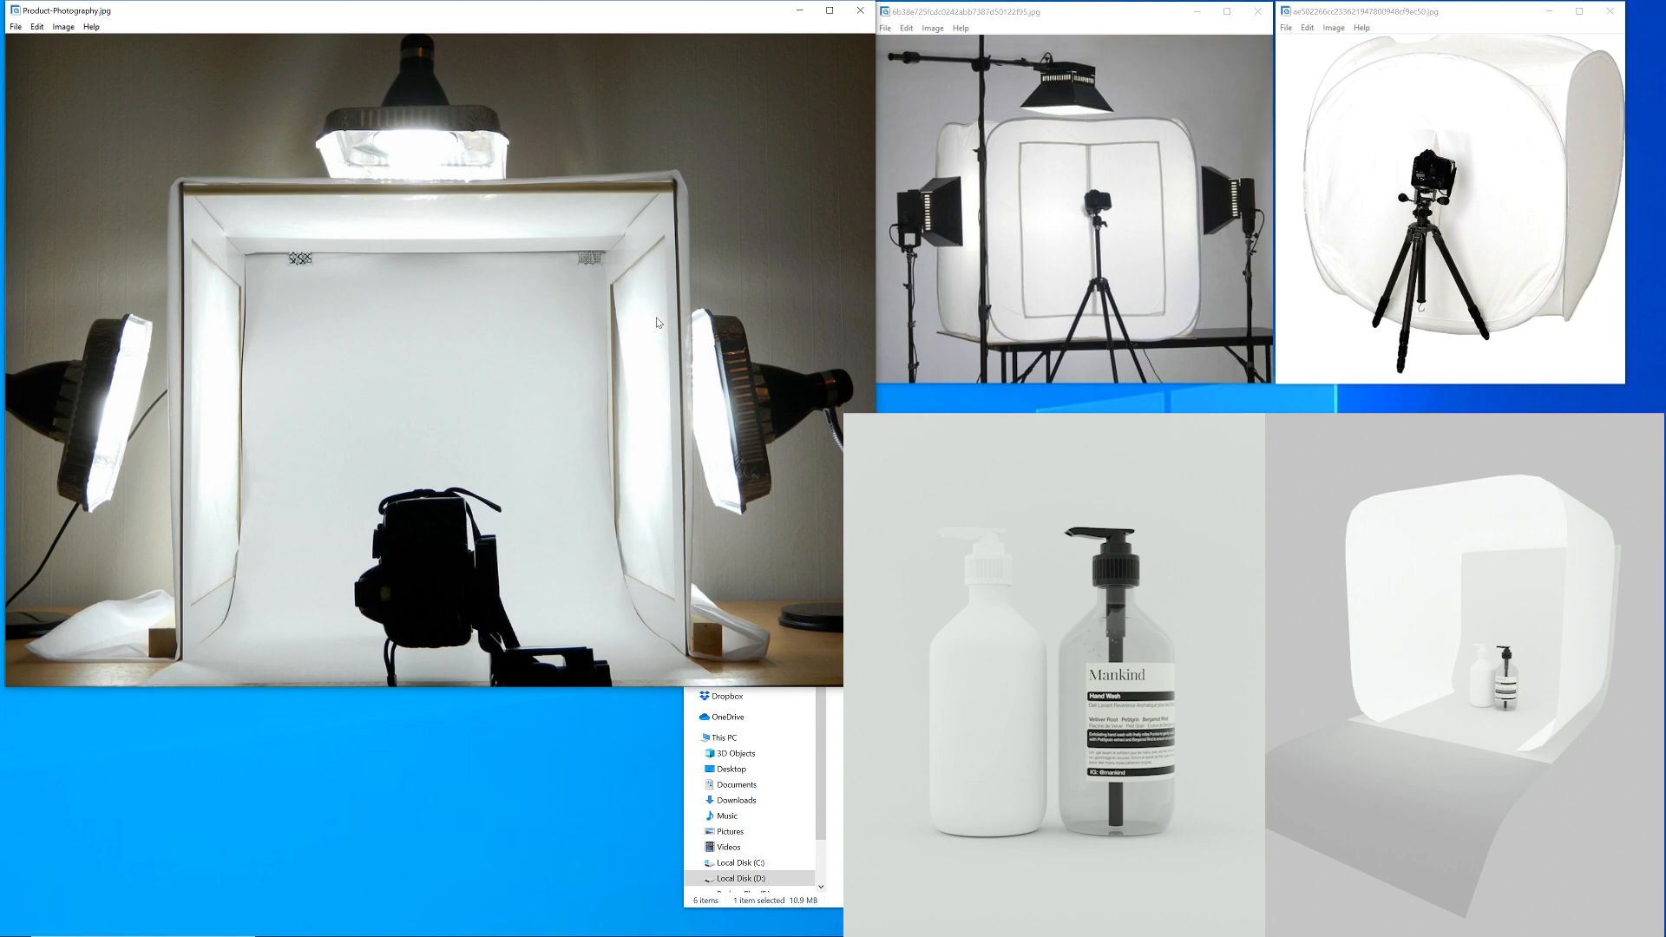
{"action": "mouse_move", "coordinate": [452, 284]}
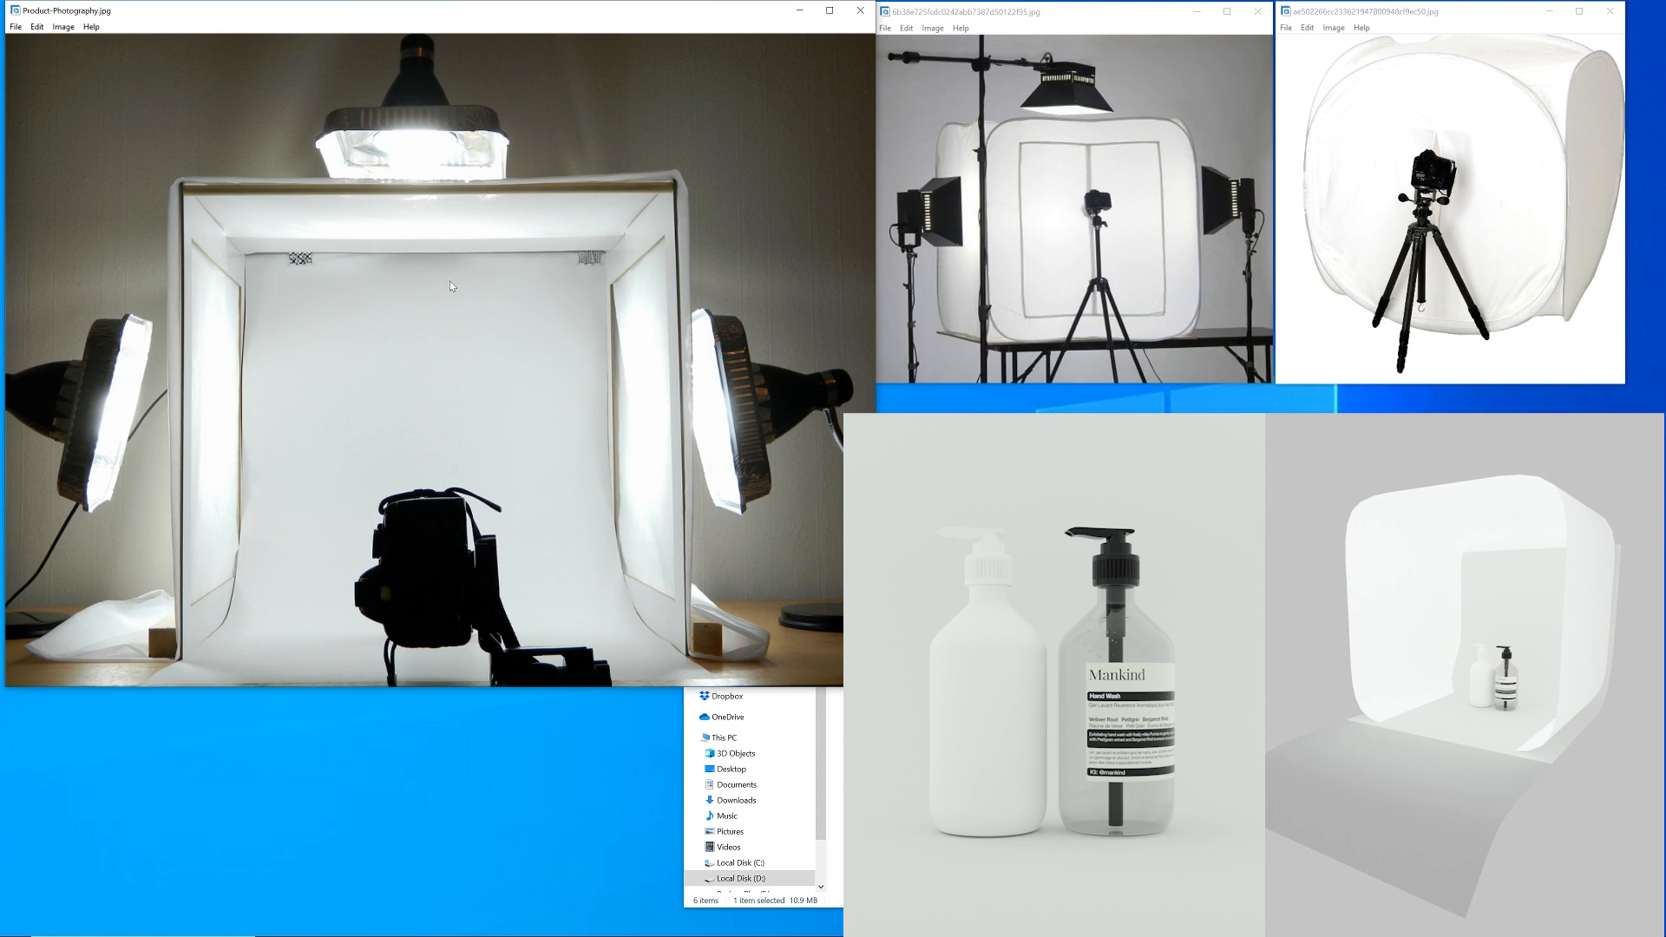
{"action": "mouse_move", "coordinate": [433, 214]}
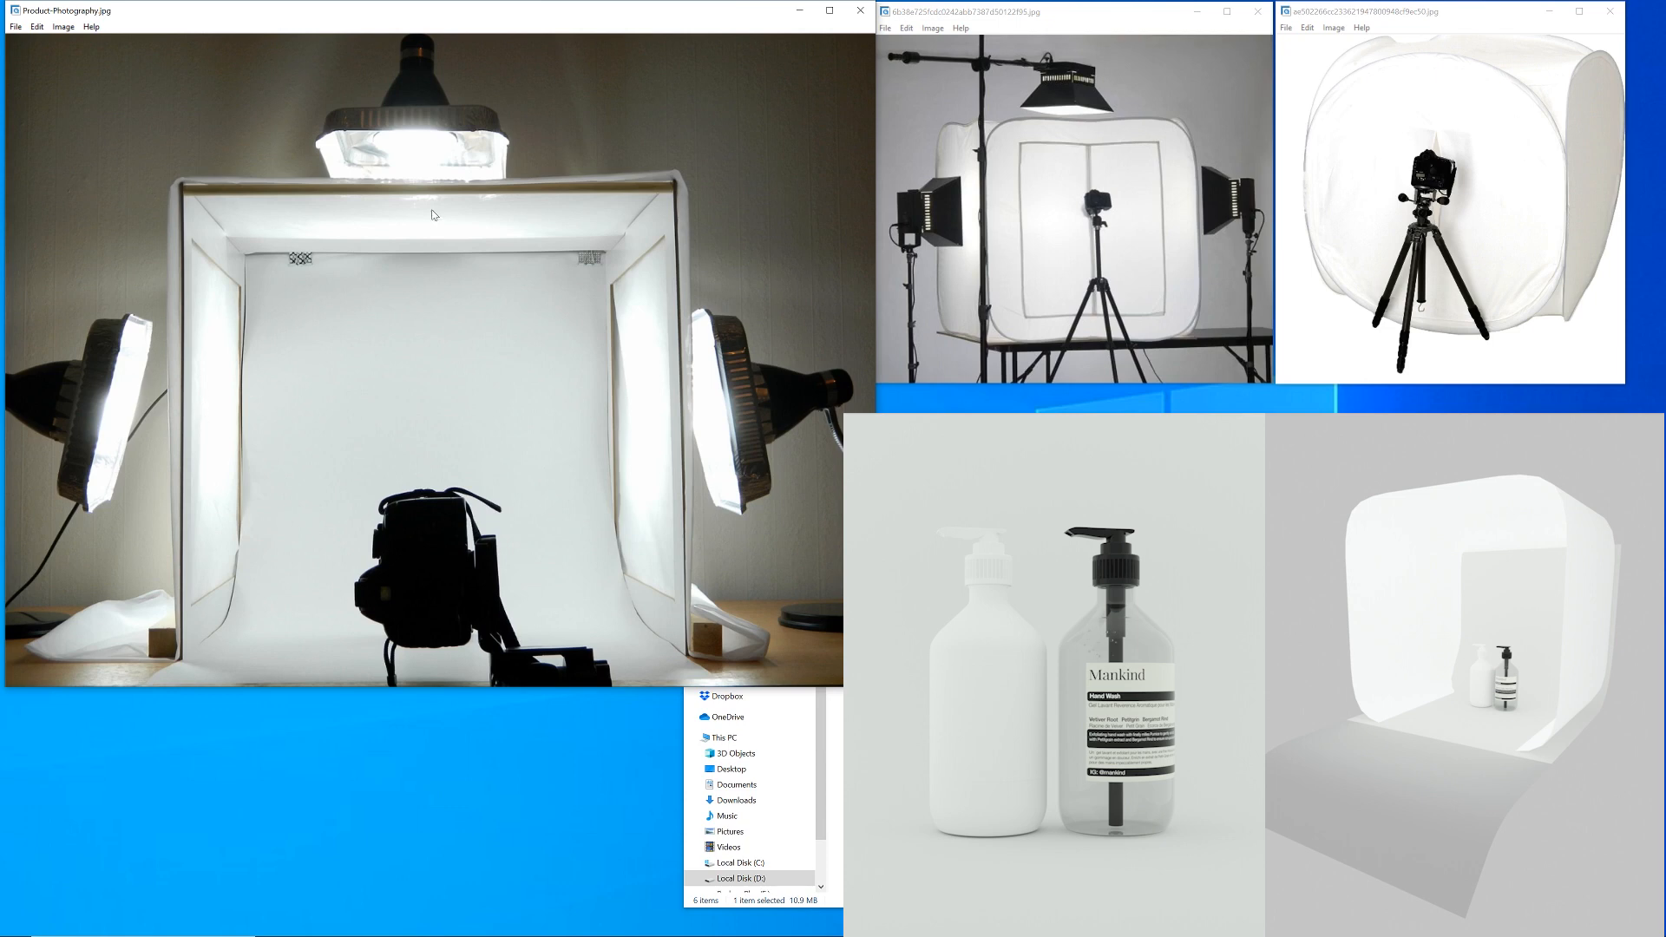
{"action": "mouse_move", "coordinate": [657, 255]}
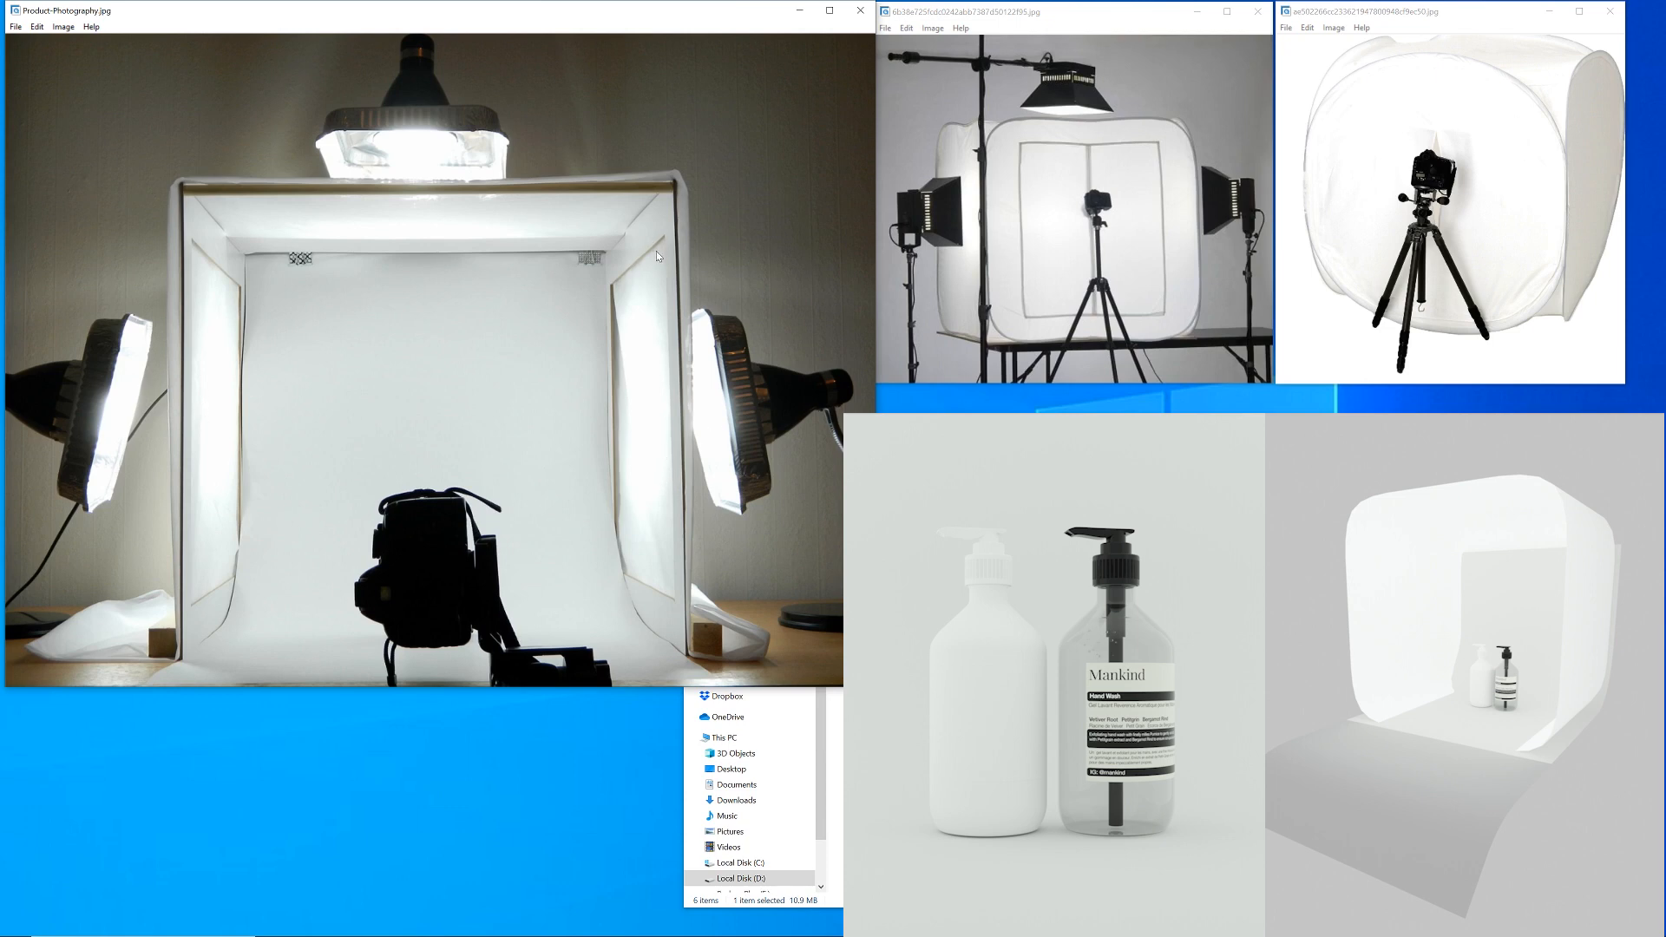
{"action": "mouse_move", "coordinate": [571, 216]}
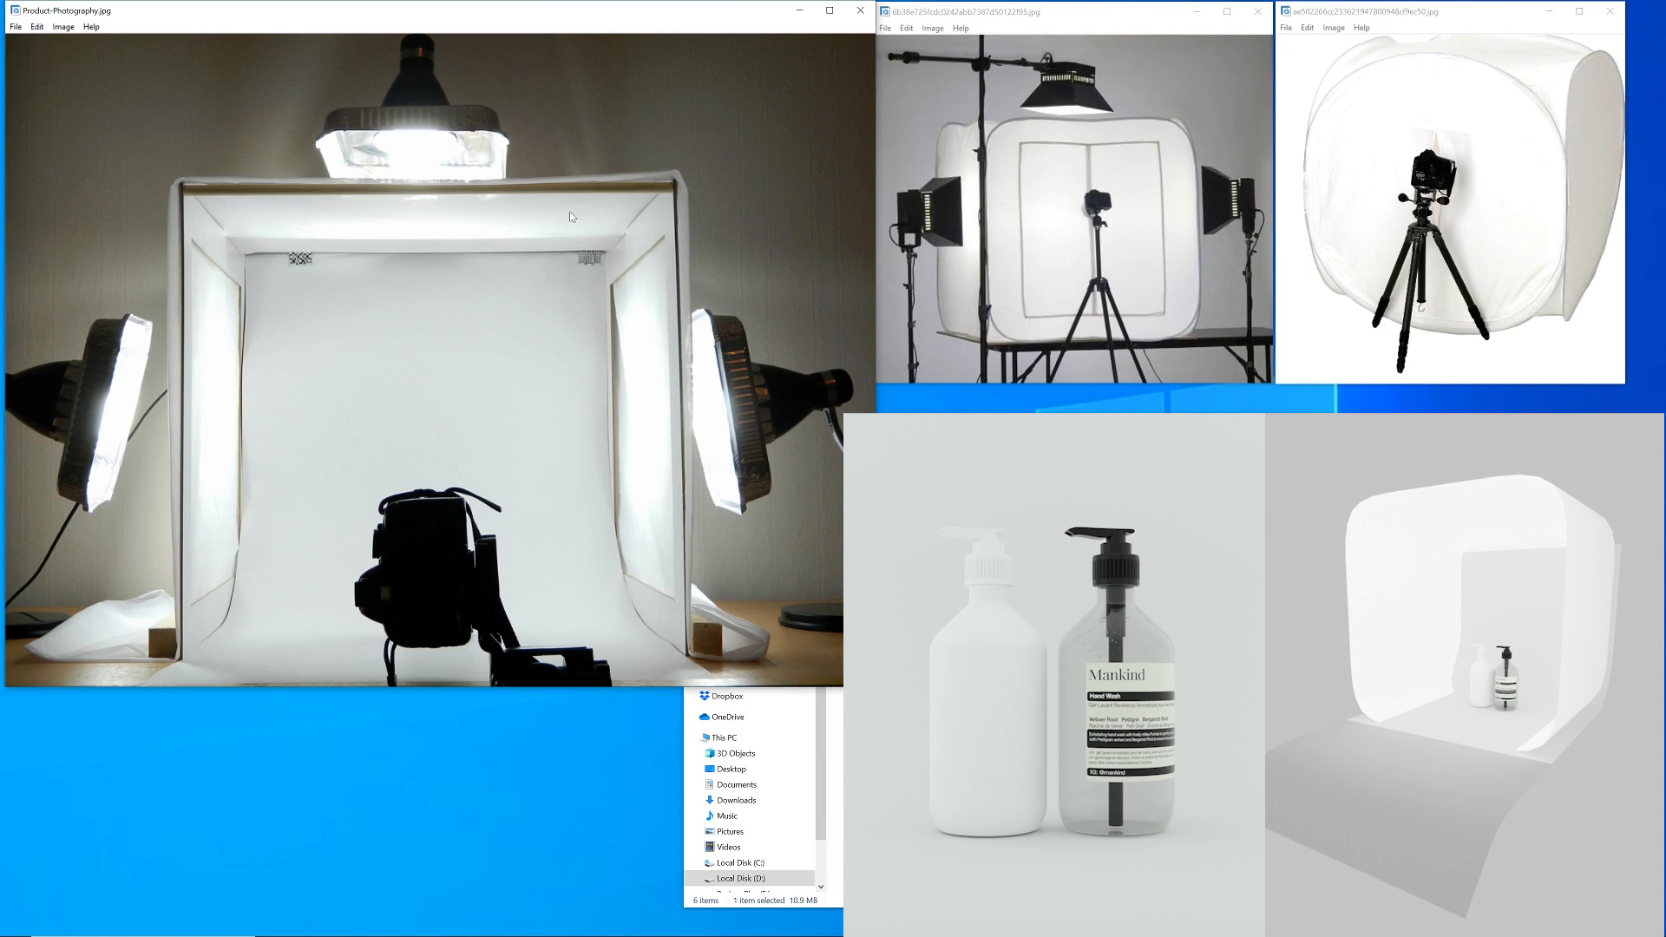
{"action": "mouse_move", "coordinate": [416, 399]}
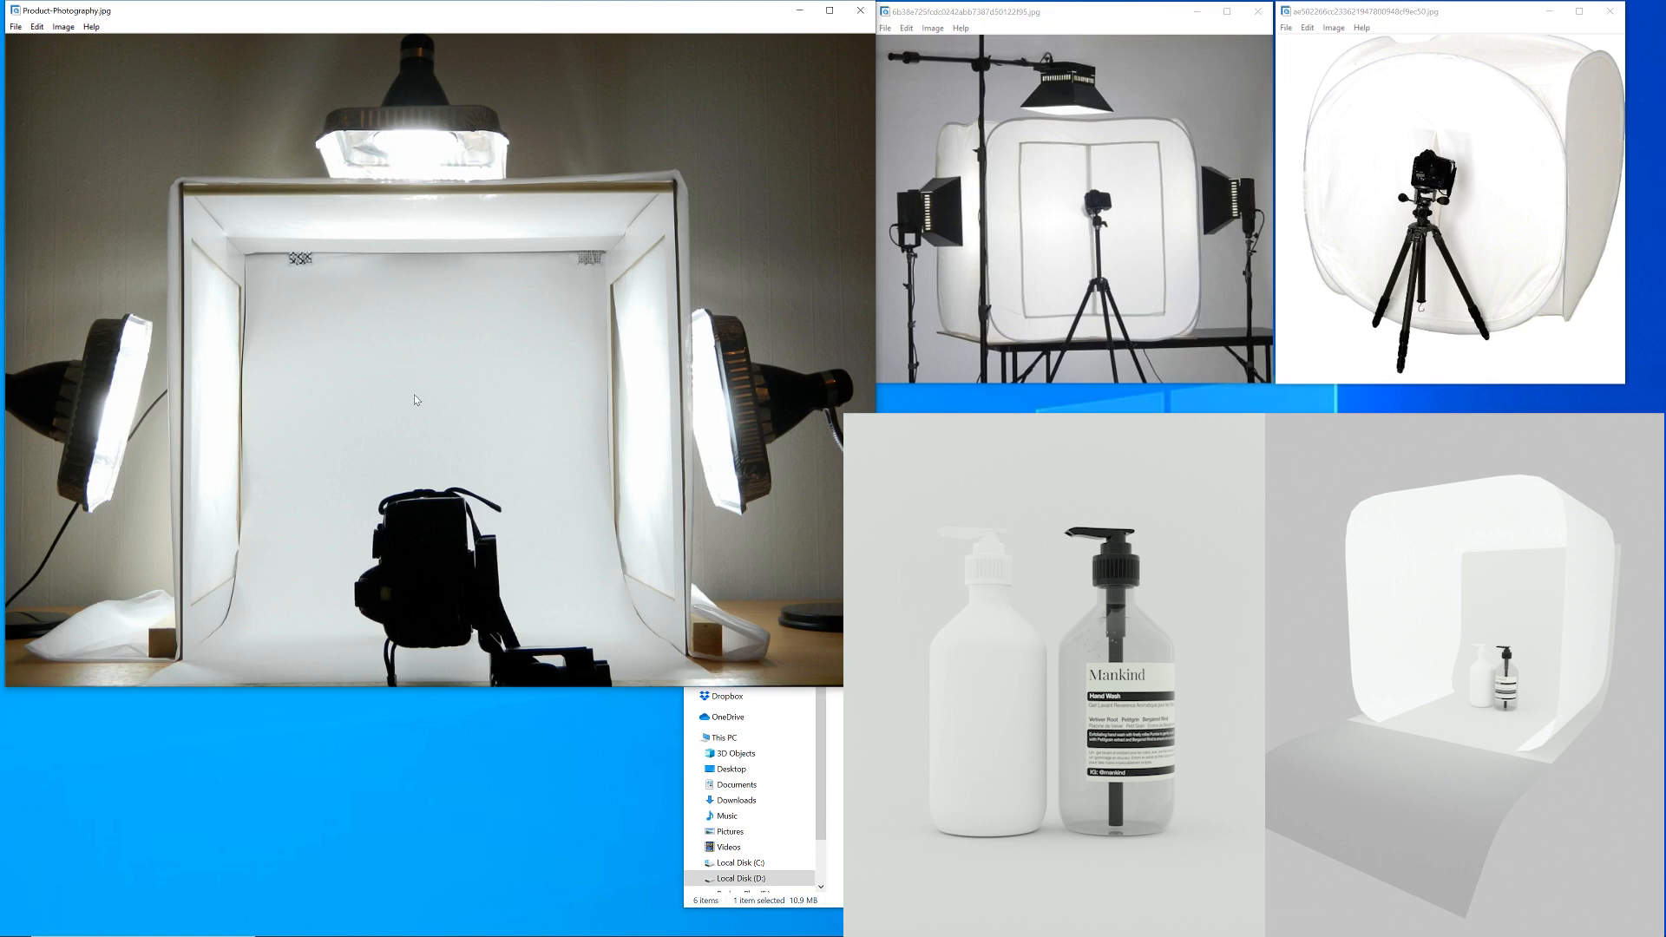
{"action": "mouse_move", "coordinate": [359, 345]}
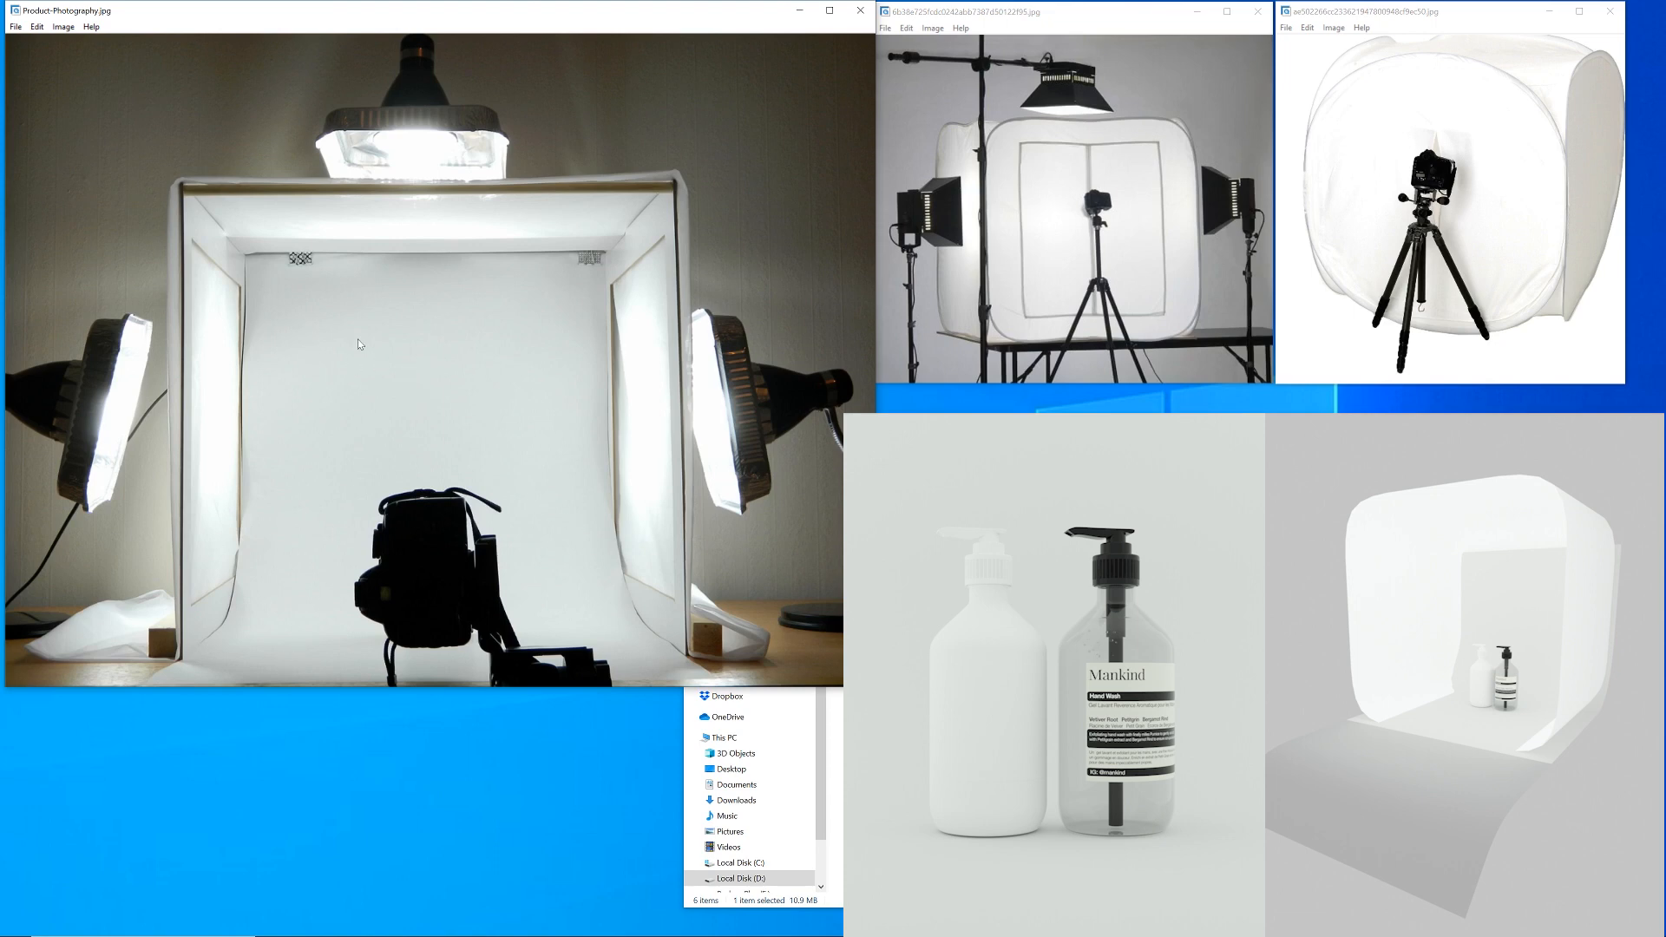
{"action": "mouse_move", "coordinate": [637, 669]}
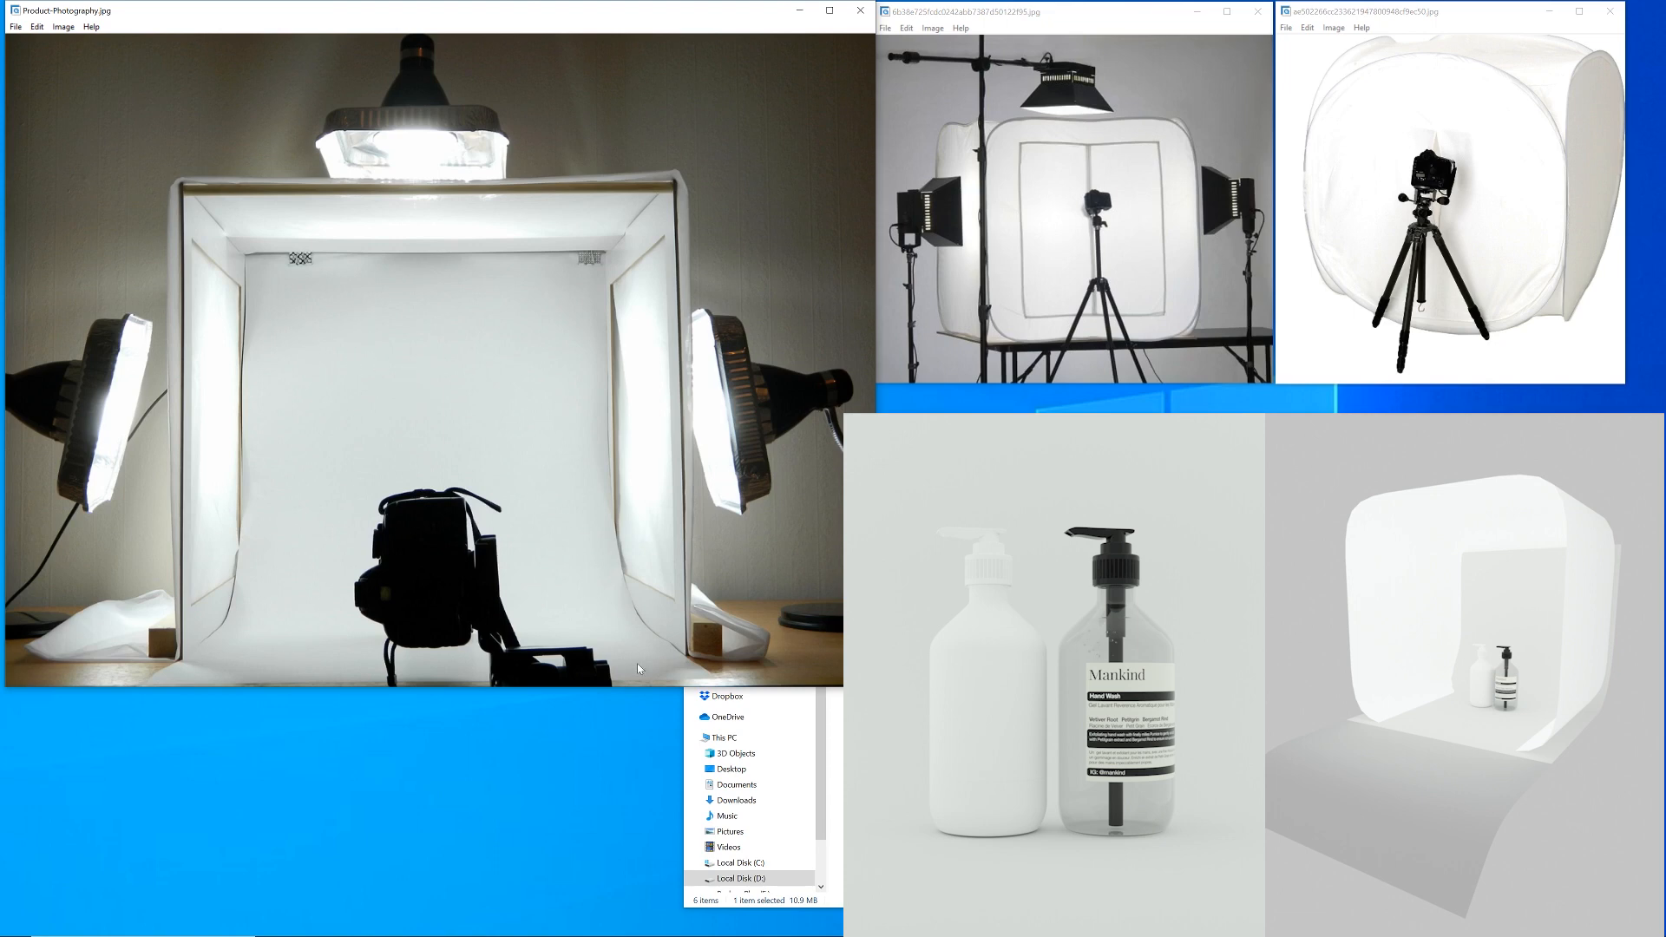
{"action": "mouse_move", "coordinate": [544, 384]}
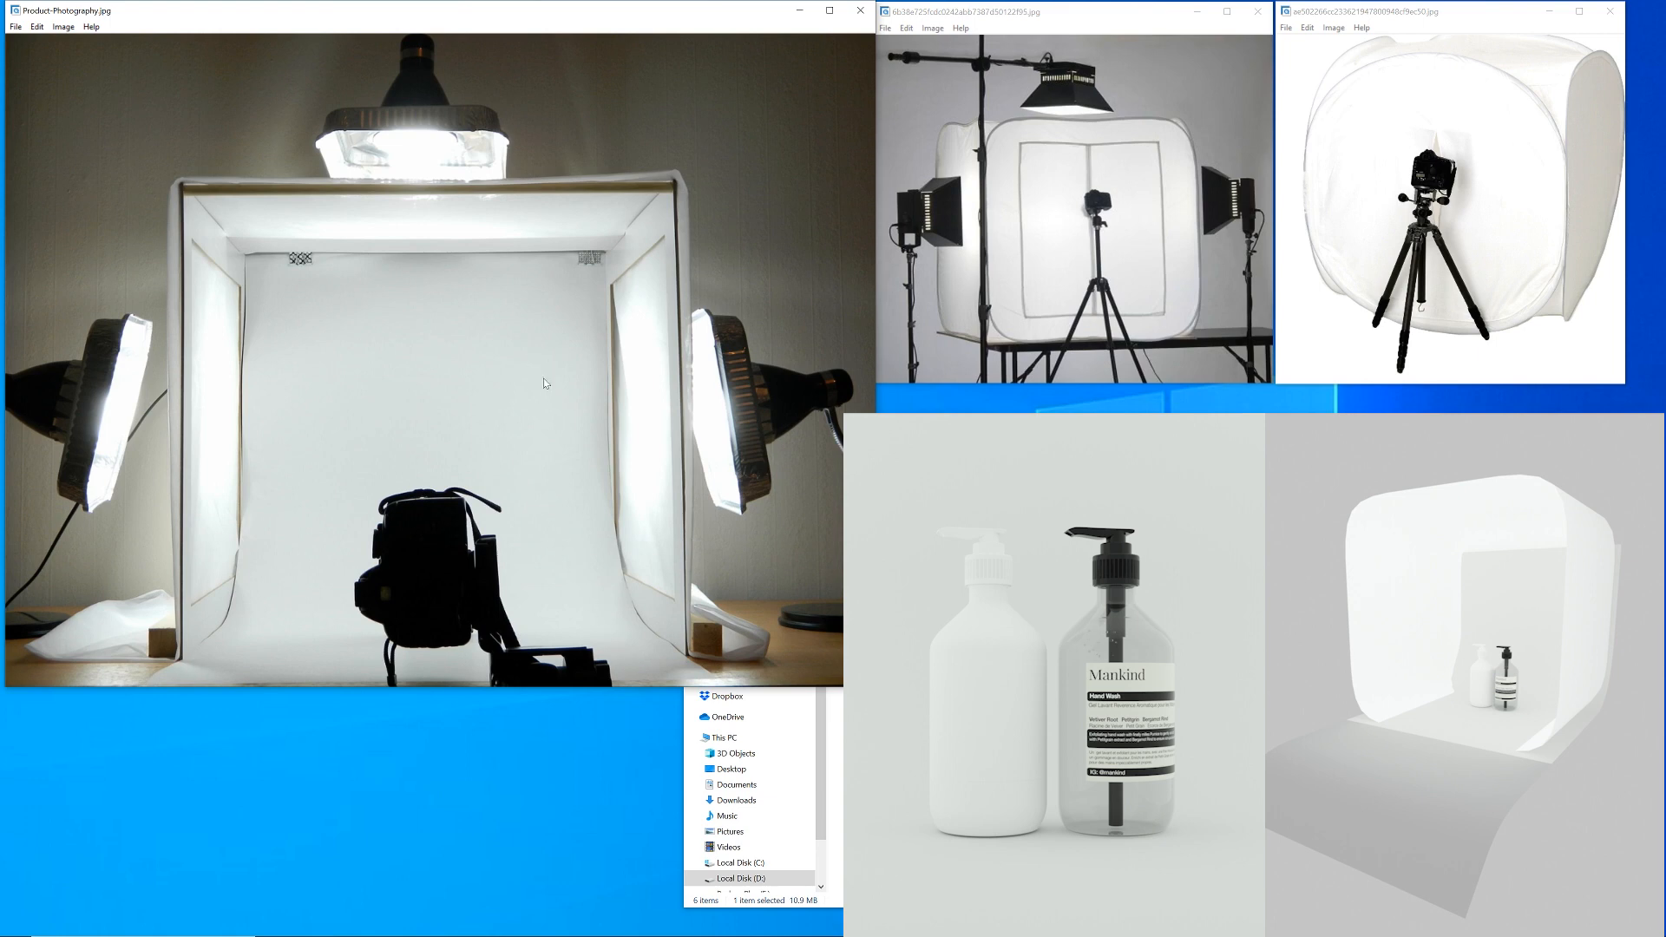
{"action": "mouse_move", "coordinate": [590, 592]}
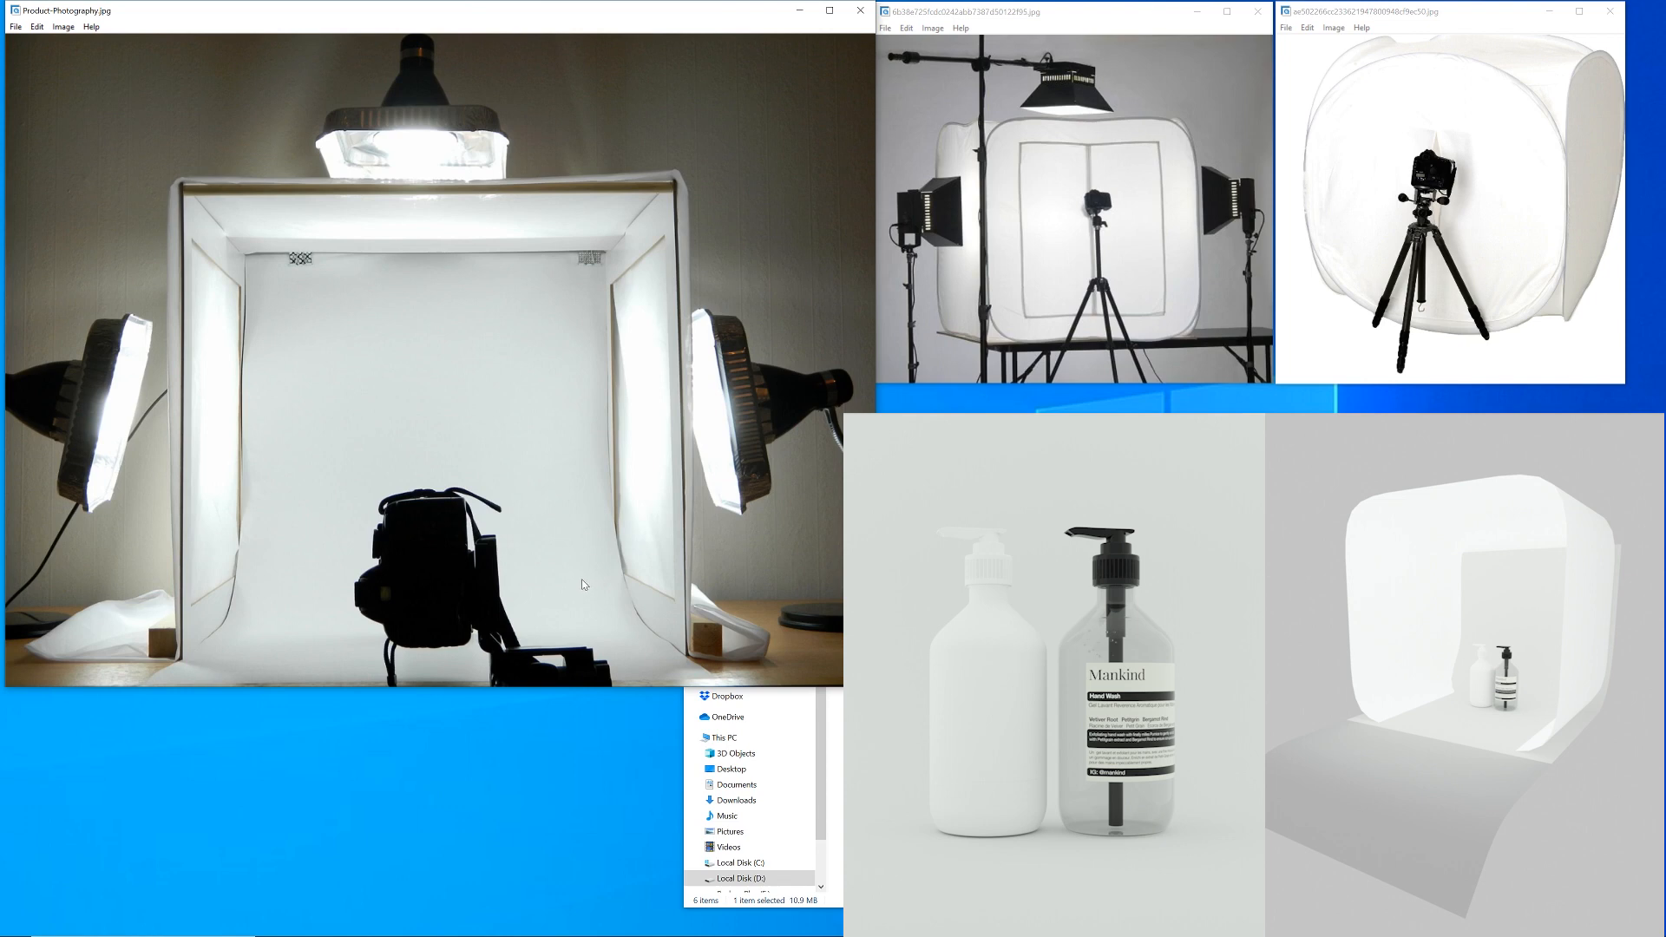
{"action": "mouse_move", "coordinate": [583, 591]}
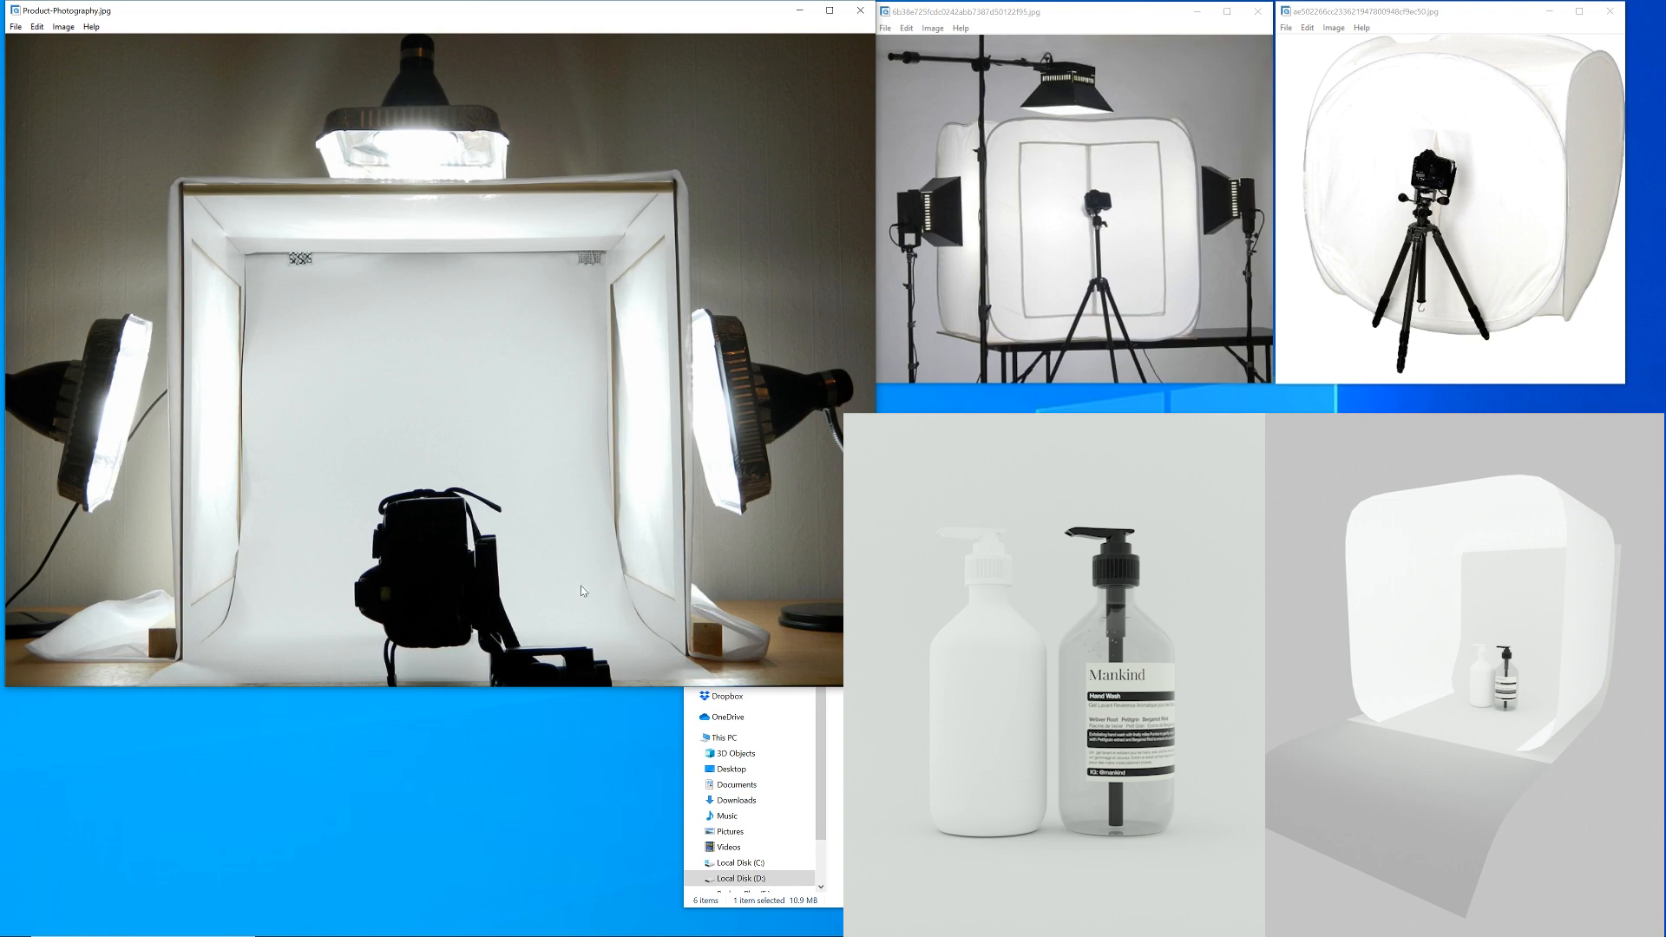
{"action": "mouse_move", "coordinate": [1149, 161]}
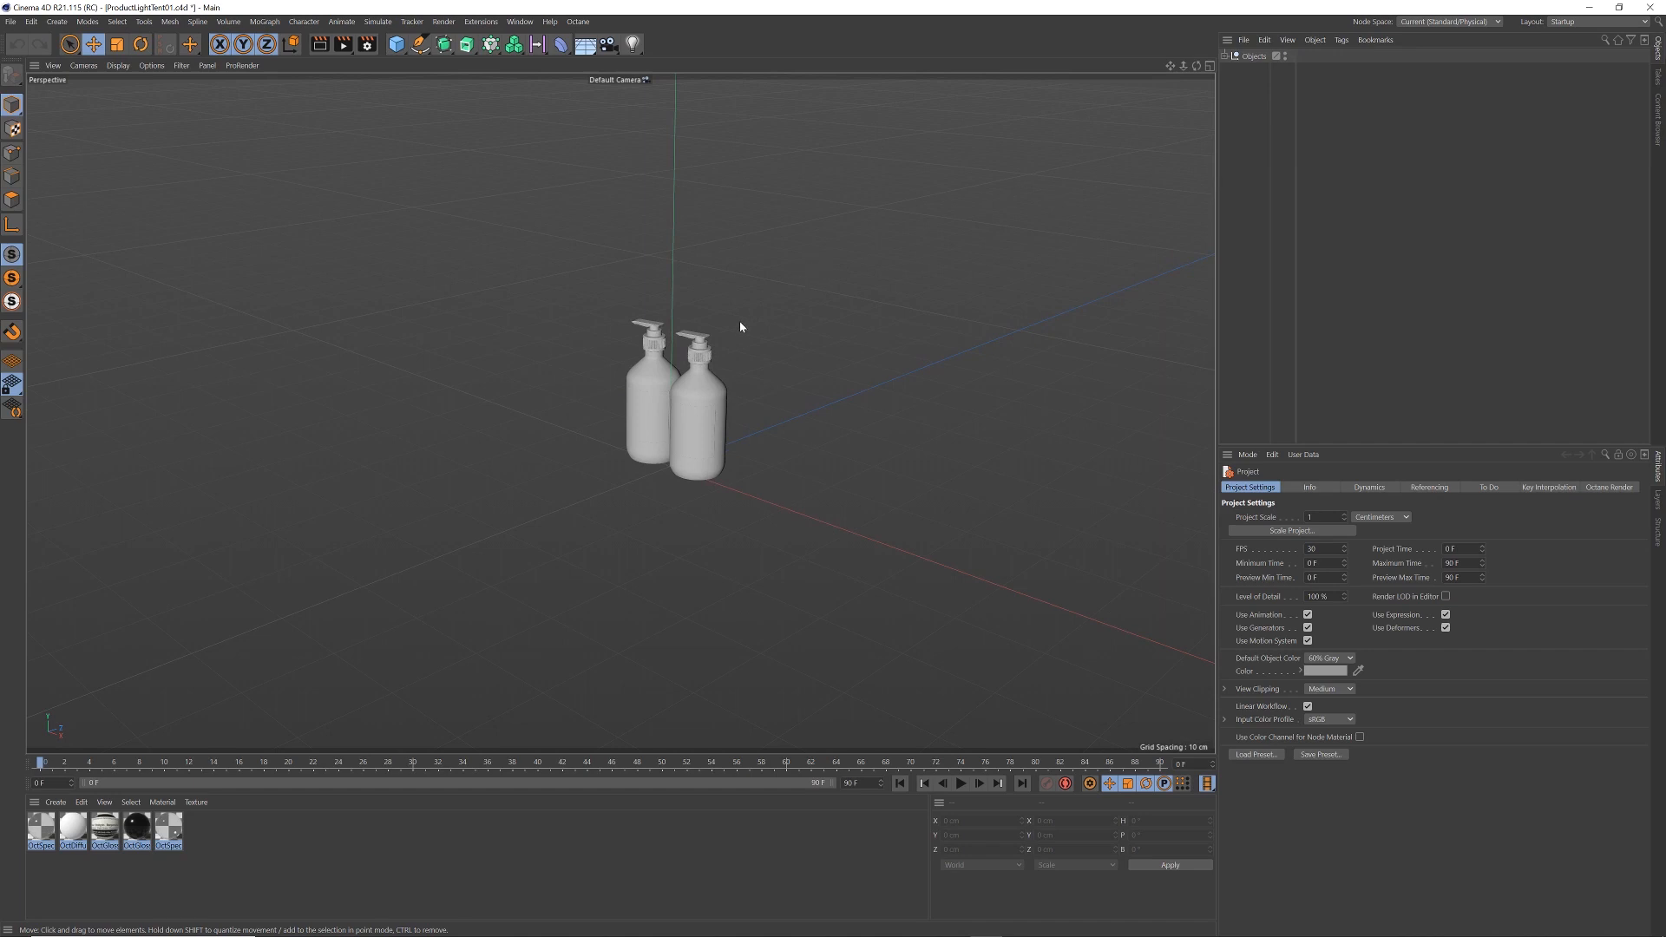
{"action": "mouse_move", "coordinate": [696, 384]}
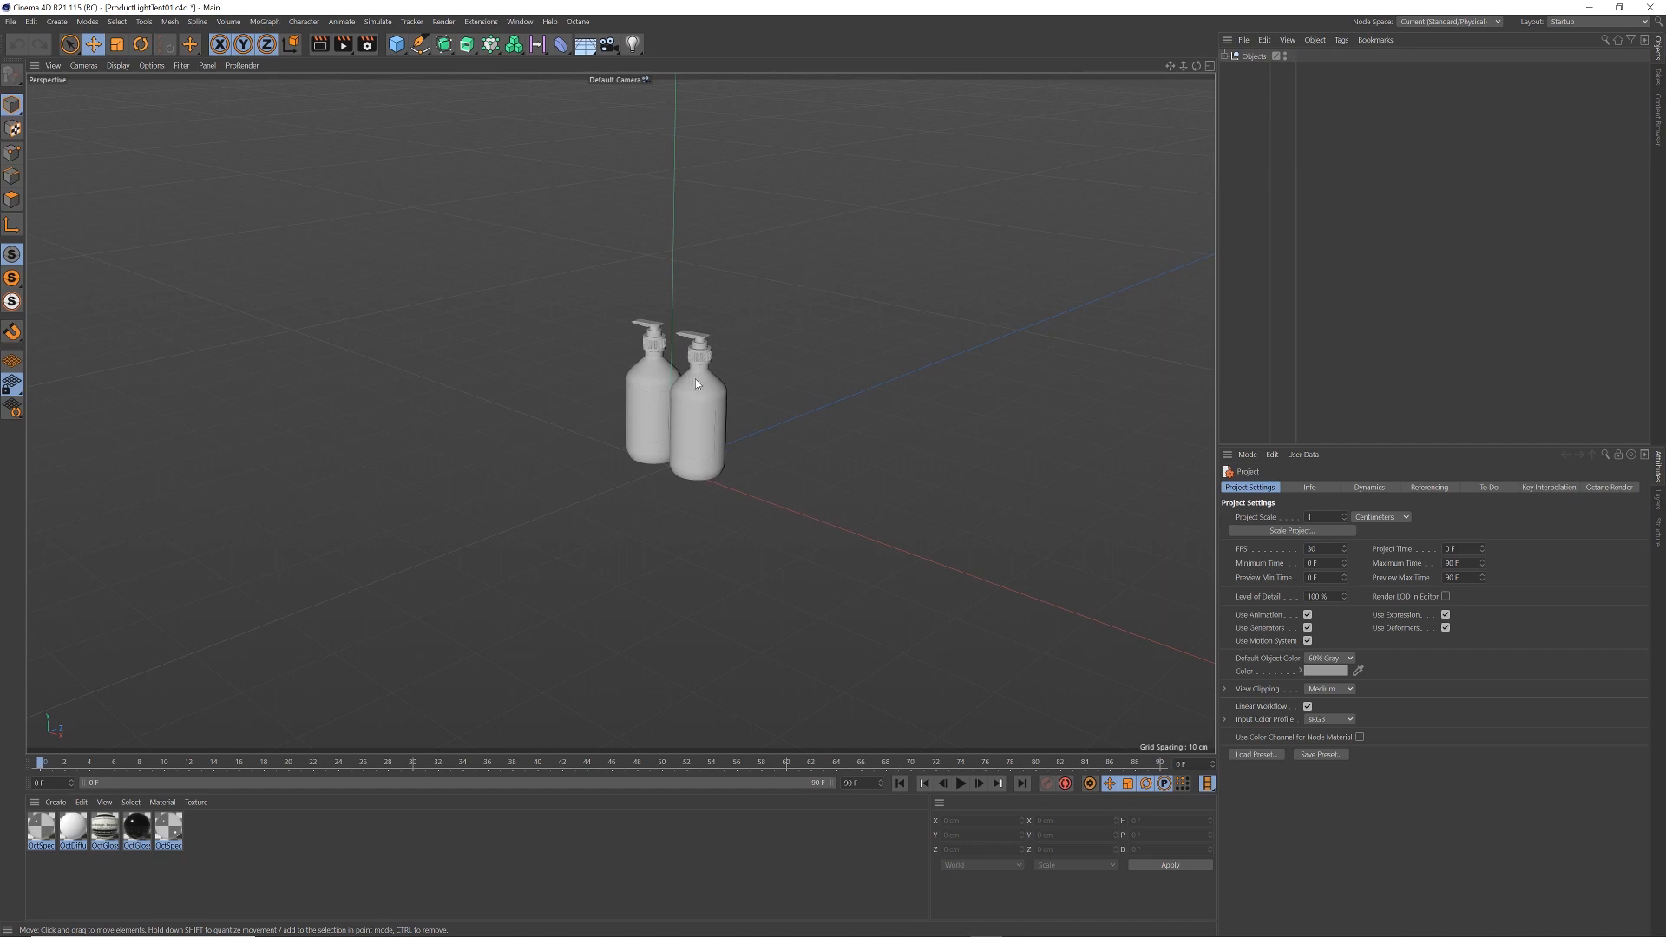
{"action": "mouse_move", "coordinate": [700, 417]}
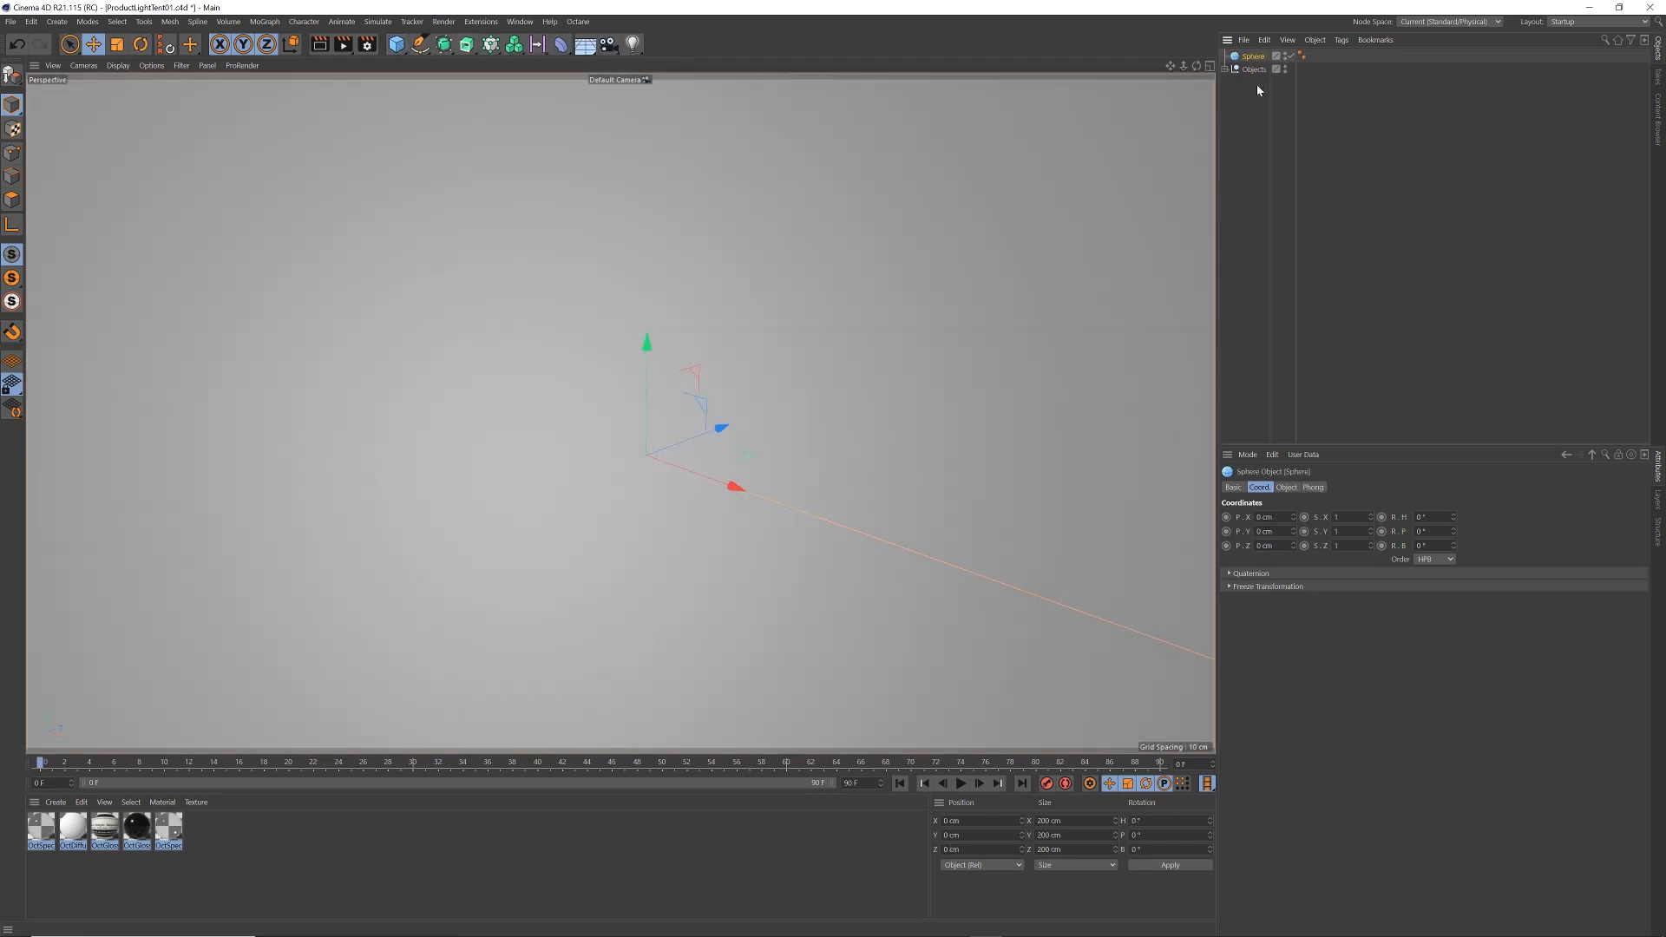
Shrink the sphere and add a cylinder with 10 cm radius, 20 cm height, opening its Caps settings
{"action": "left_click", "coordinate": [1286, 487]}
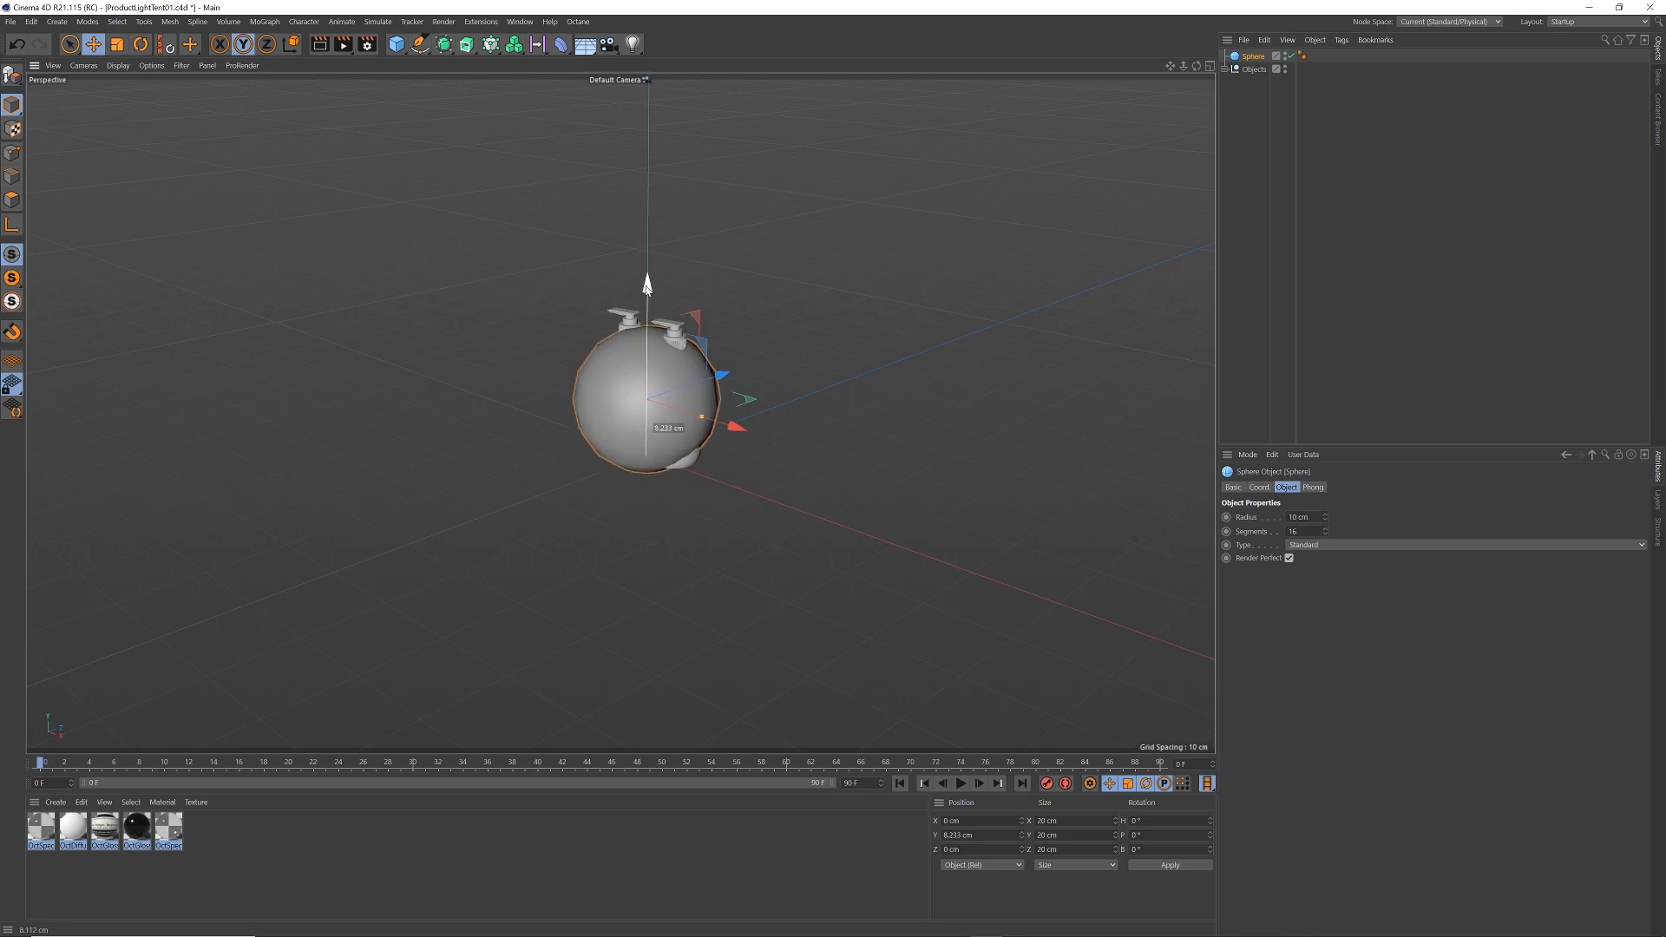
{"action": "left_click", "coordinate": [397, 44]}
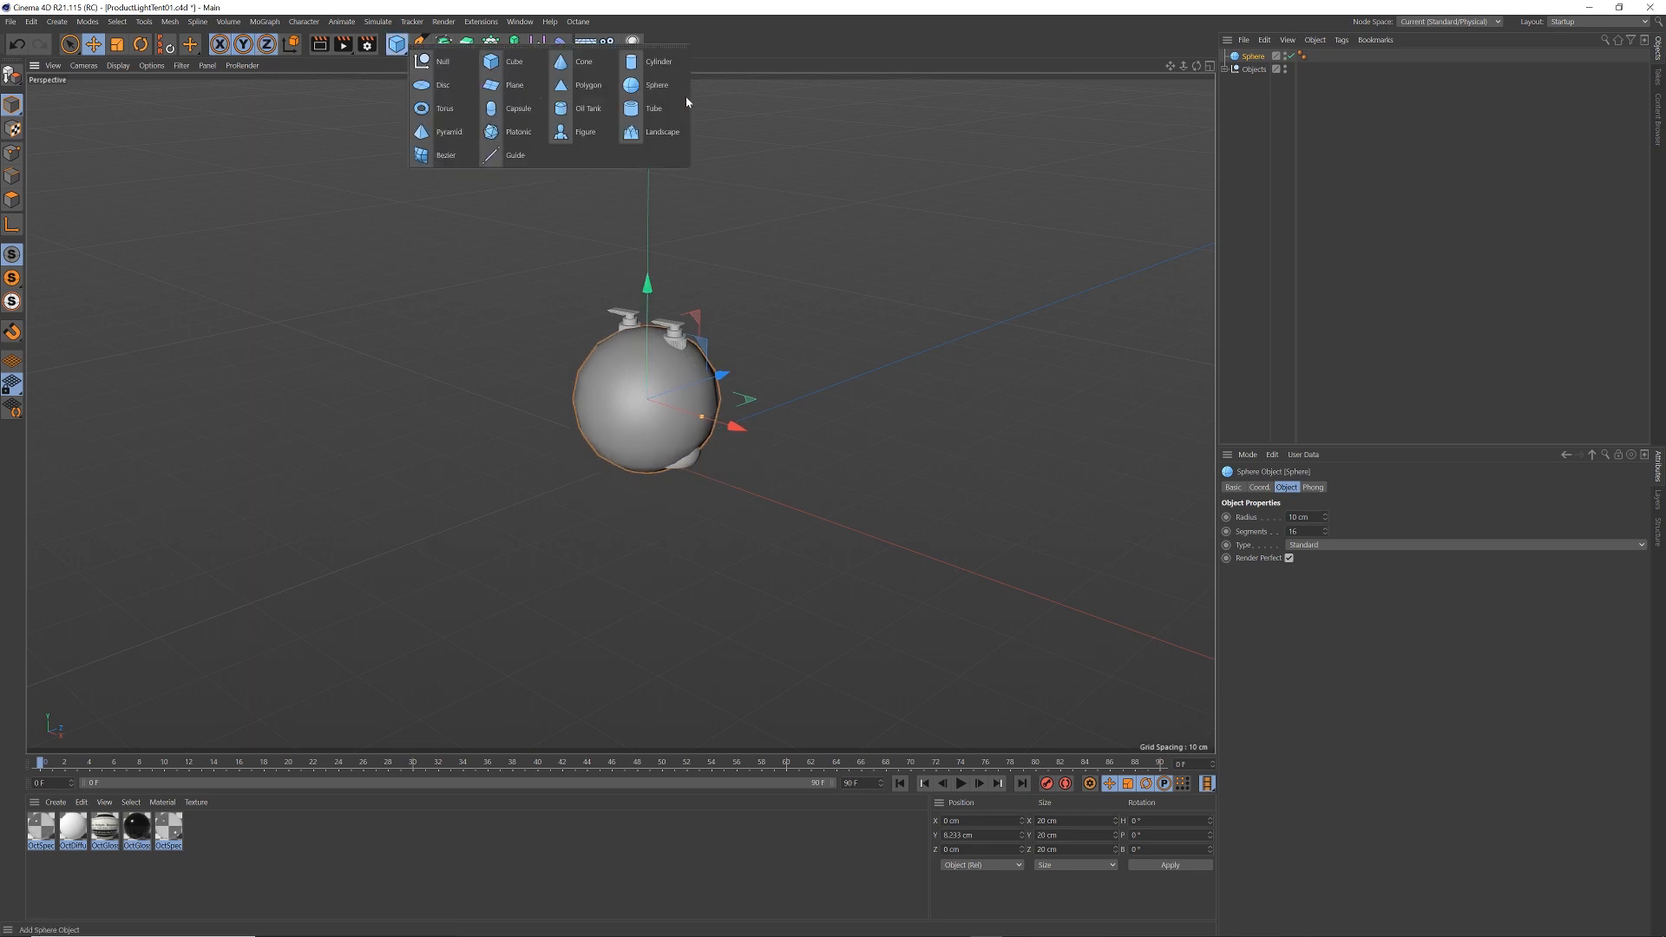
{"action": "left_click", "coordinate": [658, 61]}
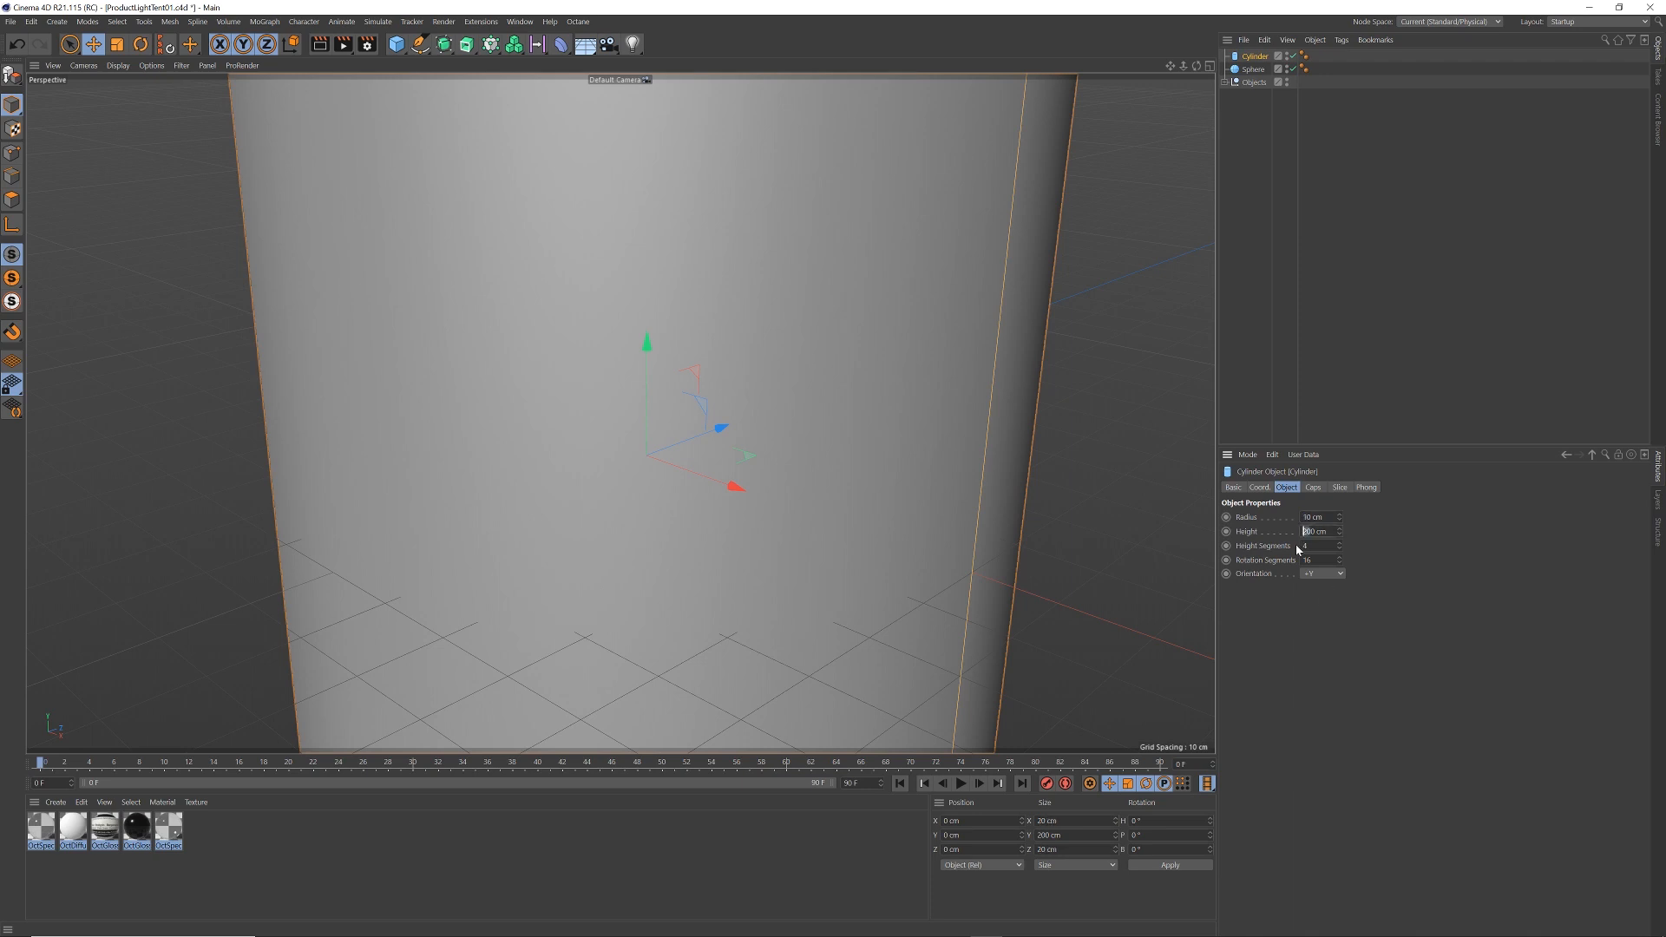
{"action": "type", "text": "10 cm"}
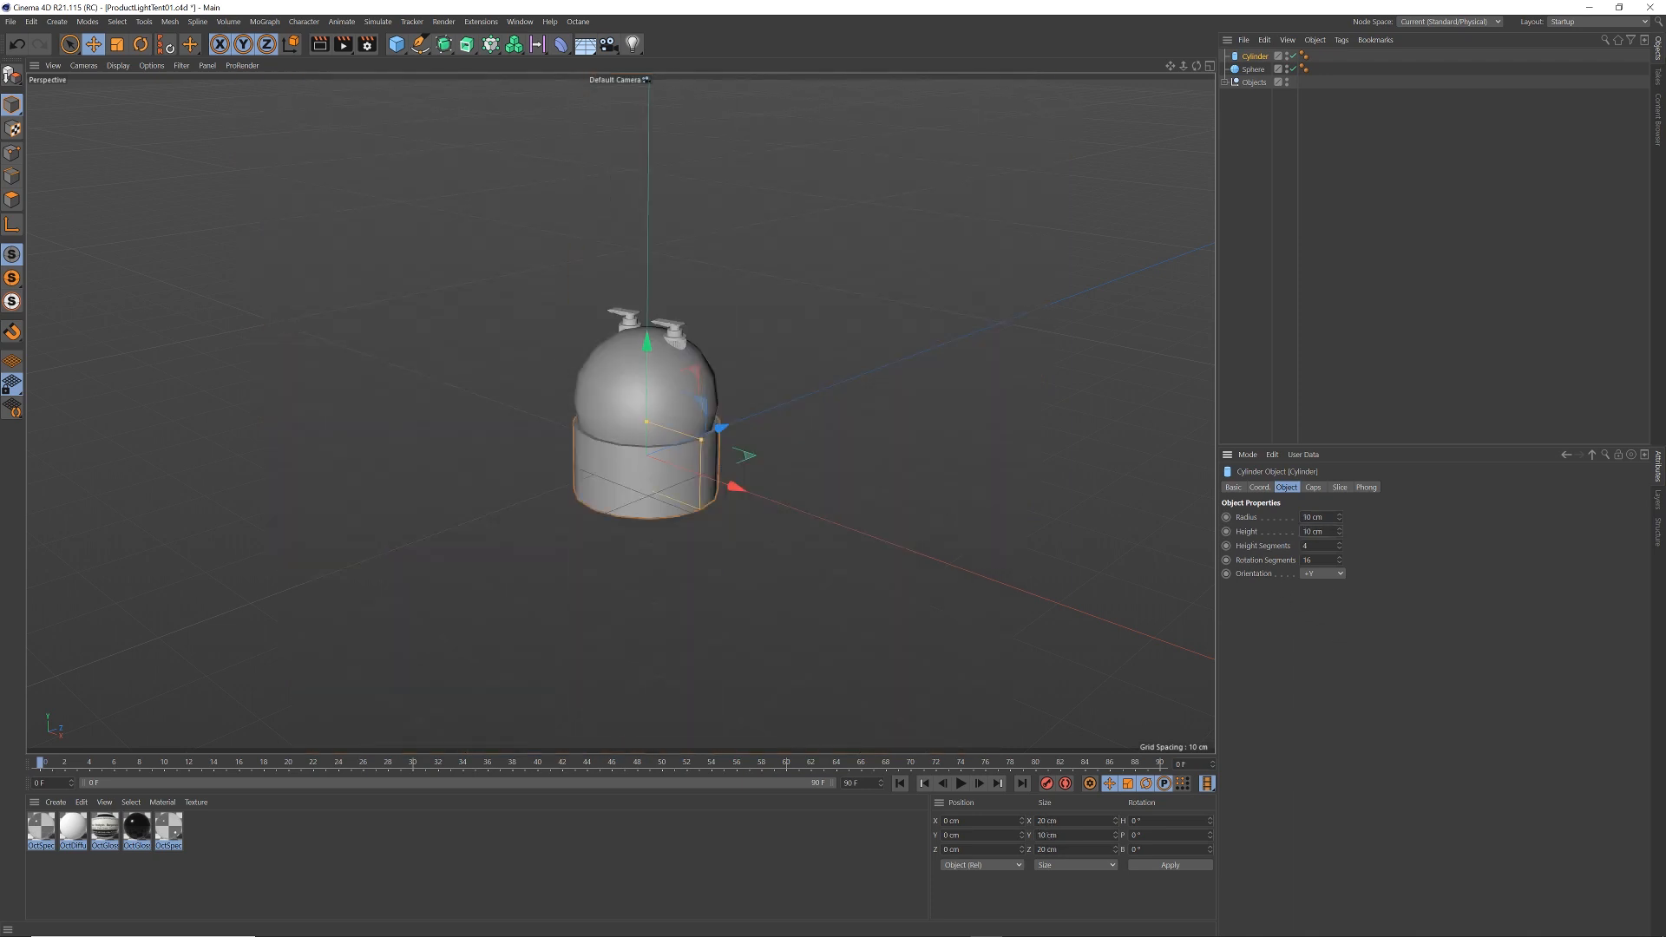
{"action": "type", "text": "20 cm"}
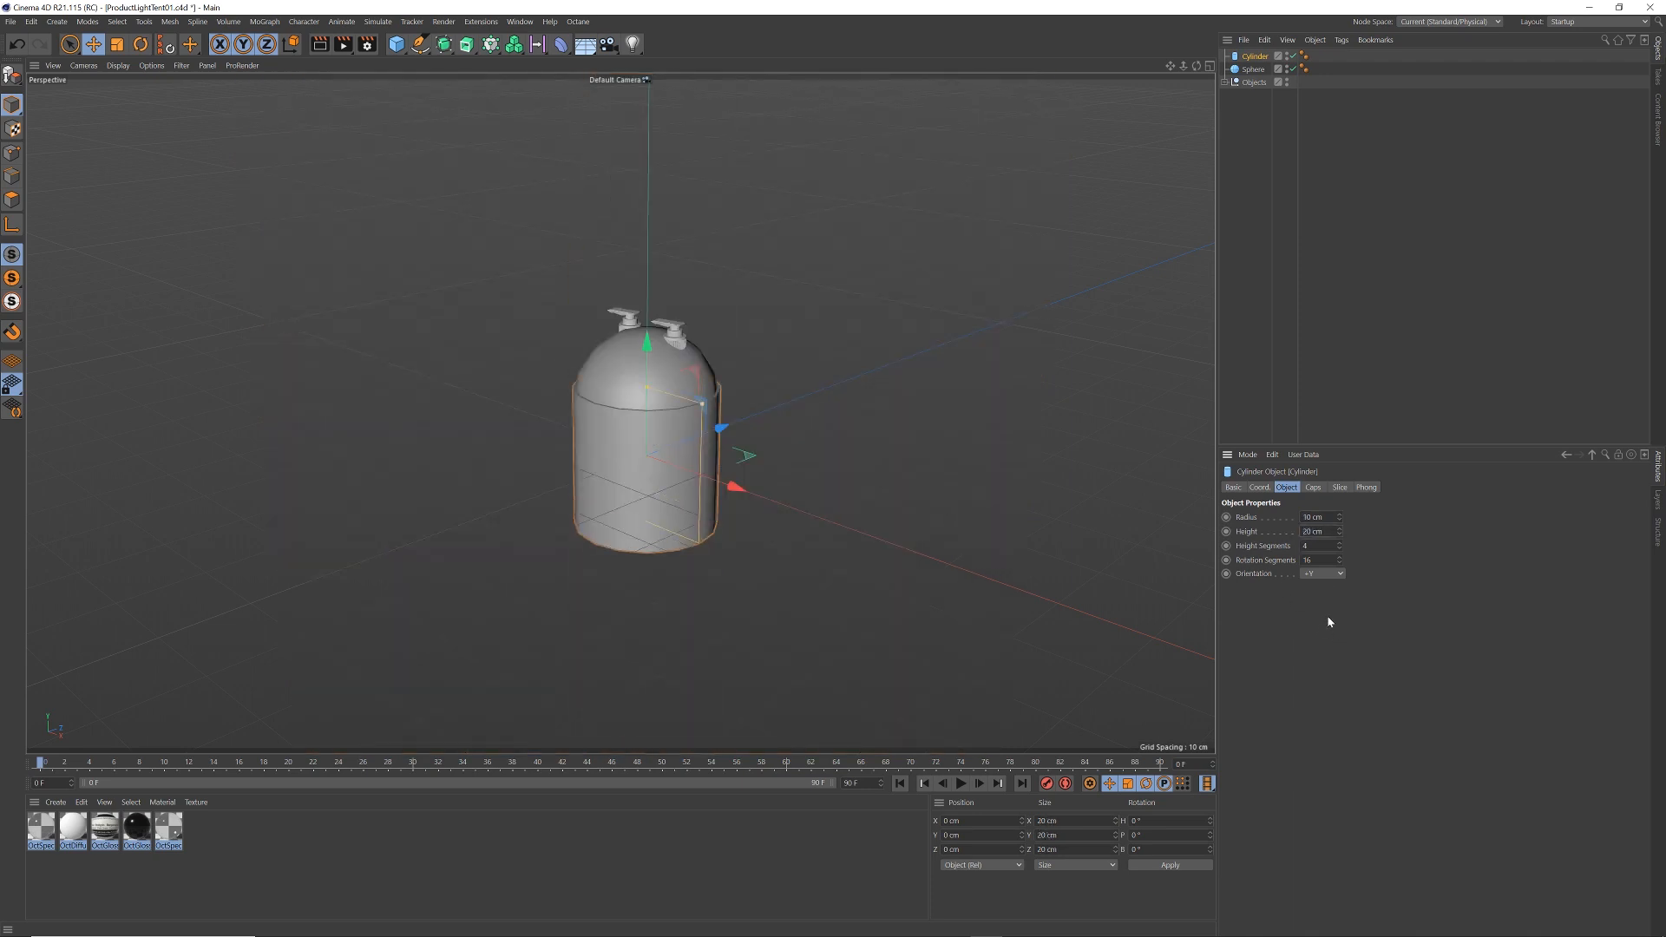
{"action": "left_click", "coordinate": [1311, 487]}
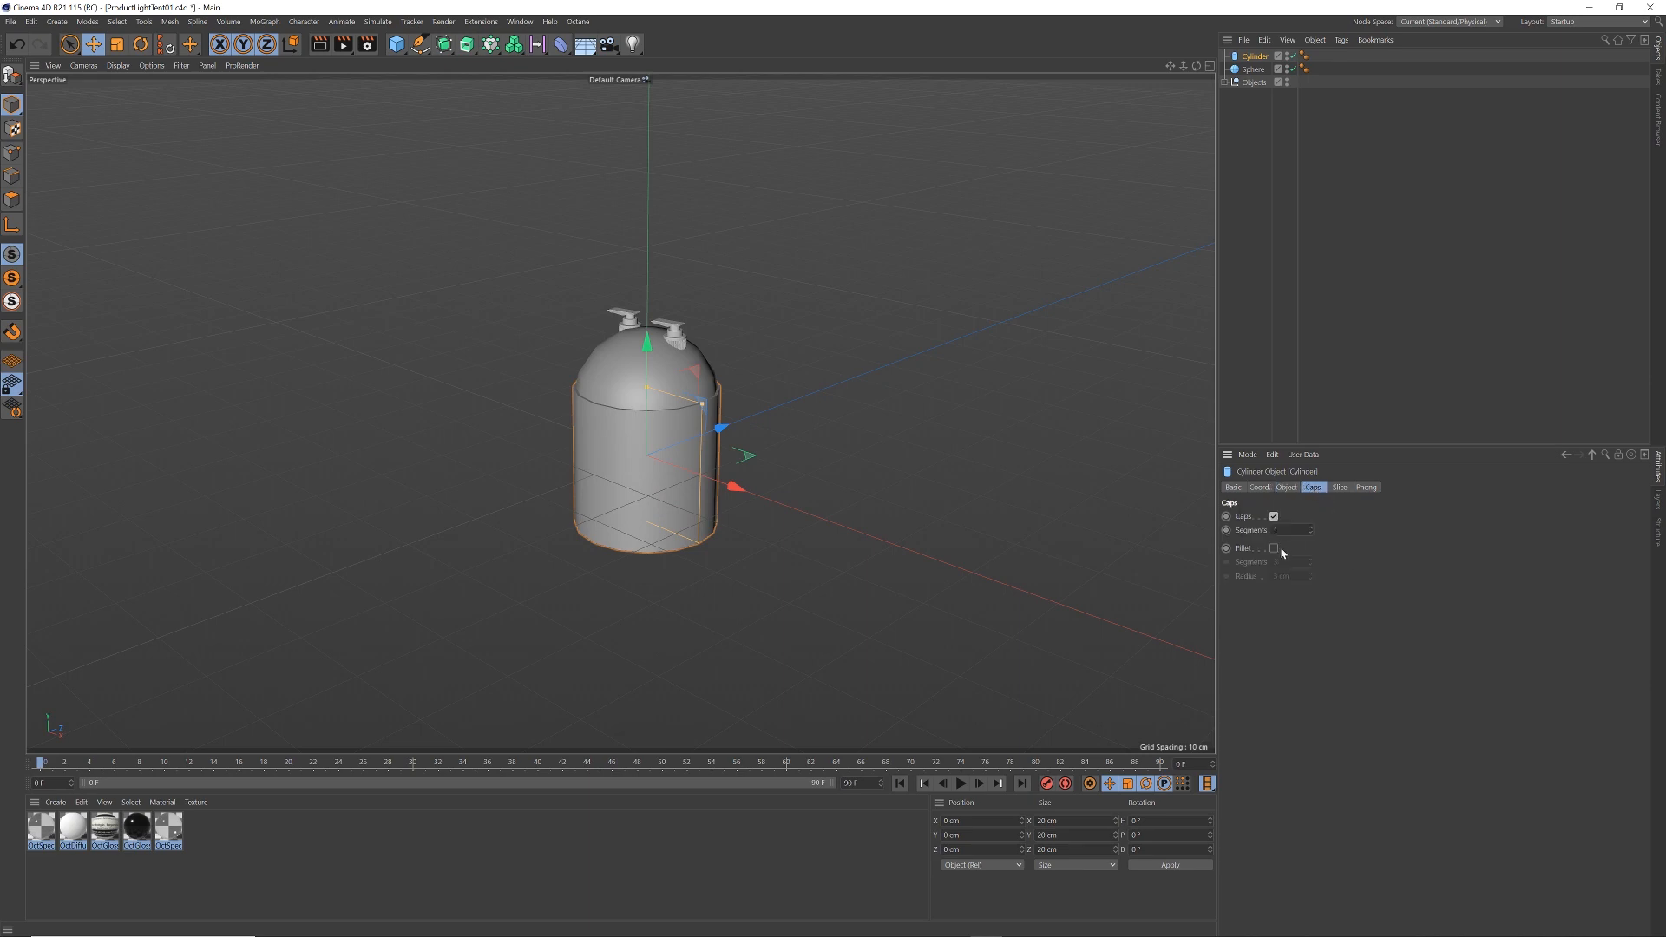
{"action": "left_click", "coordinate": [1274, 548]}
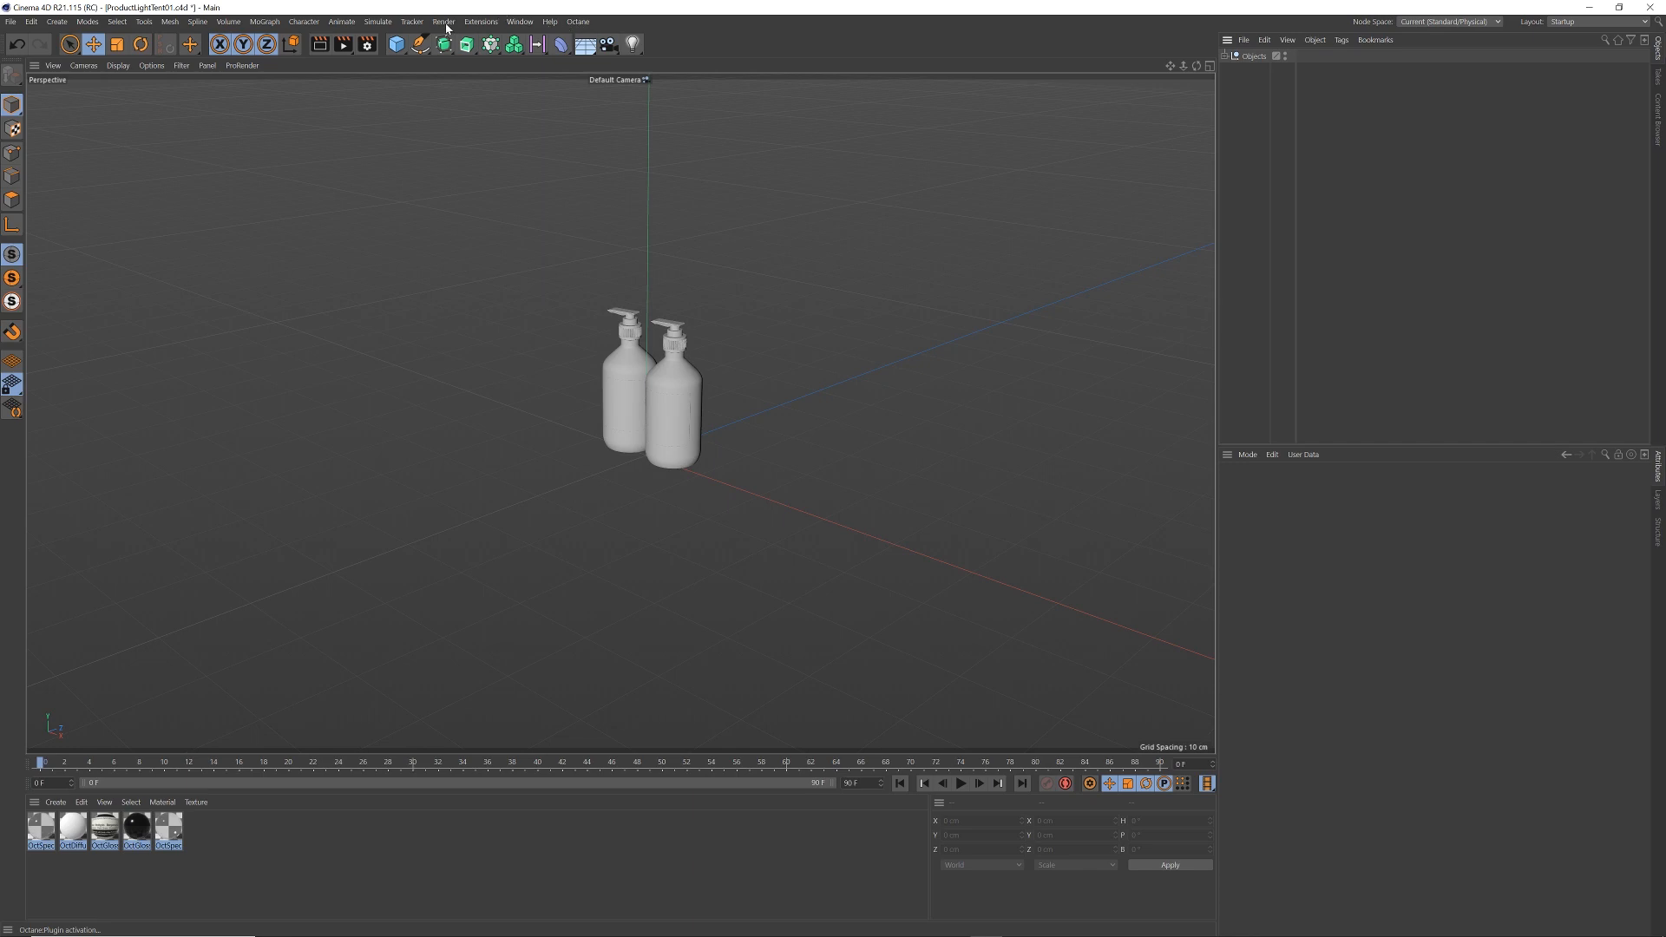
{"action": "mouse_move", "coordinate": [439, 25]}
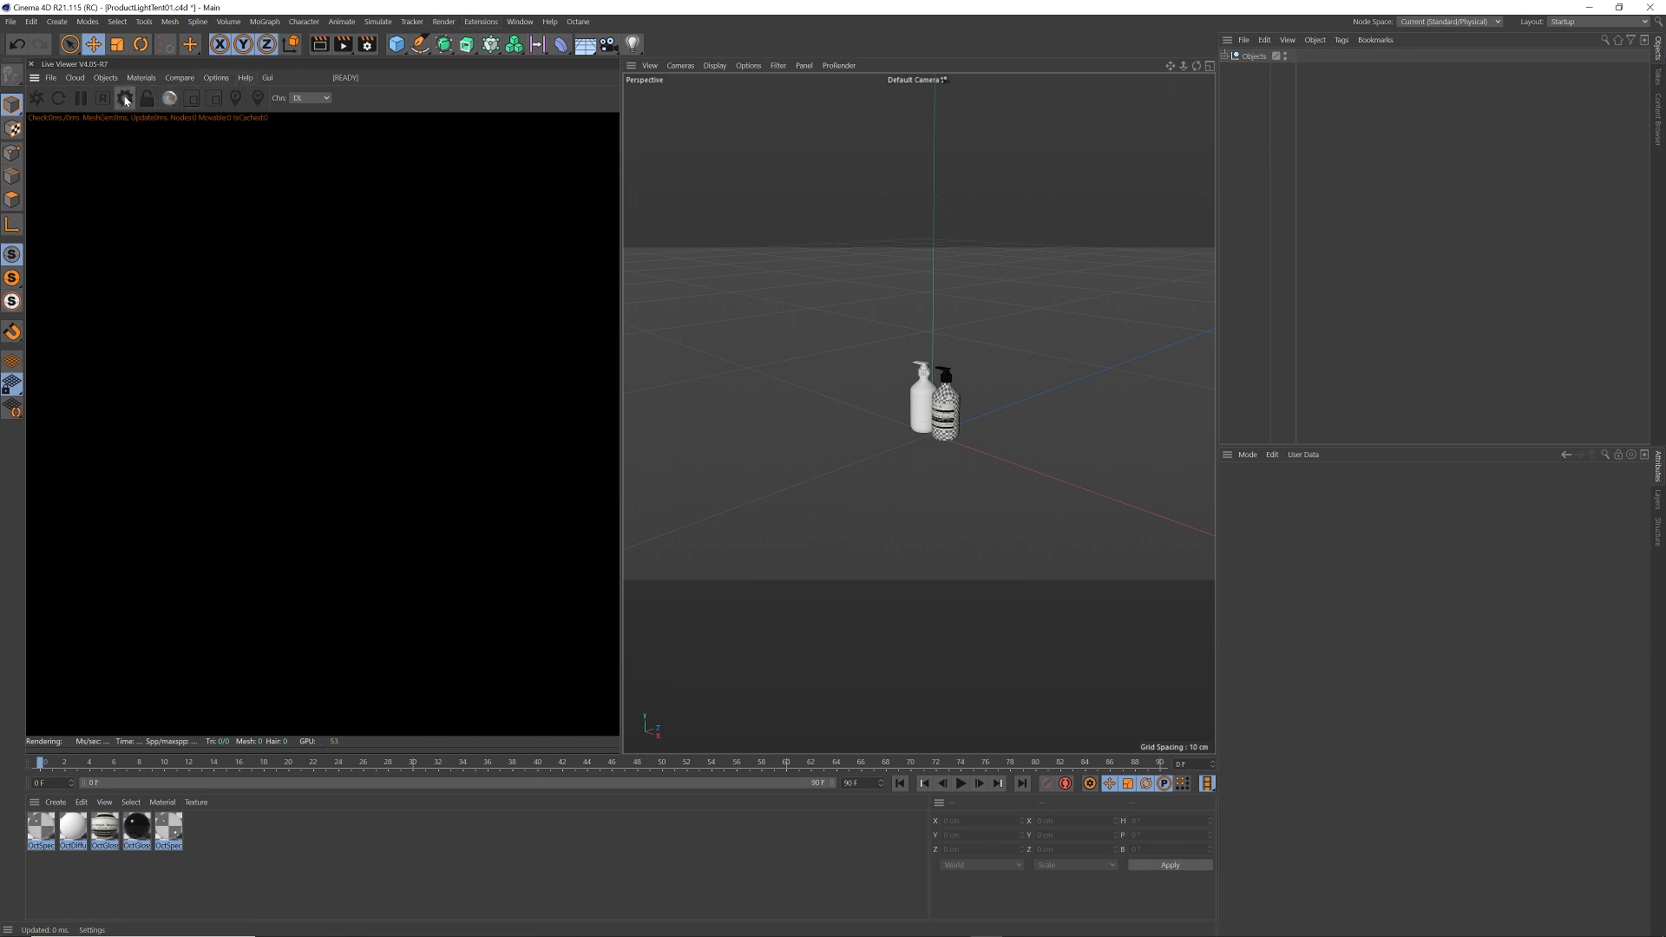
Set Octane max samples to 2048 with a lowered GI clamp, then restart the live render
{"action": "left_click", "coordinate": [124, 98]}
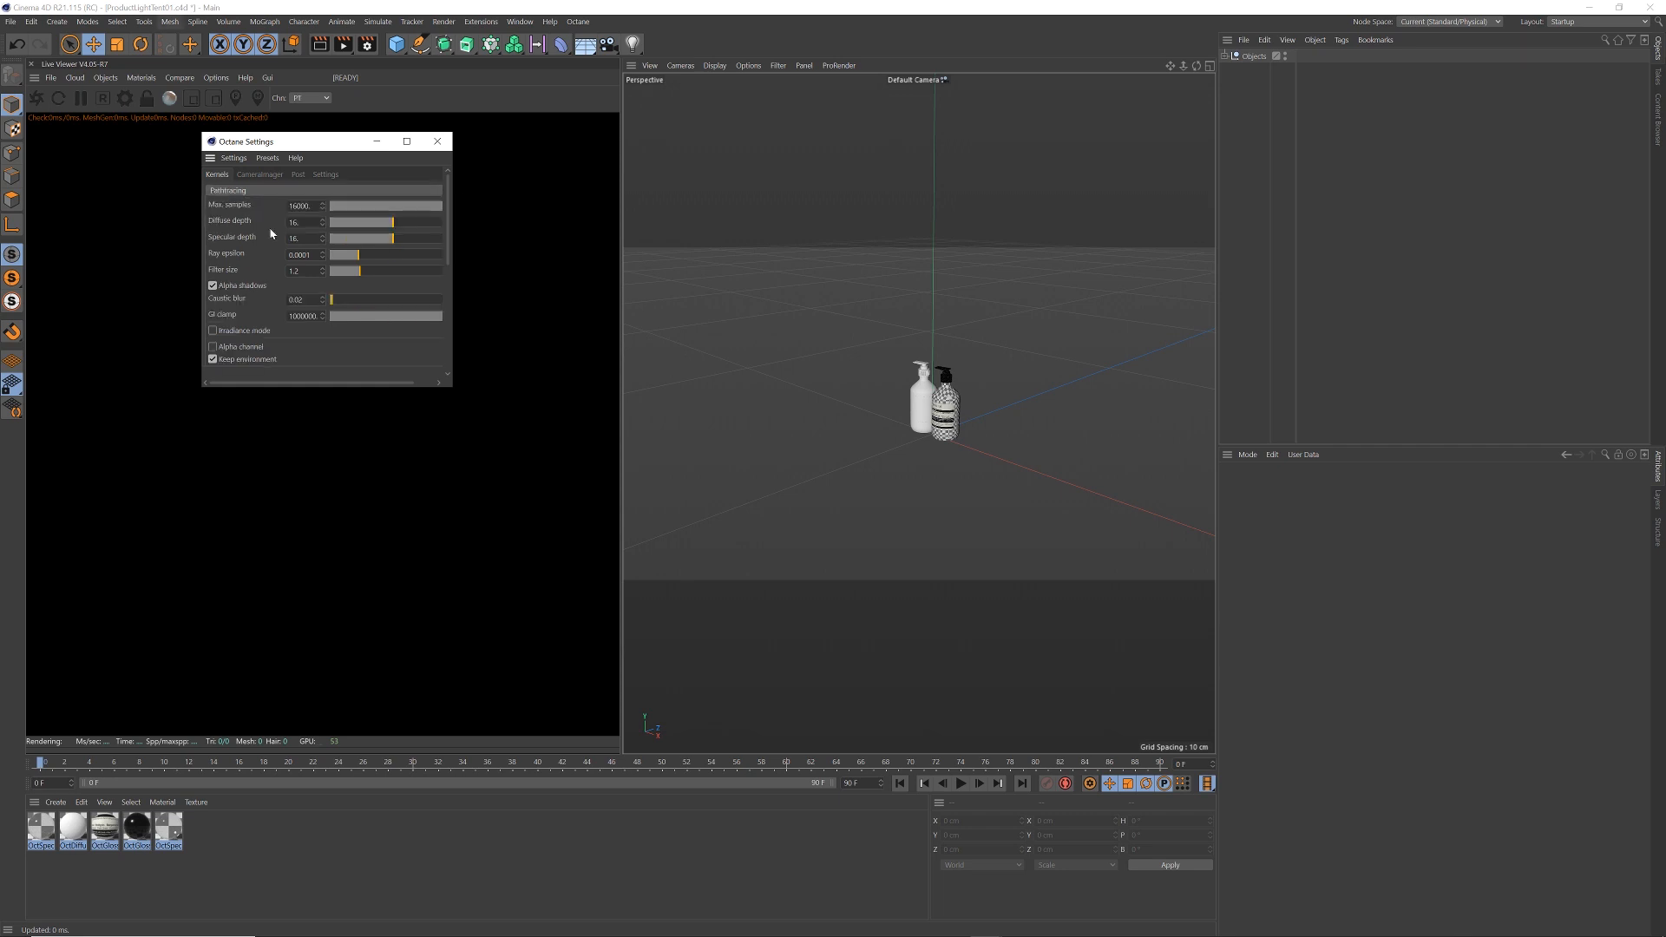
{"action": "type", "text": "2048."}
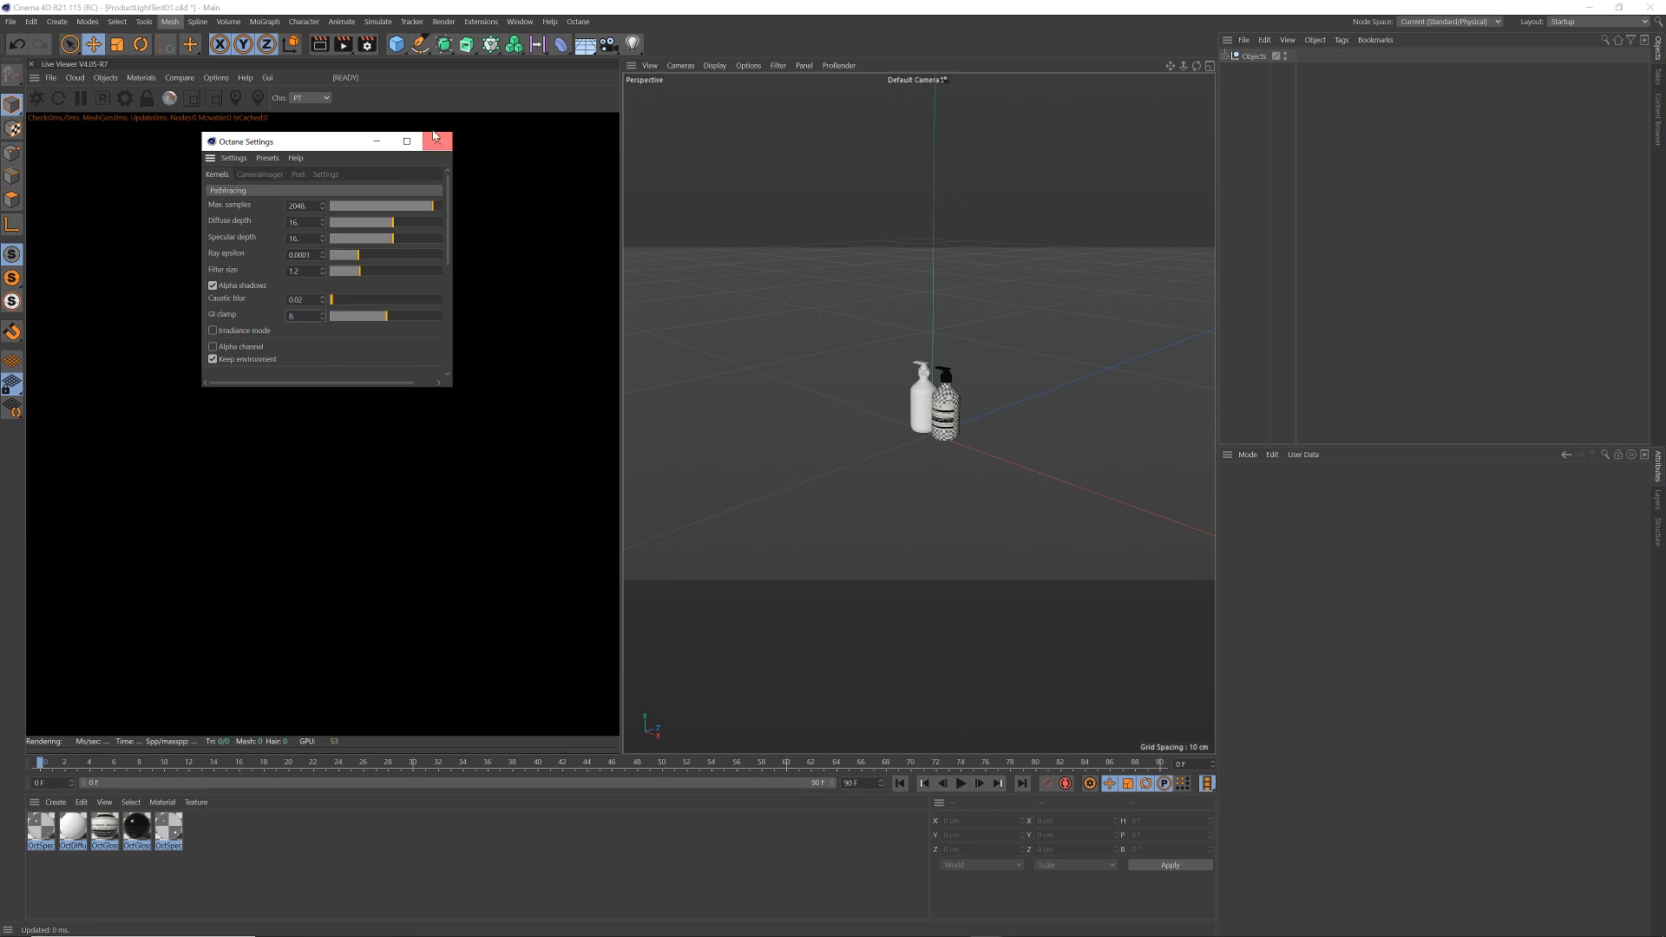
{"action": "left_click", "coordinate": [436, 140]}
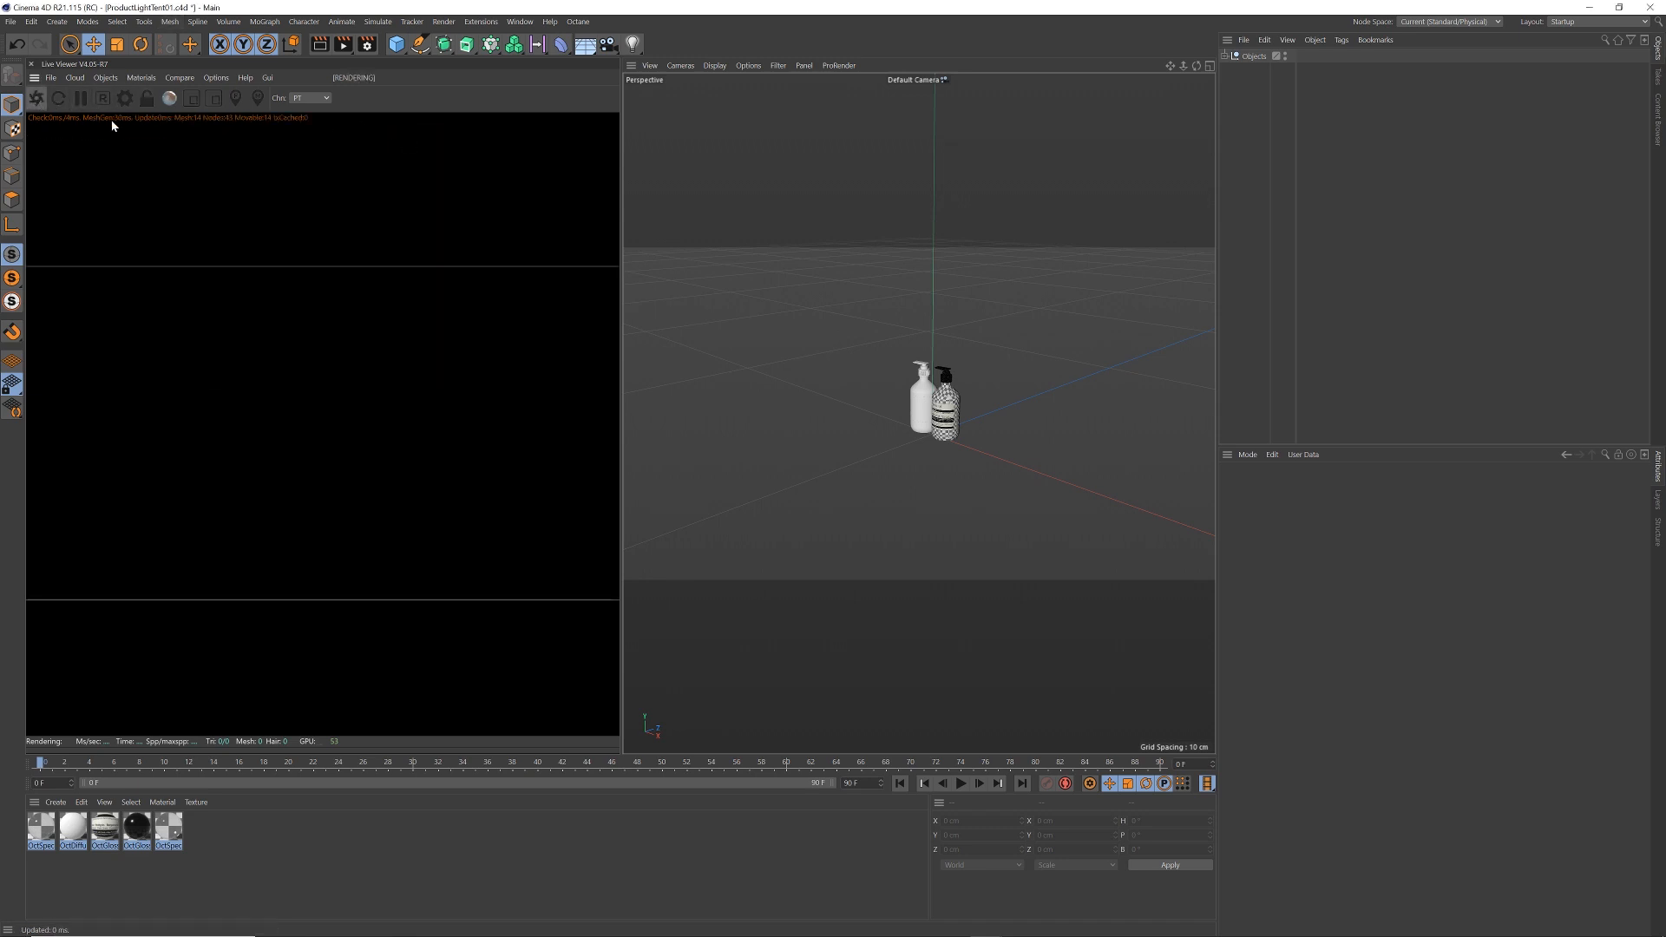
{"action": "left_click", "coordinate": [369, 43]}
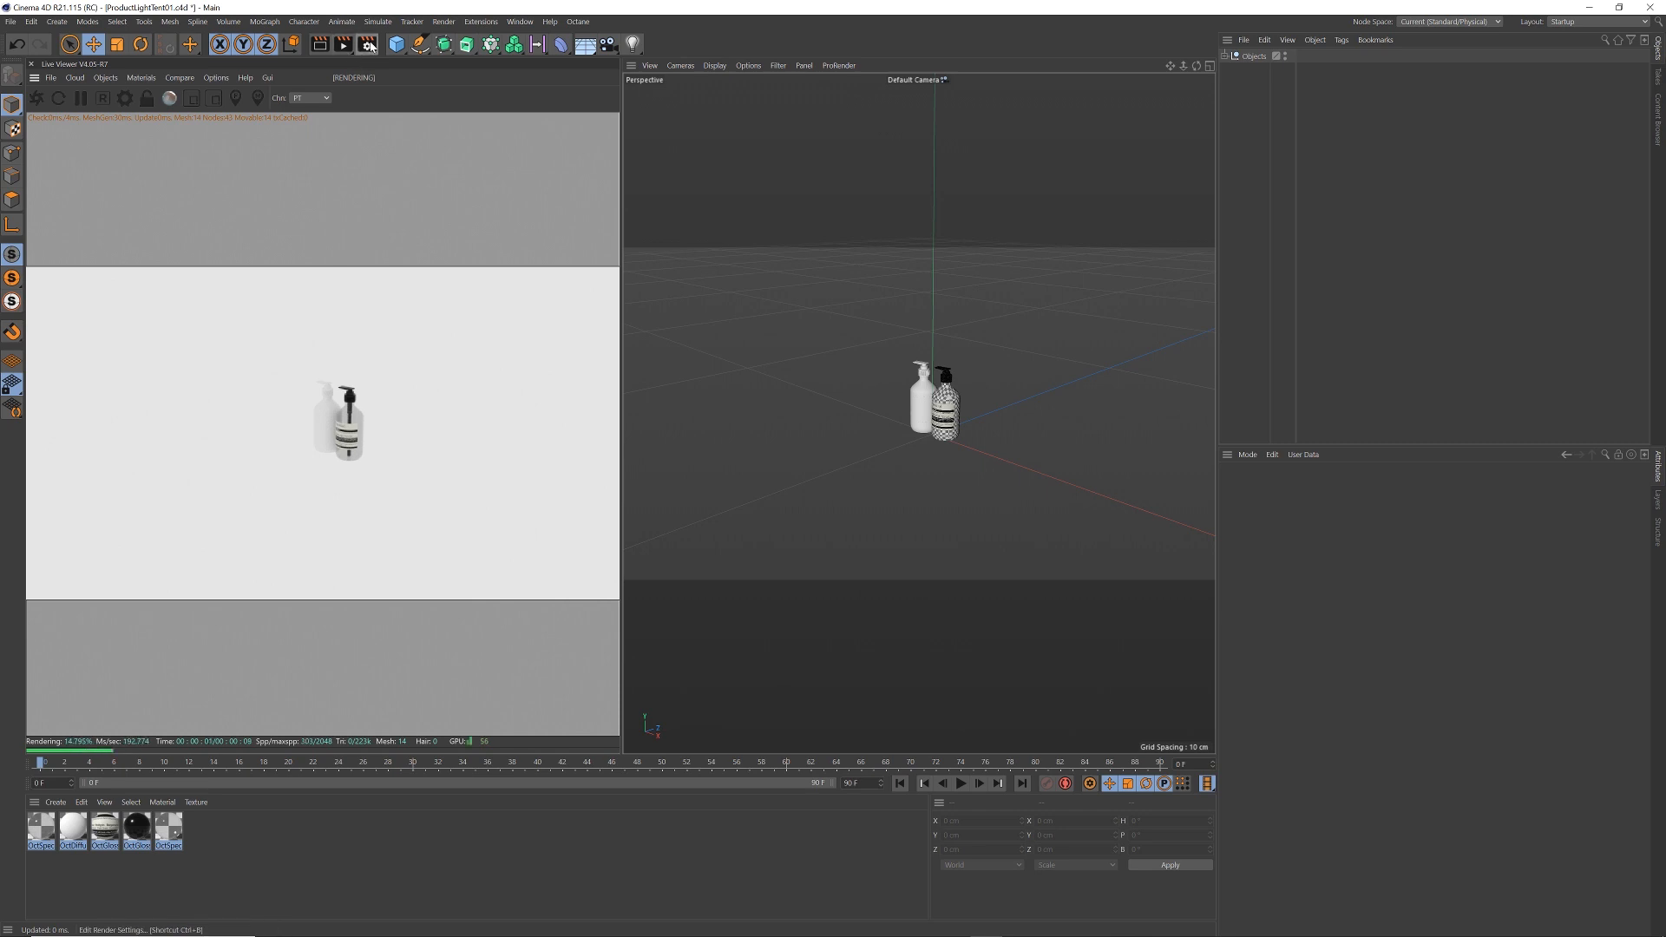
{"action": "left_click", "coordinate": [369, 43]}
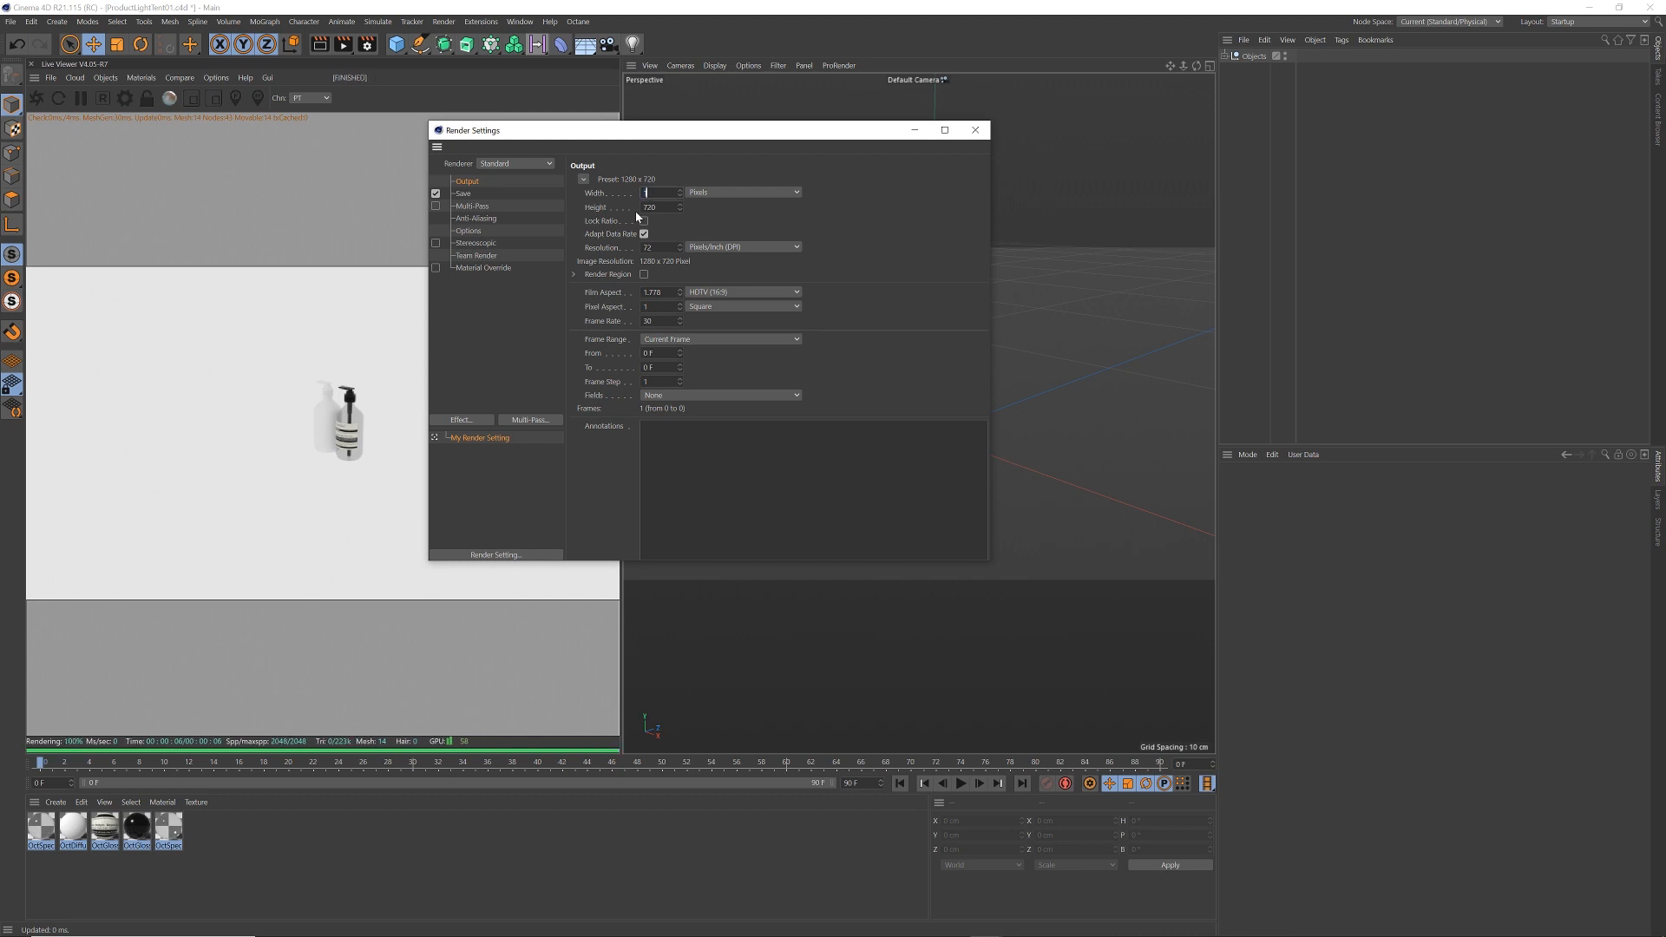
Set the render output to 1080 × 1350 pixels with Lock Ratio enabled
{"action": "type", "text": "1080"}
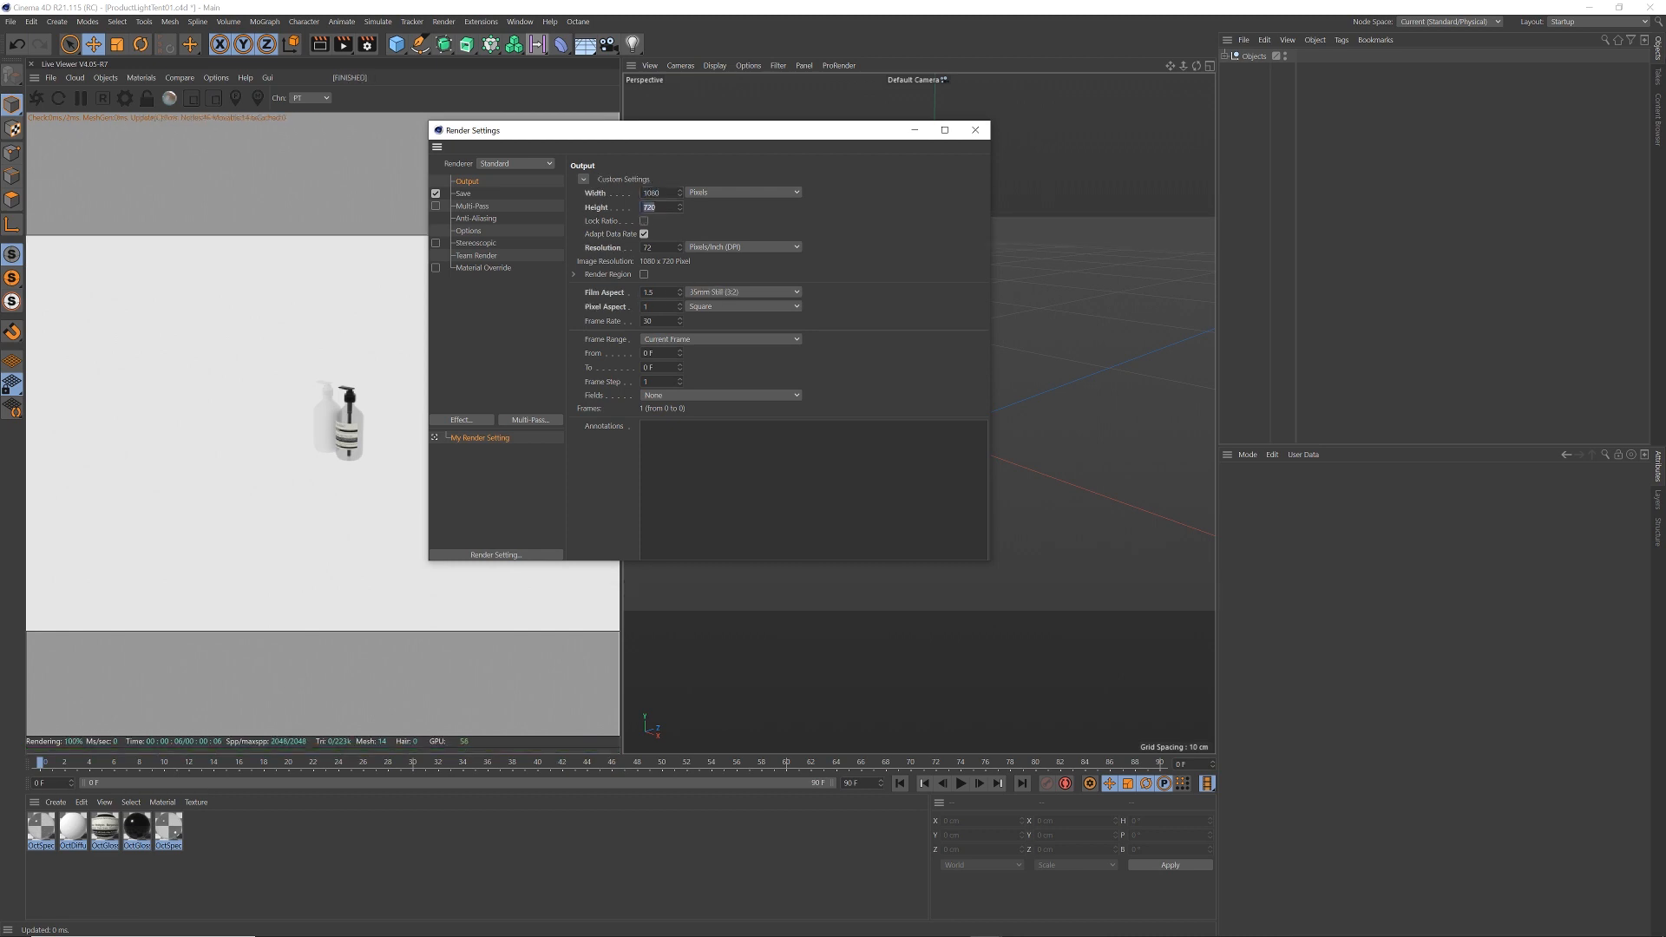
{"action": "type", "text": "1350"}
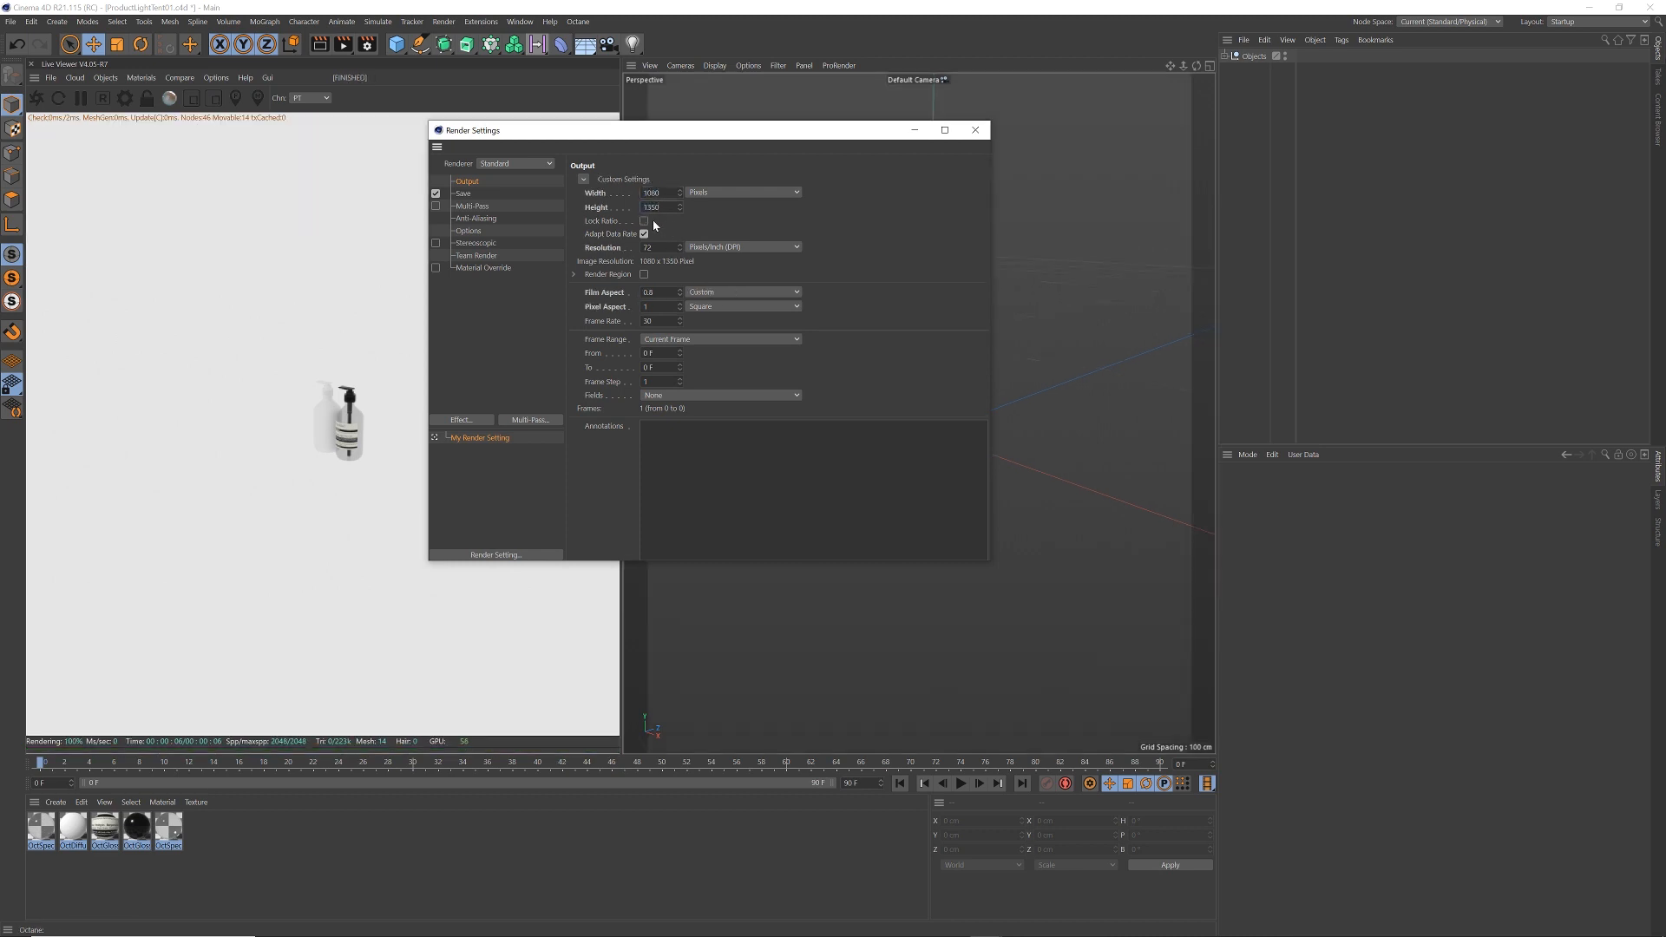
{"action": "left_click", "coordinate": [643, 220]}
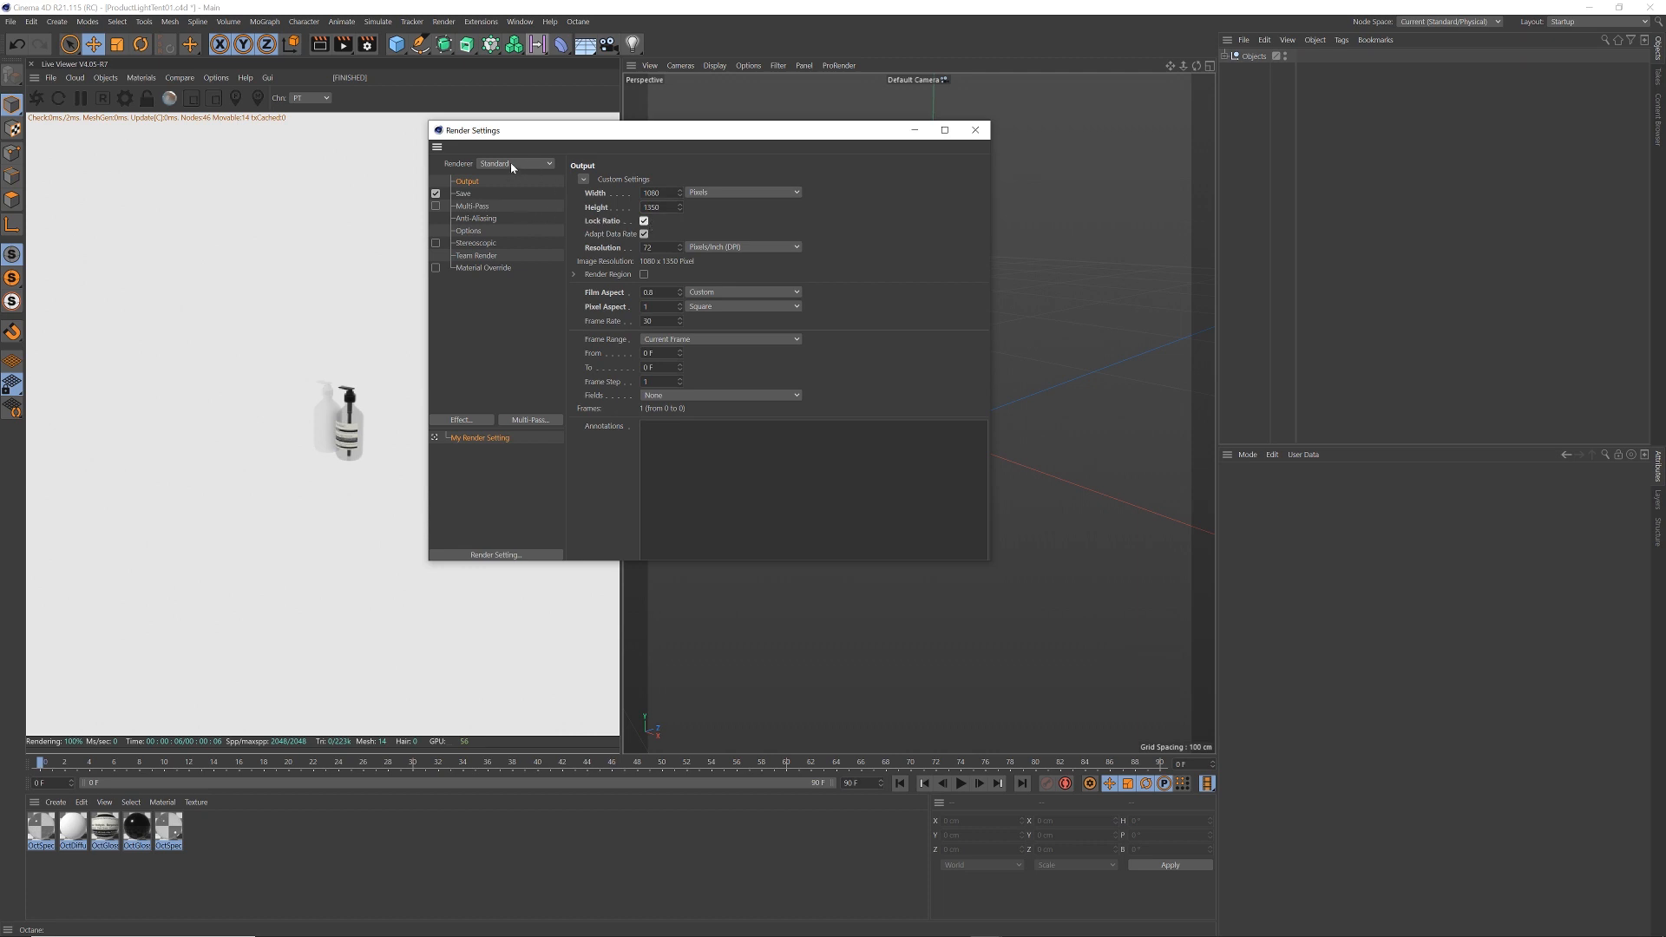
{"action": "left_click", "coordinate": [974, 129]}
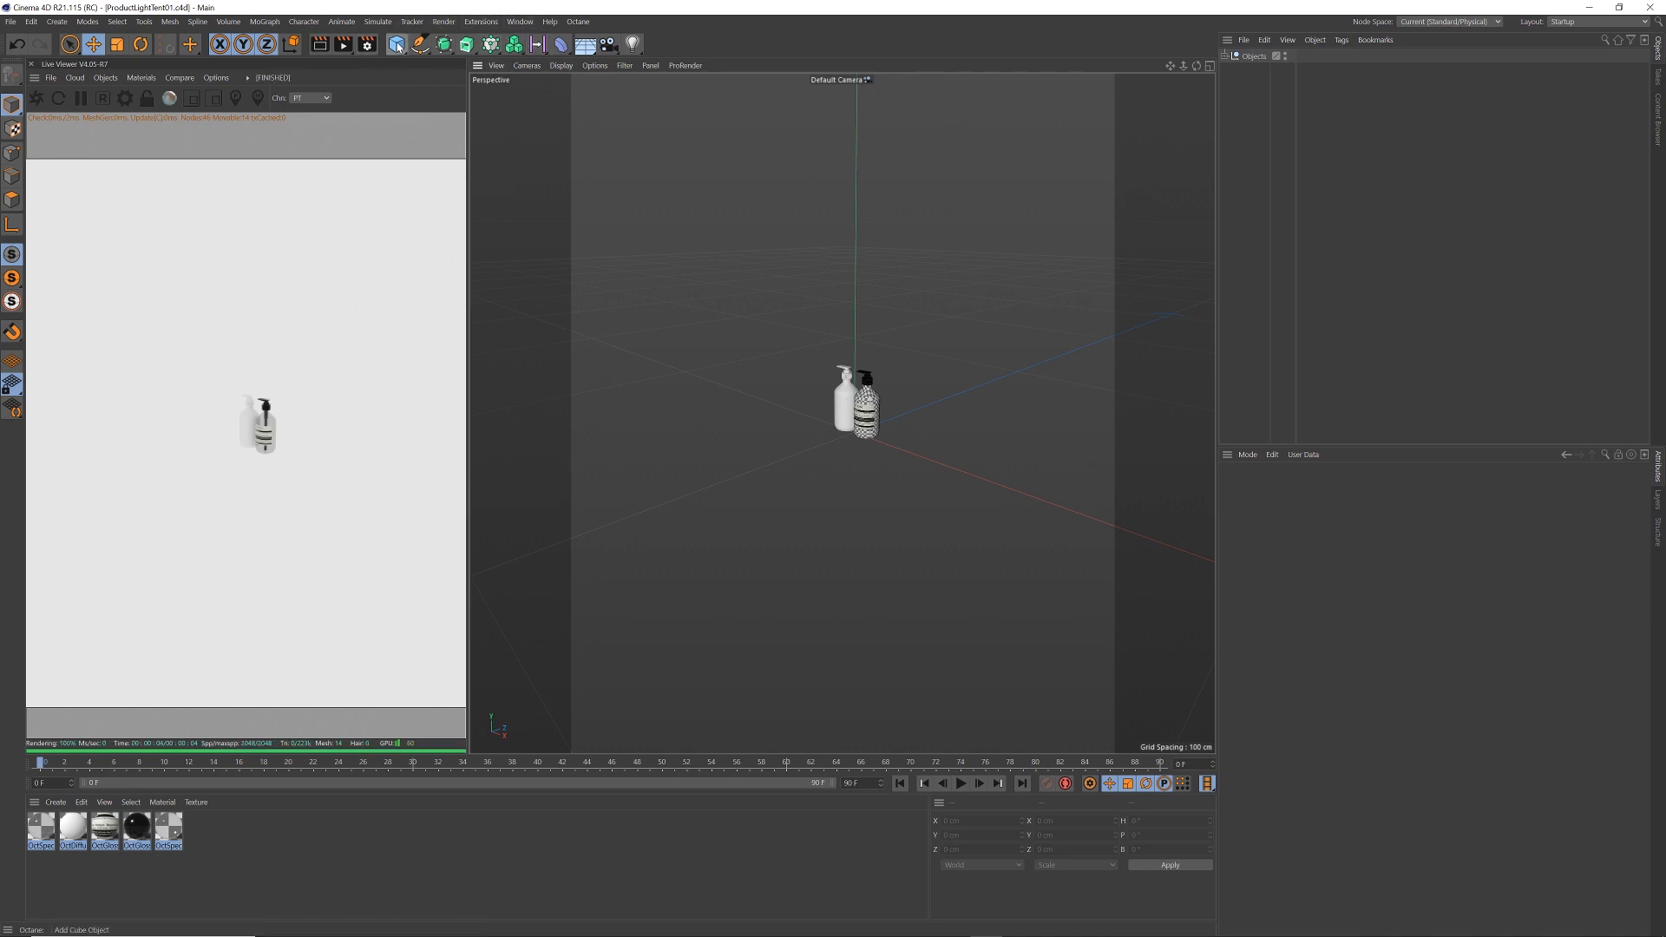
Nest a 3-segment Cube under a Subdivision Surface and raise it to Y 30 cm
{"action": "left_click", "coordinate": [395, 44]}
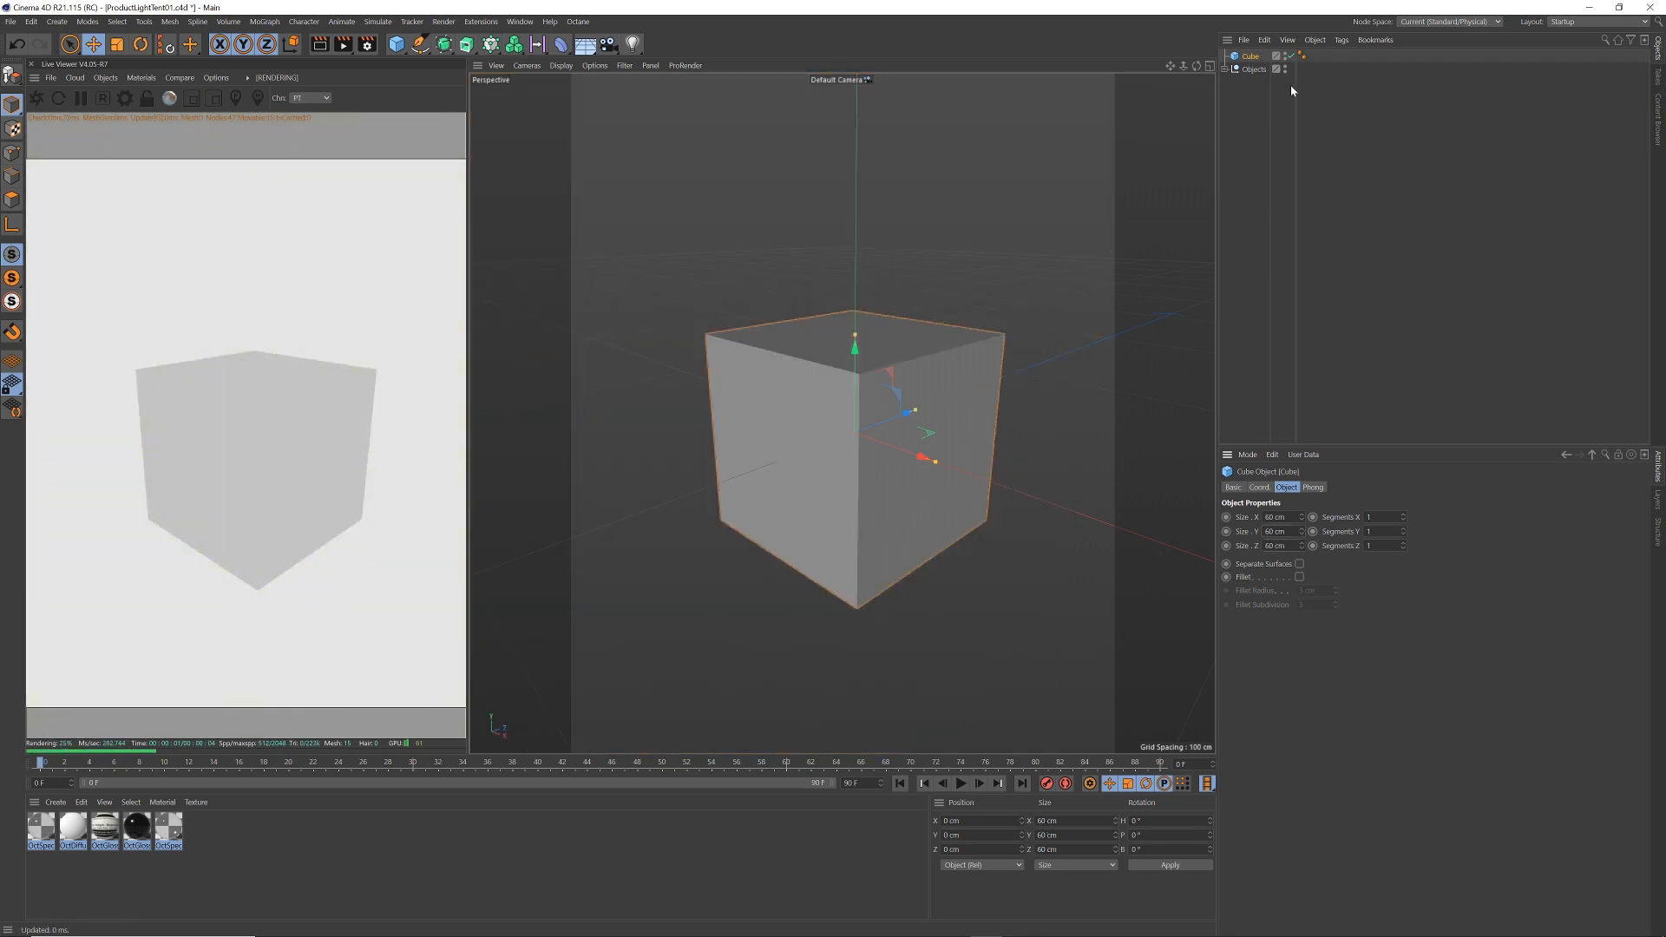
{"action": "left_click", "coordinate": [445, 44]}
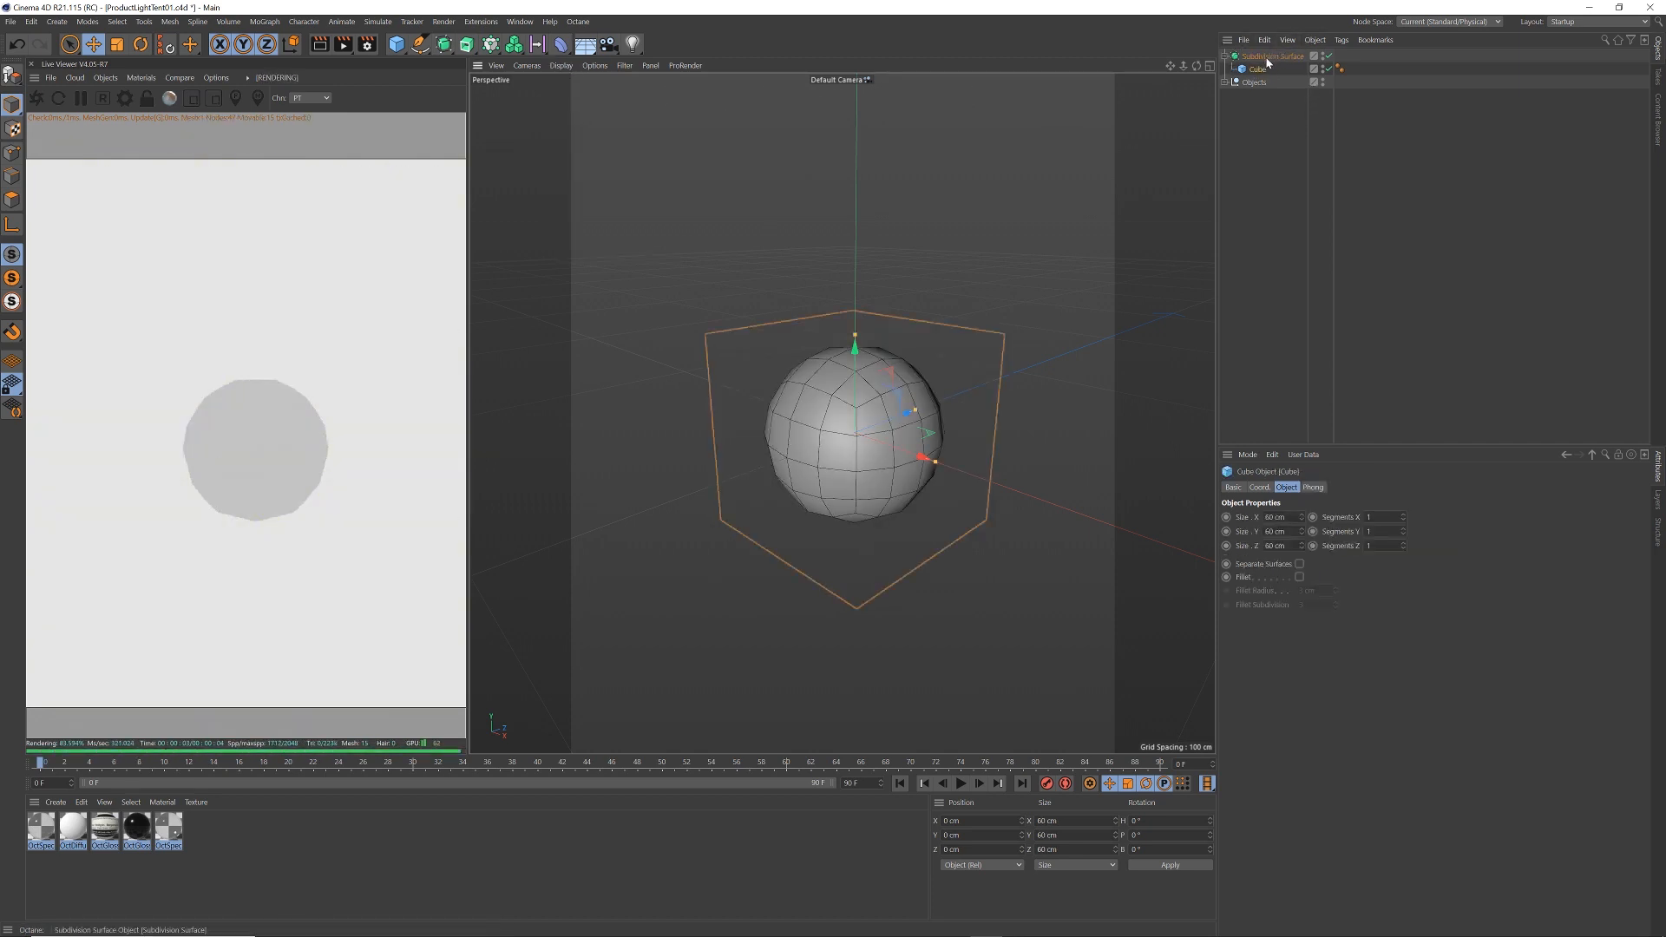
{"action": "type", "text": "3"}
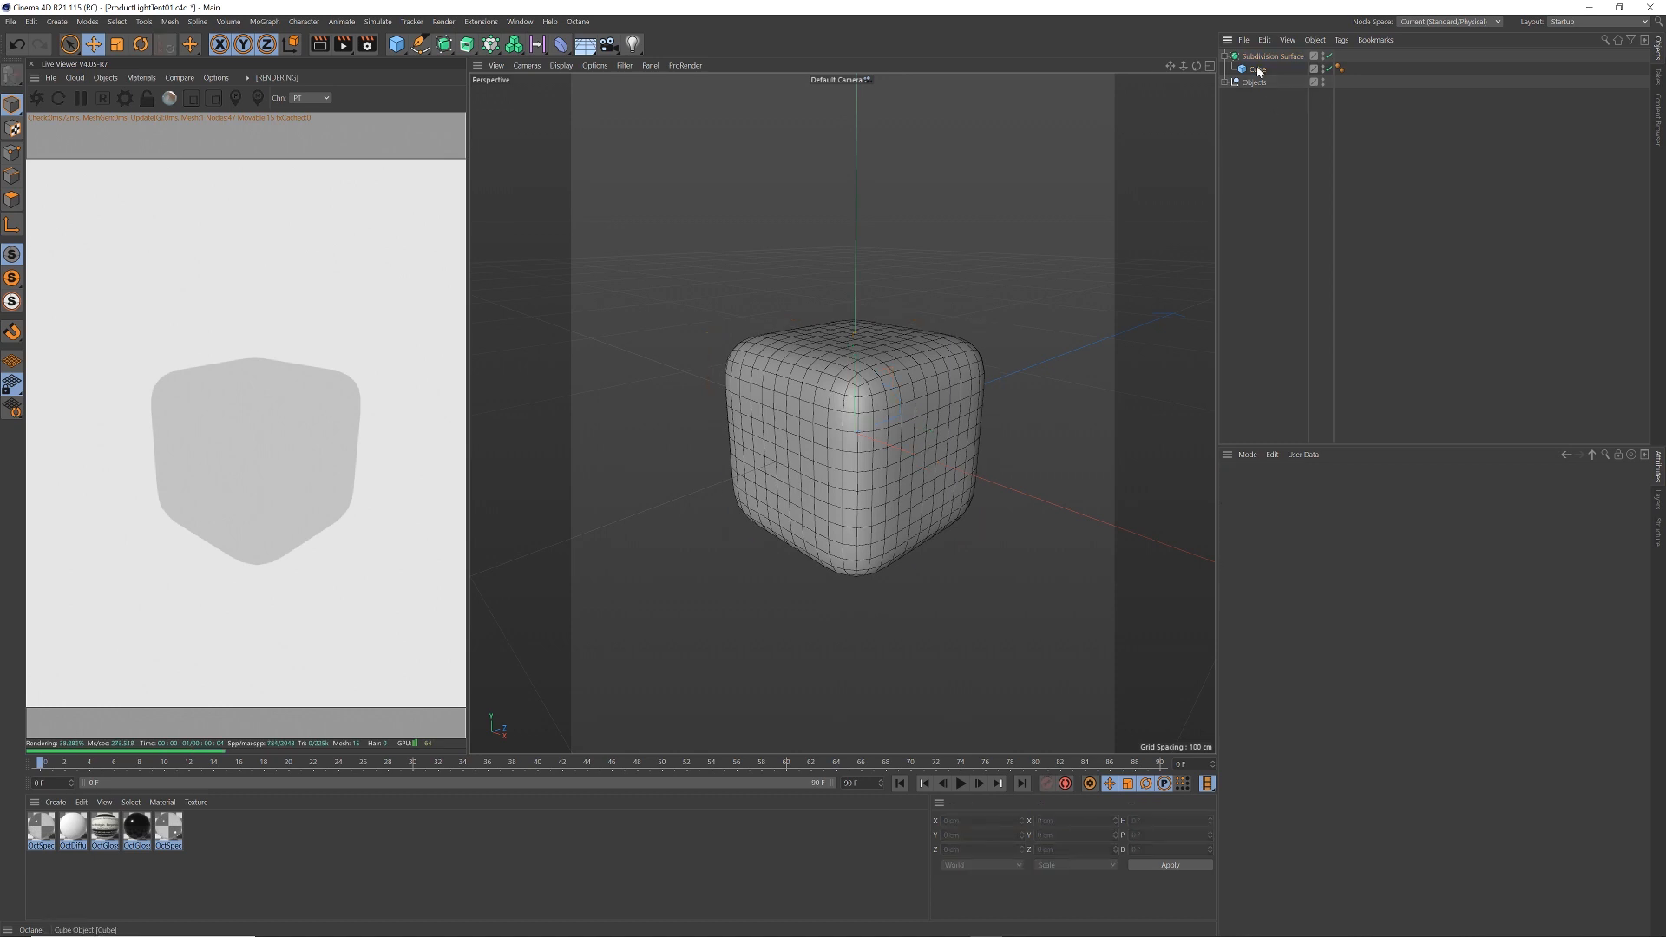
{"action": "left_click", "coordinate": [1258, 69]}
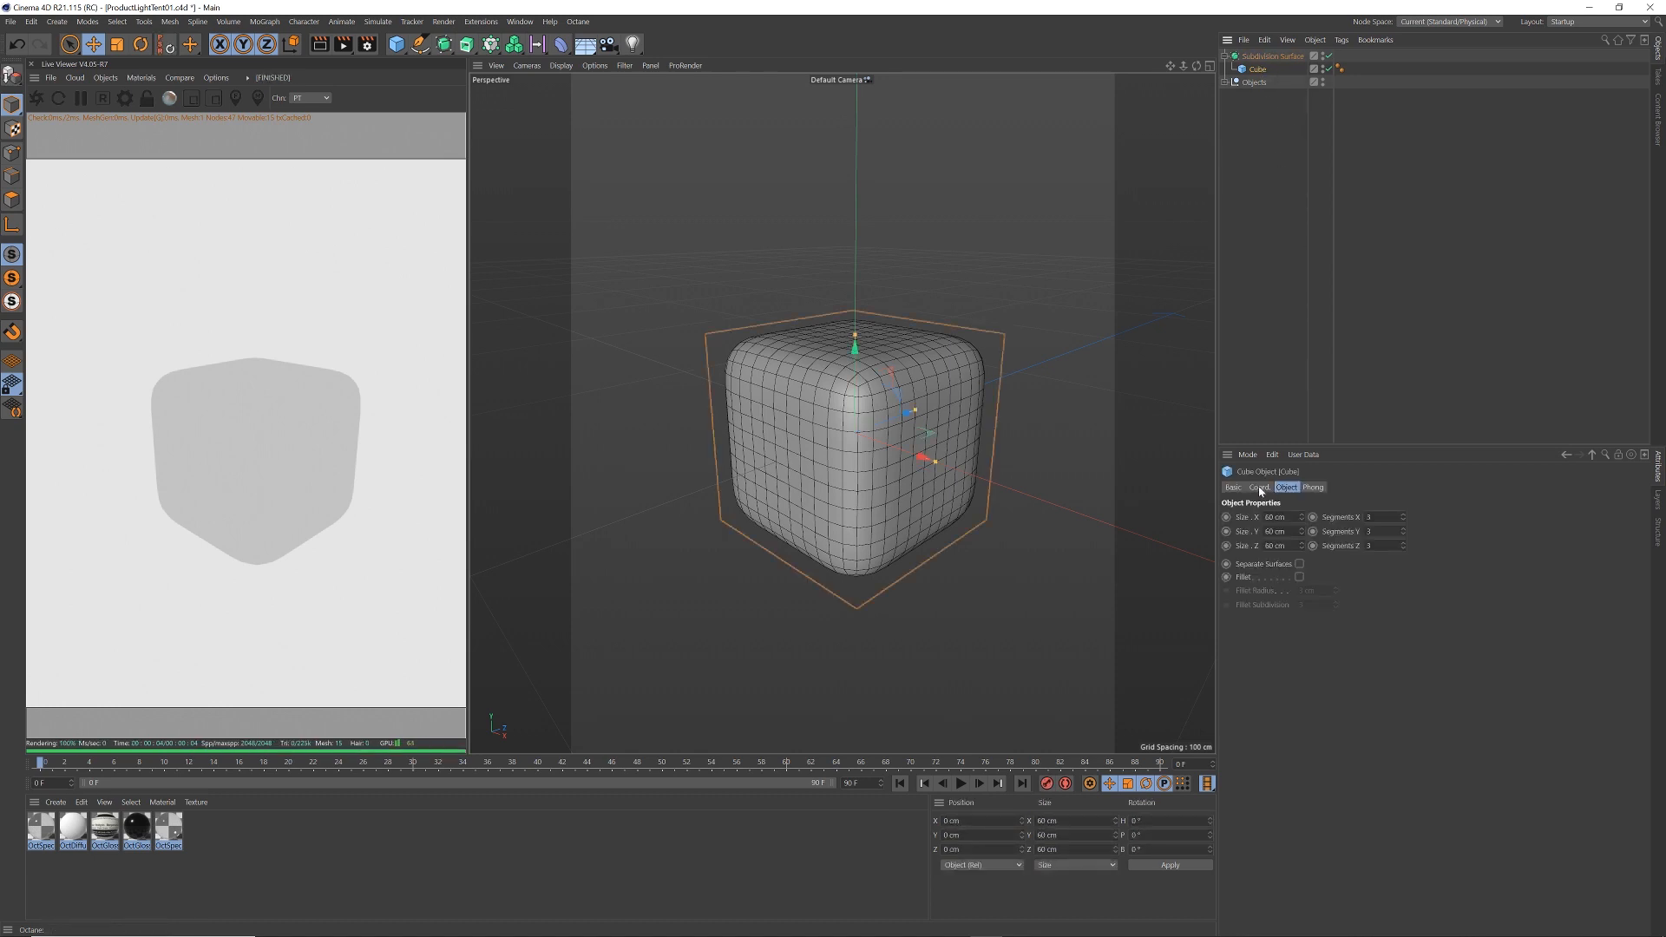
{"action": "left_click", "coordinate": [1260, 487]}
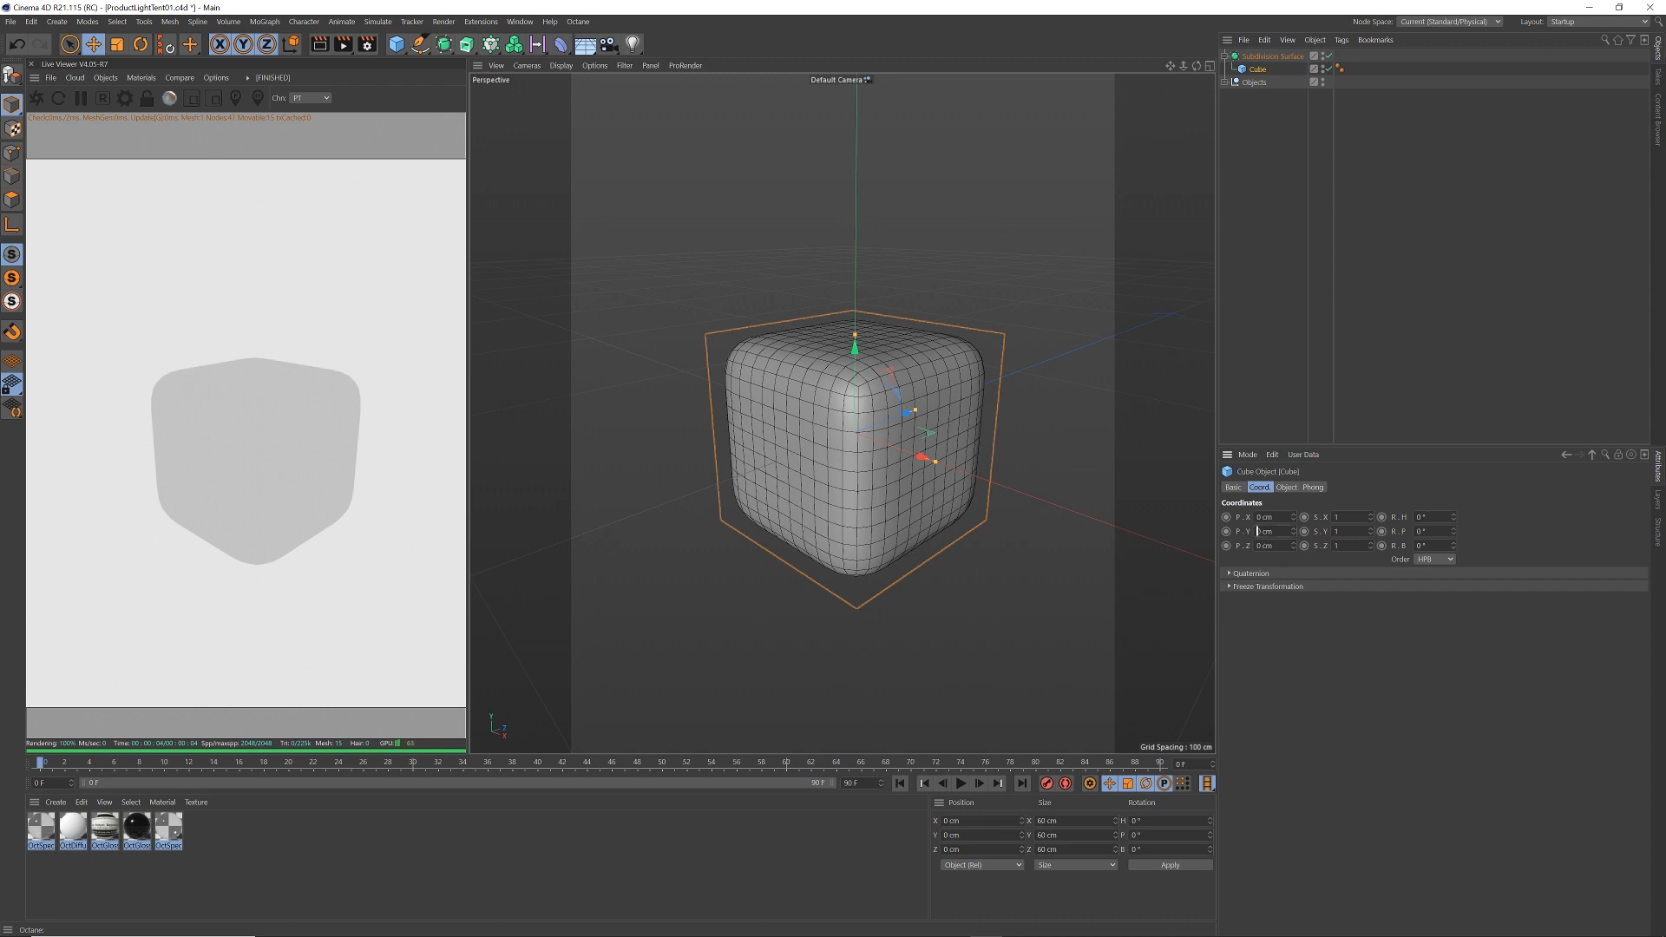
{"action": "type", "text": "30"}
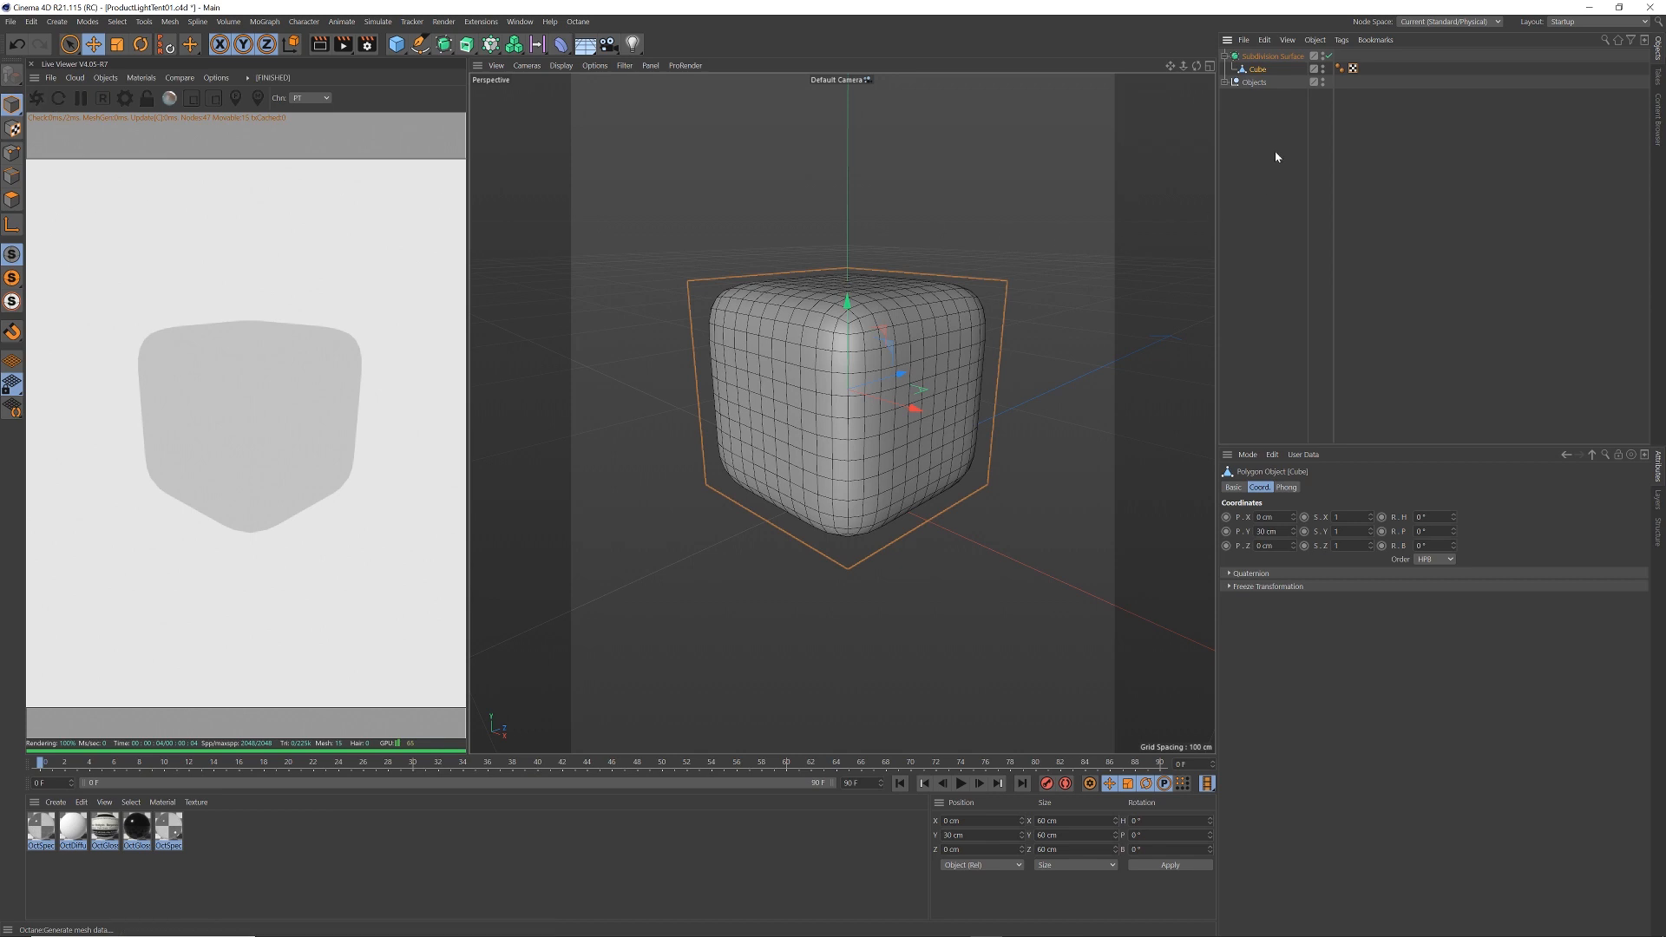
In Polygon mode, select the polygons on the cube's front face
{"action": "left_click", "coordinate": [70, 44]}
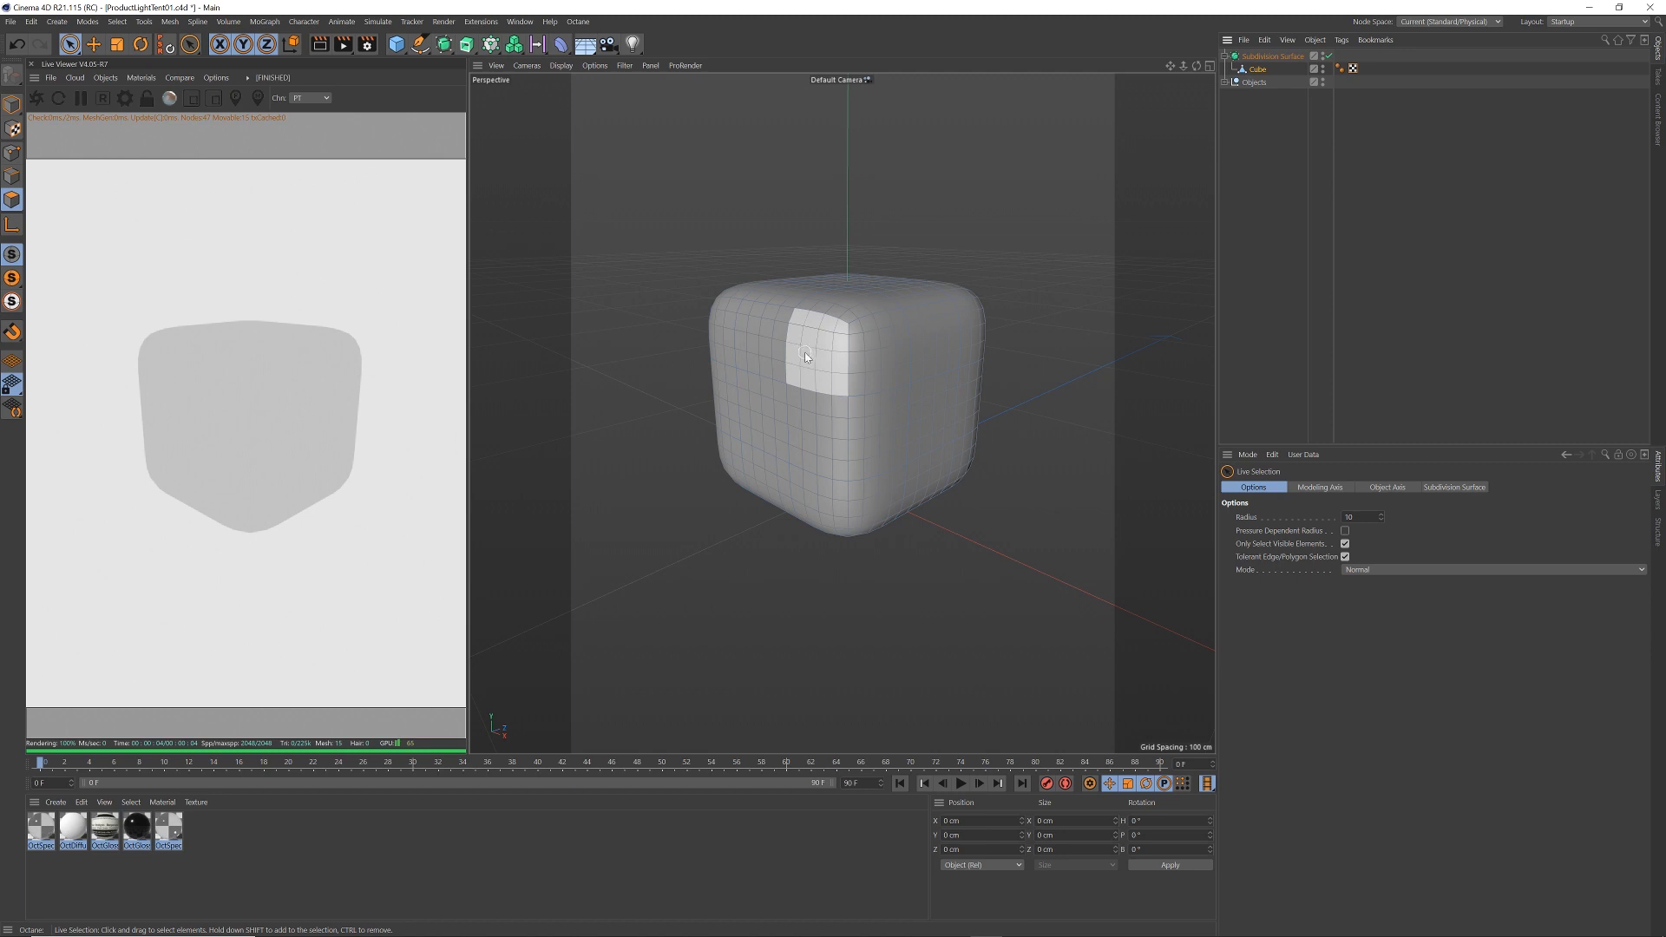
{"action": "left_click", "coordinate": [805, 357]}
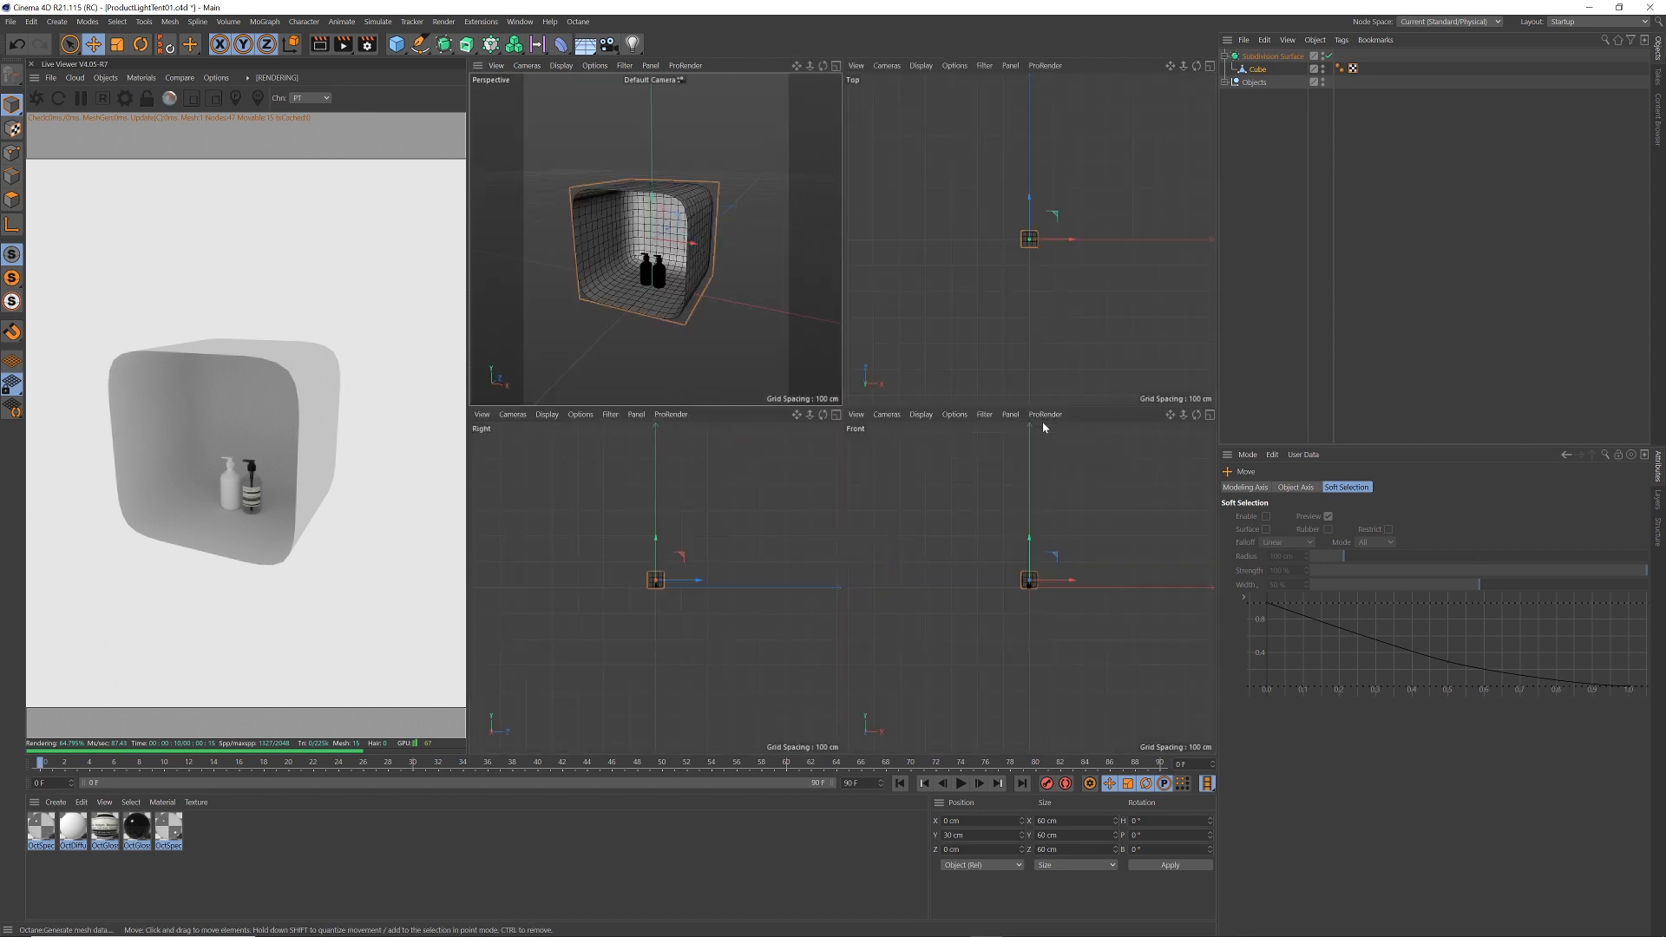
{"action": "mouse_move", "coordinate": [632, 602]}
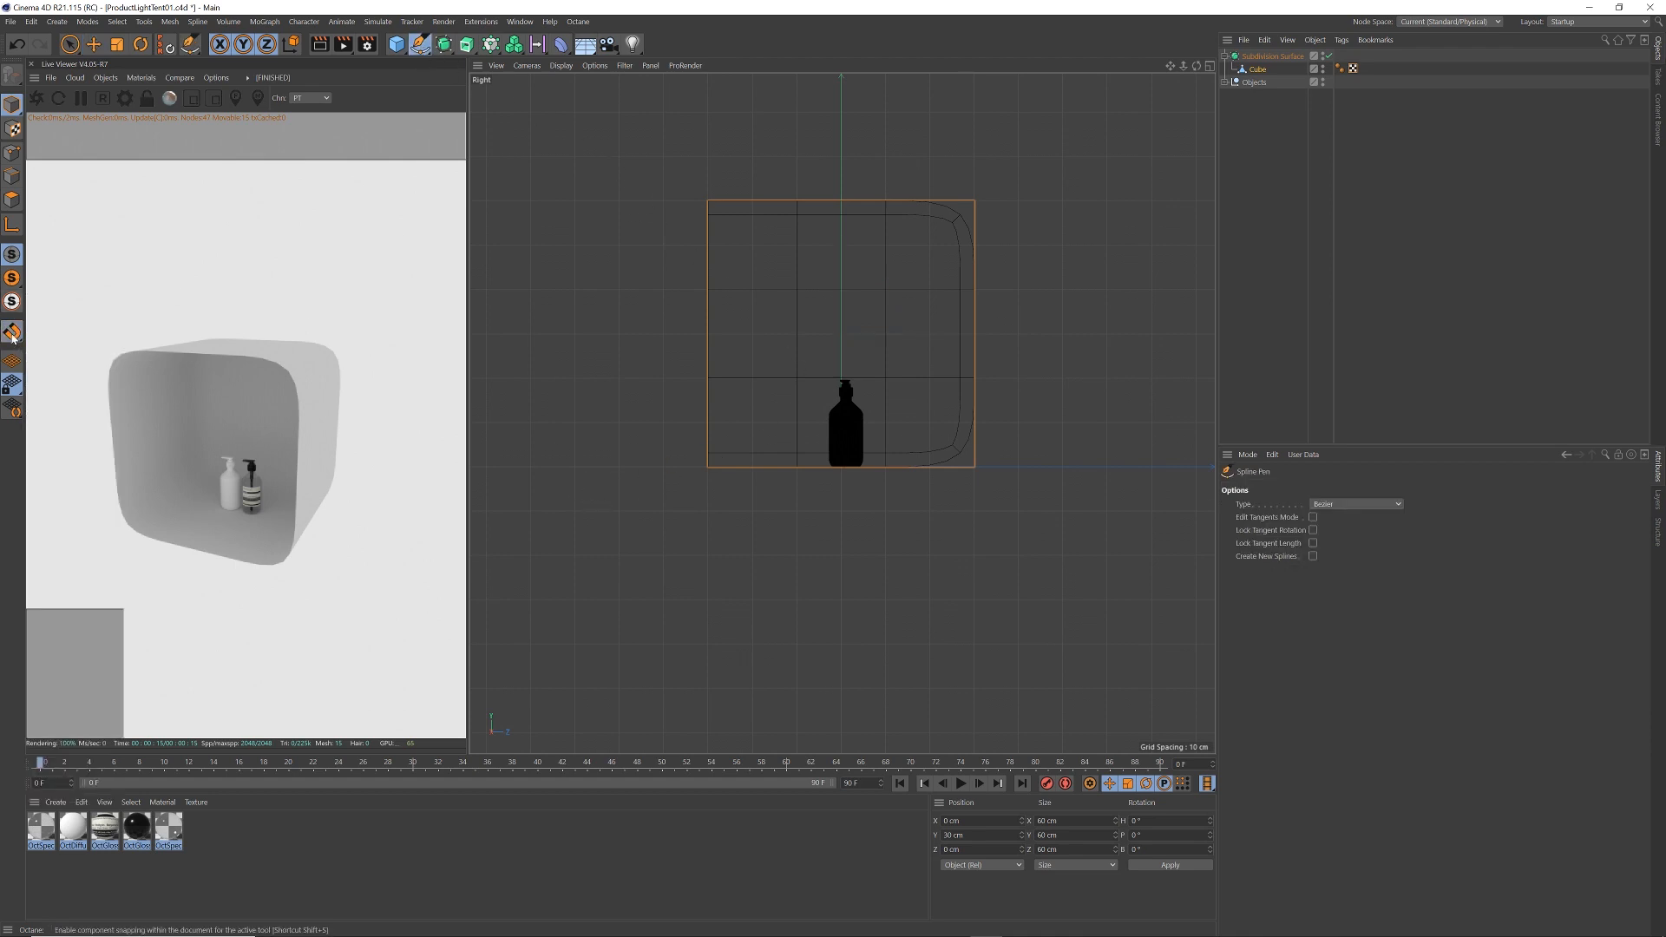
{"action": "mouse_move", "coordinate": [622, 511]}
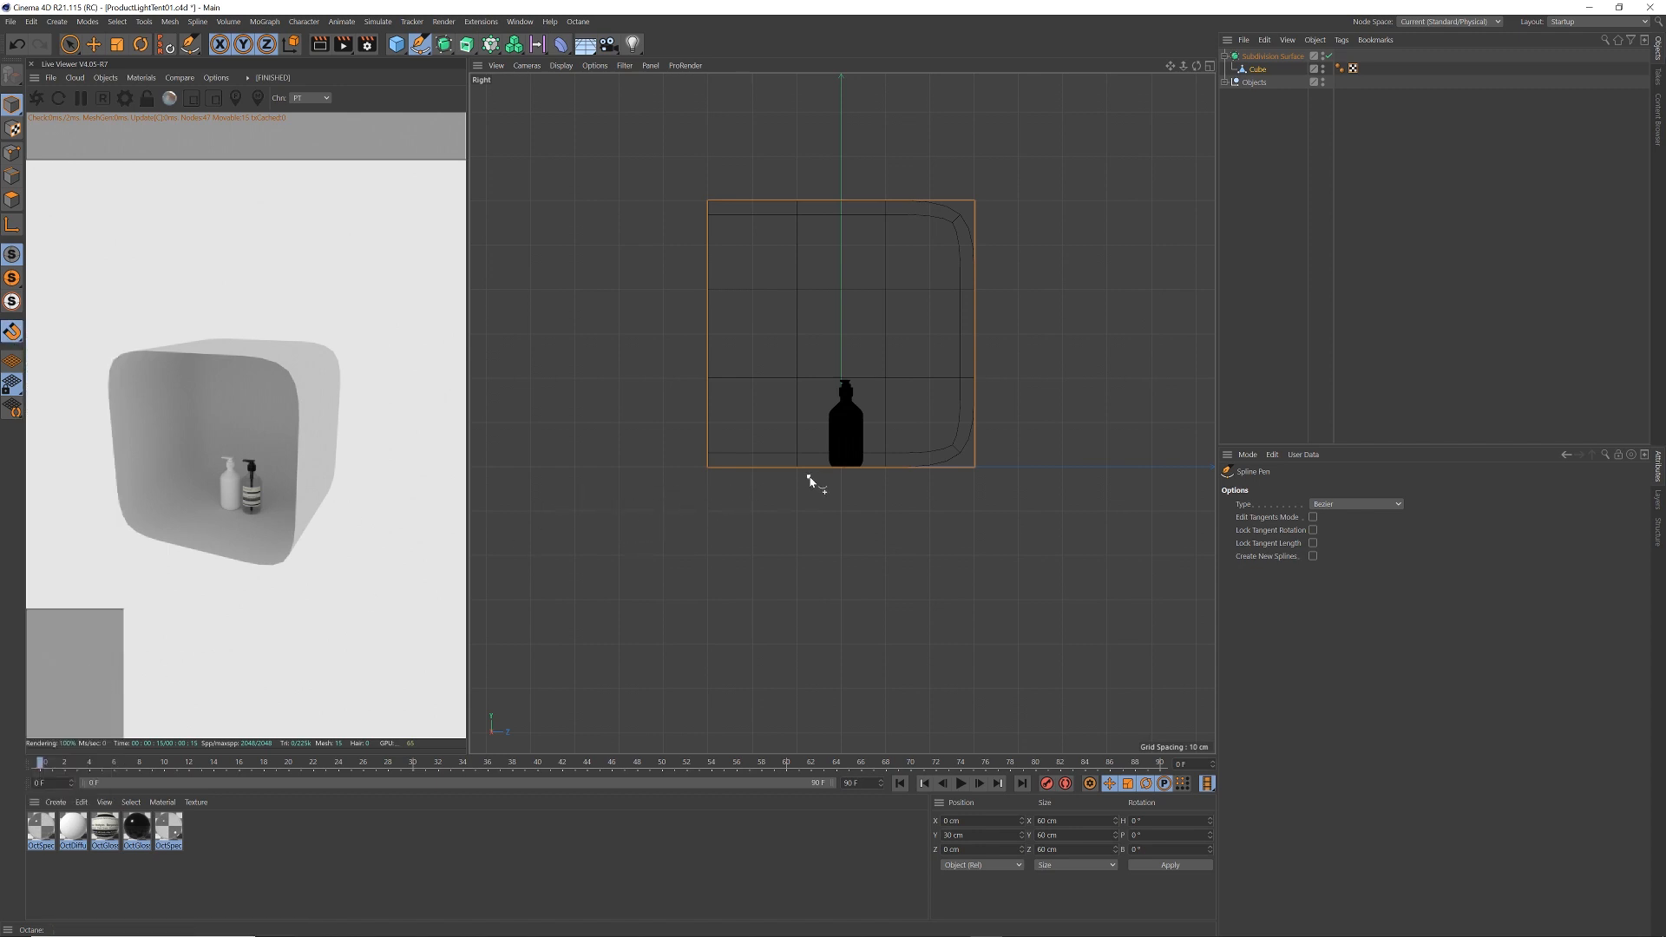
{"action": "mouse_move", "coordinate": [771, 436]}
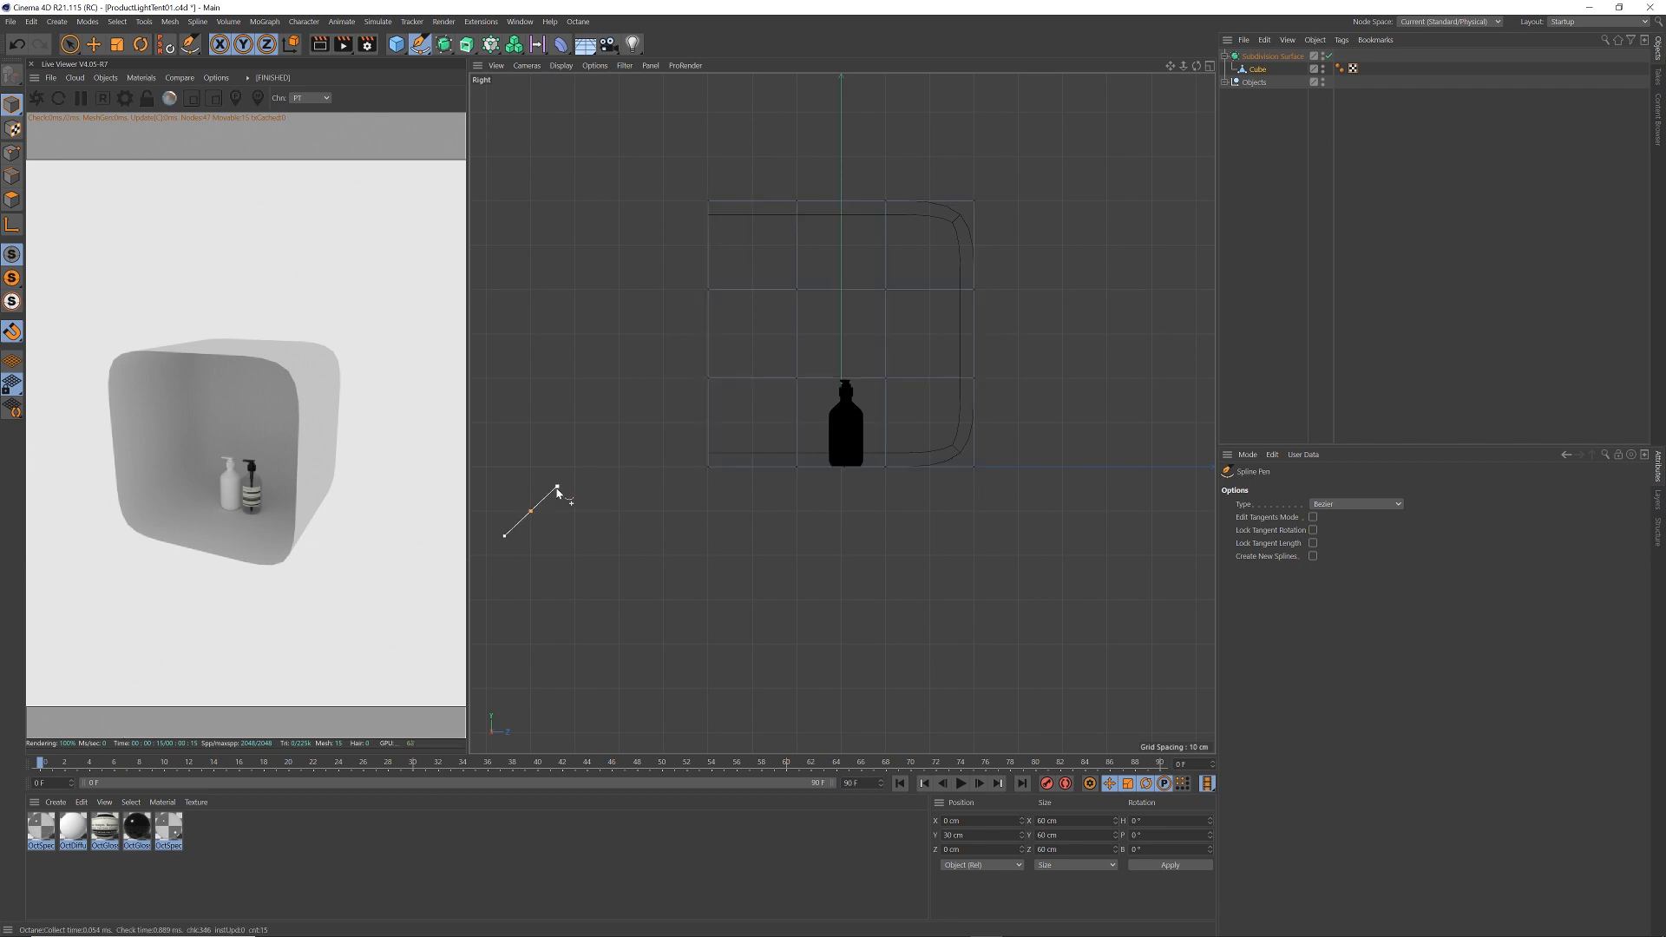
In the Right view, pen a curved spline from left of the tent along its floor
{"action": "left_click", "coordinate": [648, 470]}
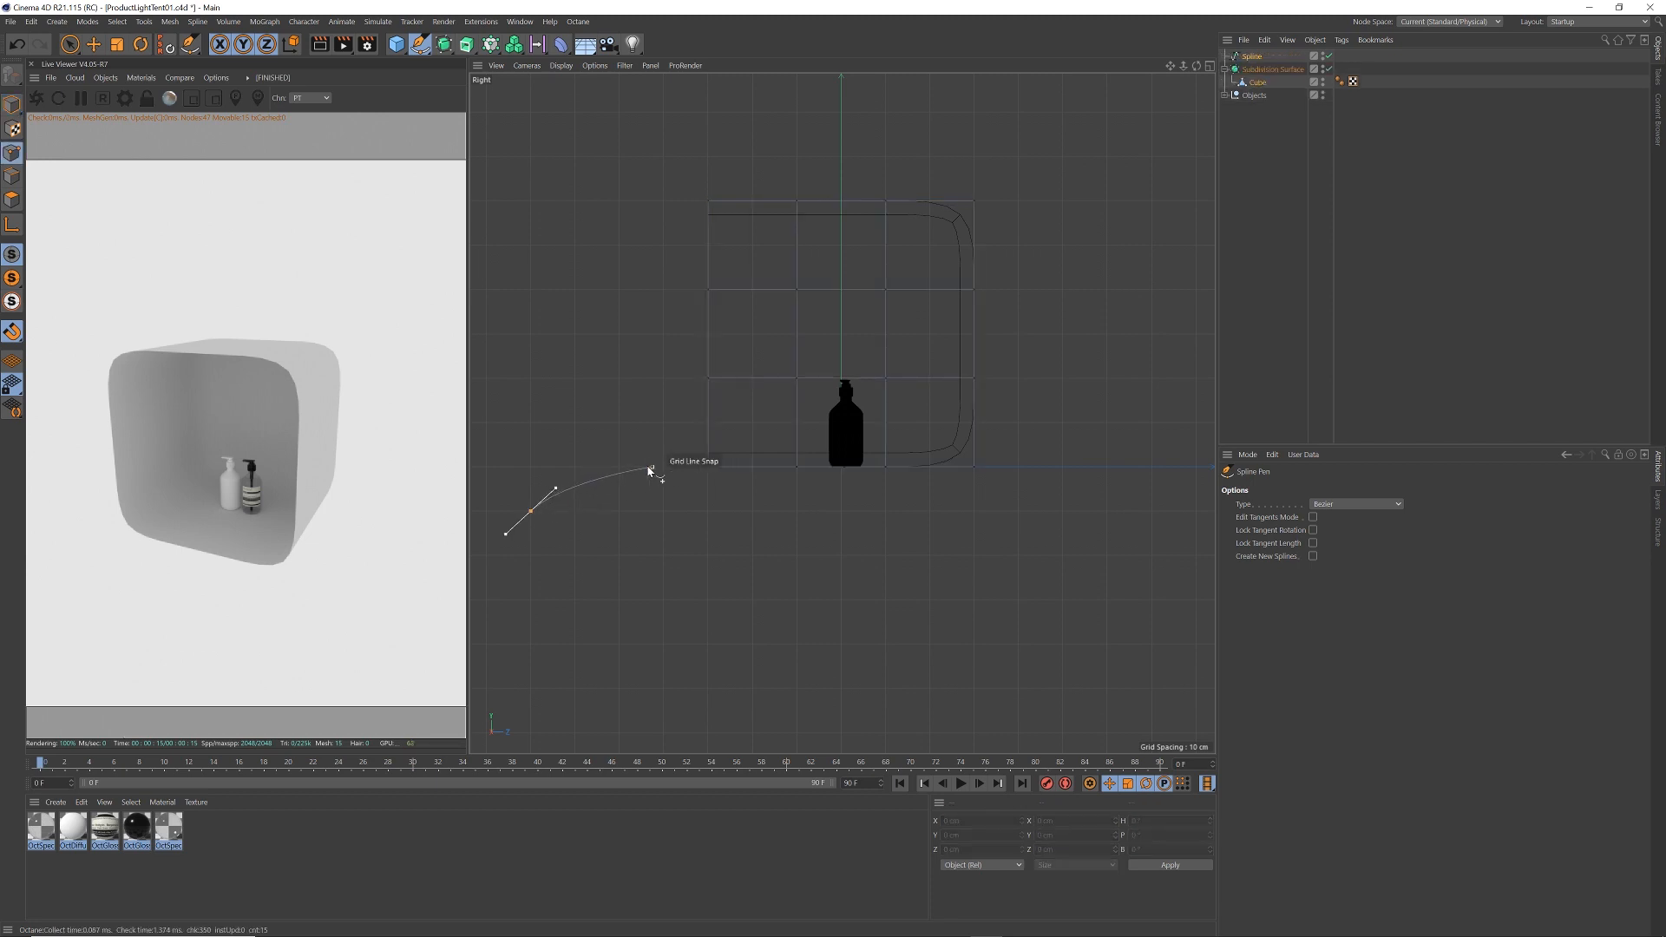
{"action": "left_click_drag", "start_coordinate": [650, 470], "coordinate": [625, 468]}
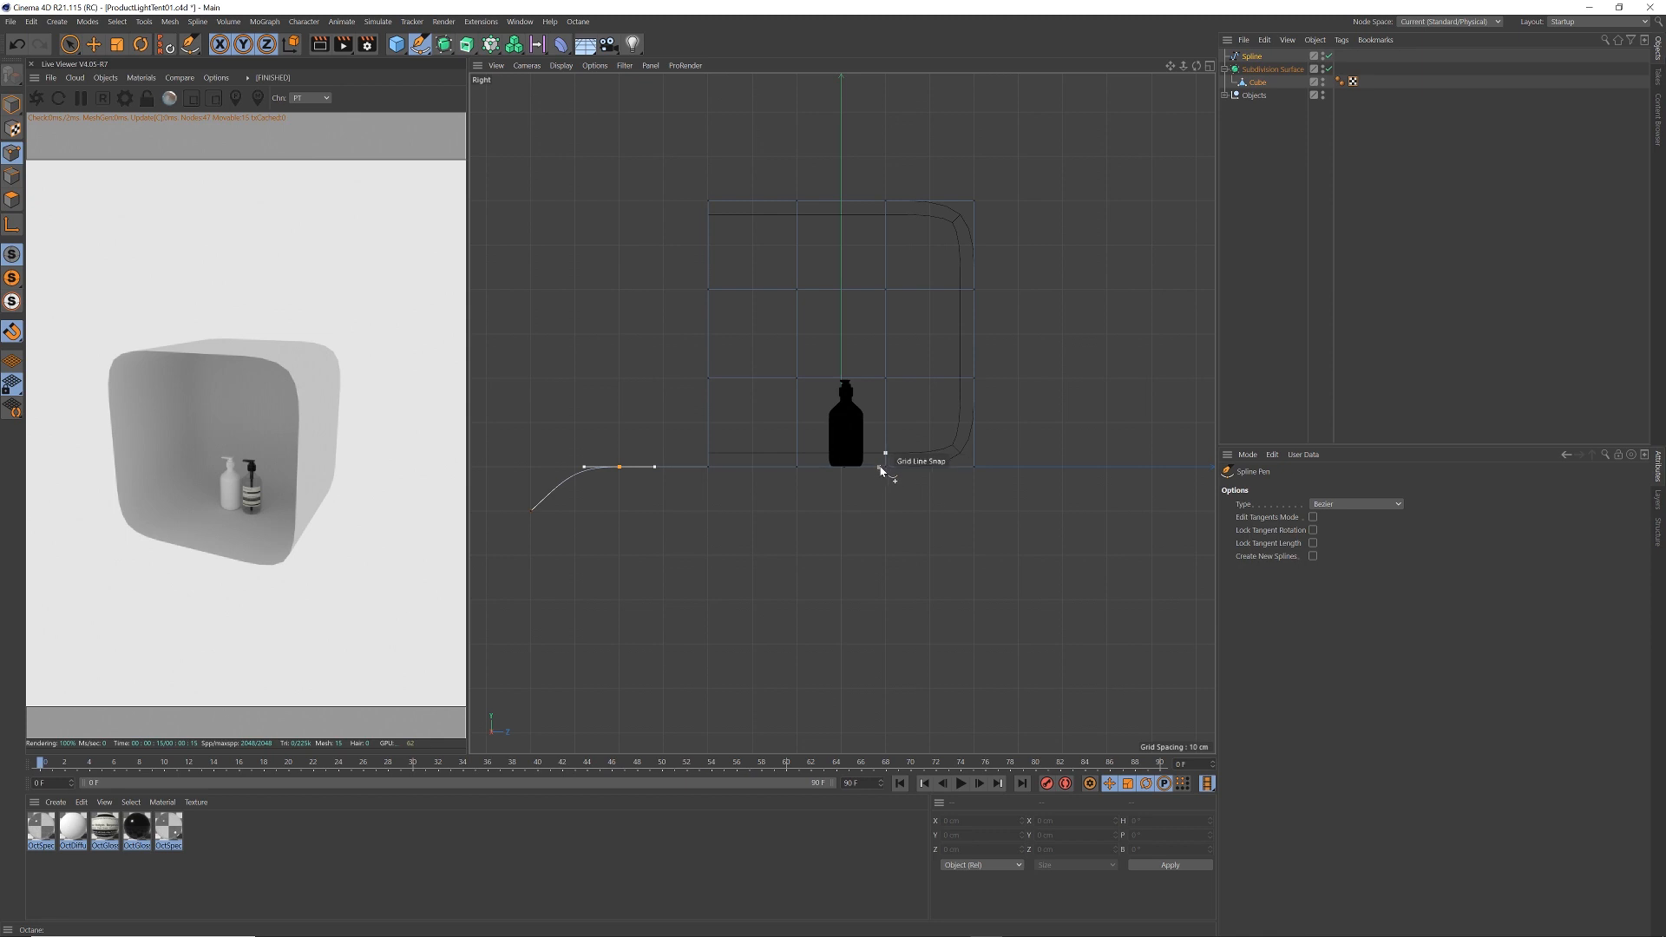
{"action": "mouse_move", "coordinate": [850, 471]}
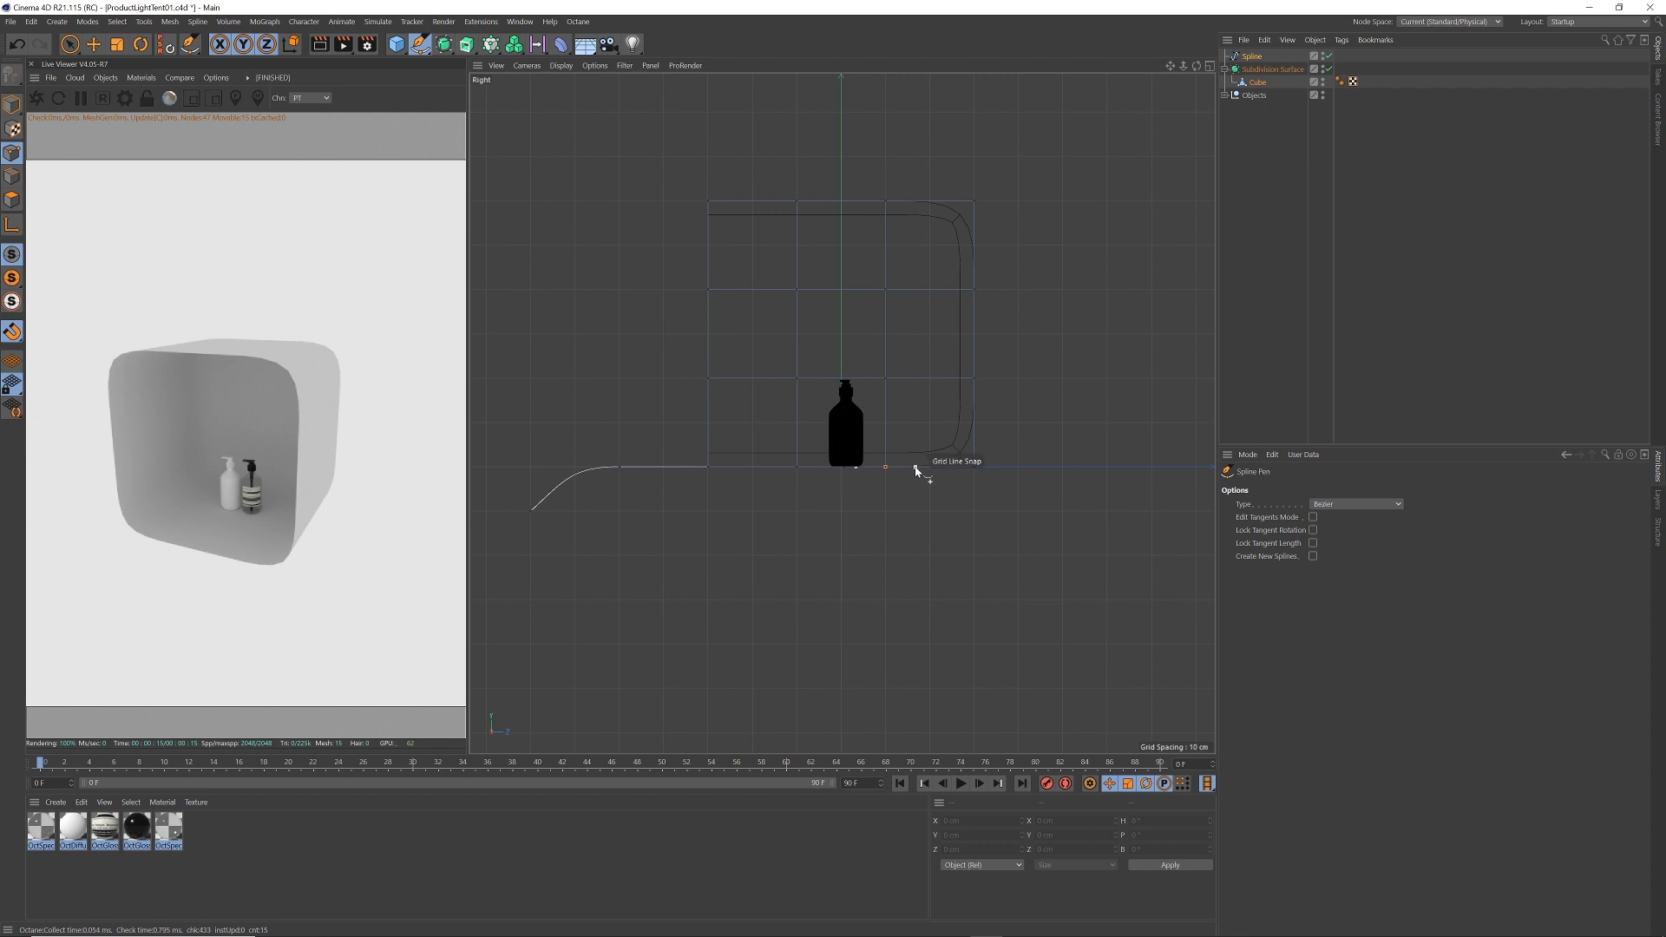
{"action": "left_click", "coordinate": [962, 378]}
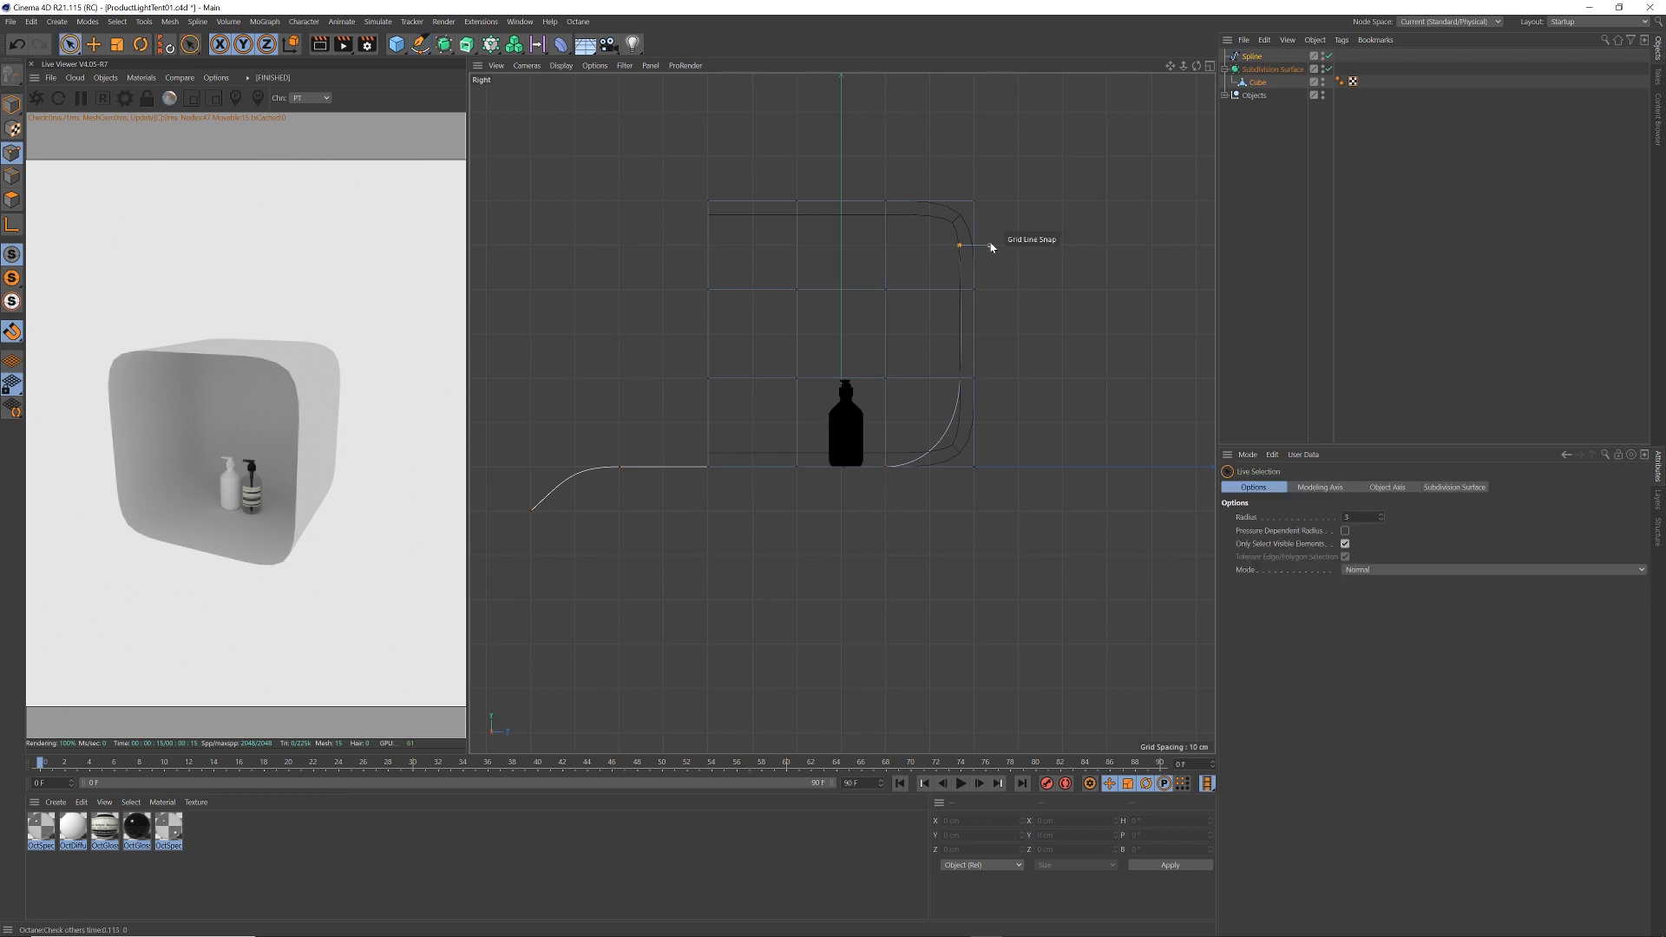
{"action": "left_click", "coordinate": [958, 246]}
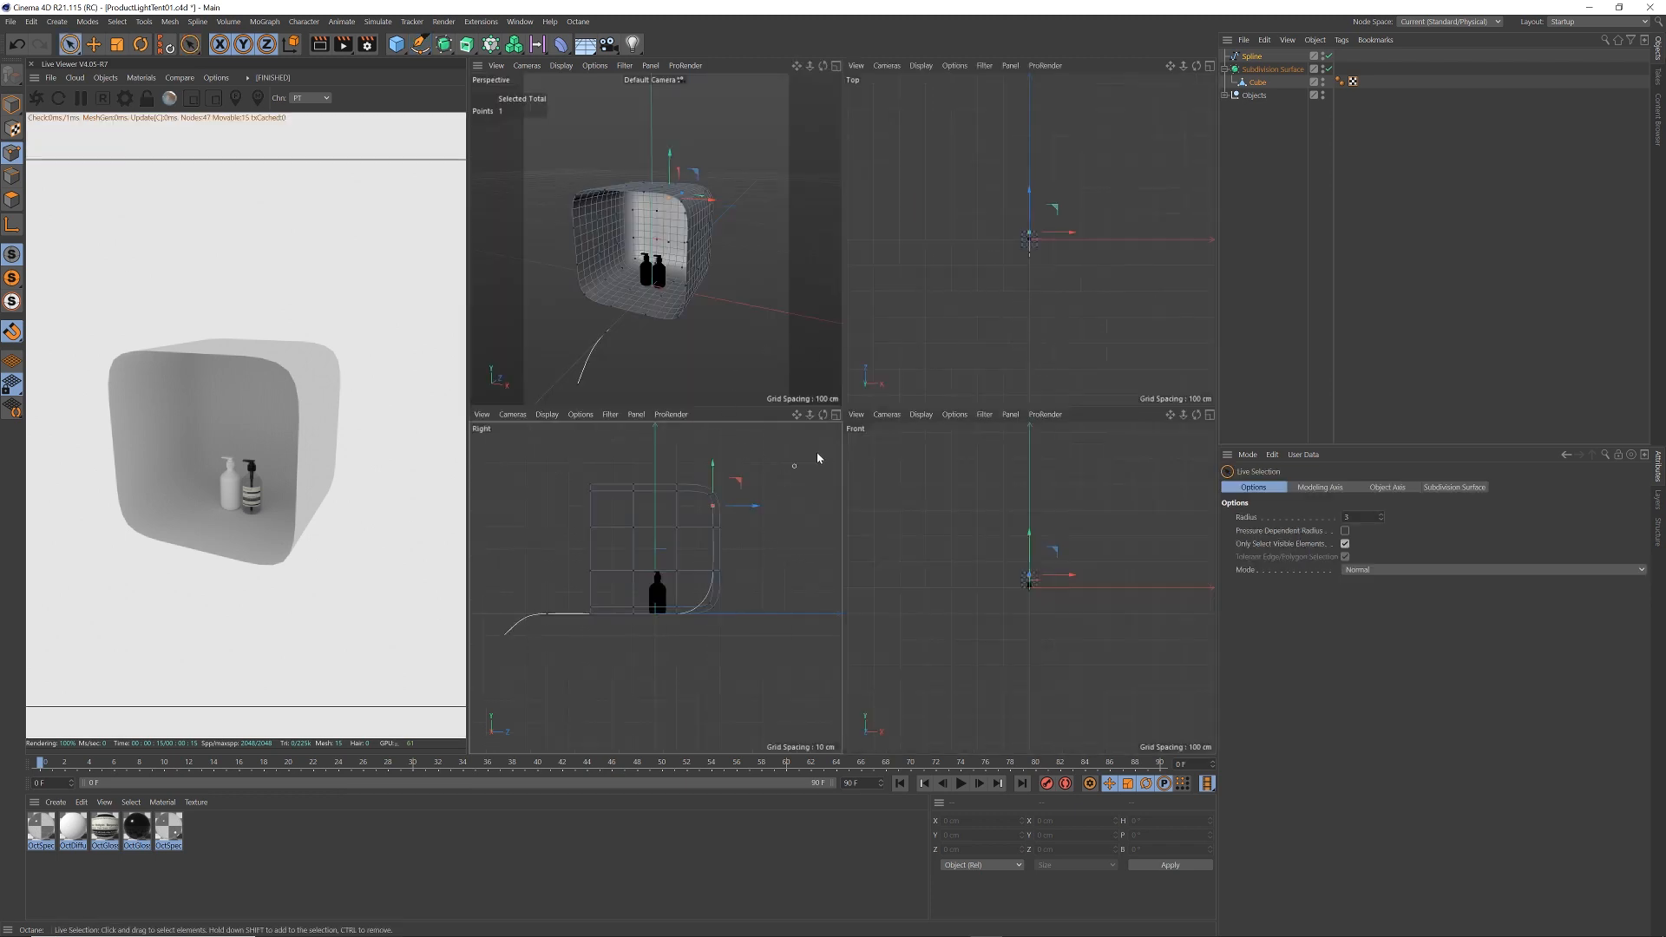
Place the spline under an Extrude generator and set its movement to 60 cm
{"action": "left_click", "coordinate": [1198, 65]}
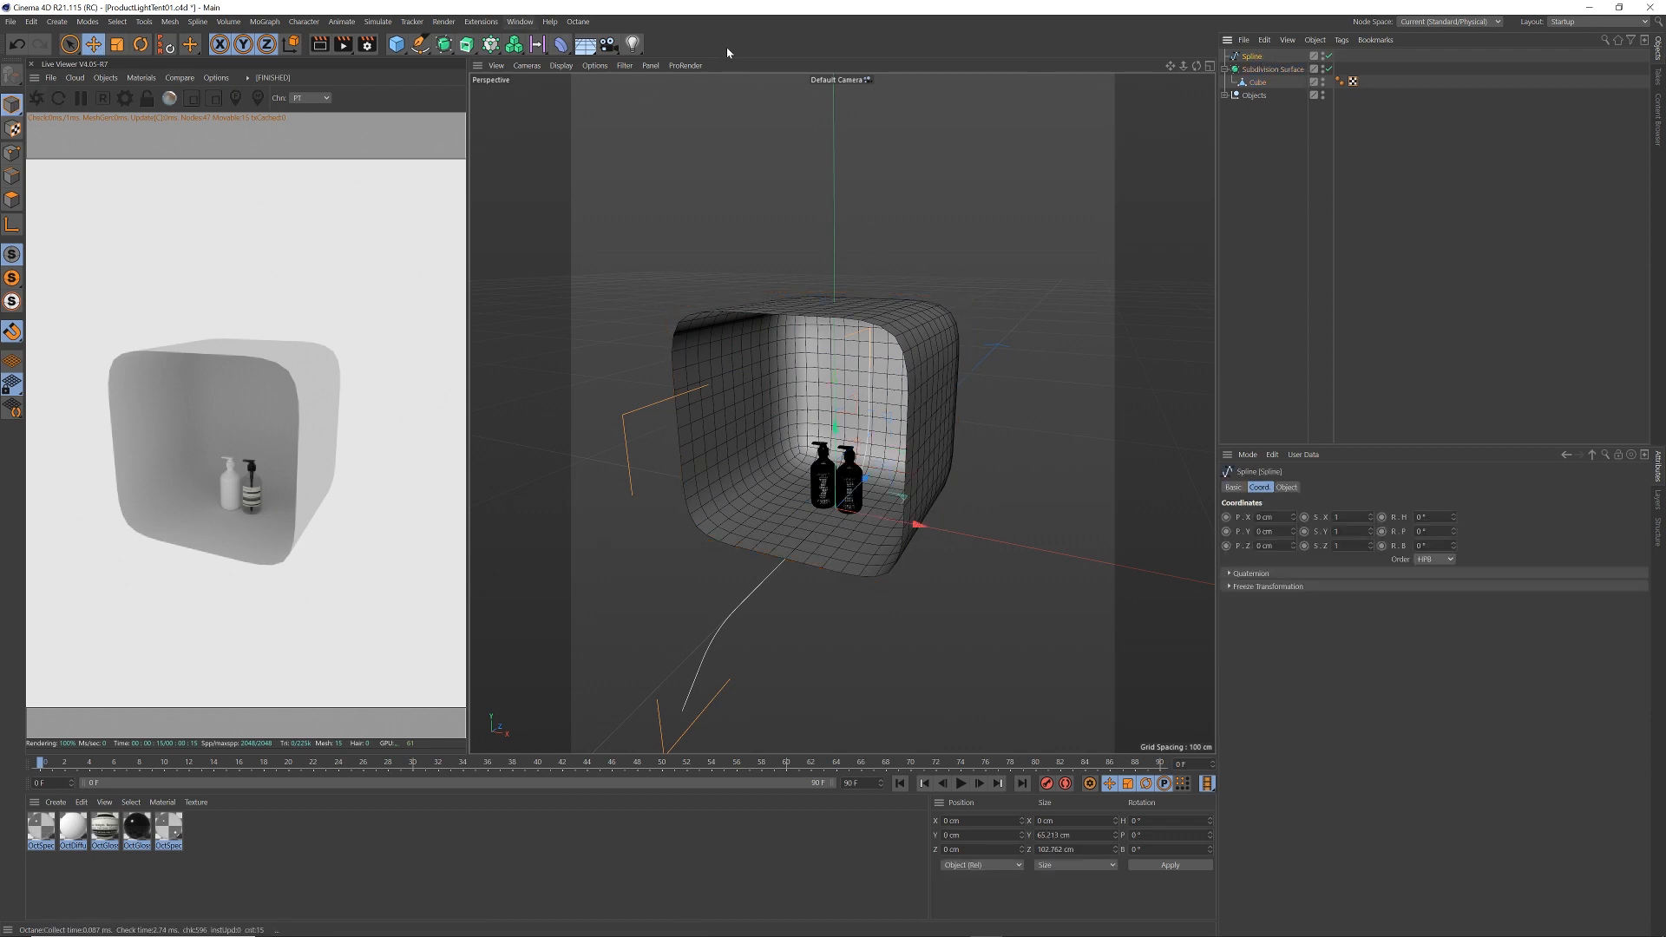
{"action": "left_click", "coordinate": [492, 44]}
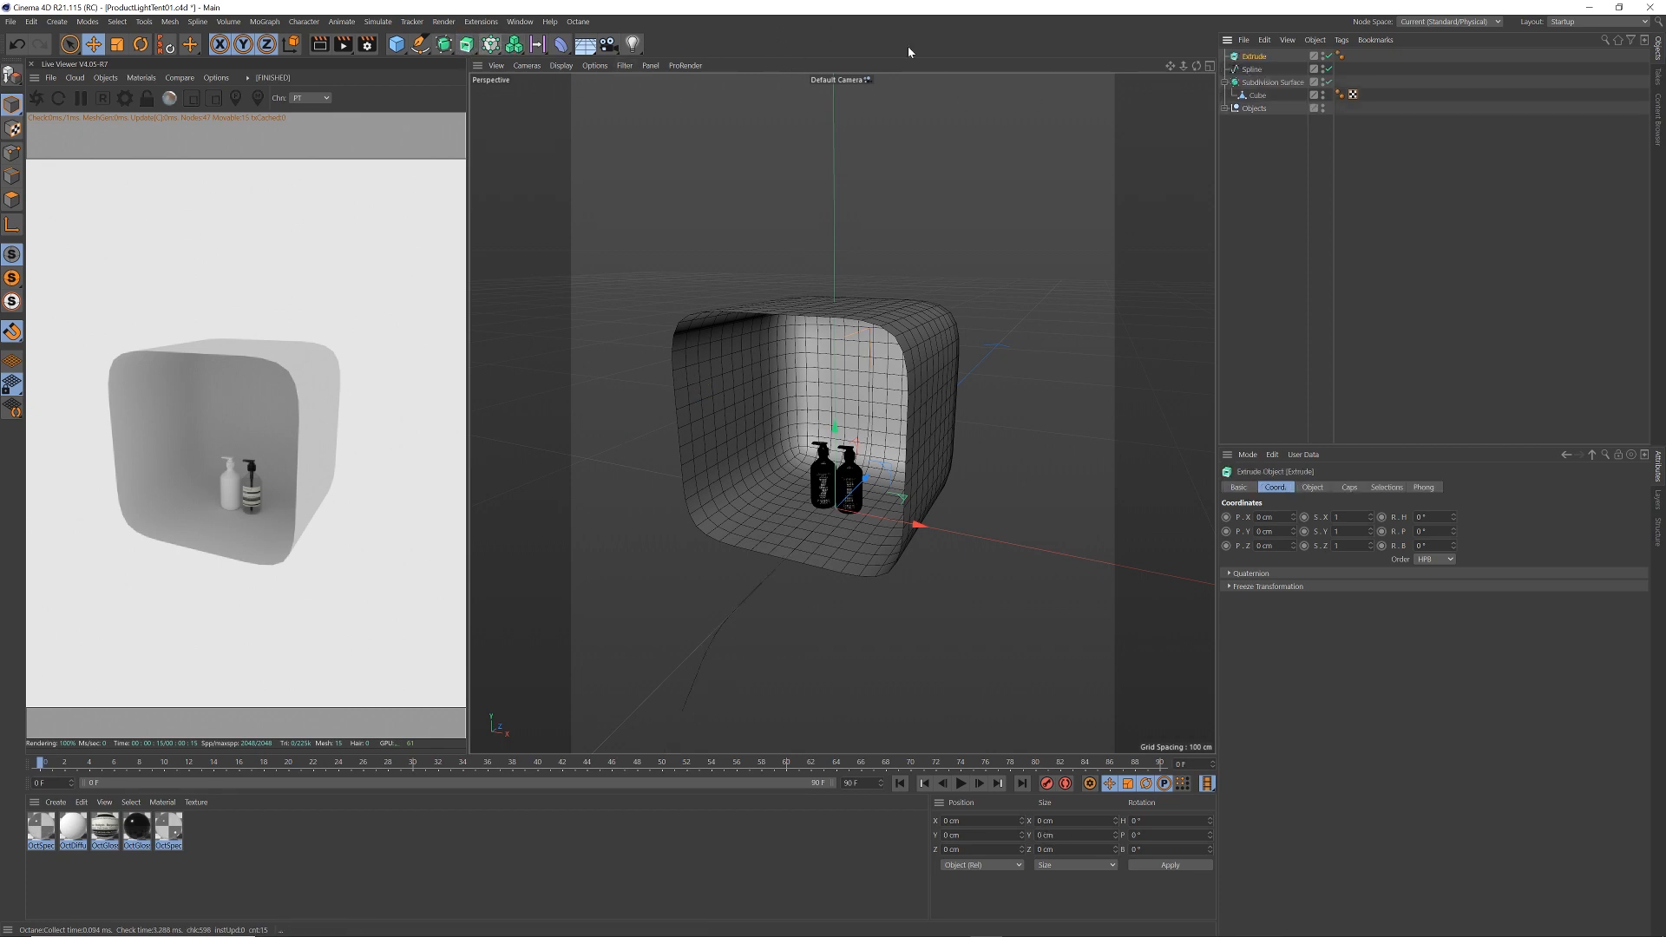
{"action": "left_click", "coordinate": [1252, 69]}
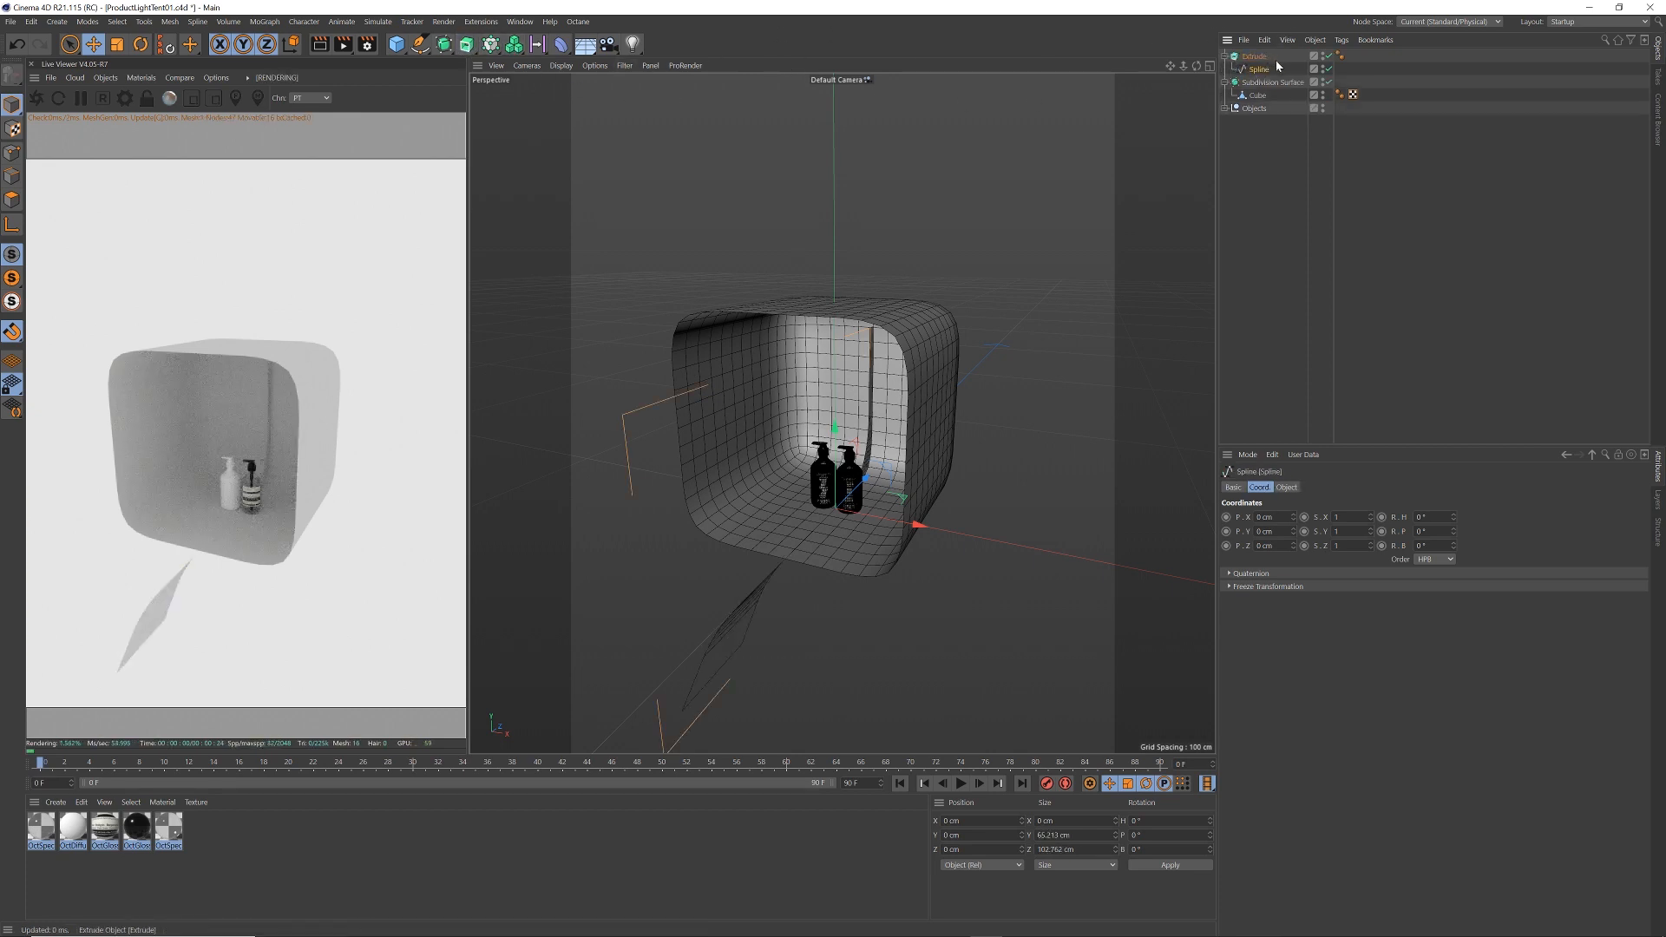
{"action": "left_click", "coordinate": [1255, 55]}
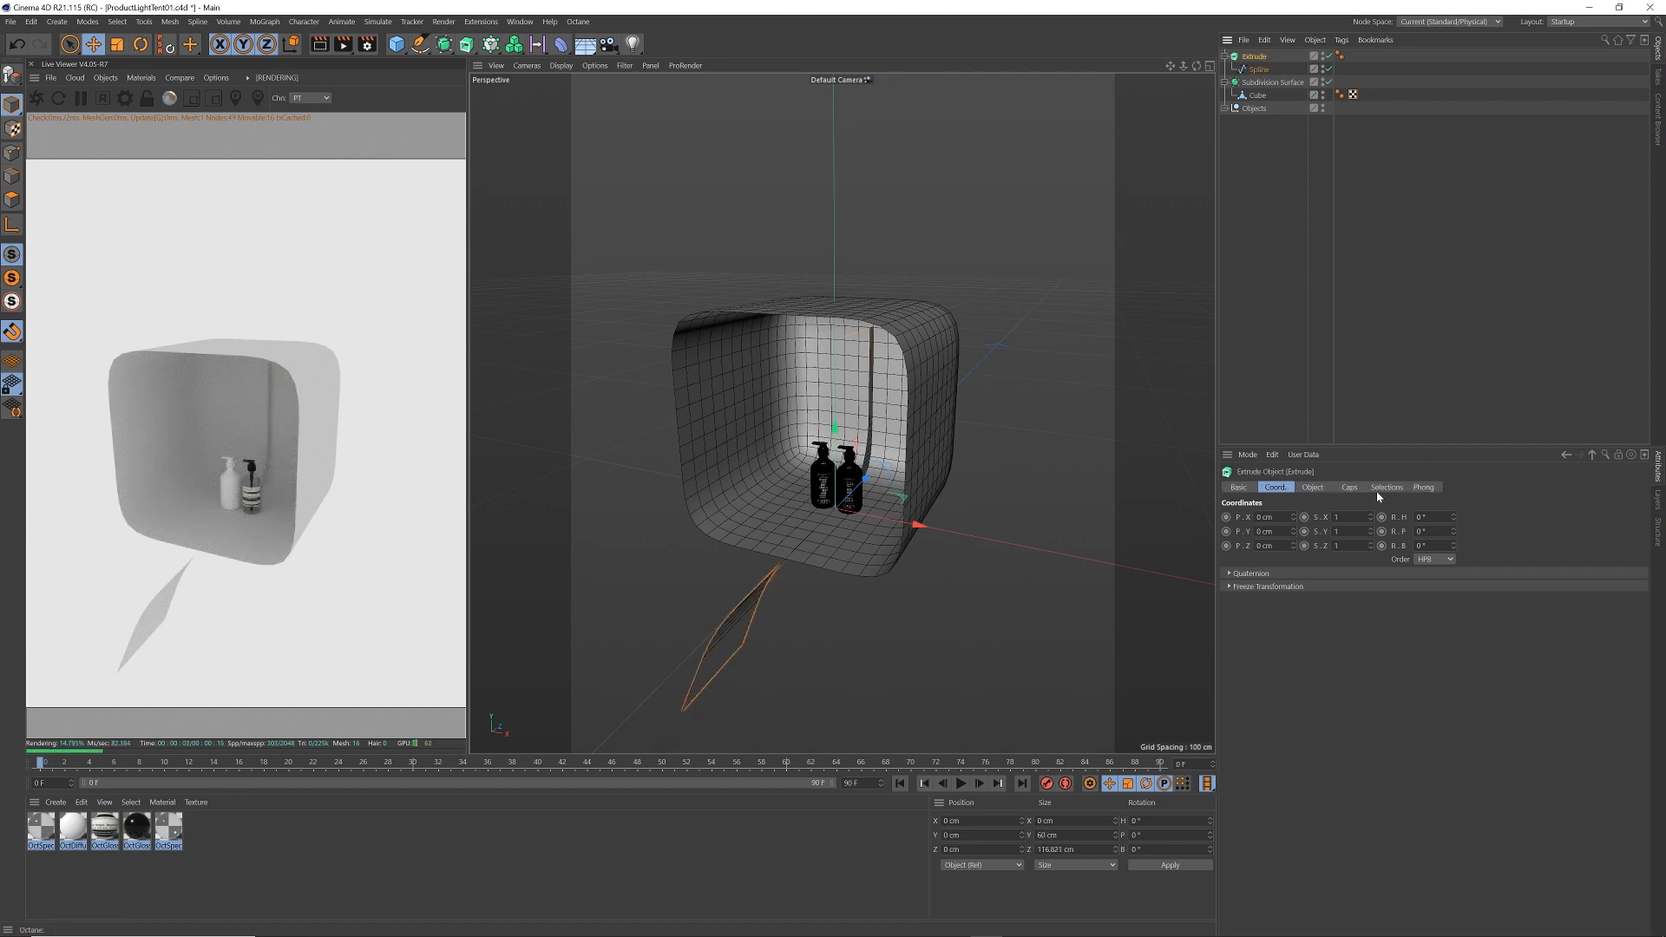
{"action": "left_click", "coordinate": [1312, 487]}
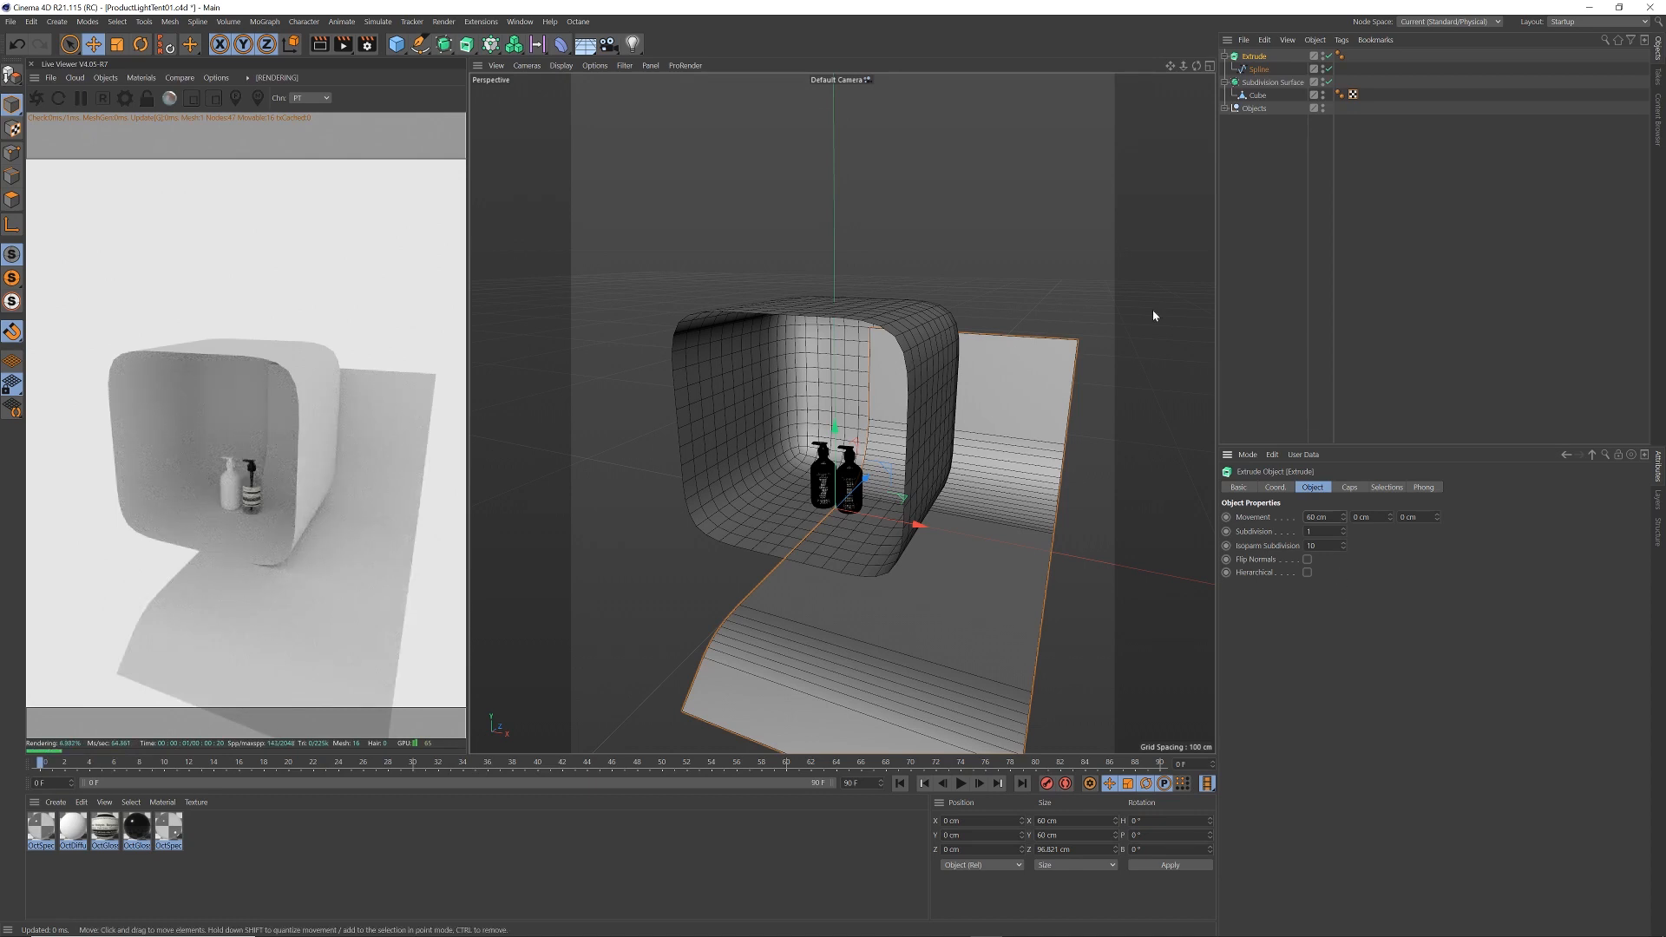
{"action": "left_click", "coordinate": [1274, 487]}
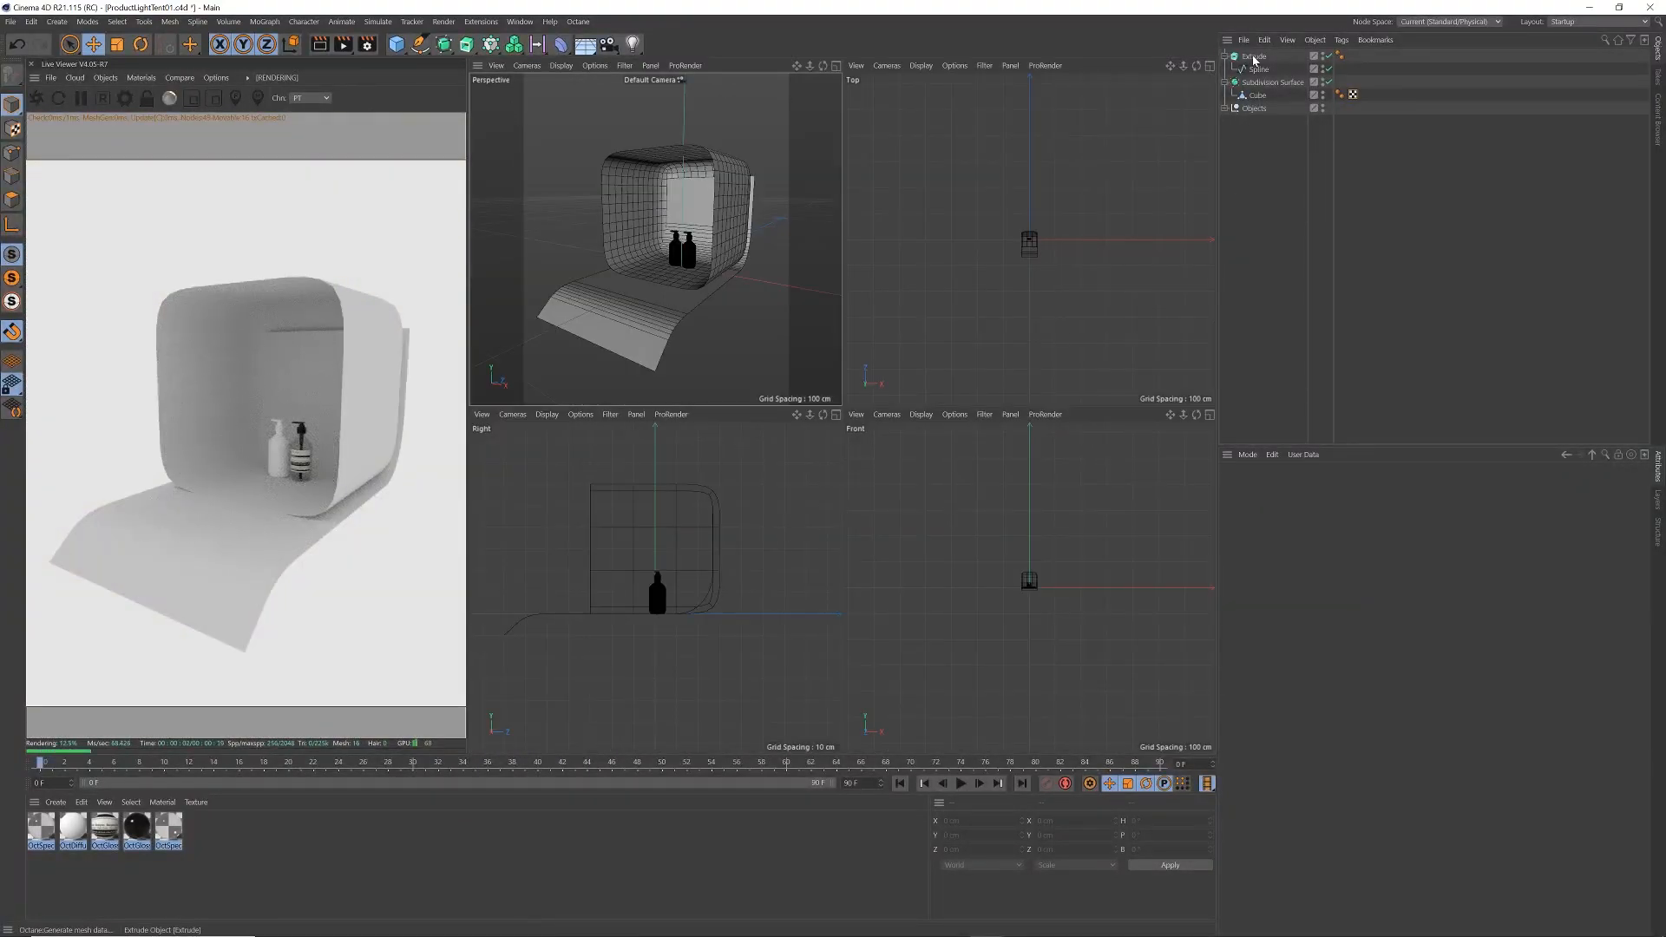
Move the Extrude to P.X -30 cm and set the tent cube's P.Y to 29.5 cm
{"action": "left_click", "coordinate": [1255, 56]}
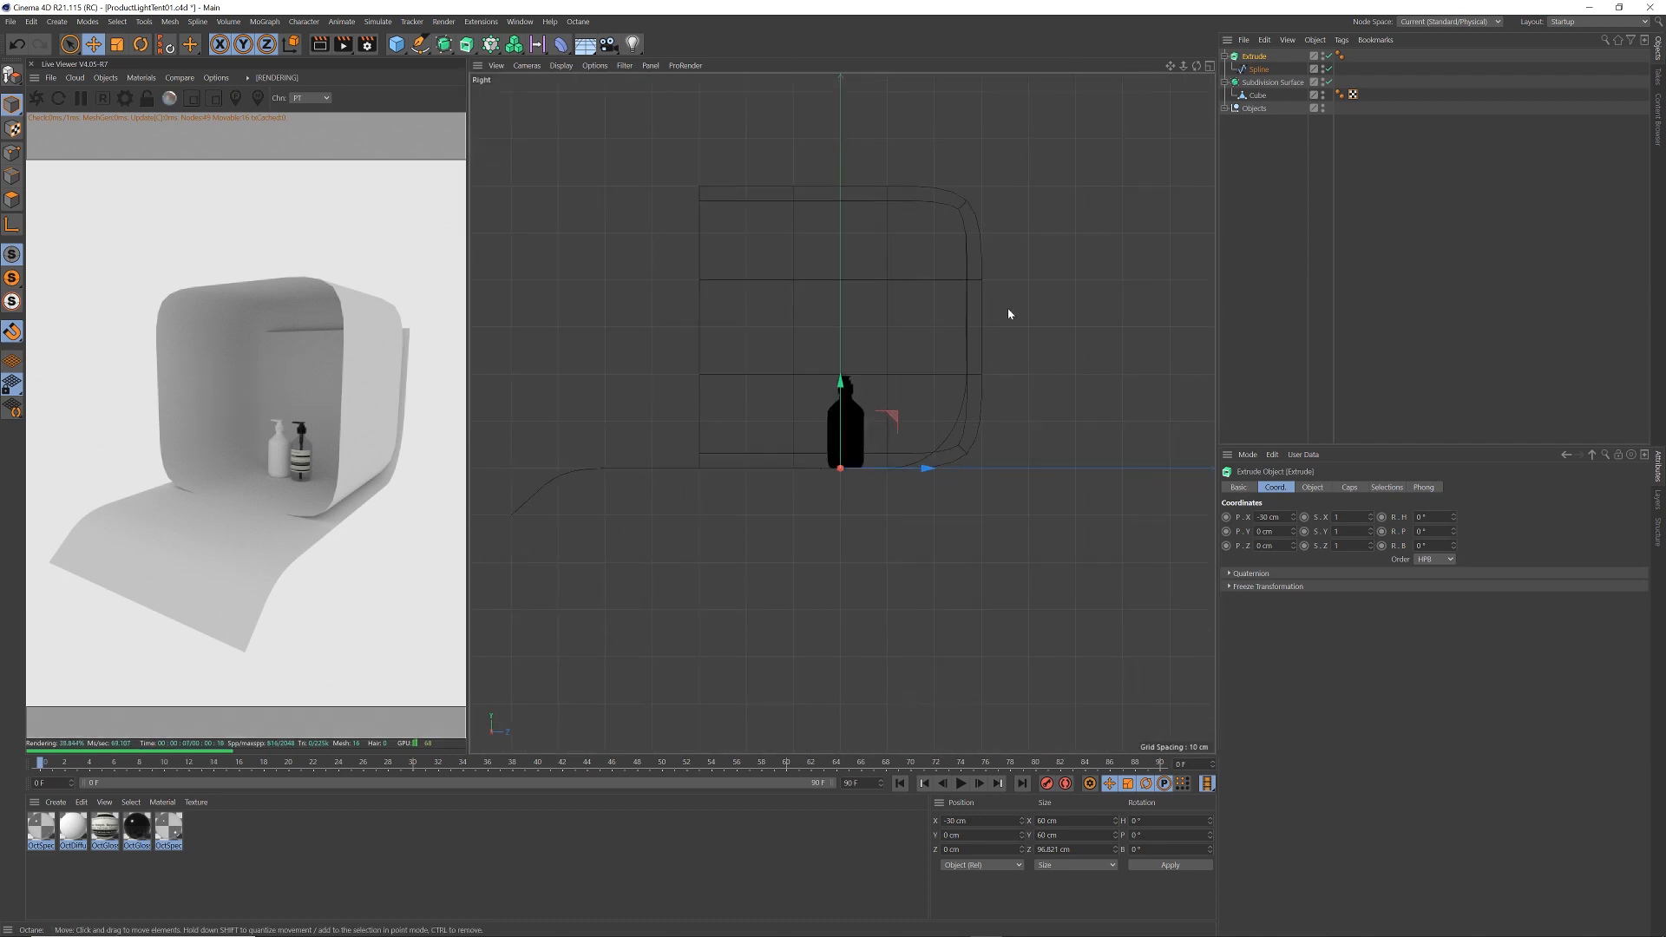
{"action": "left_click", "coordinate": [1212, 65]}
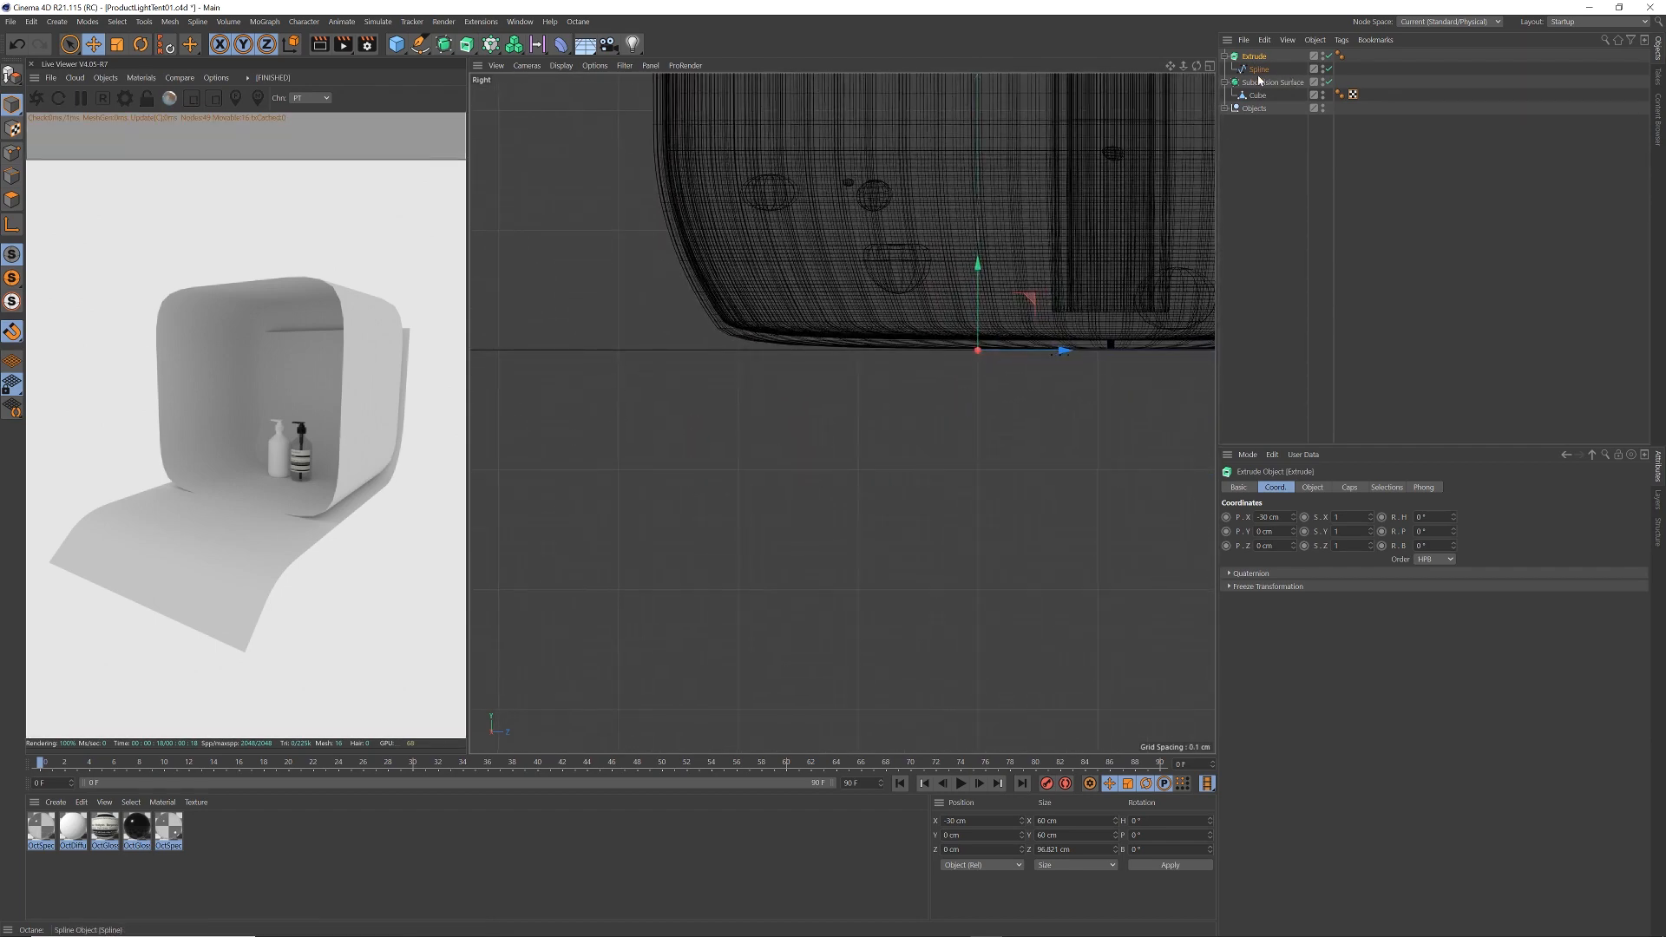
{"action": "left_click", "coordinate": [1272, 82]}
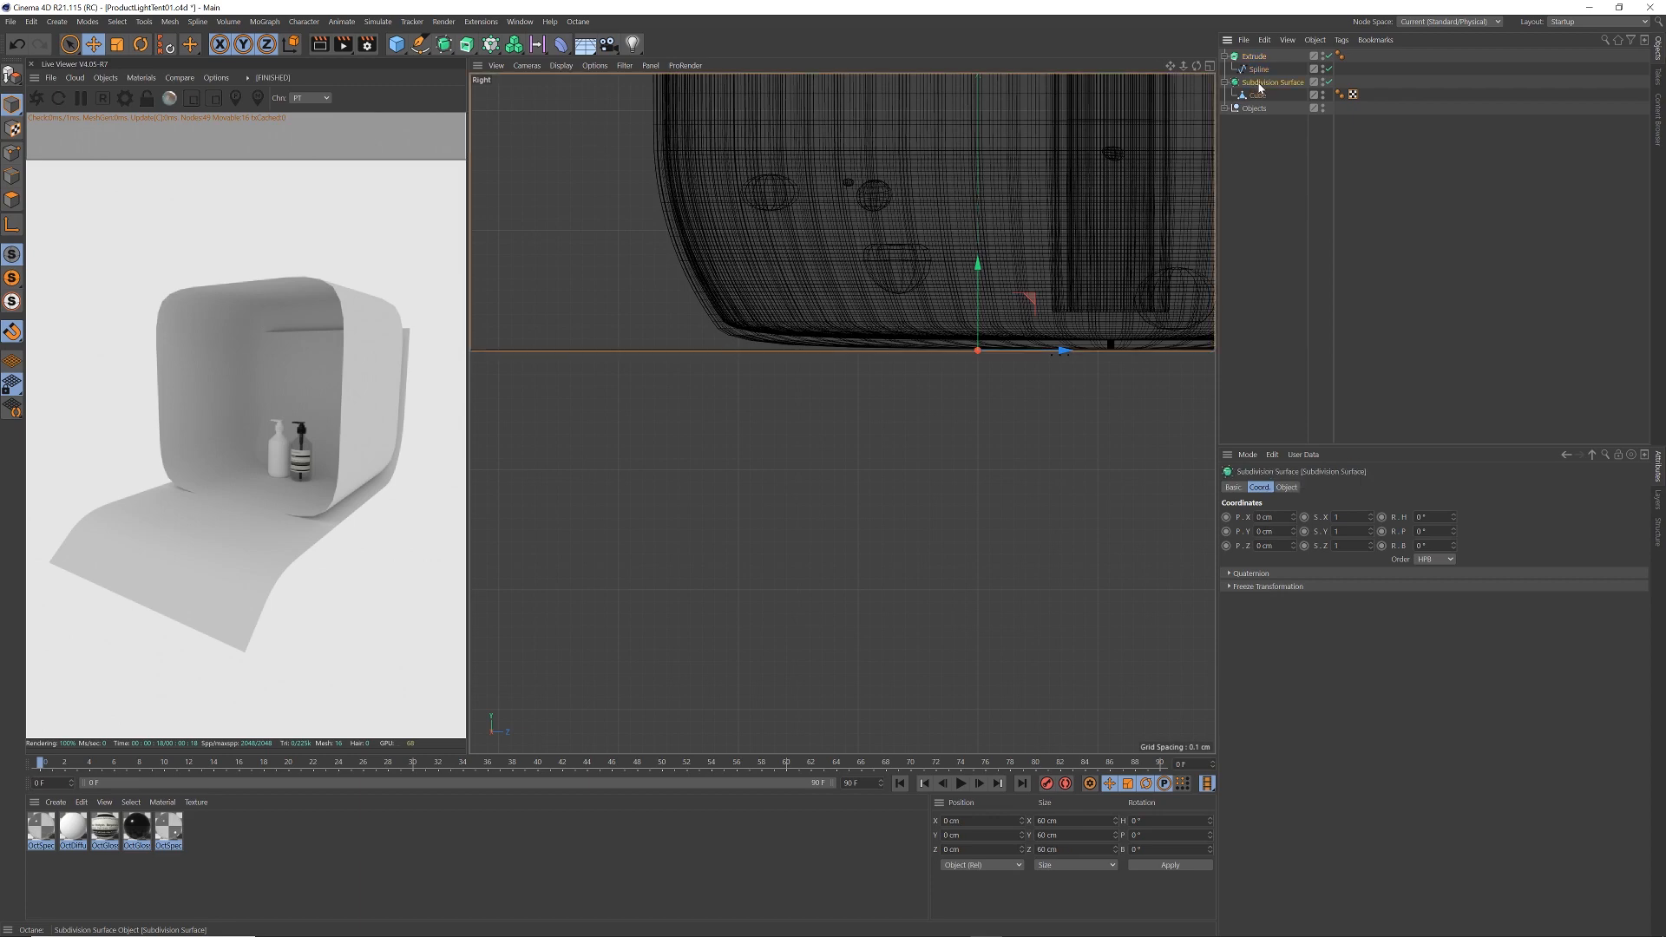
{"action": "left_click", "coordinate": [1258, 95]}
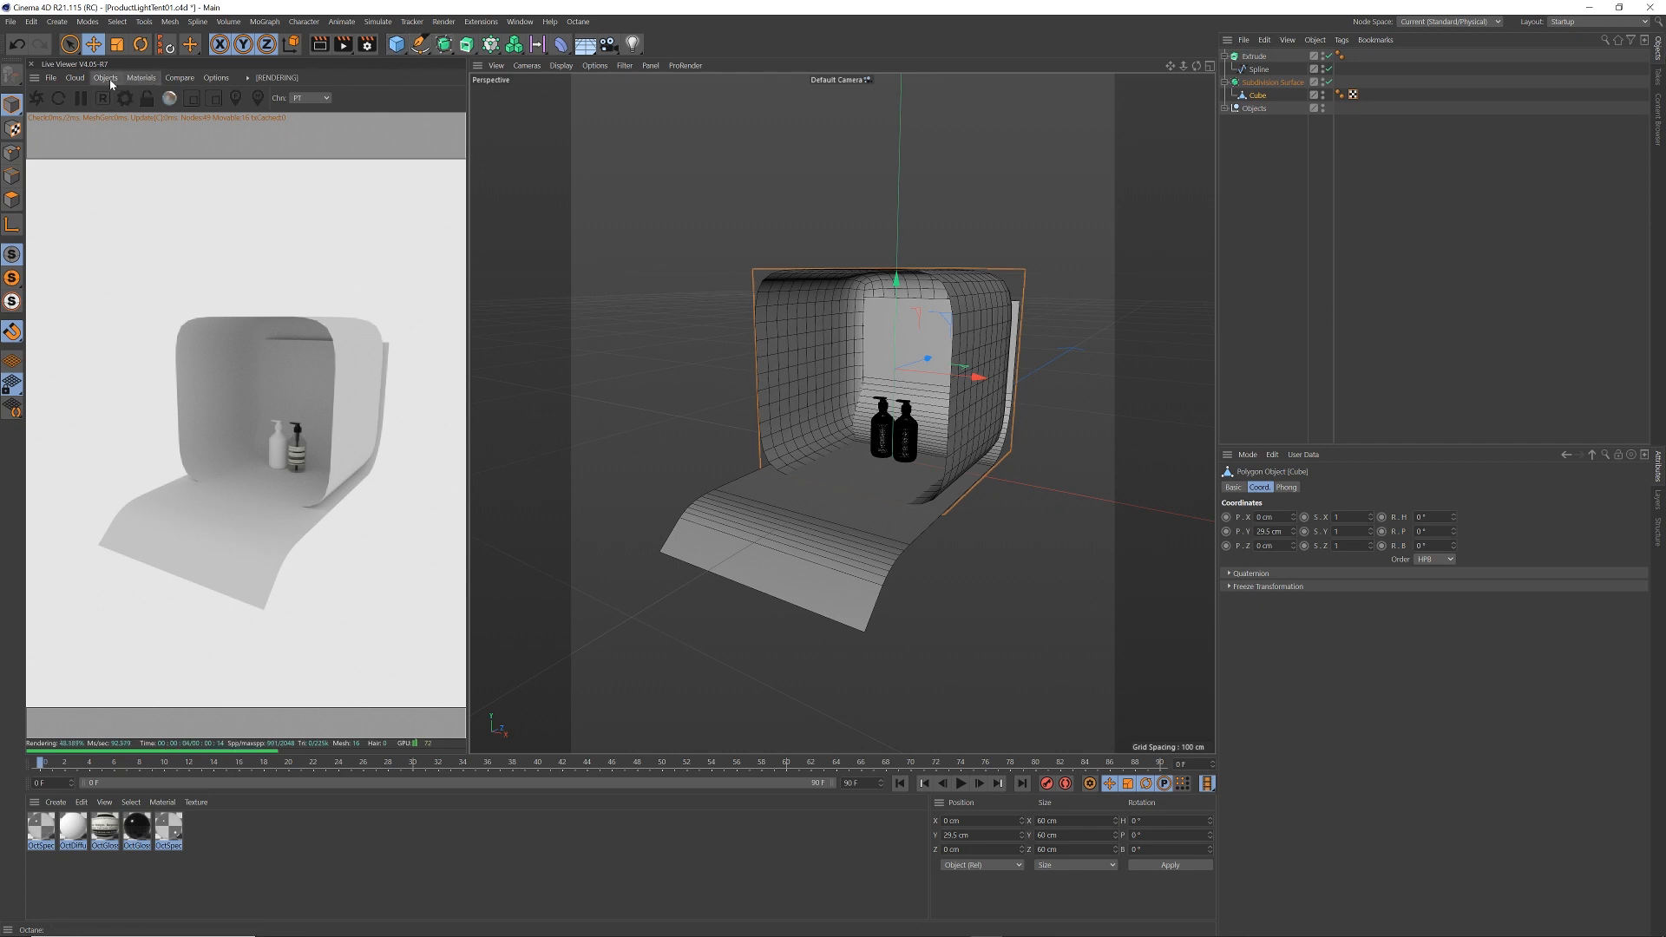
Add an Octane HDRI Environment with power 0 and create a new diffuse material
{"action": "left_click", "coordinate": [105, 77]}
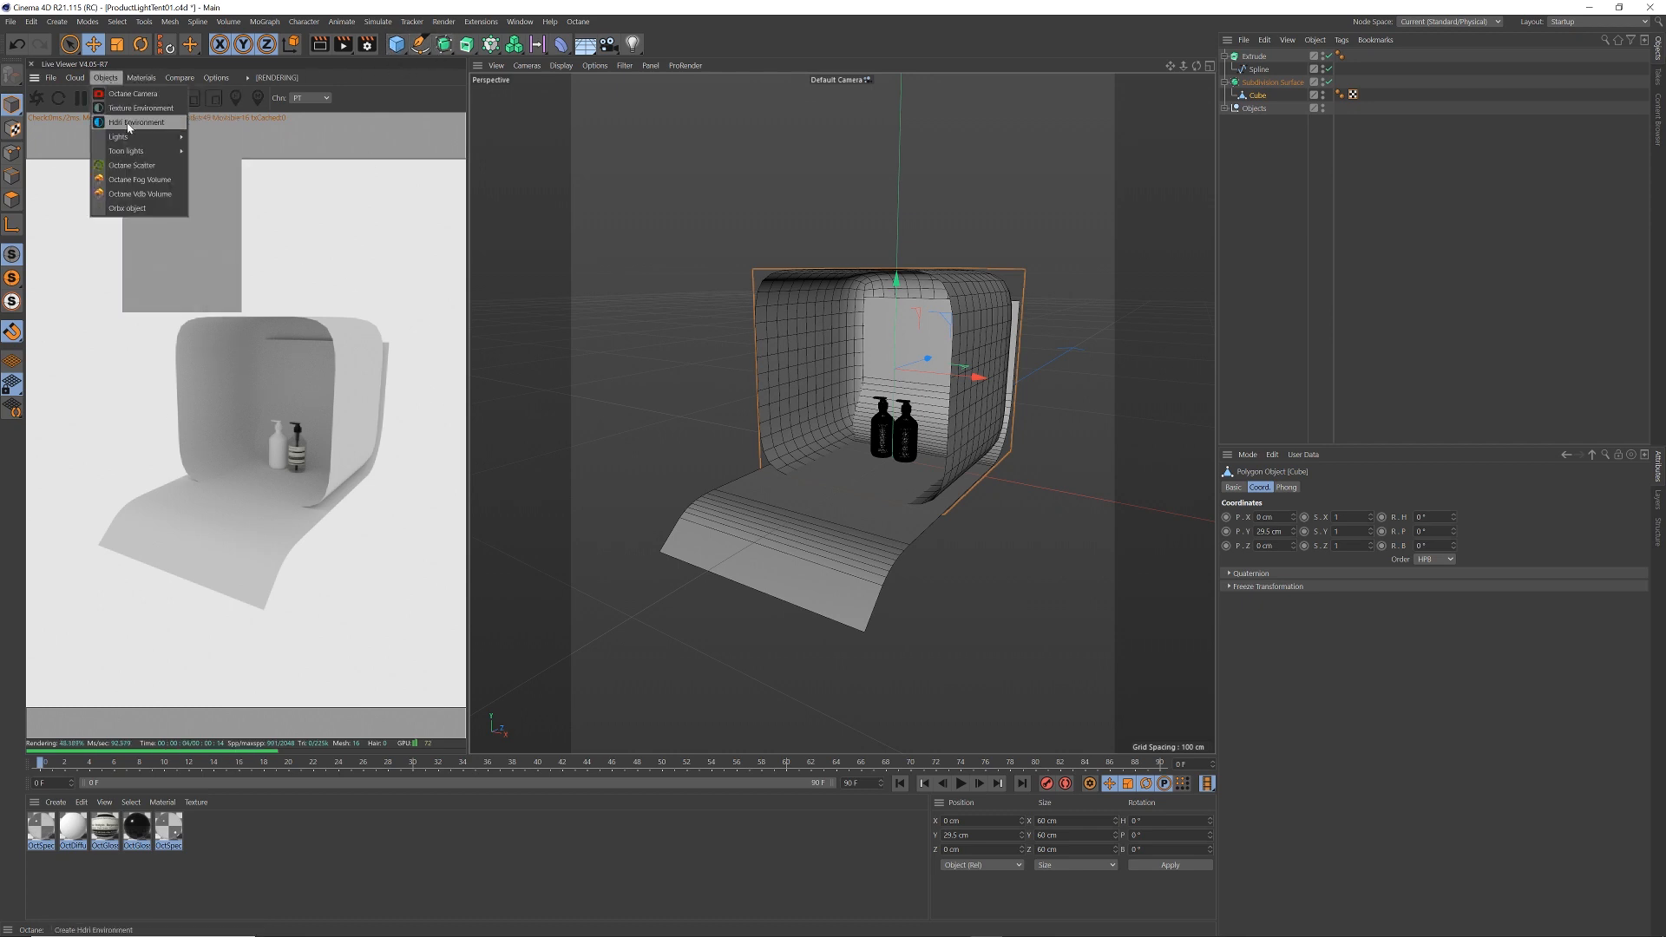
{"action": "left_click", "coordinate": [138, 122]}
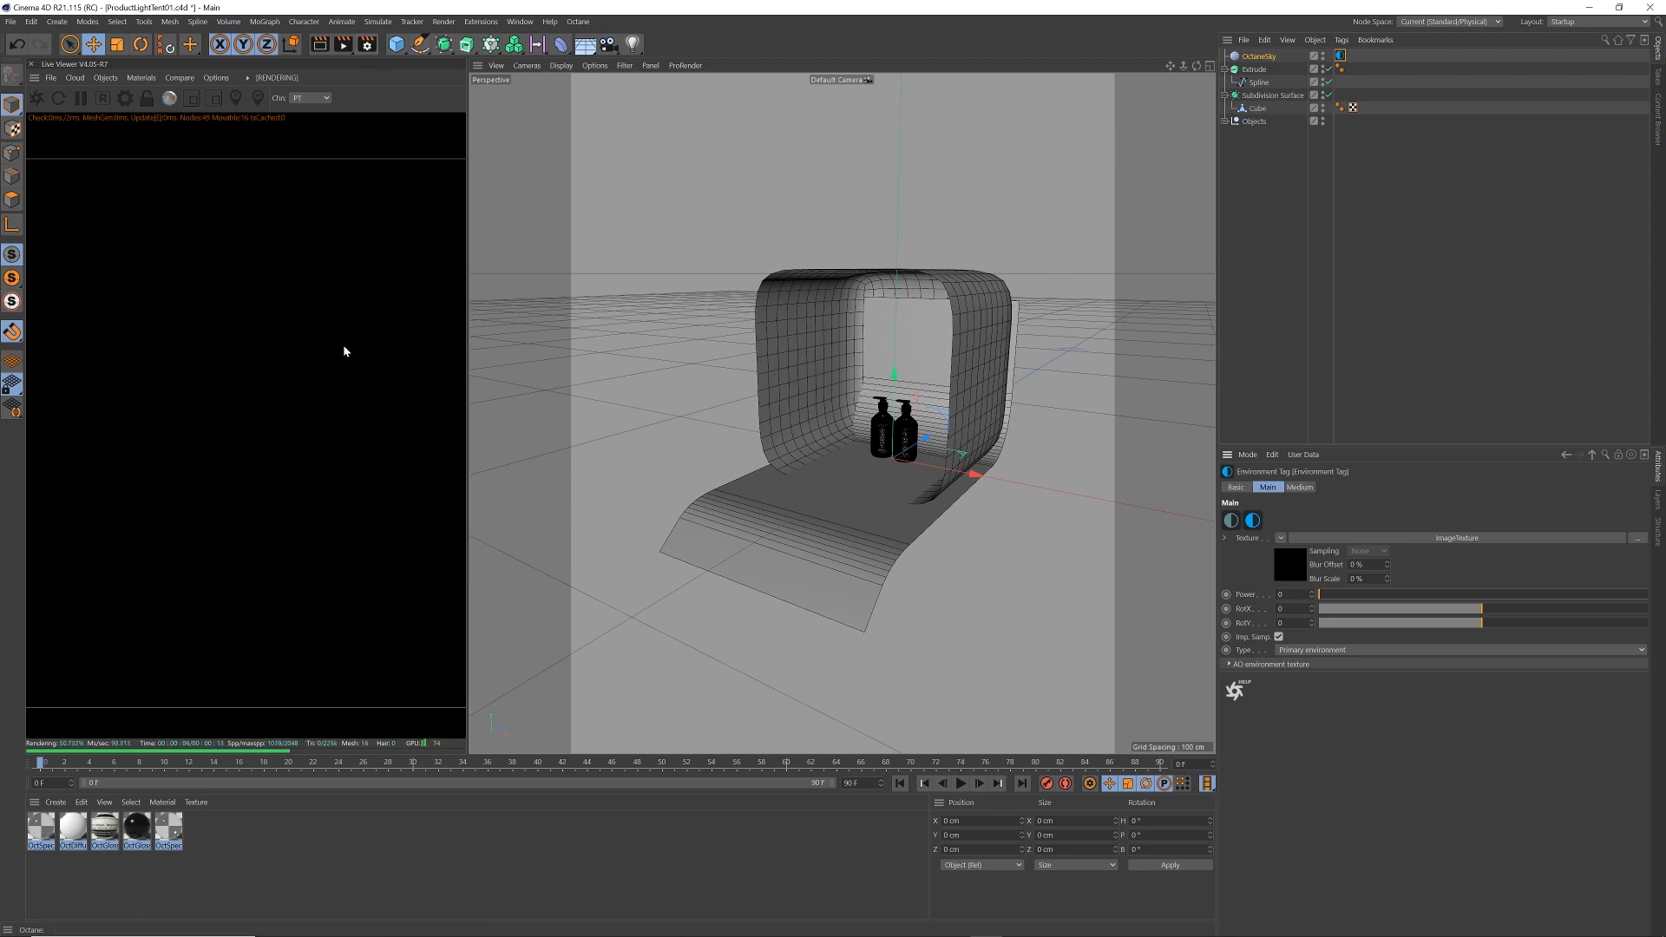
{"action": "left_click", "coordinate": [141, 77]}
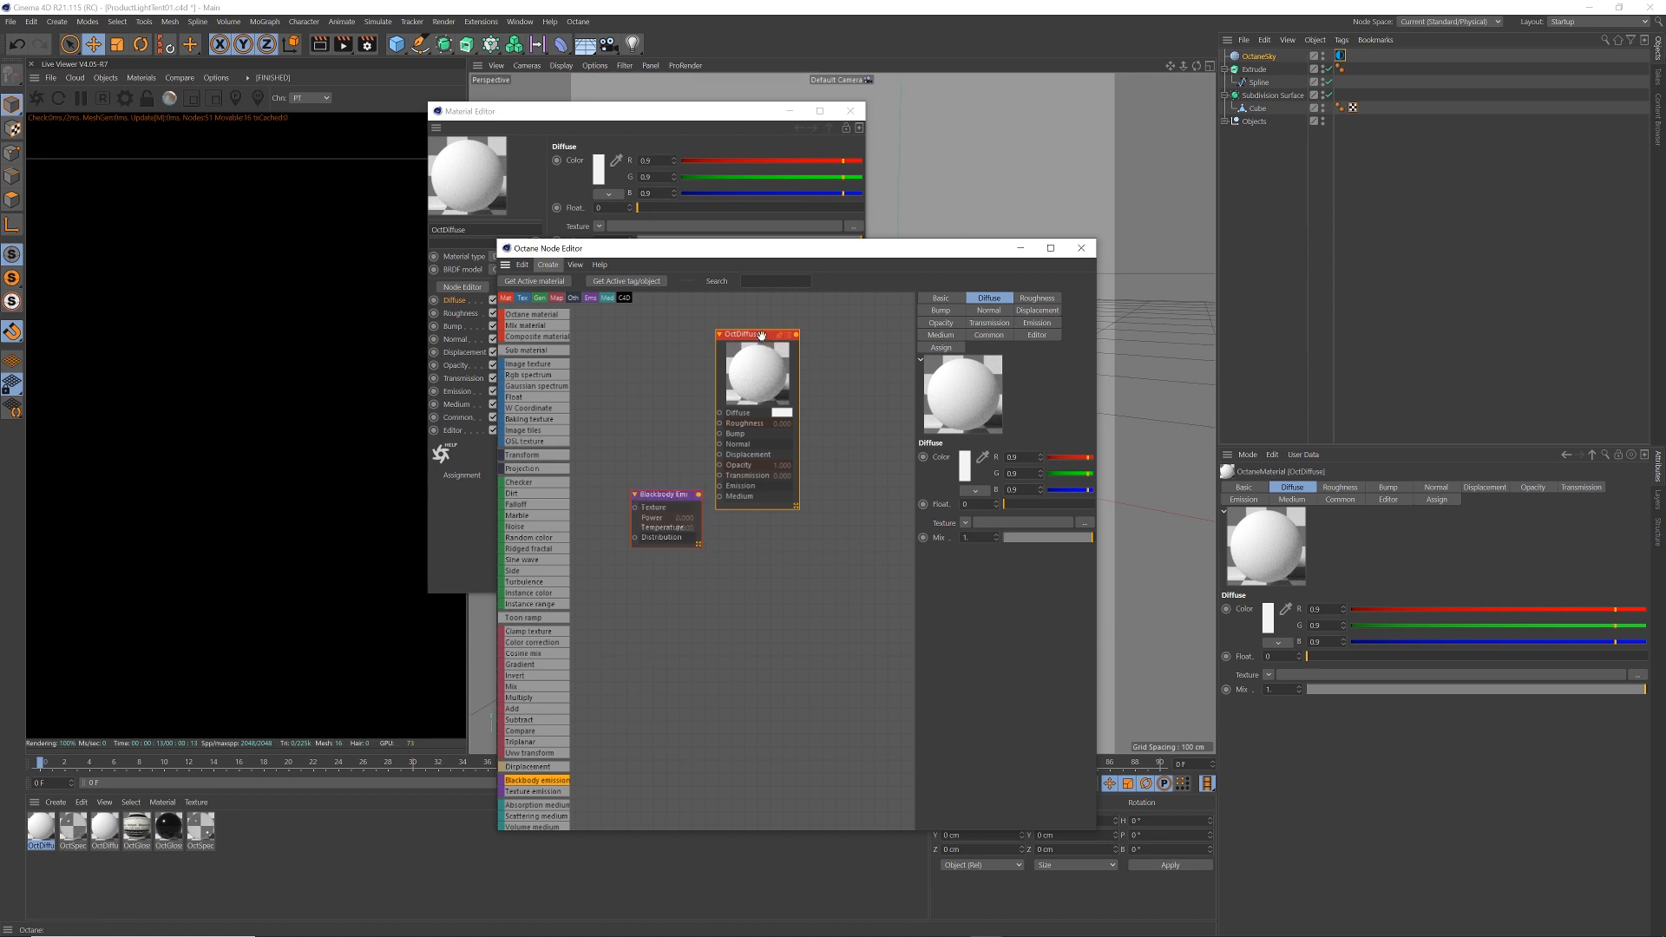
Wire a Blackbody Emission into the material's emission at power 15 and 5600 K
{"action": "left_click_drag", "start_coordinate": [757, 335], "coordinate": [810, 374]}
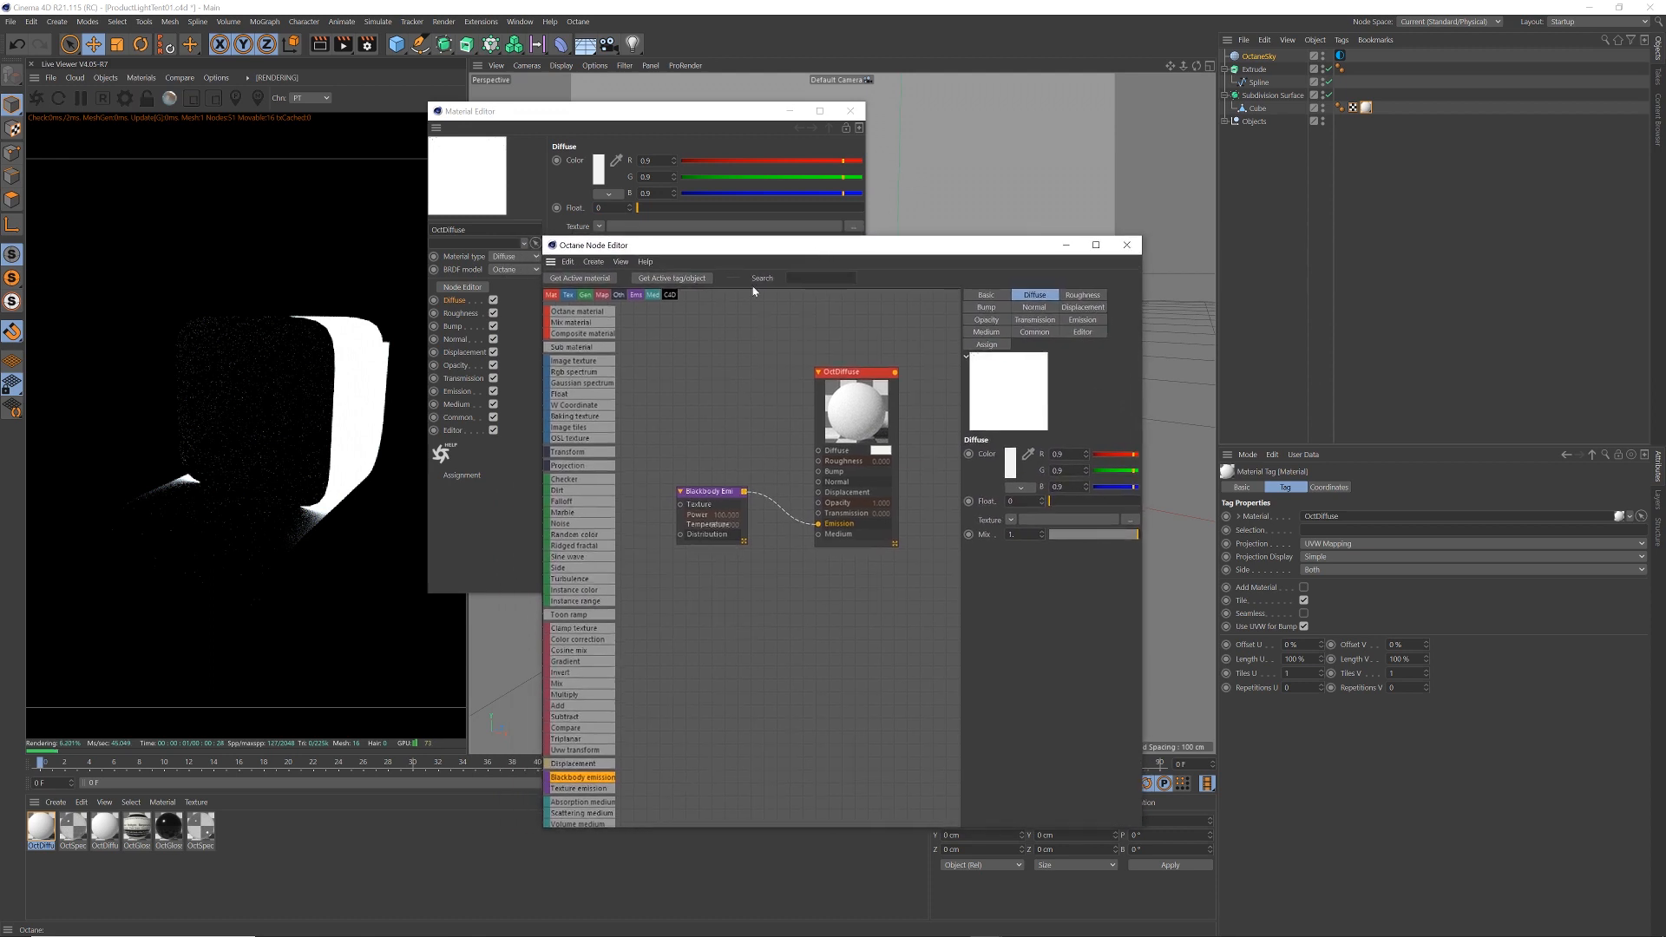
{"action": "mouse_move", "coordinate": [700, 464]}
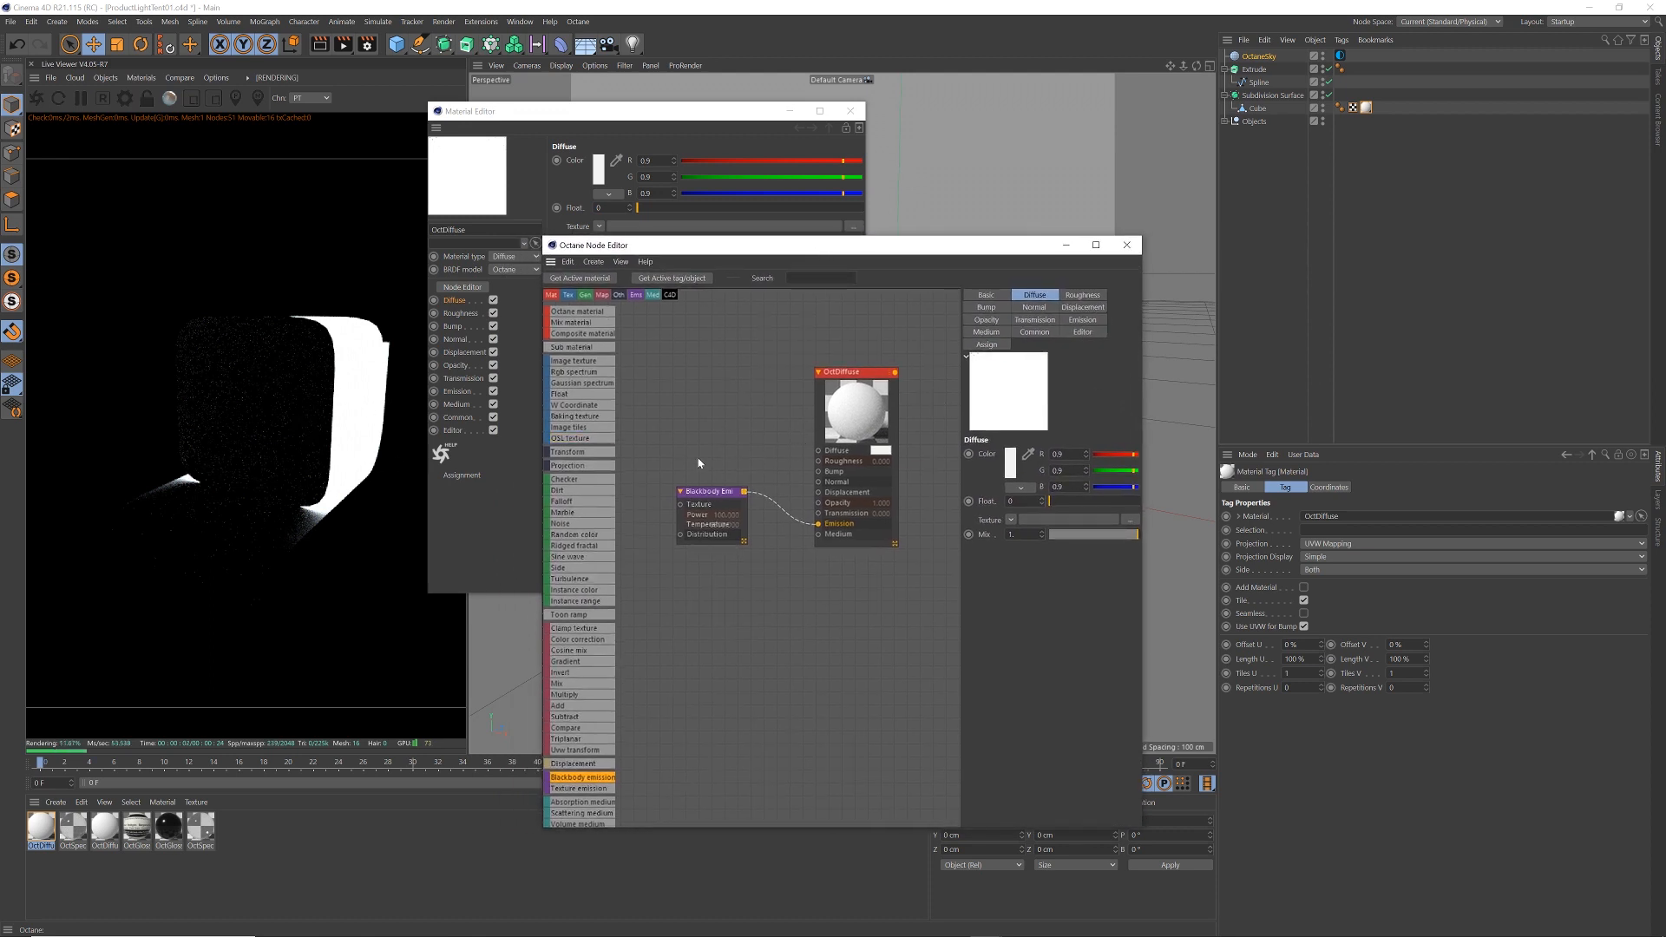
{"action": "left_click", "coordinate": [710, 493]}
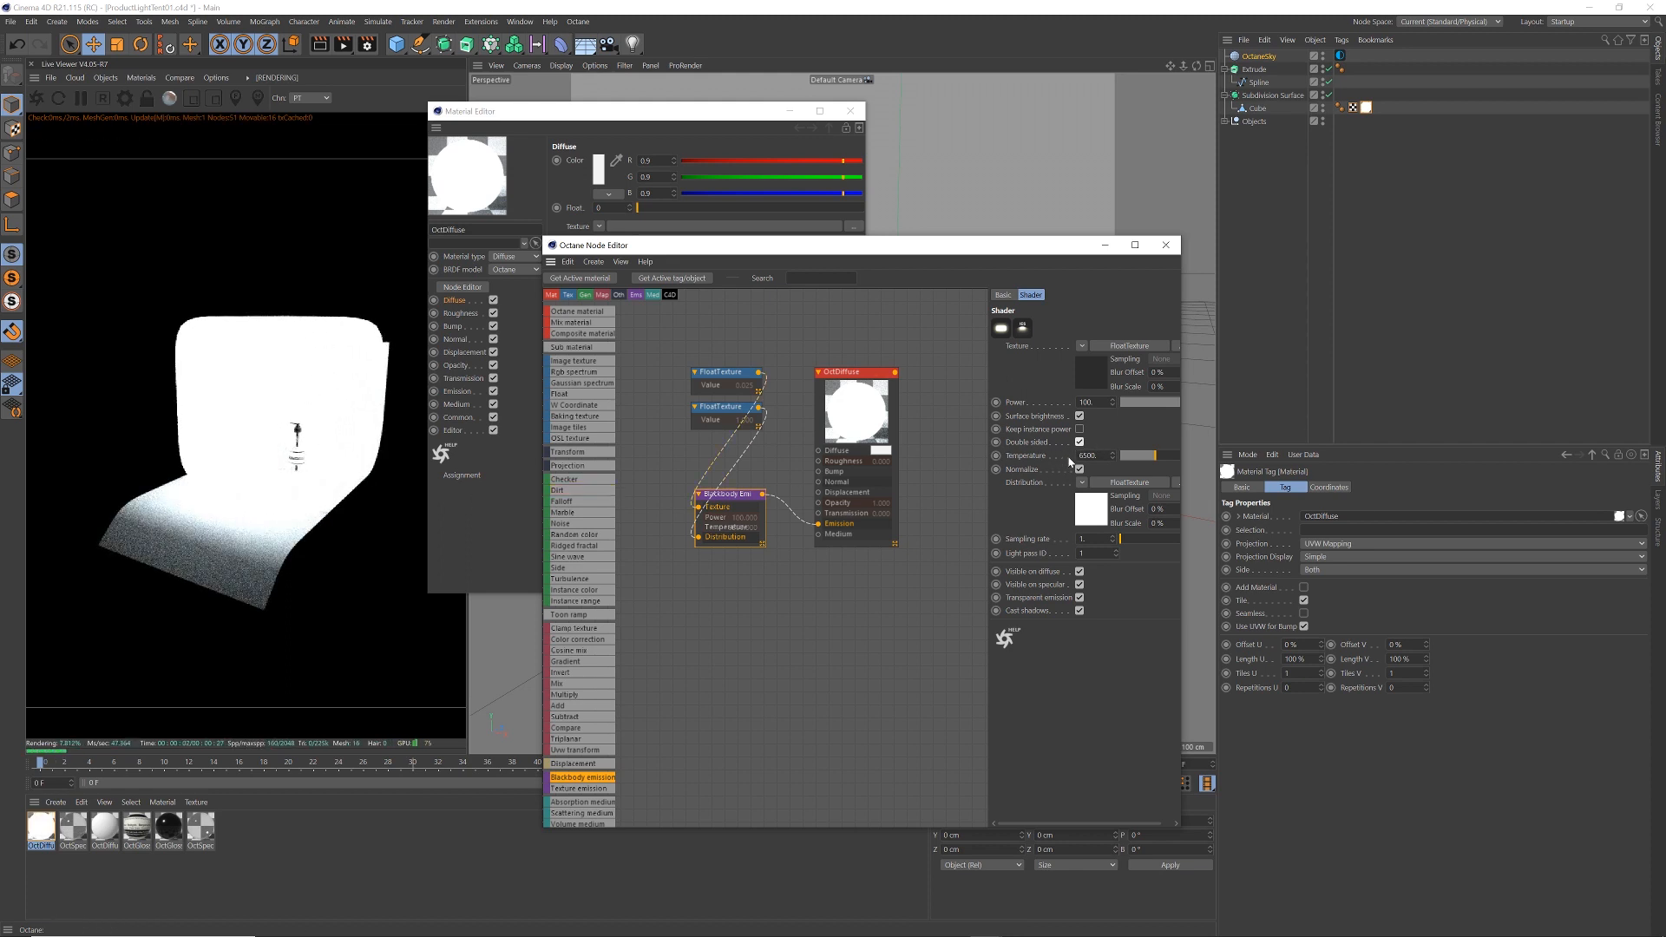
{"action": "left_click", "coordinate": [1093, 454]}
{"action": "type", "text": "5600"}
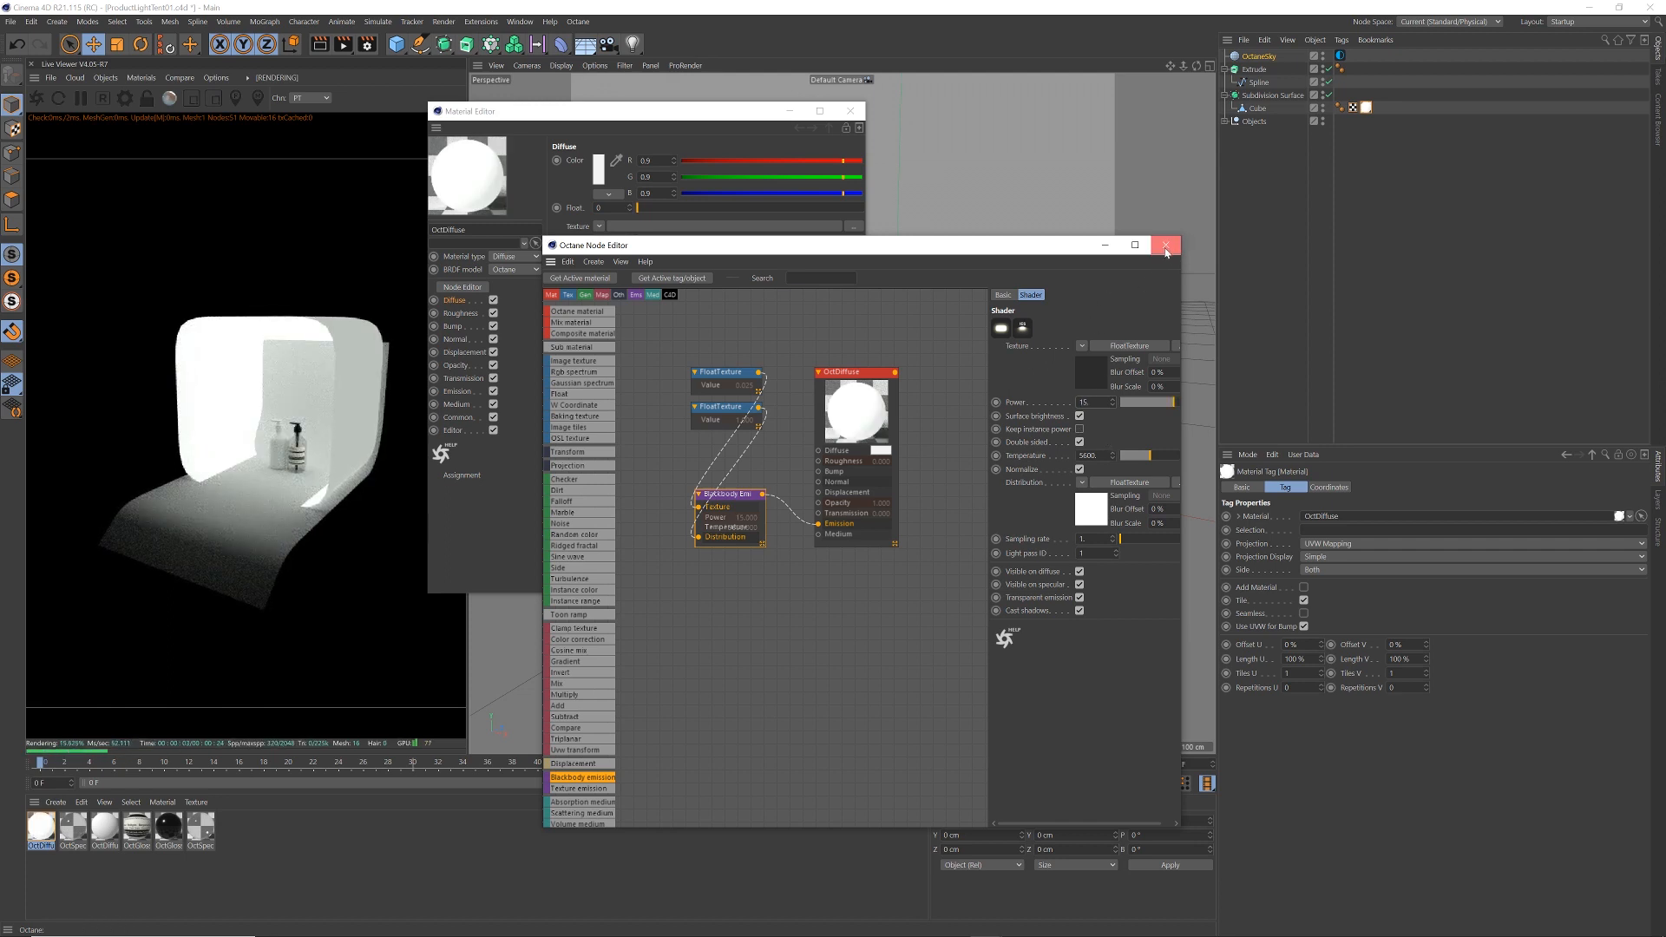
{"action": "left_click", "coordinate": [1165, 246]}
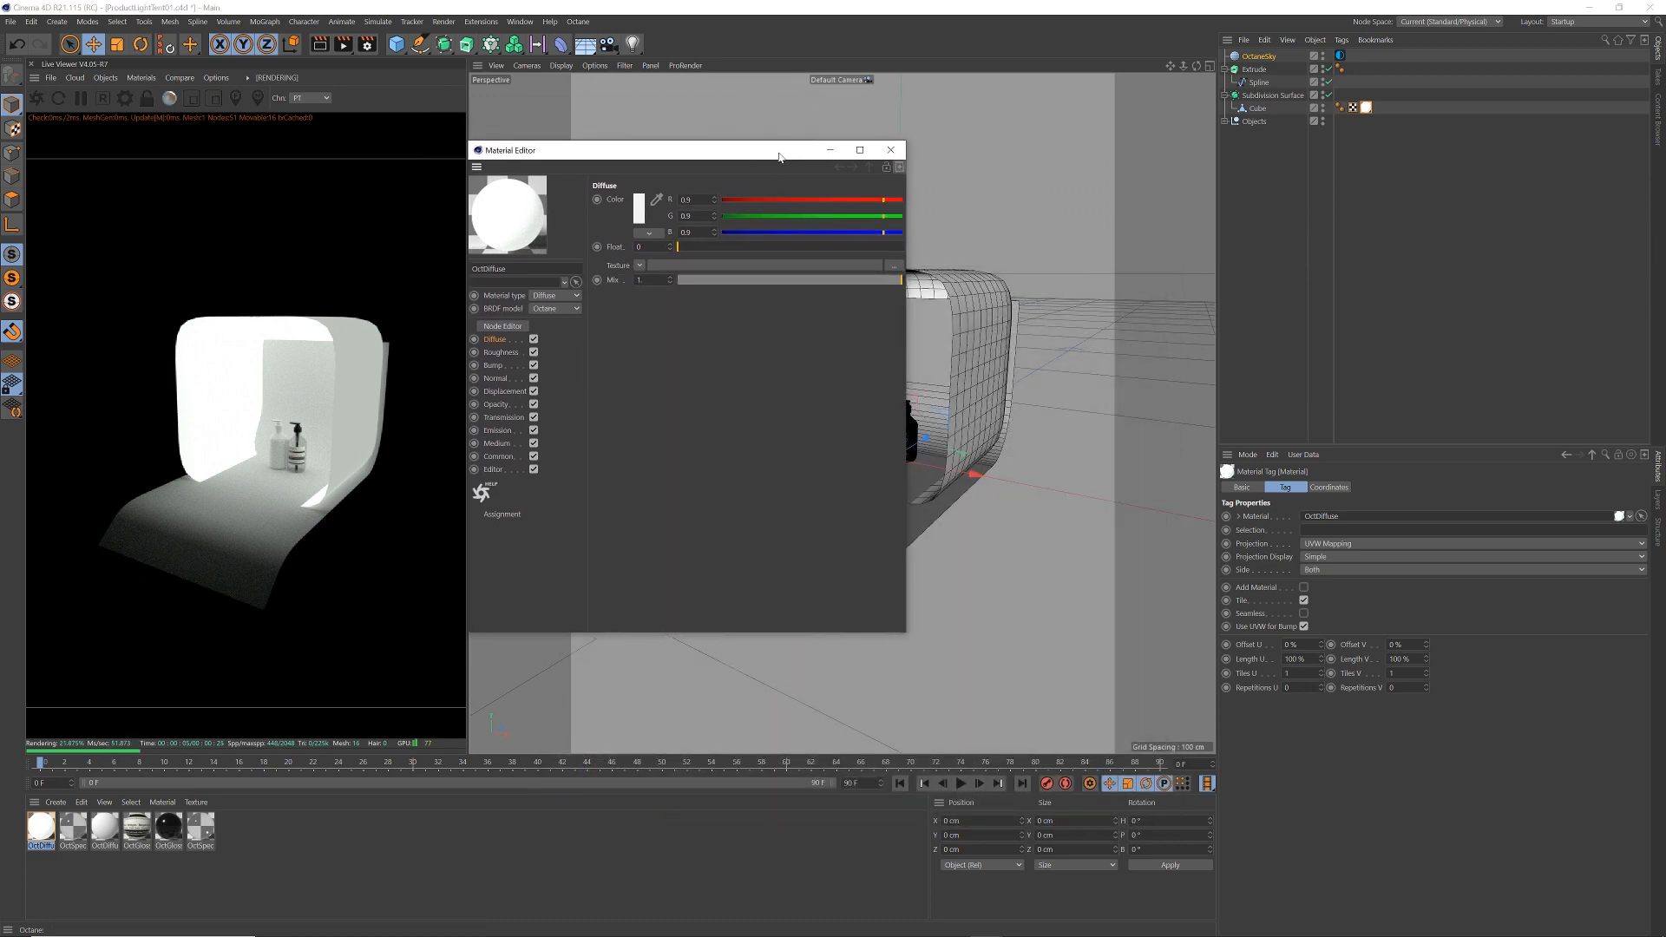
{"action": "left_click", "coordinate": [890, 148]}
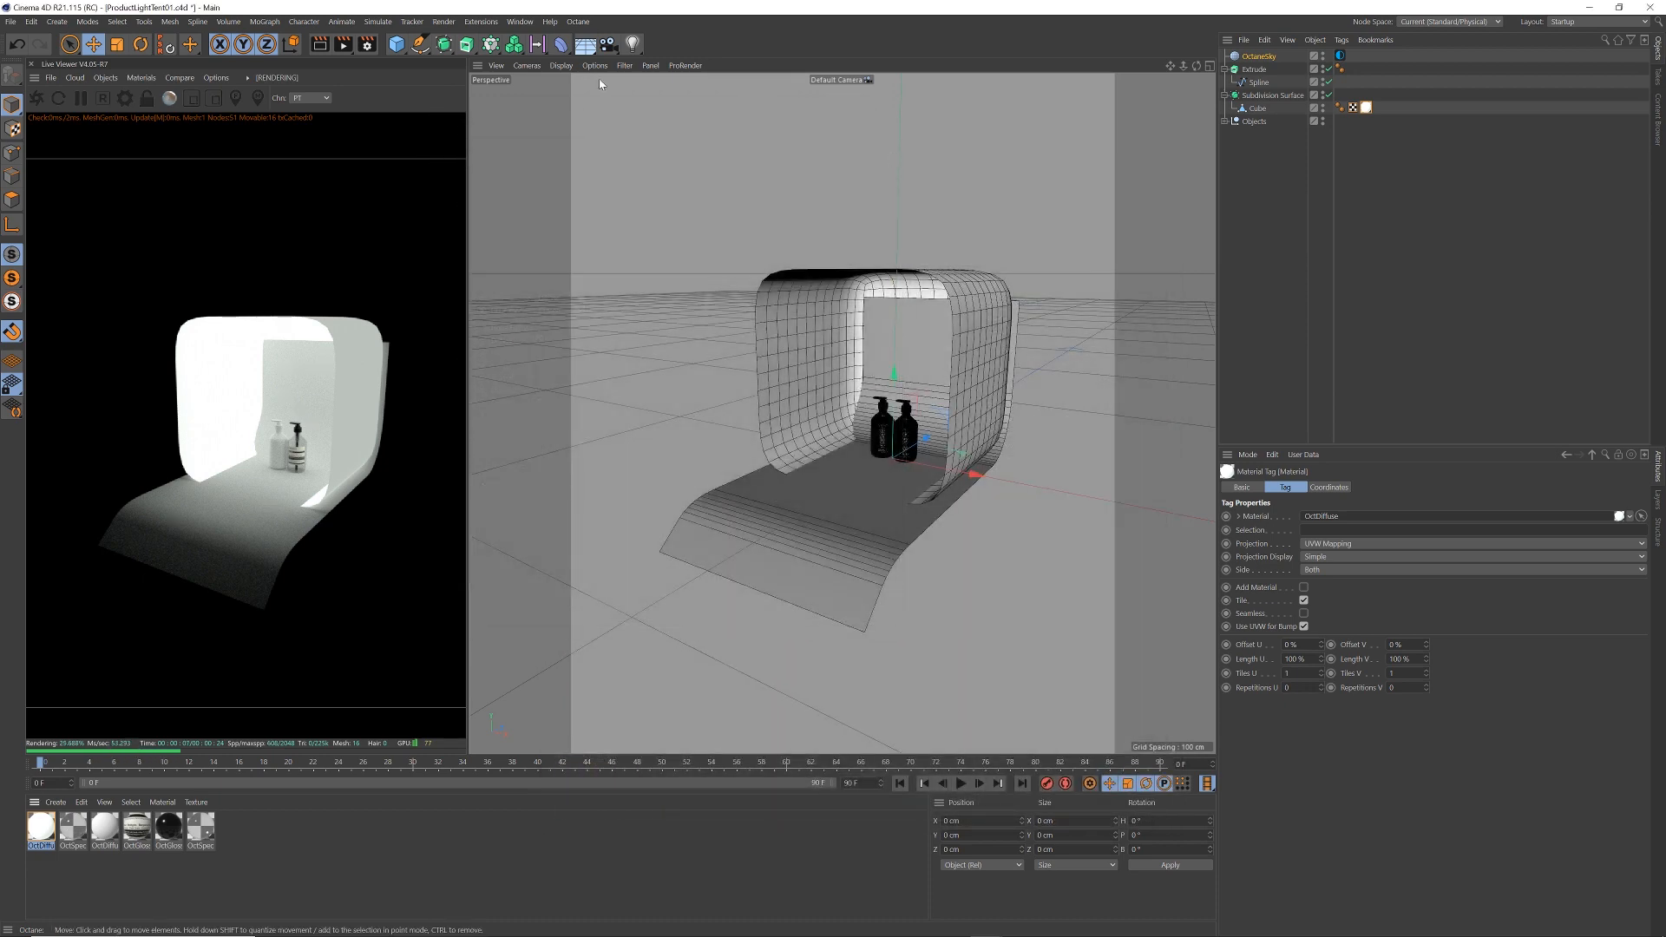
Add an Octane camera and move it 60 cm back
{"action": "left_click", "coordinate": [104, 78]}
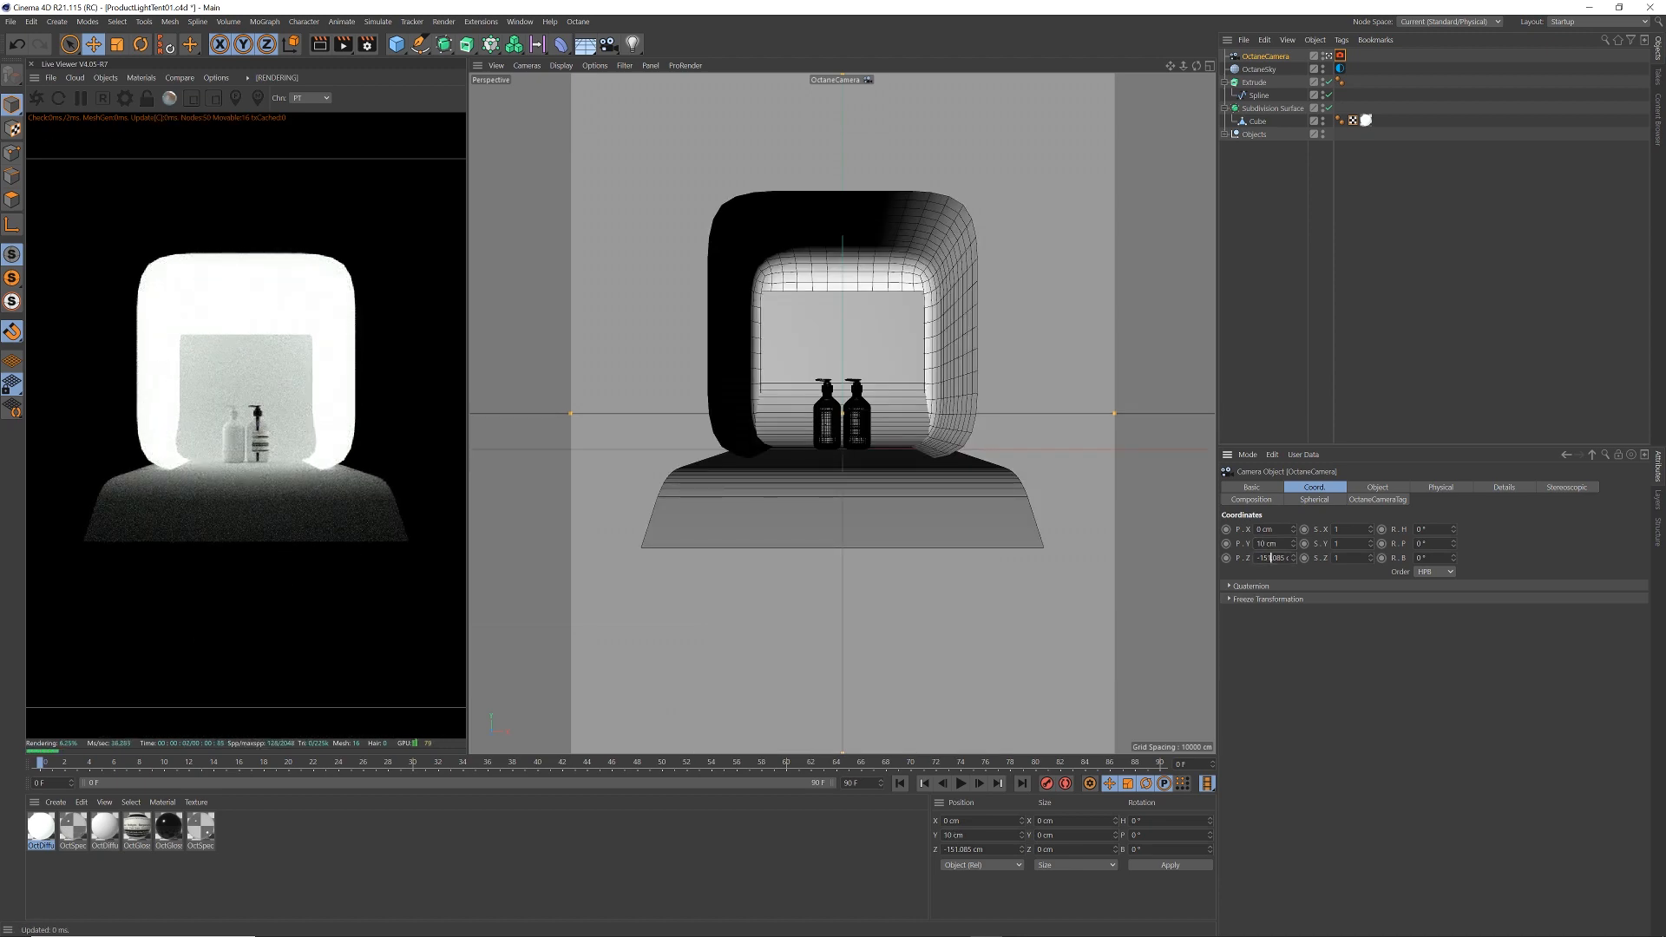
{"action": "type", "text": "-60 cm"}
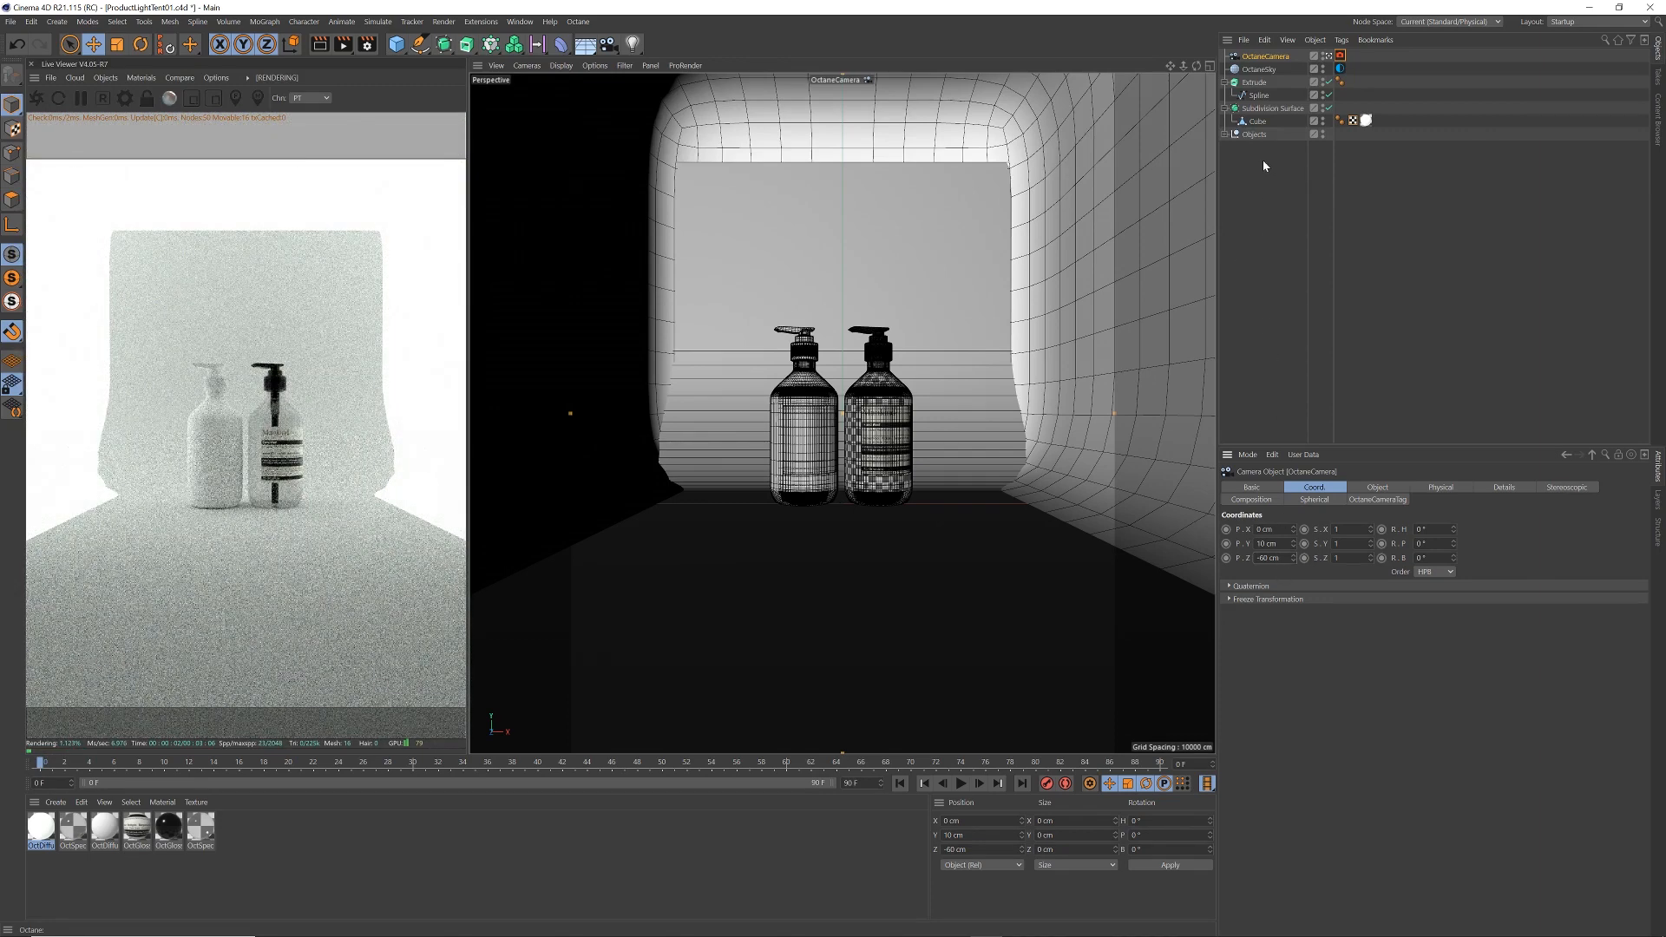
{"action": "left_click", "coordinate": [1265, 55]}
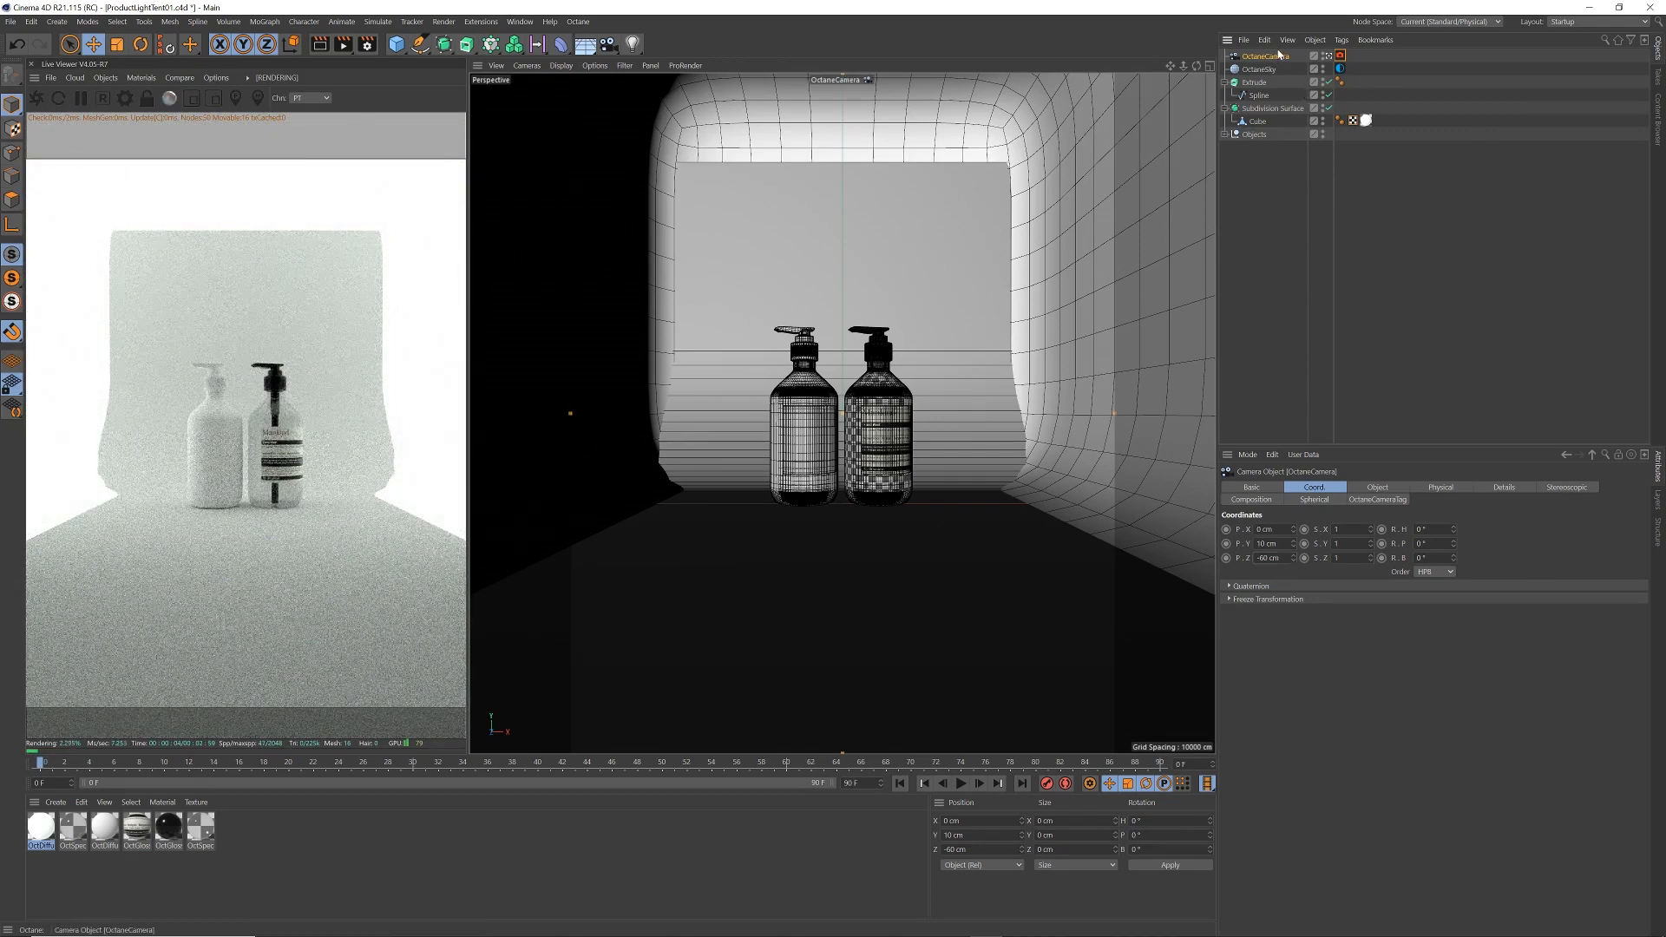
Set the camera's focal length to the Portrait (80 mm) preset
{"action": "left_click", "coordinate": [1378, 500]}
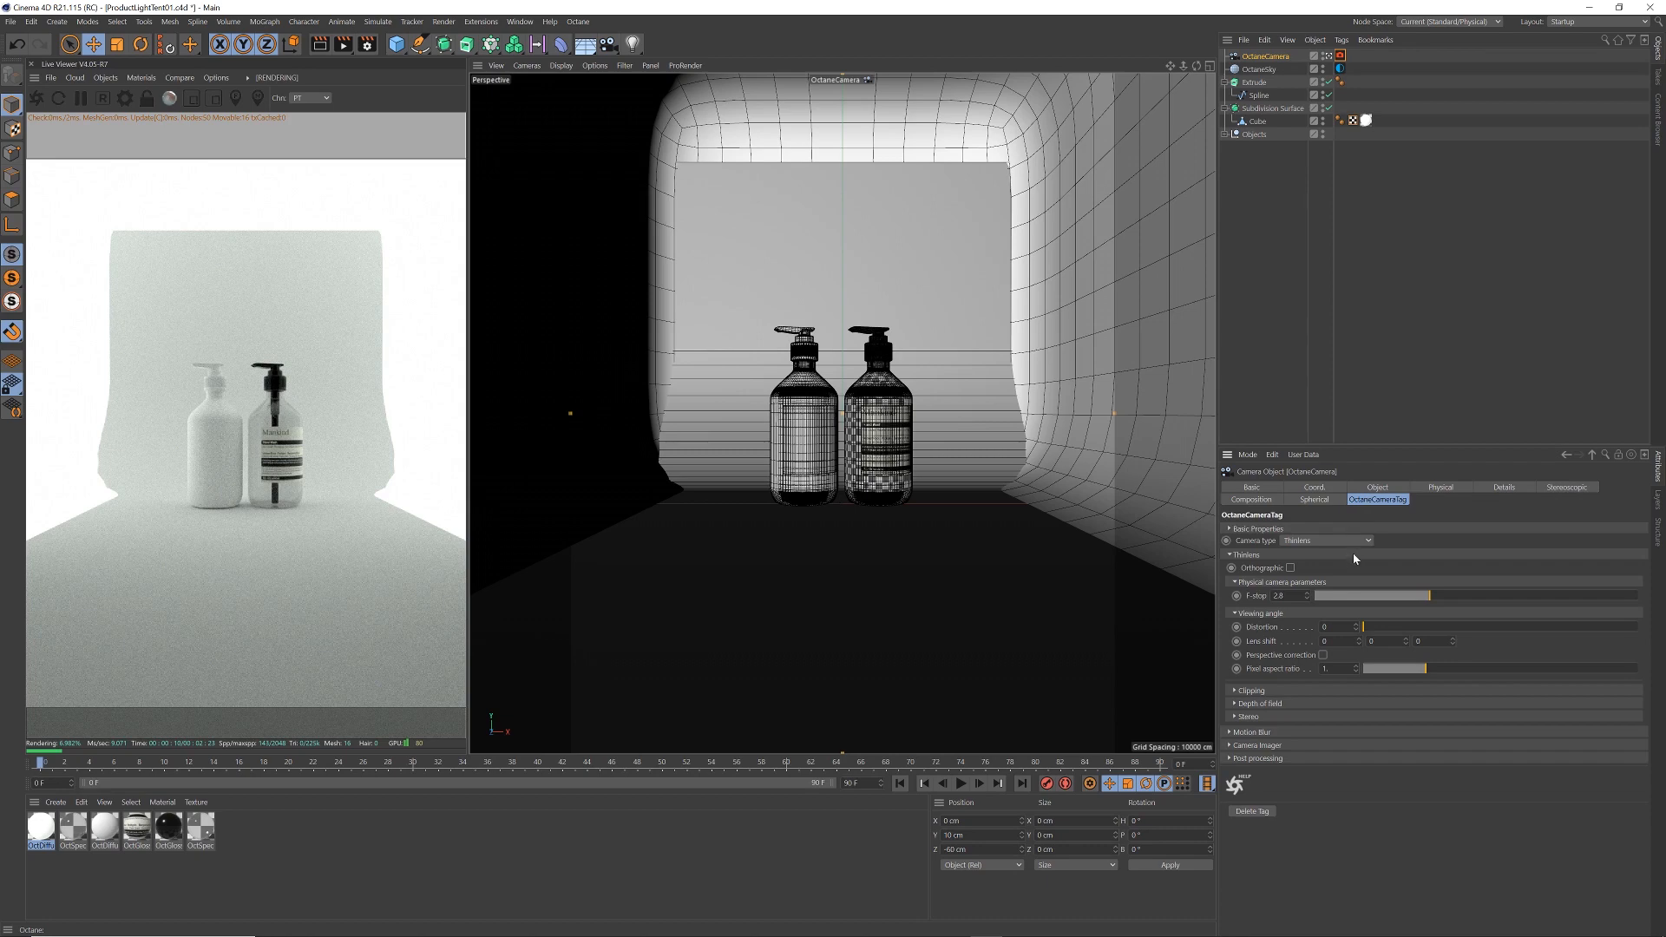
{"action": "mouse_move", "coordinate": [1329, 502]}
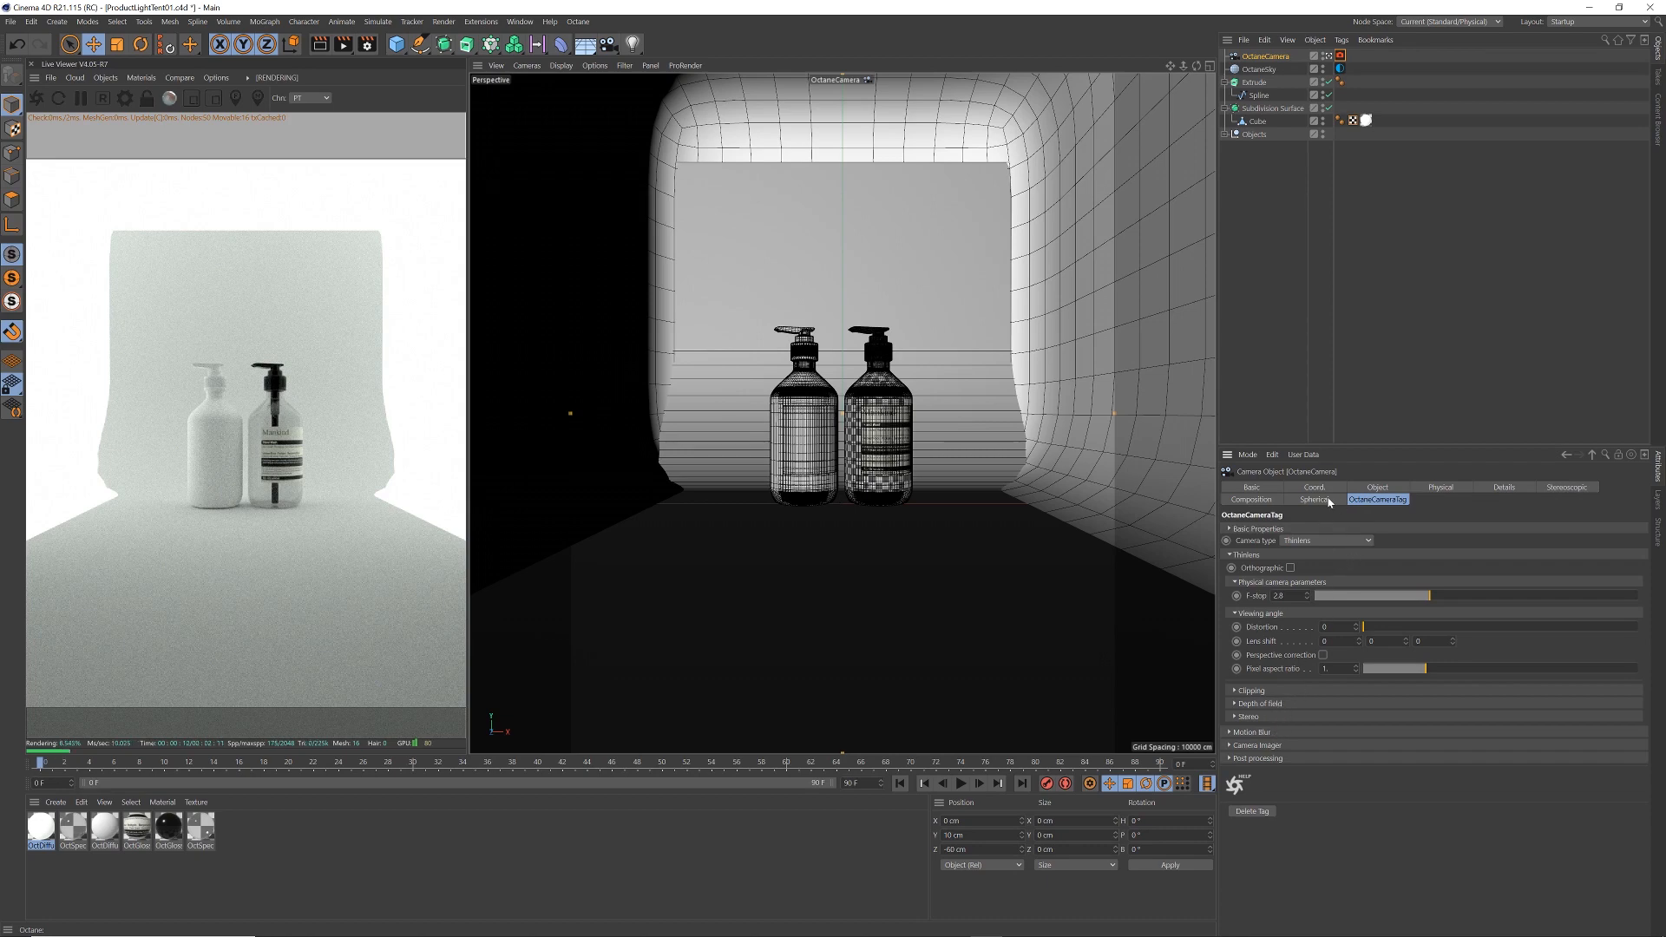
{"action": "left_click", "coordinate": [1377, 487]}
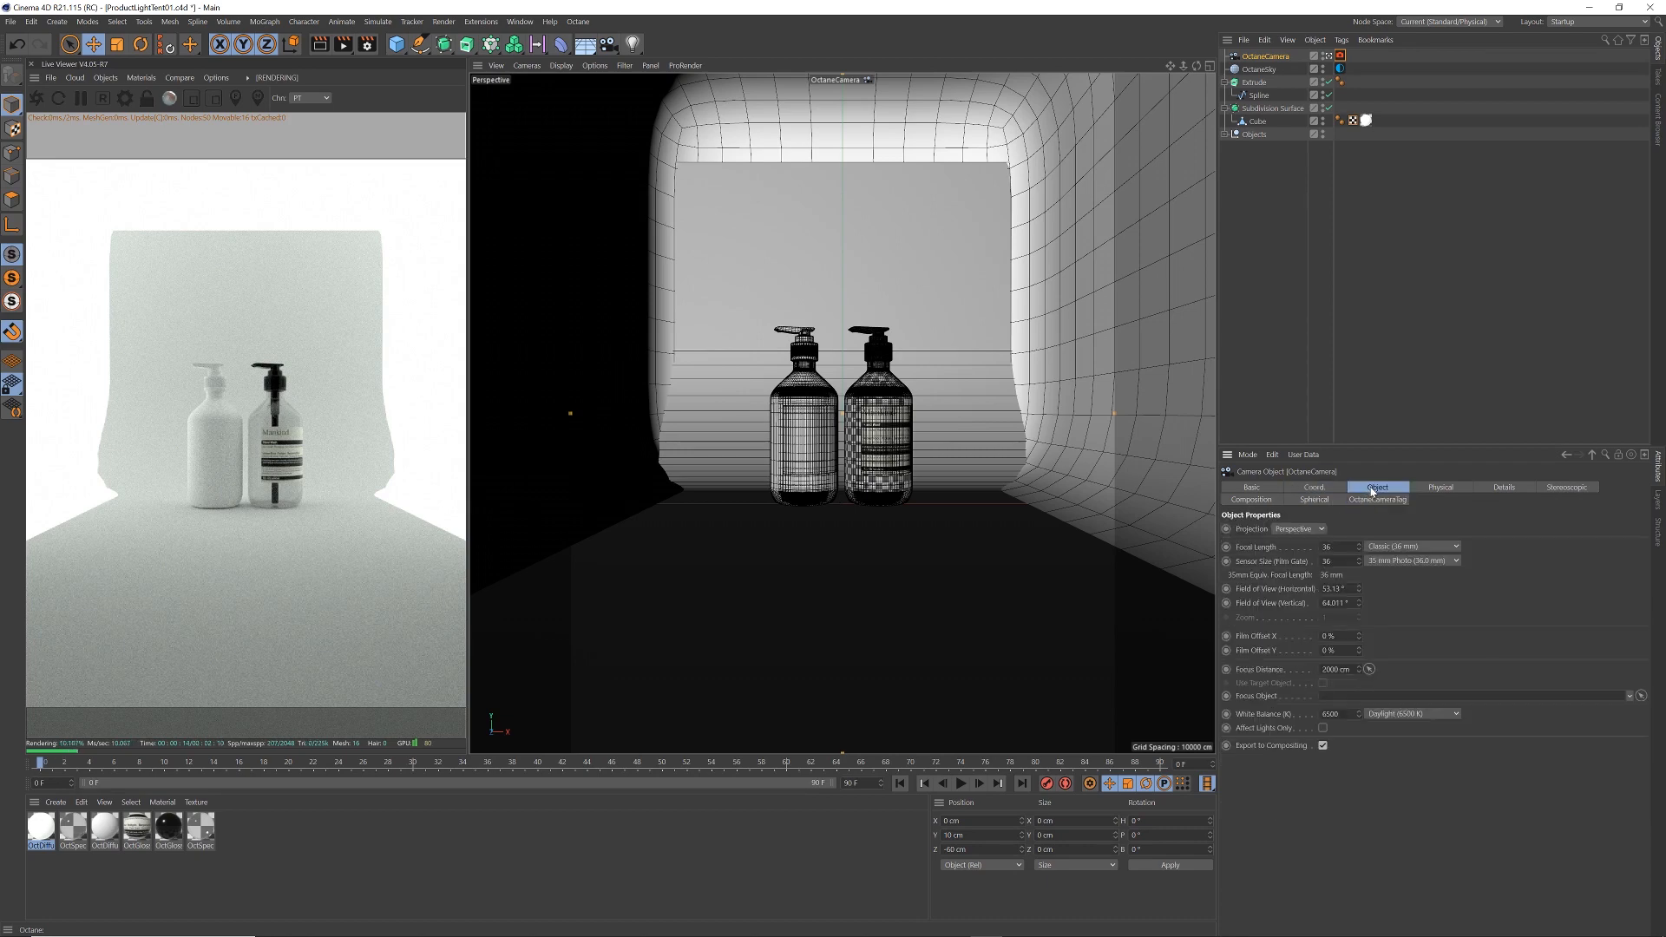
{"action": "left_click", "coordinate": [1455, 545]}
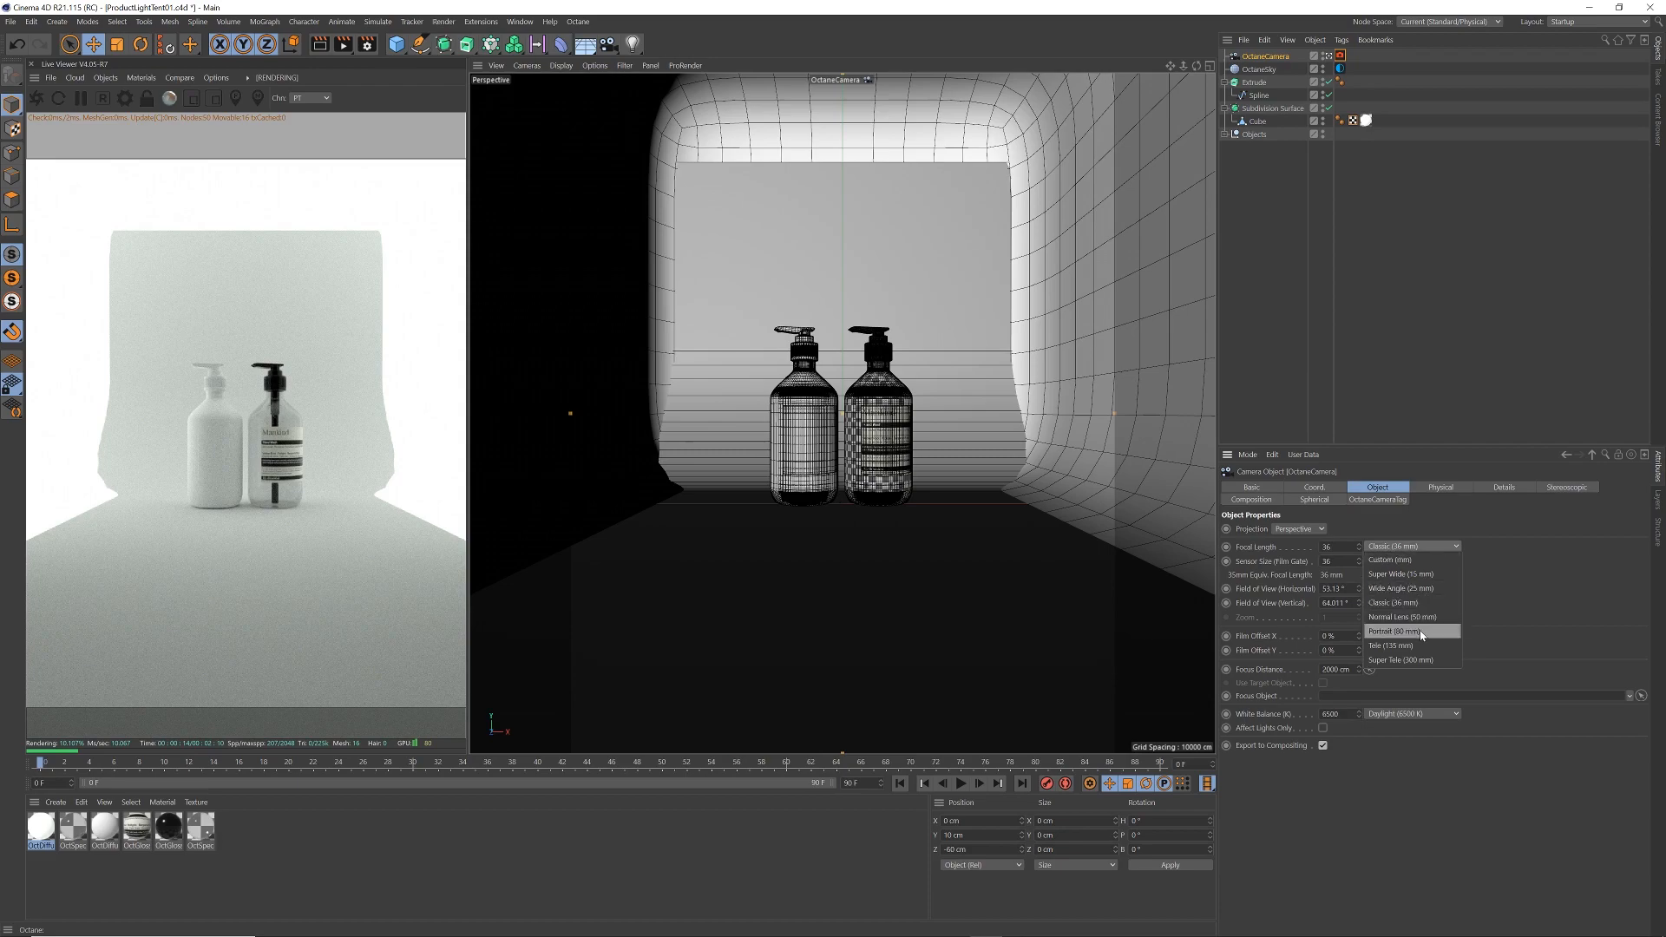
{"action": "left_click", "coordinate": [1388, 631]}
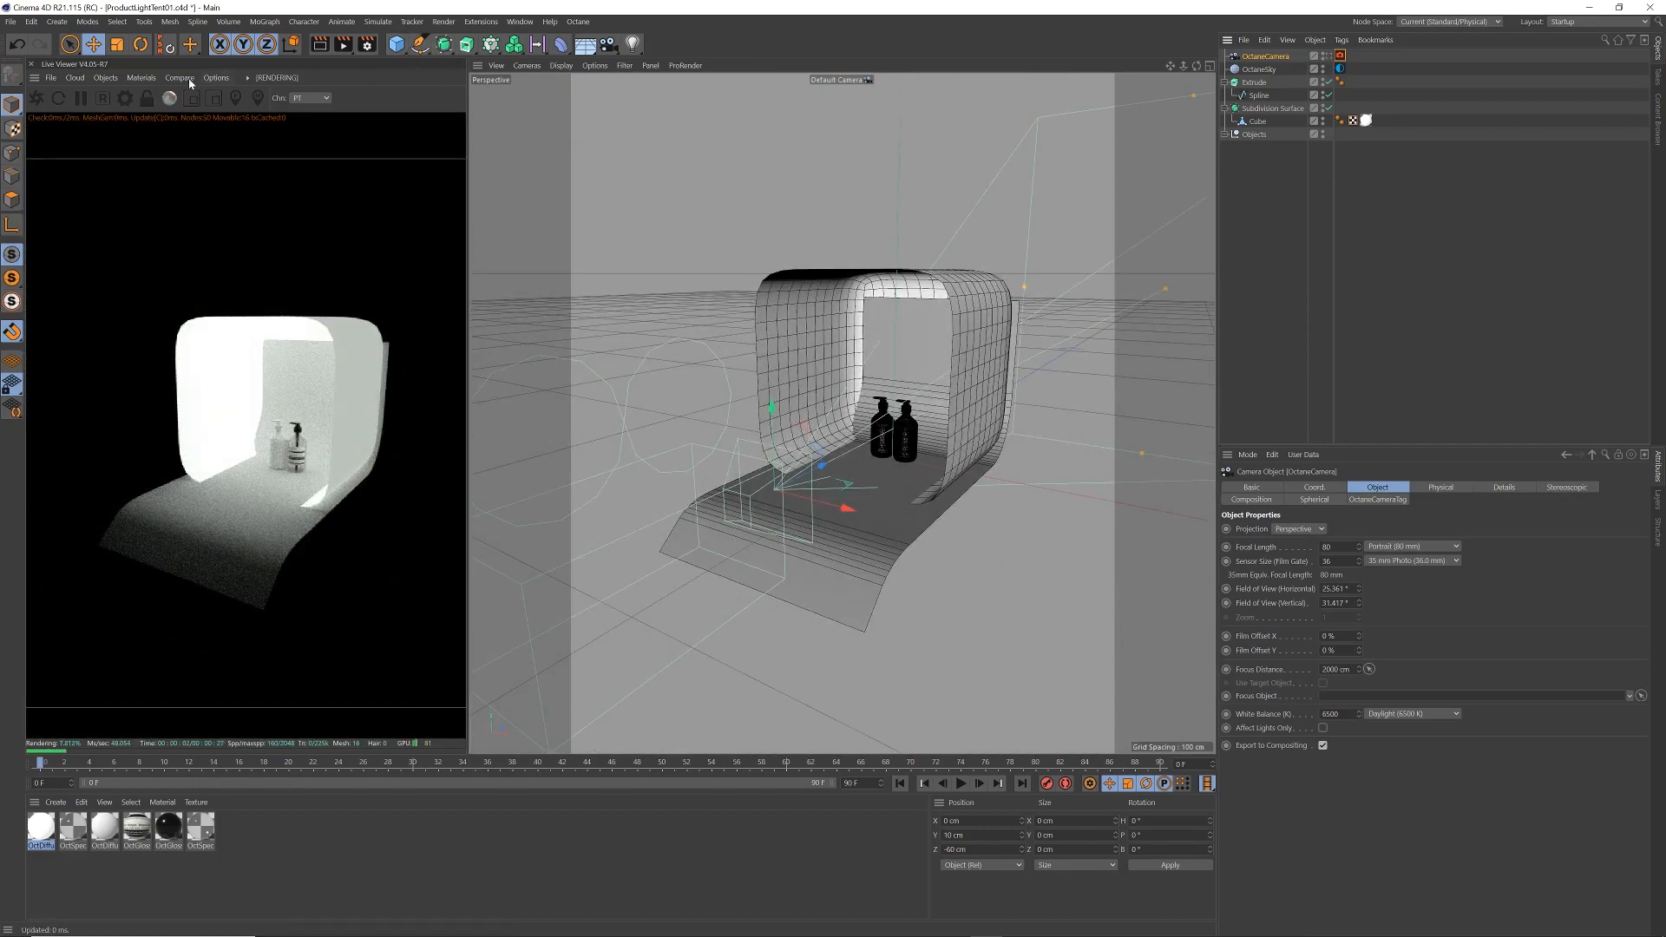
Add an Octane Area Light and drag it along Z toward the camera in the Top view
{"action": "left_click", "coordinate": [104, 77]}
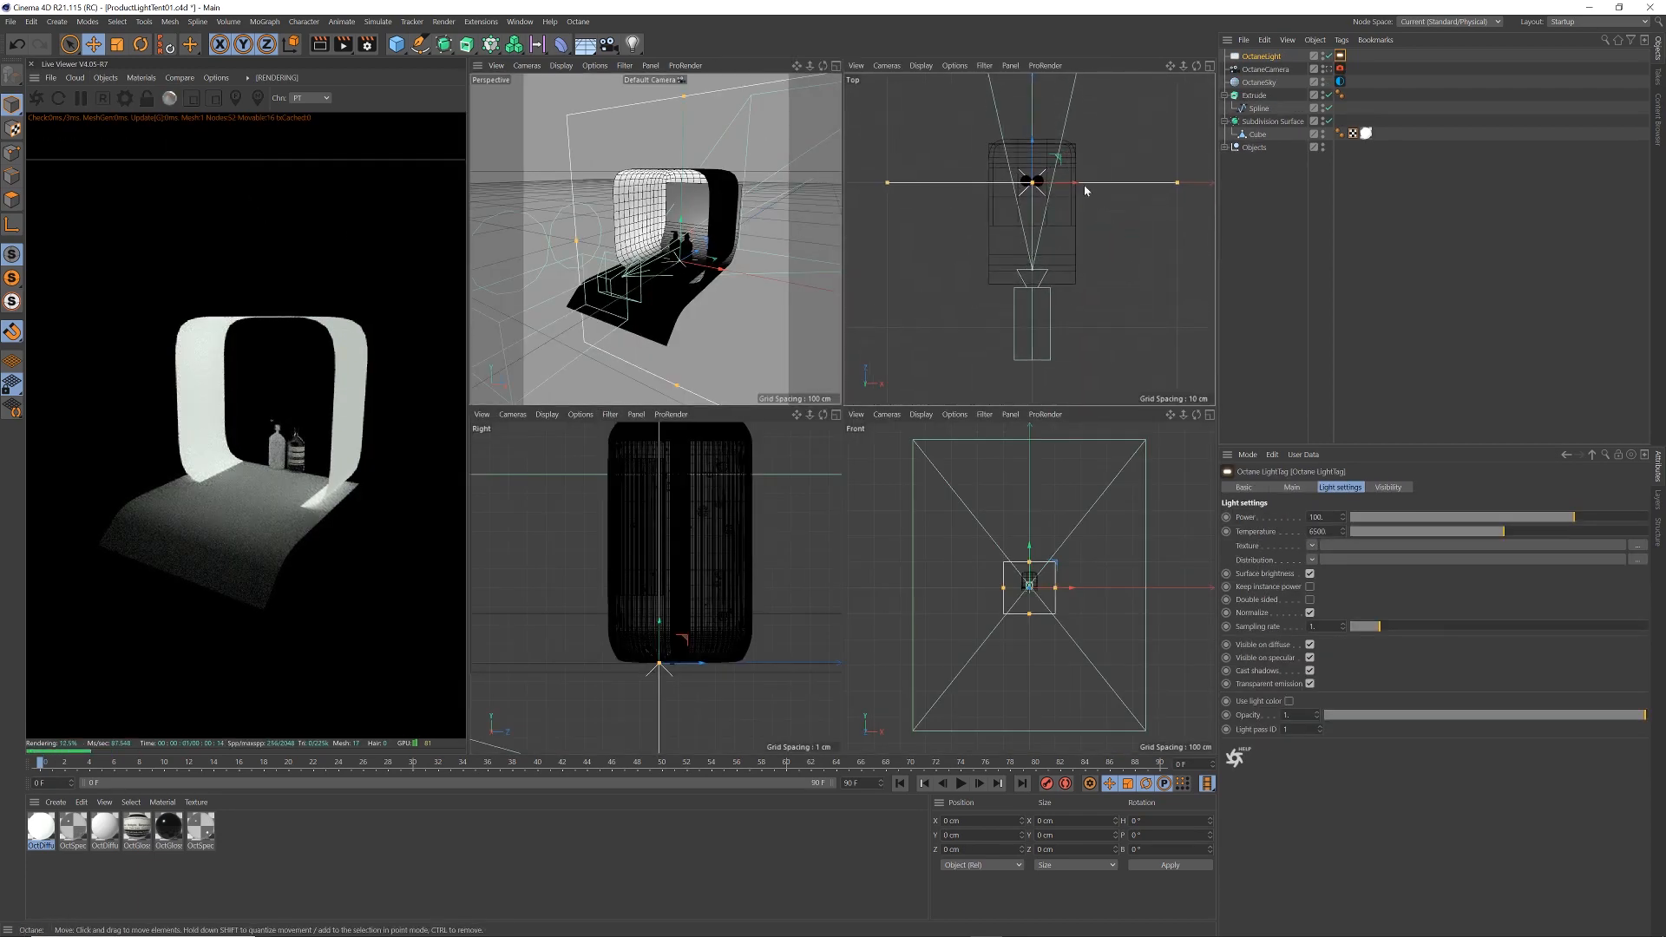
{"action": "left_click_drag", "start_coordinate": [1023, 186], "coordinate": [1036, 222]}
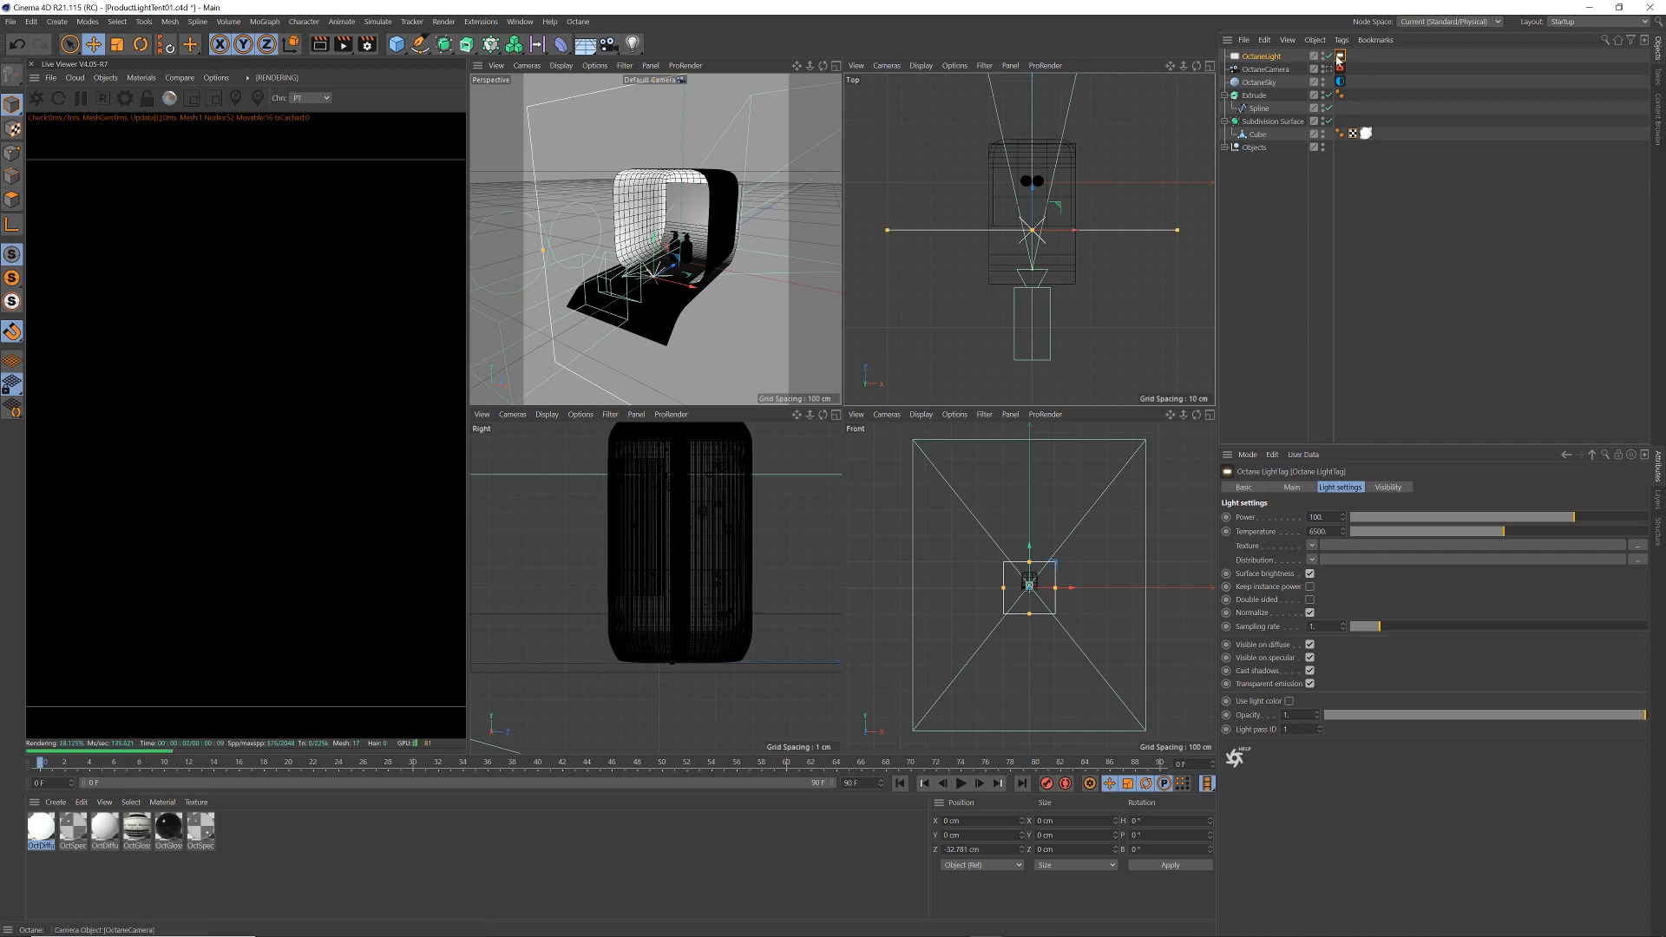
{"action": "left_click", "coordinate": [1388, 487]}
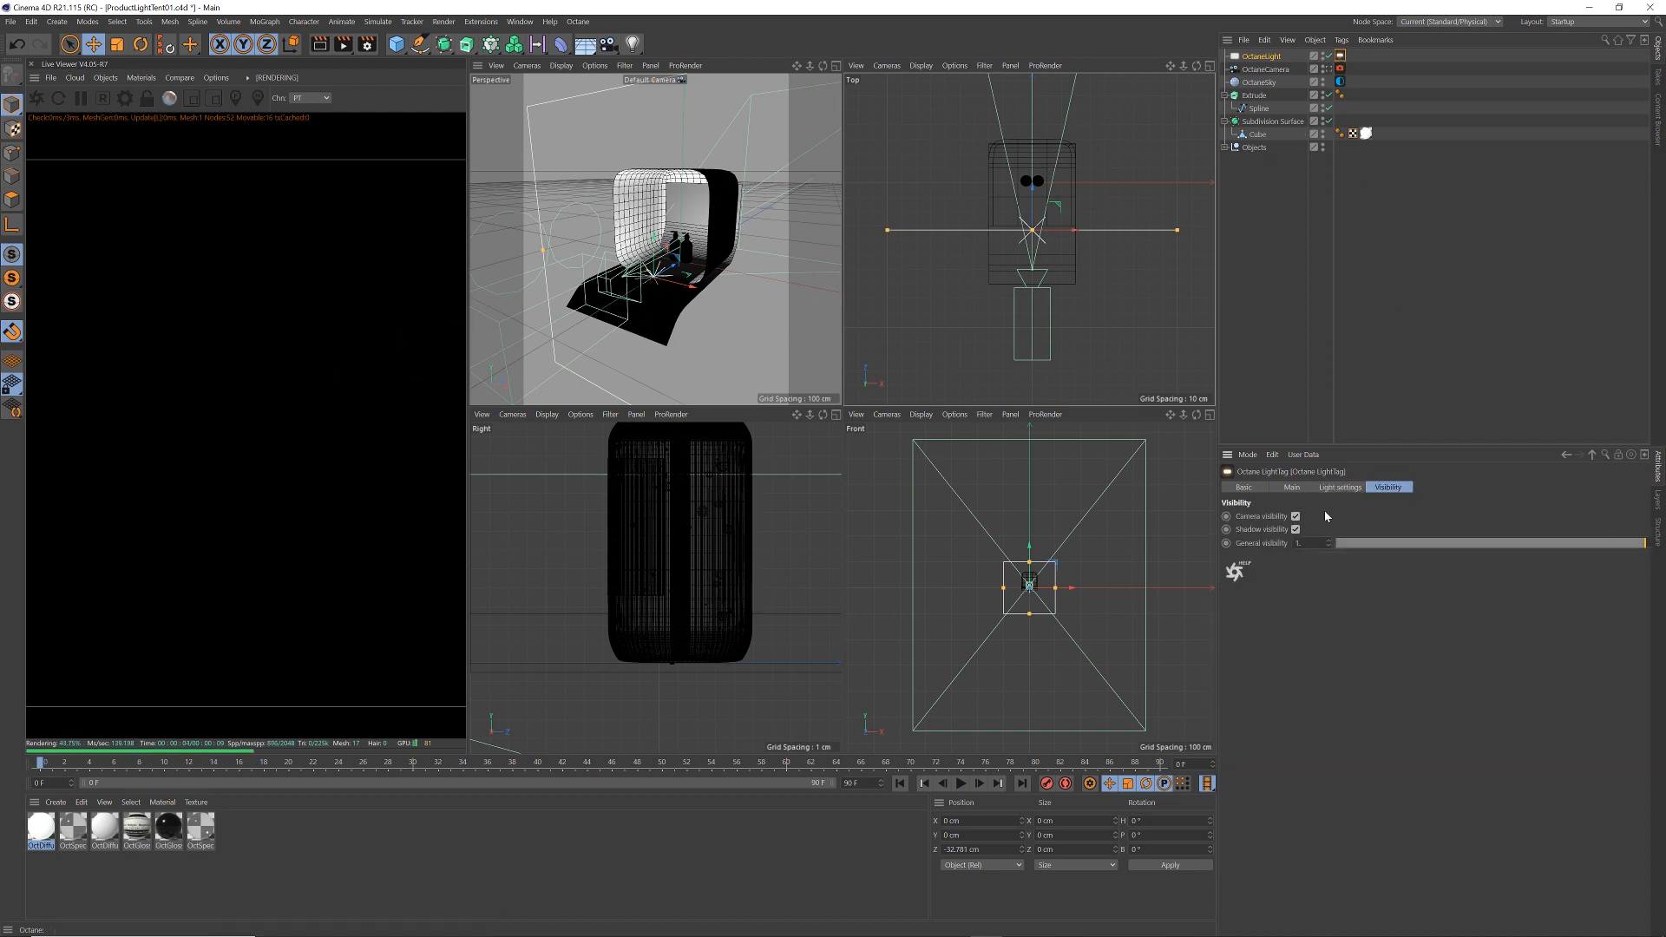
{"action": "left_click", "coordinate": [1296, 516]}
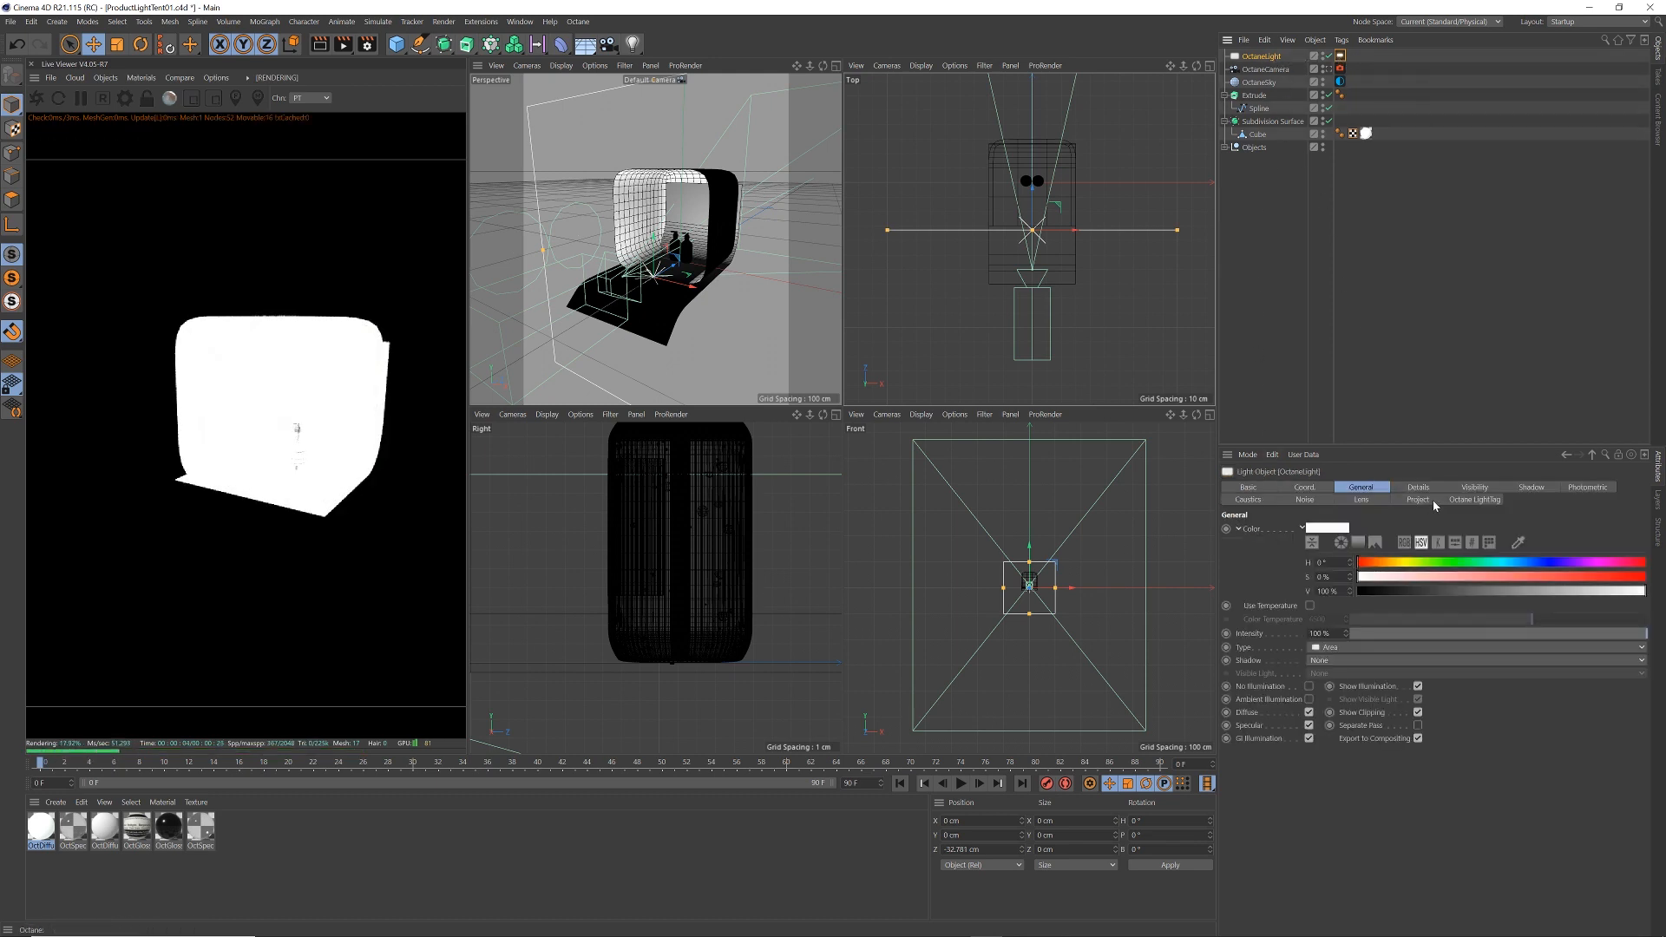
Turn off Camera visibility on the area light's Octane Light tag
{"action": "left_click", "coordinate": [1474, 500]}
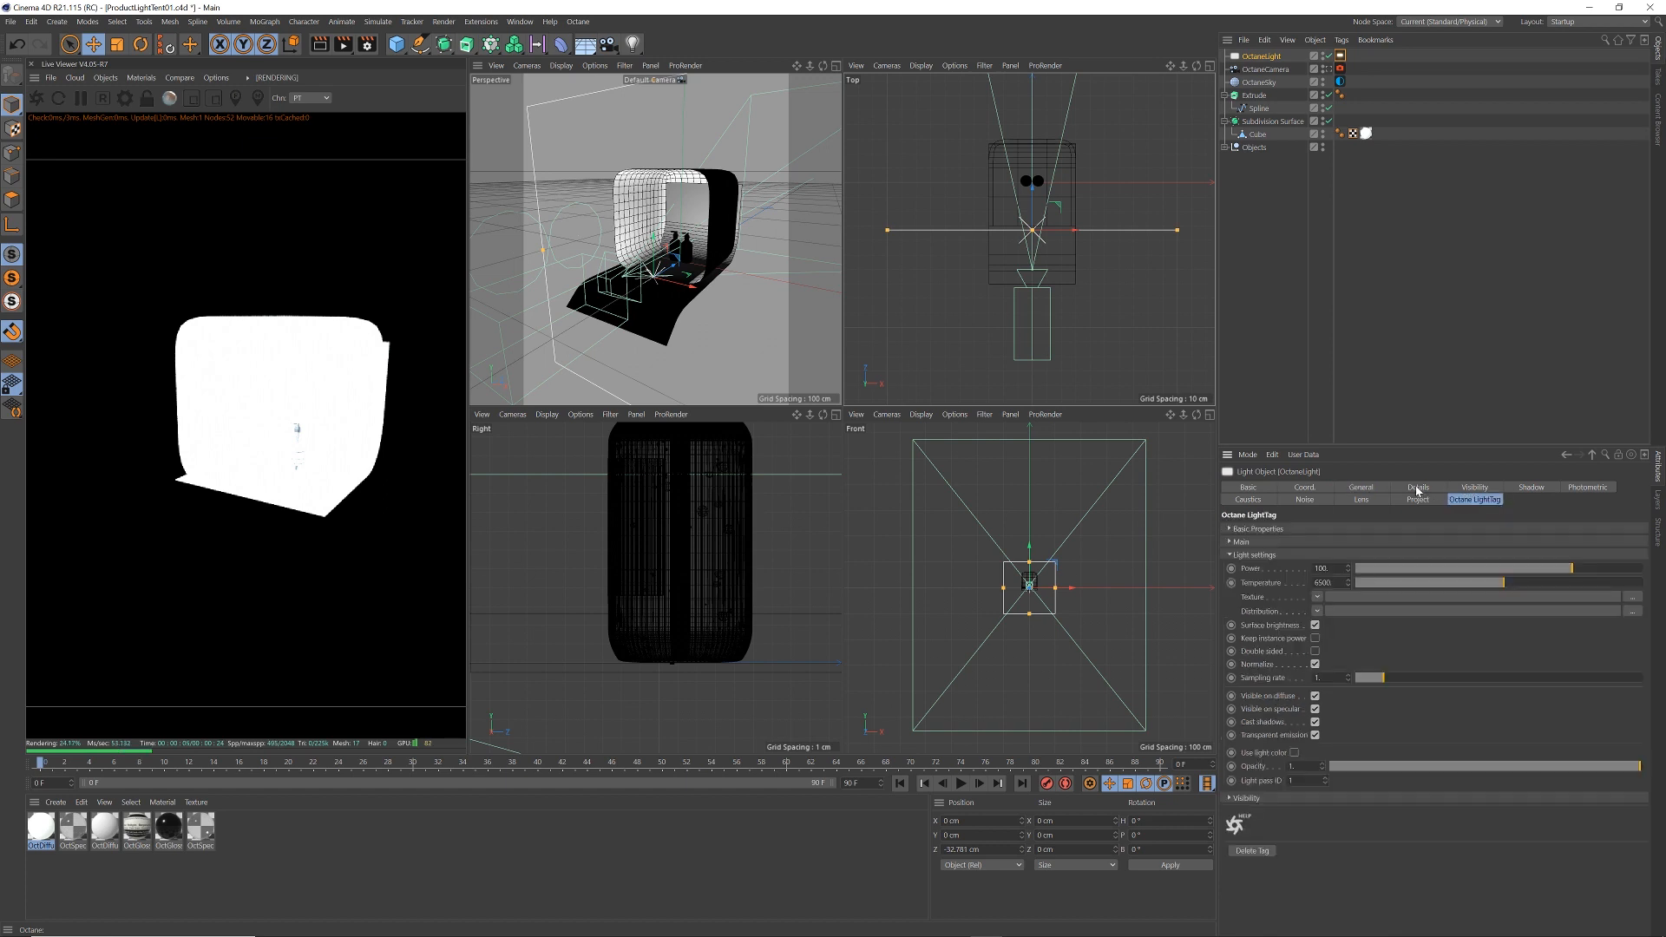
{"action": "left_click", "coordinate": [1417, 487]}
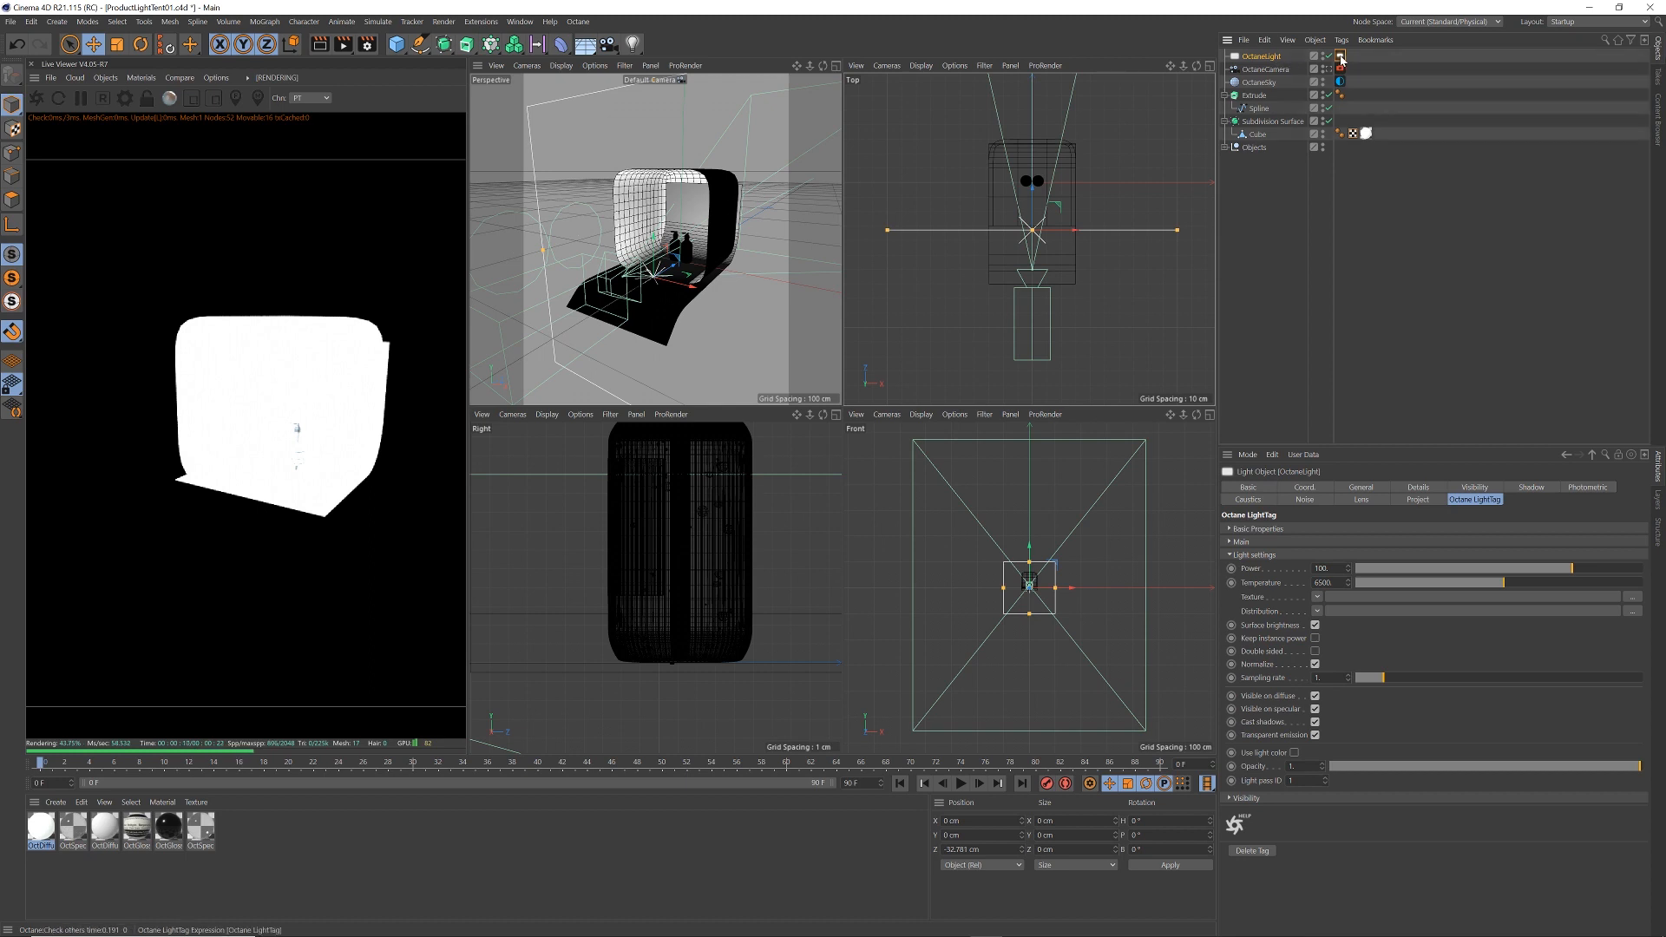
{"action": "left_click", "coordinate": [1340, 487]}
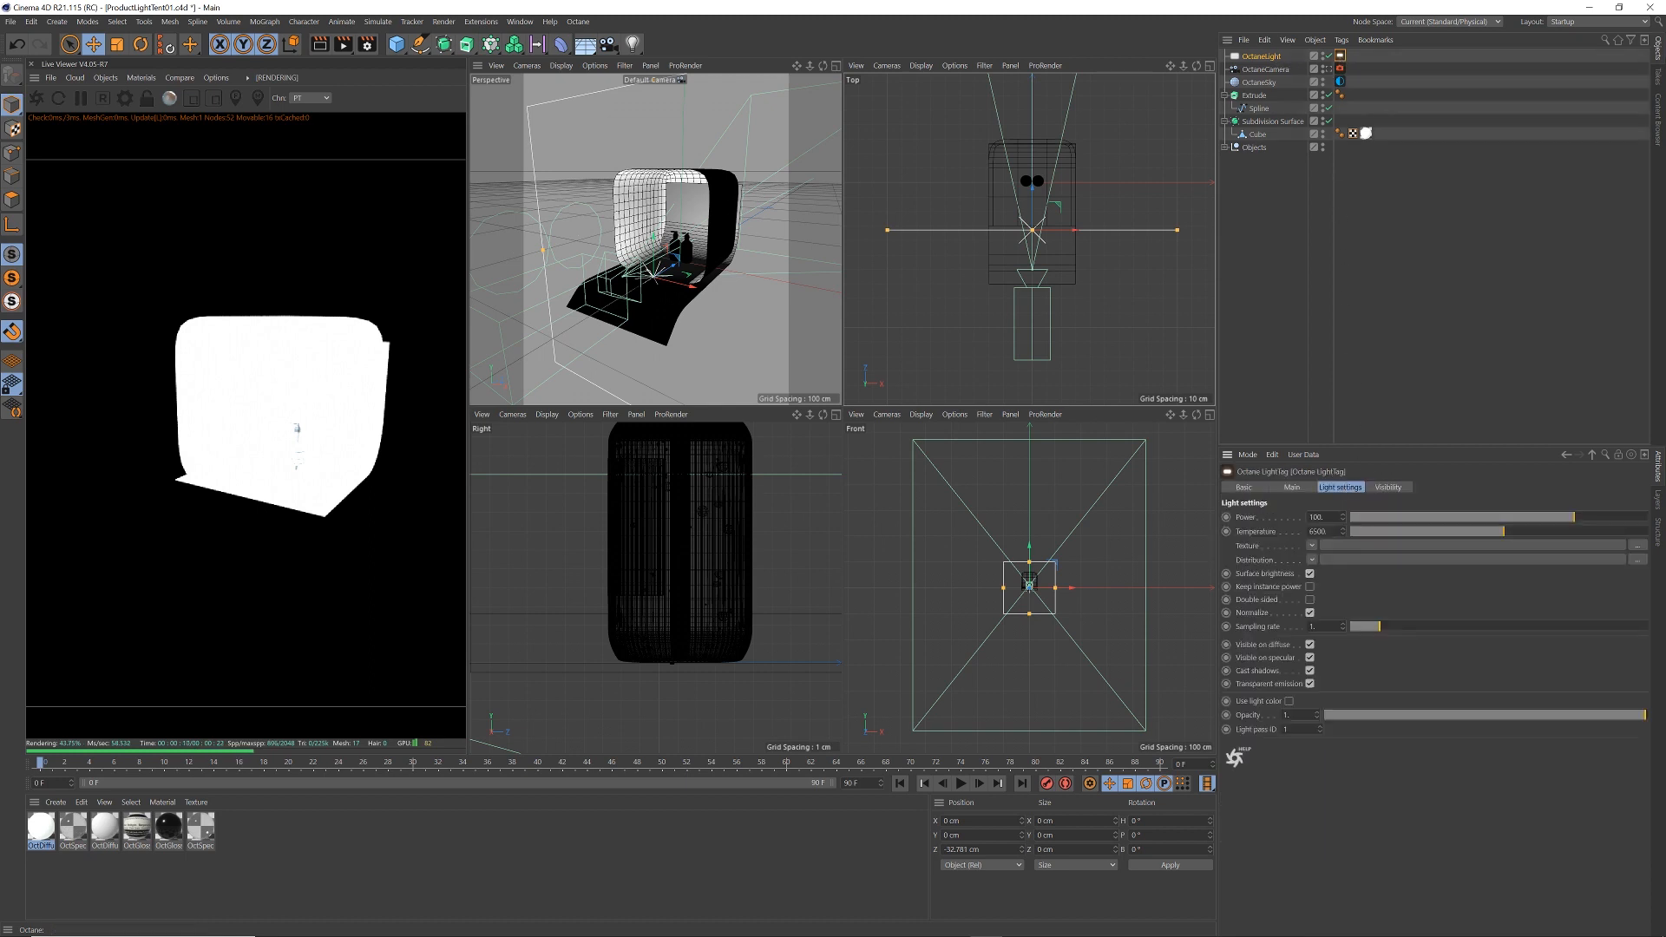
{"action": "left_click", "coordinate": [1291, 487]}
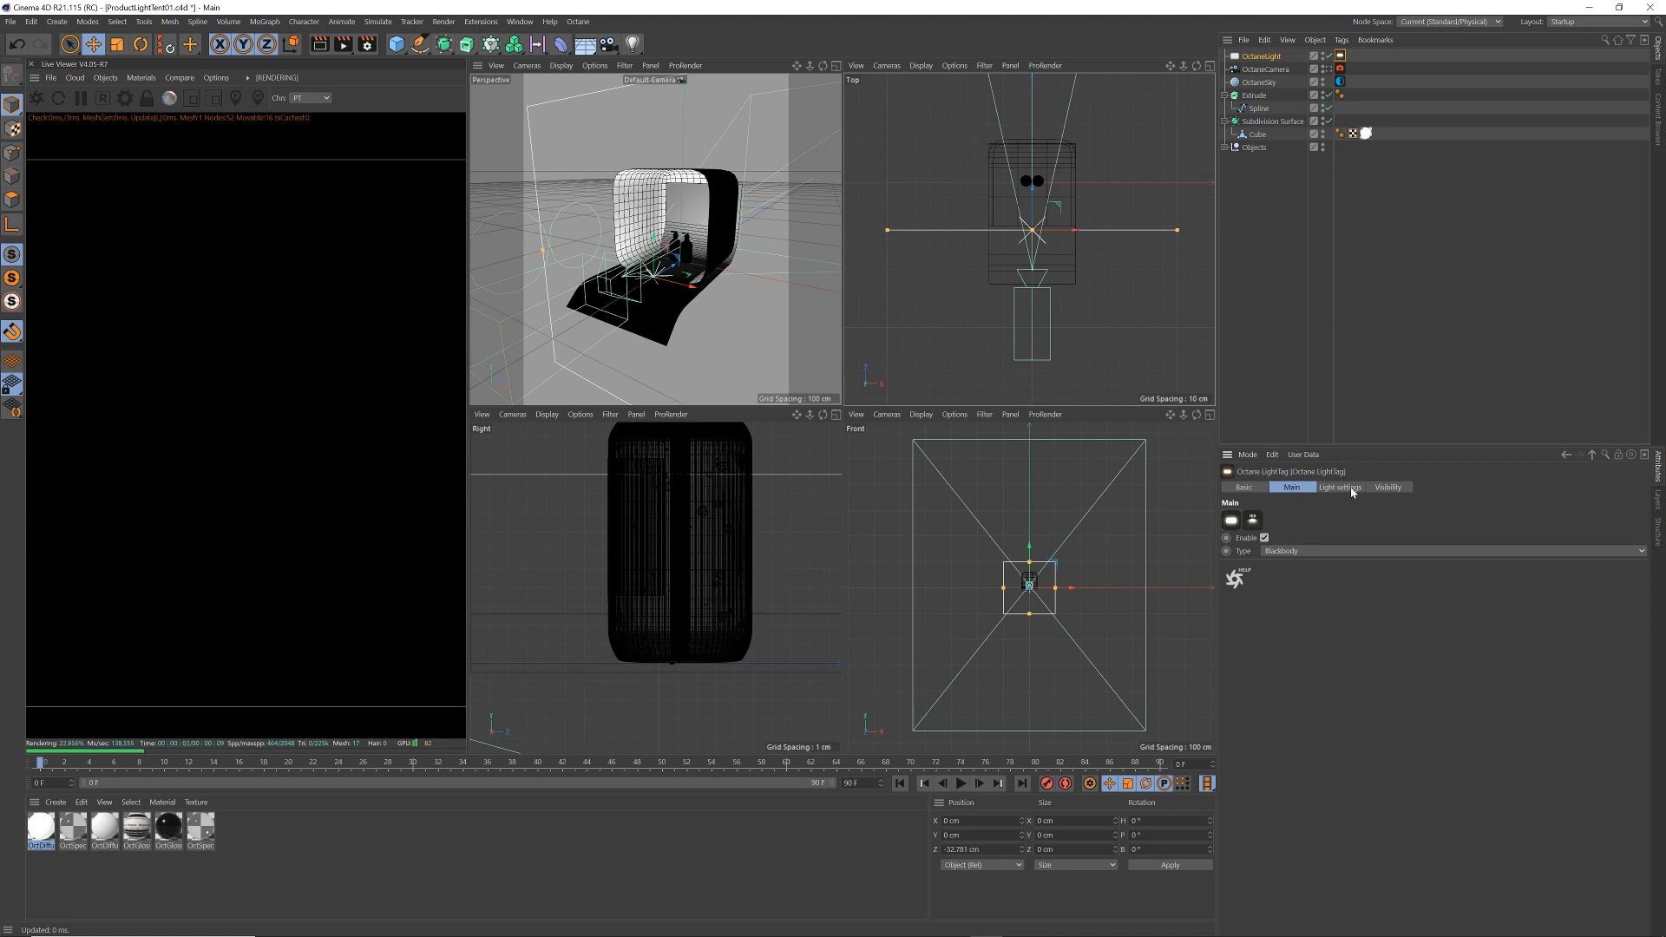
{"action": "left_click", "coordinate": [1388, 487]}
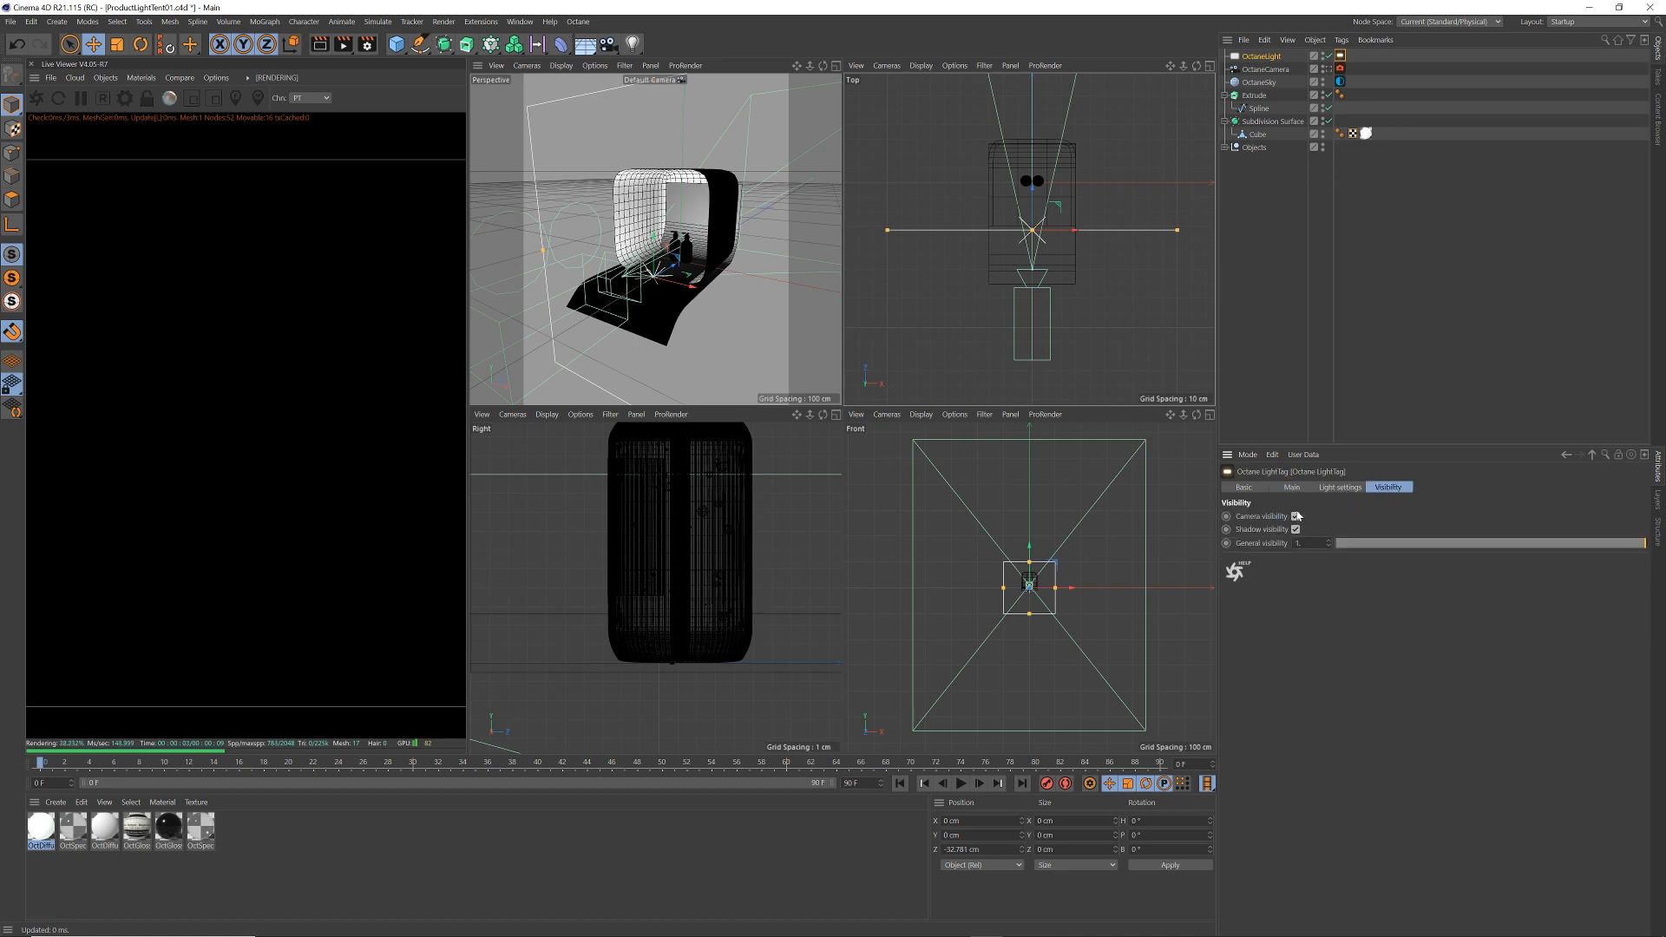
{"action": "left_click", "coordinate": [1295, 516]}
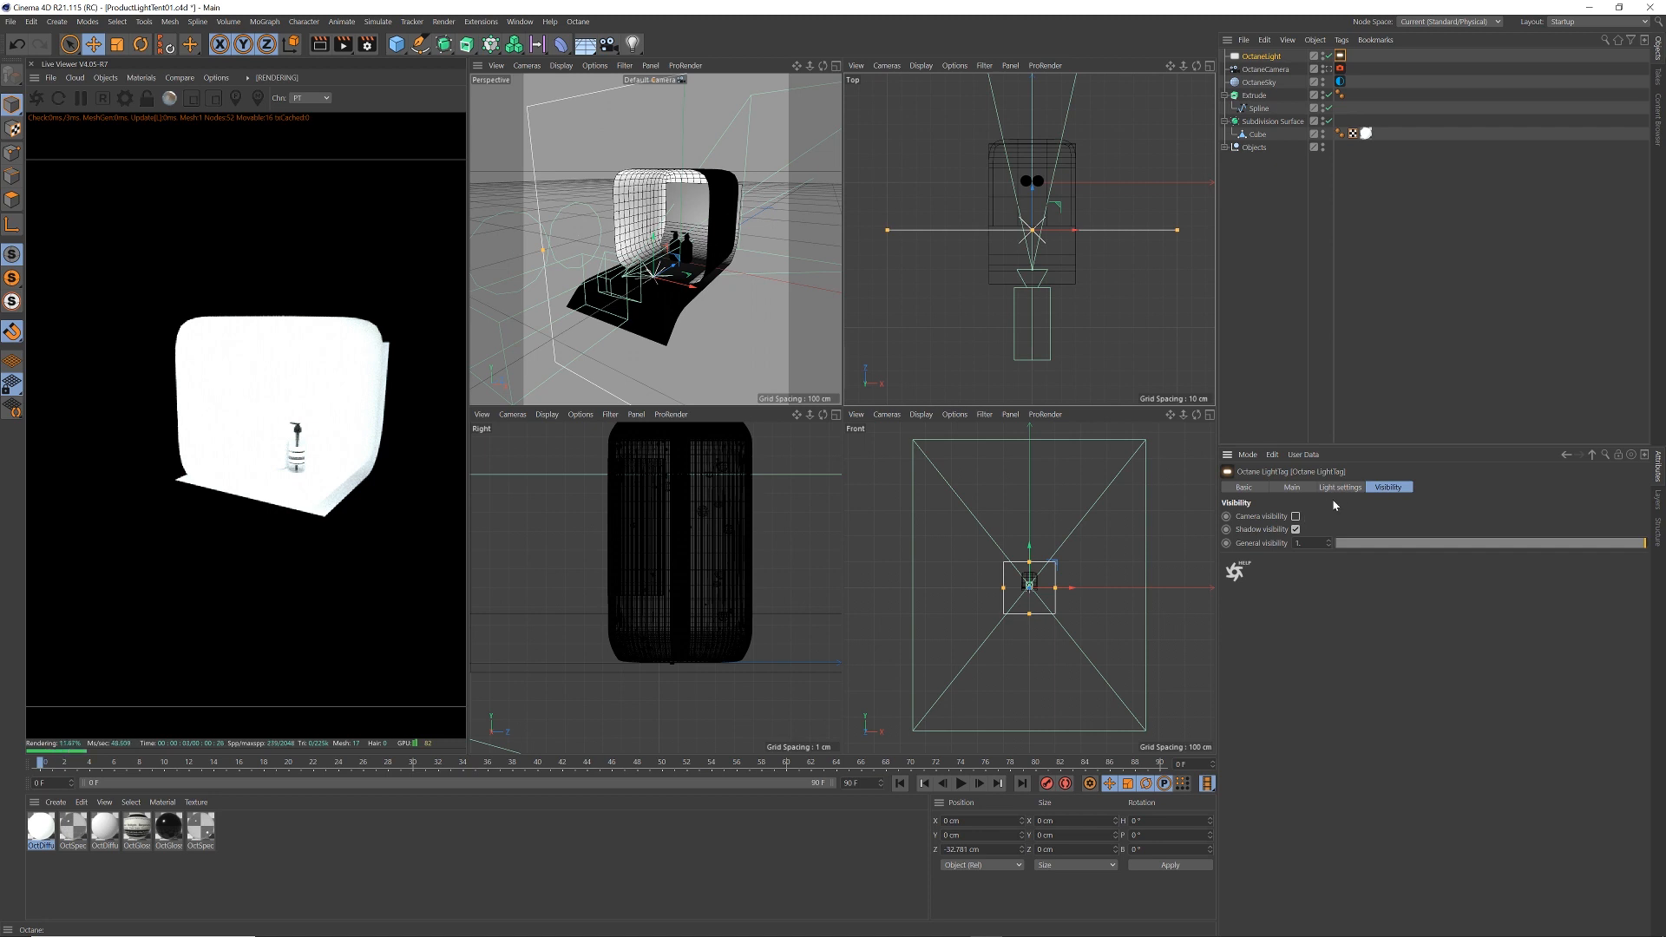
Set the area light's Power to 50
{"action": "left_click", "coordinate": [1339, 487]}
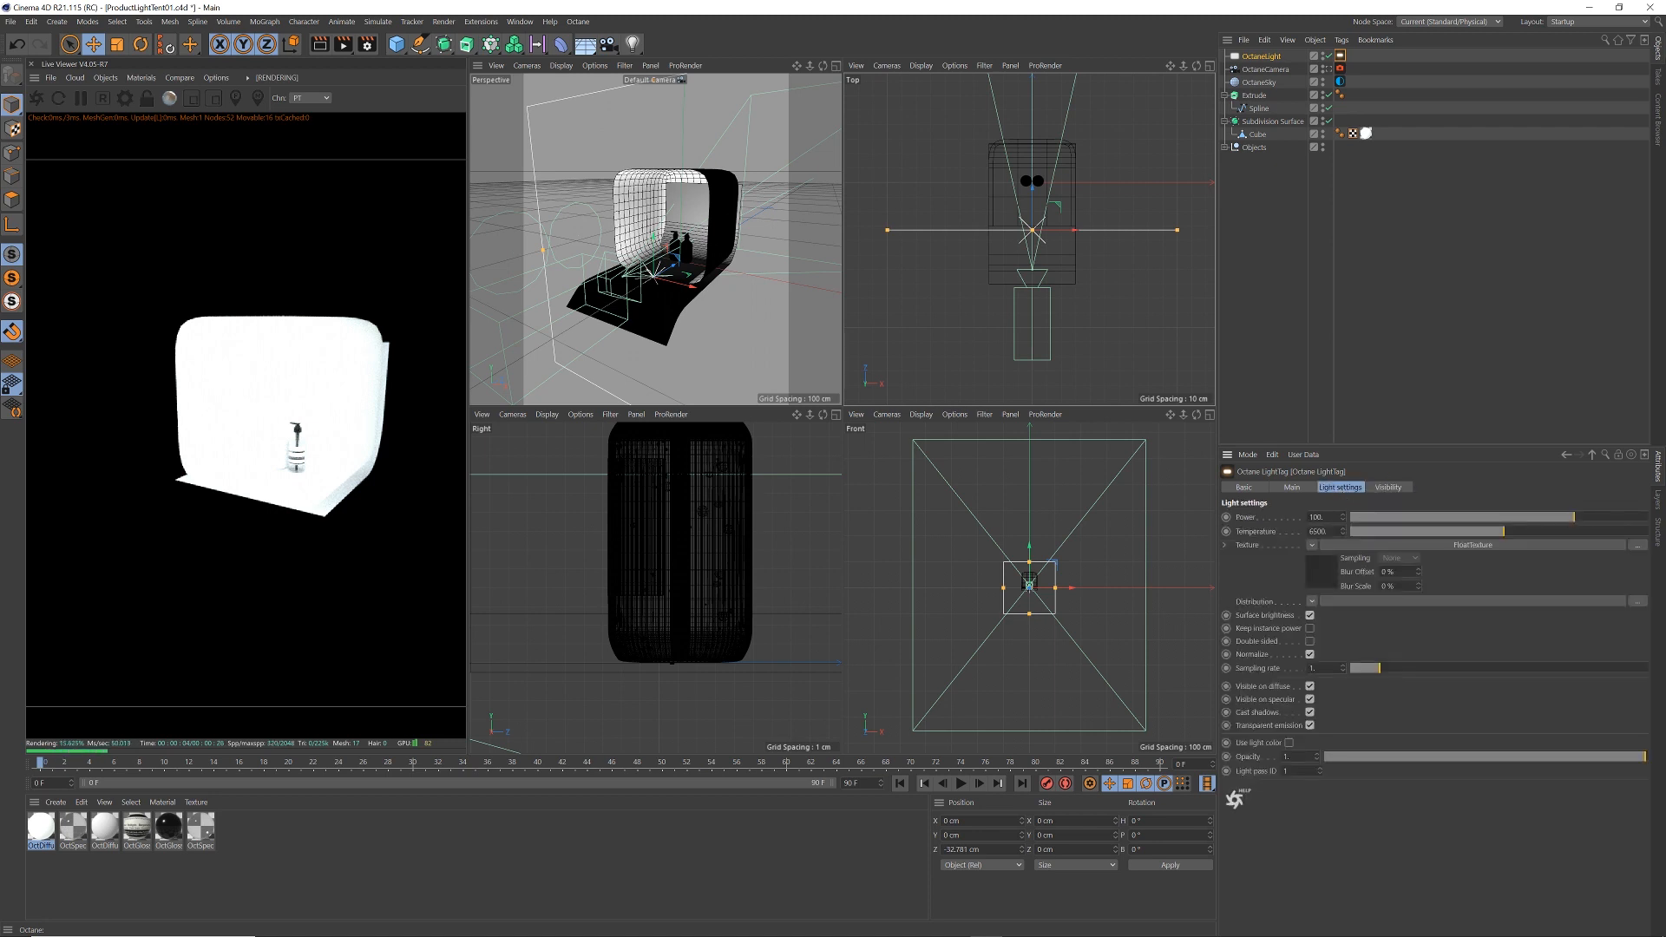
{"action": "left_click", "coordinate": [1325, 517]}
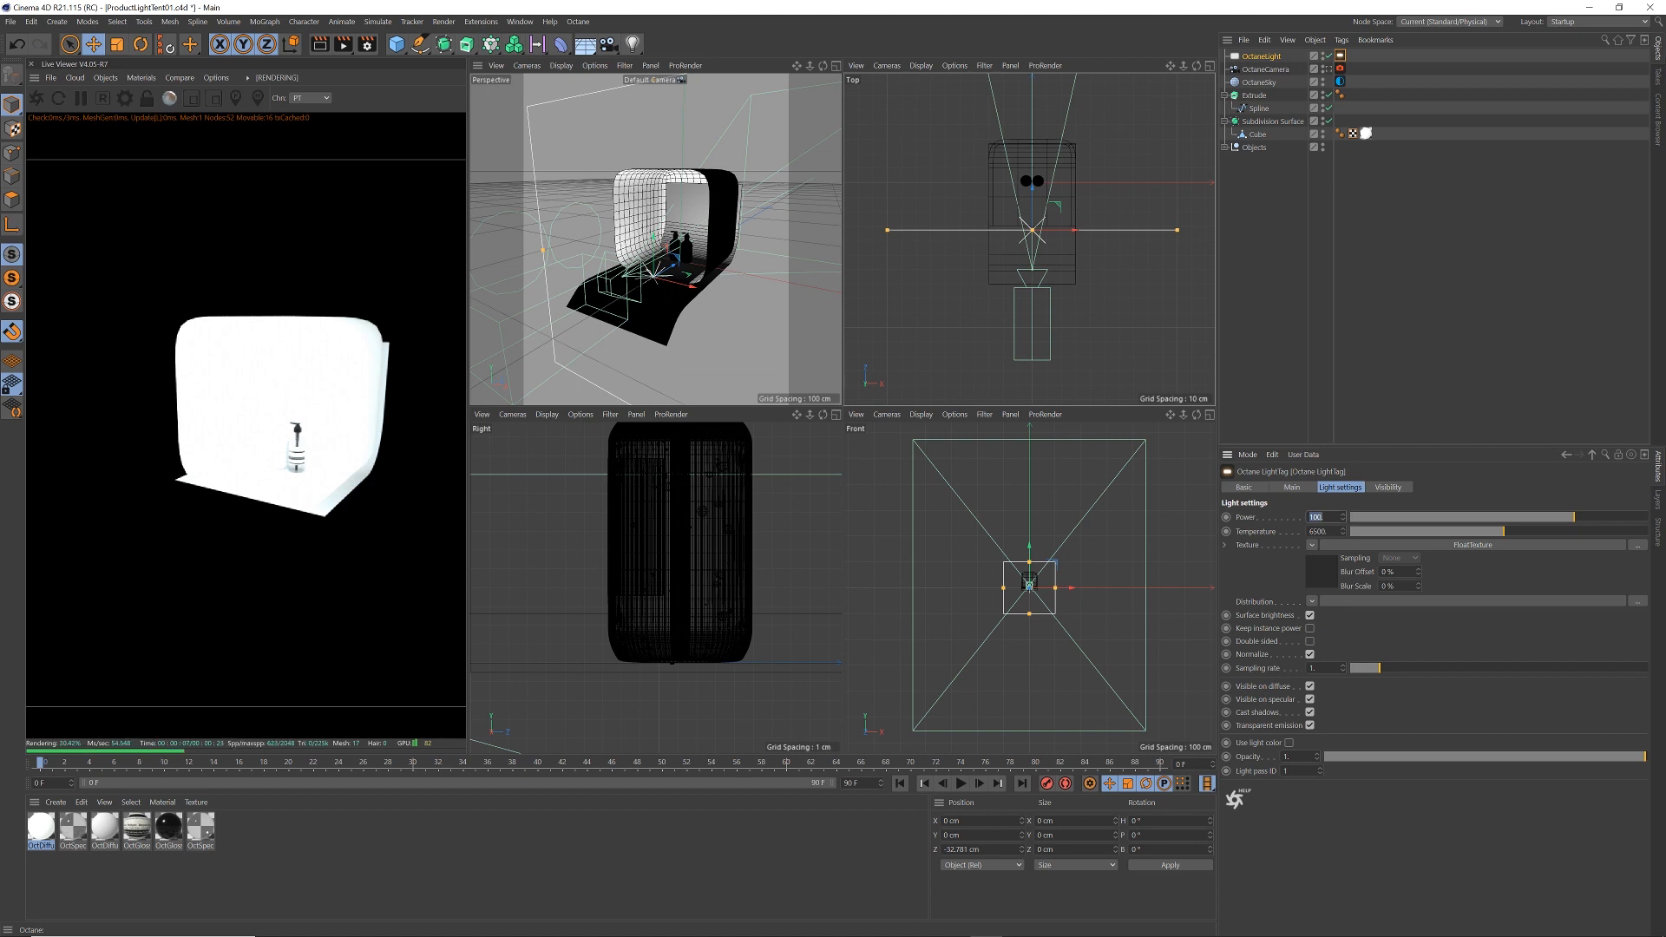
{"action": "type", "text": "50"}
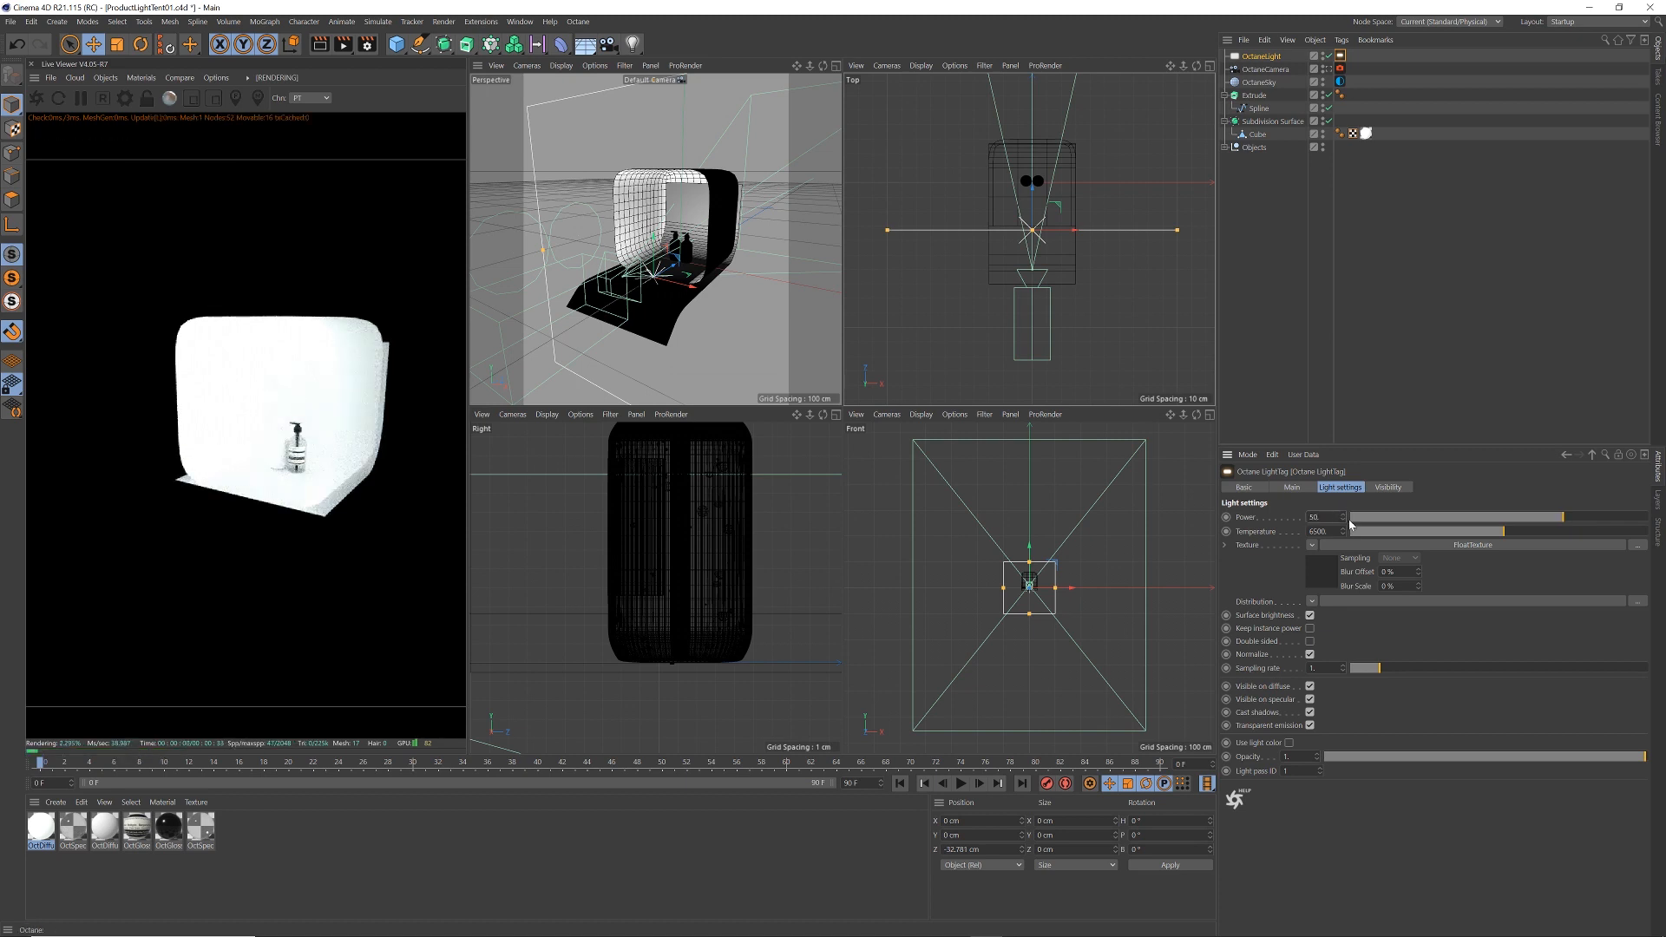
{"action": "left_click", "coordinate": [1322, 531]}
{"action": "type", "text": "5600"}
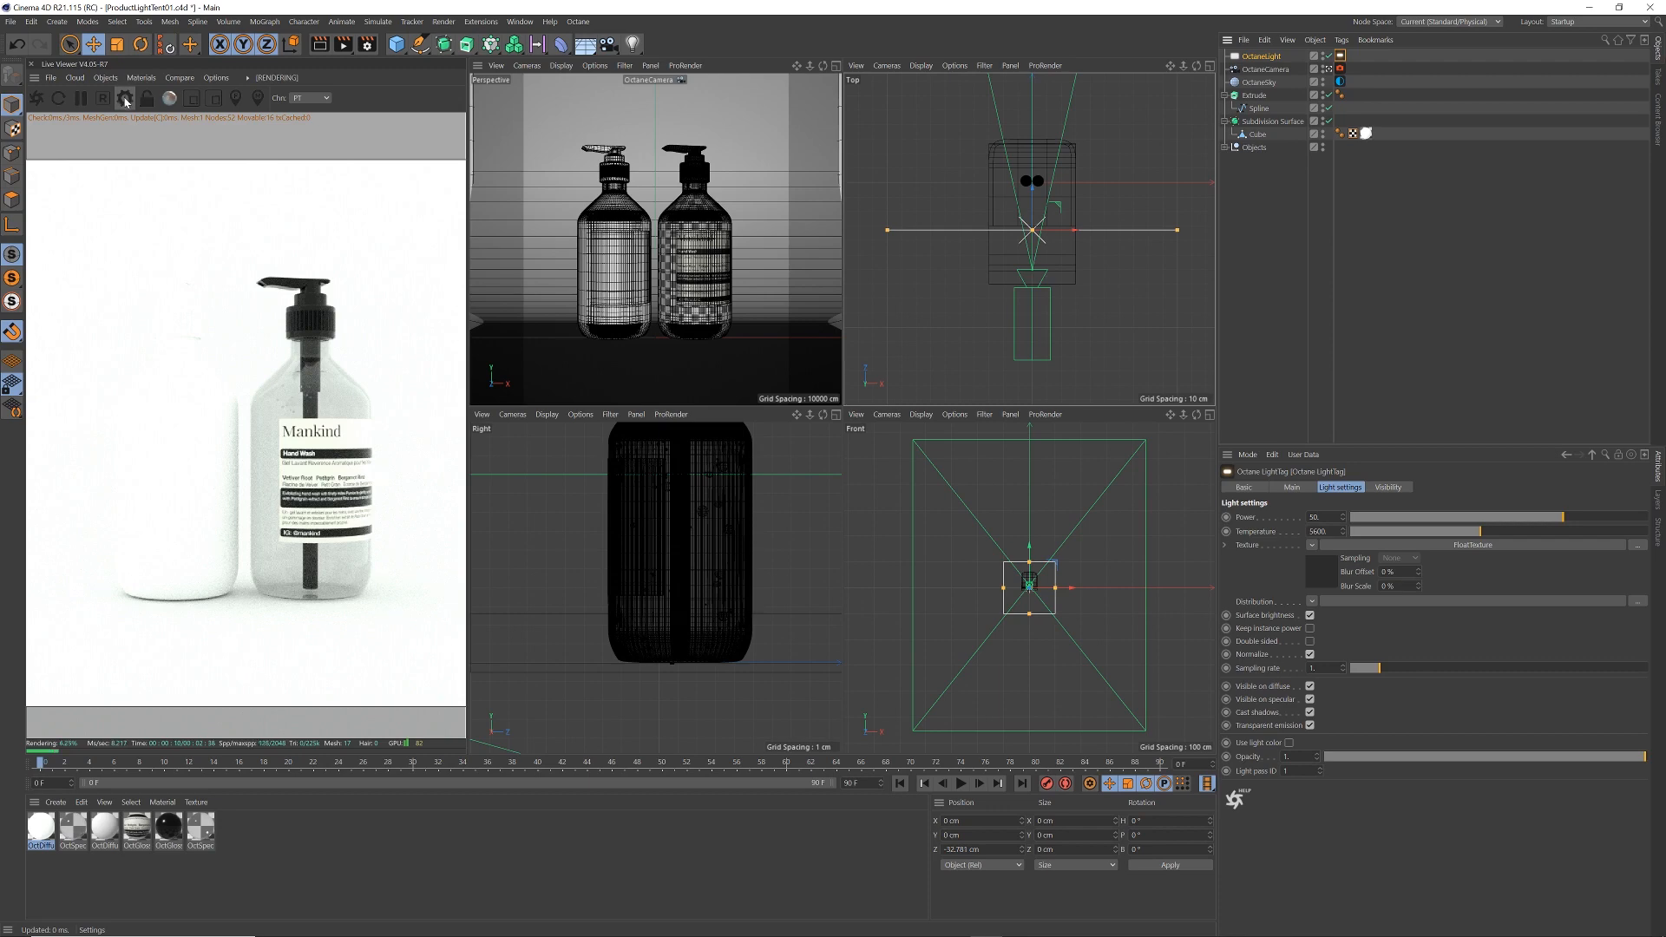
Set Highlight compression to 1 on Octane Settings' Camera Imager tab and close the window
{"action": "left_click", "coordinate": [124, 98]}
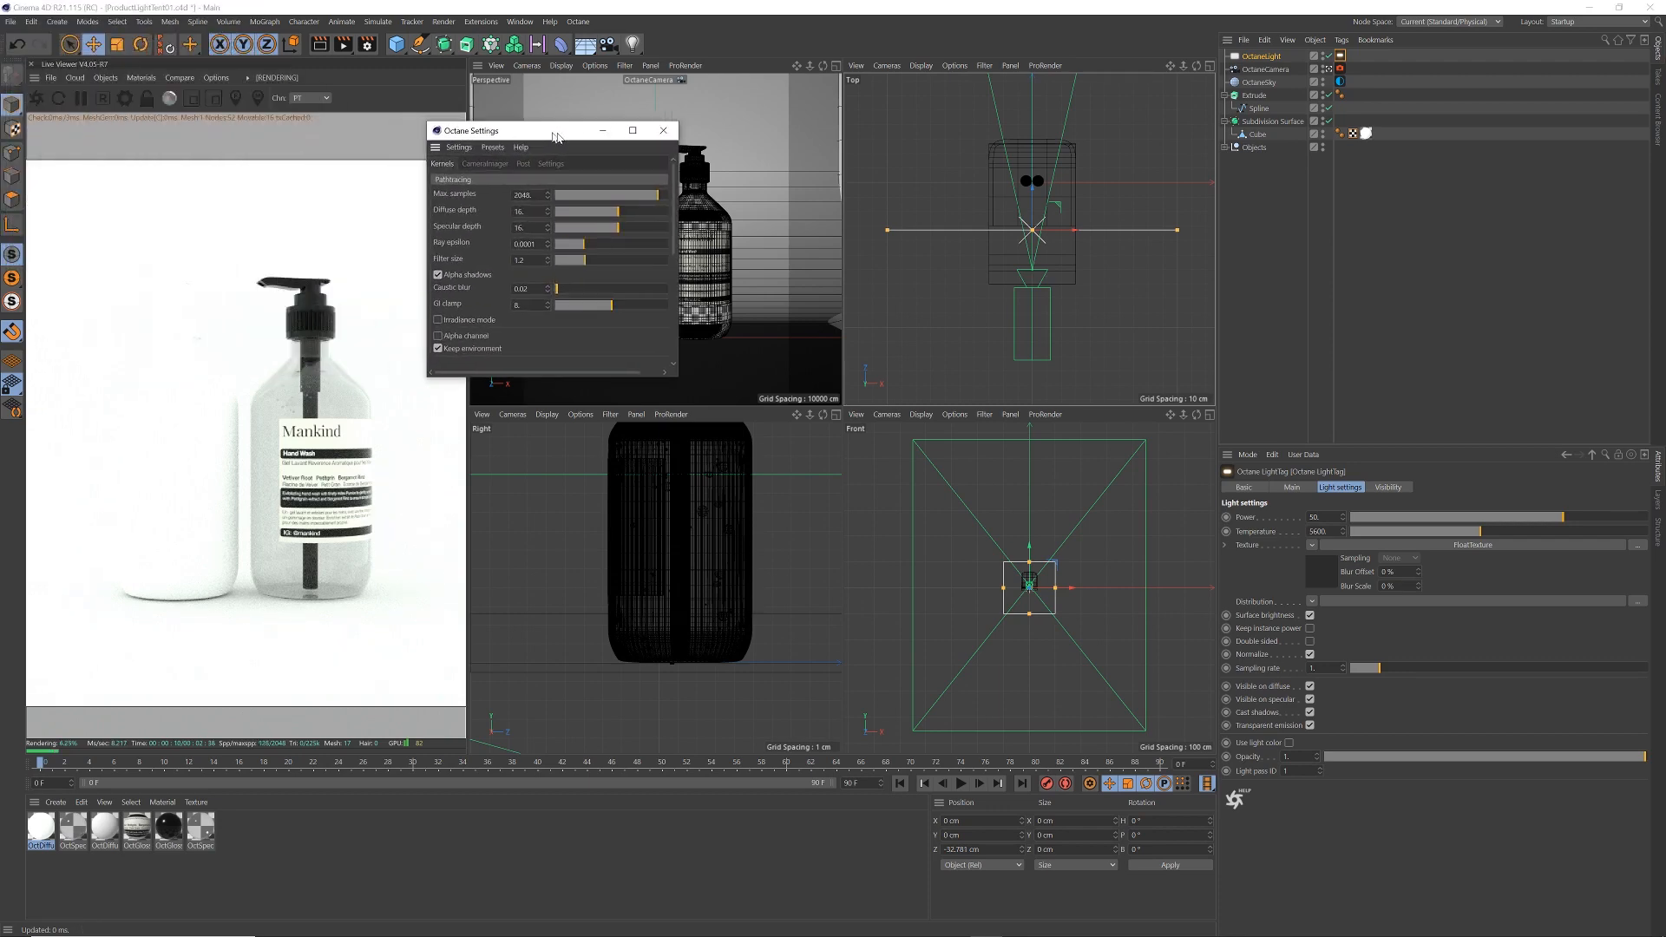
{"action": "left_click_drag", "start_coordinate": [553, 129], "coordinate": [569, 131]}
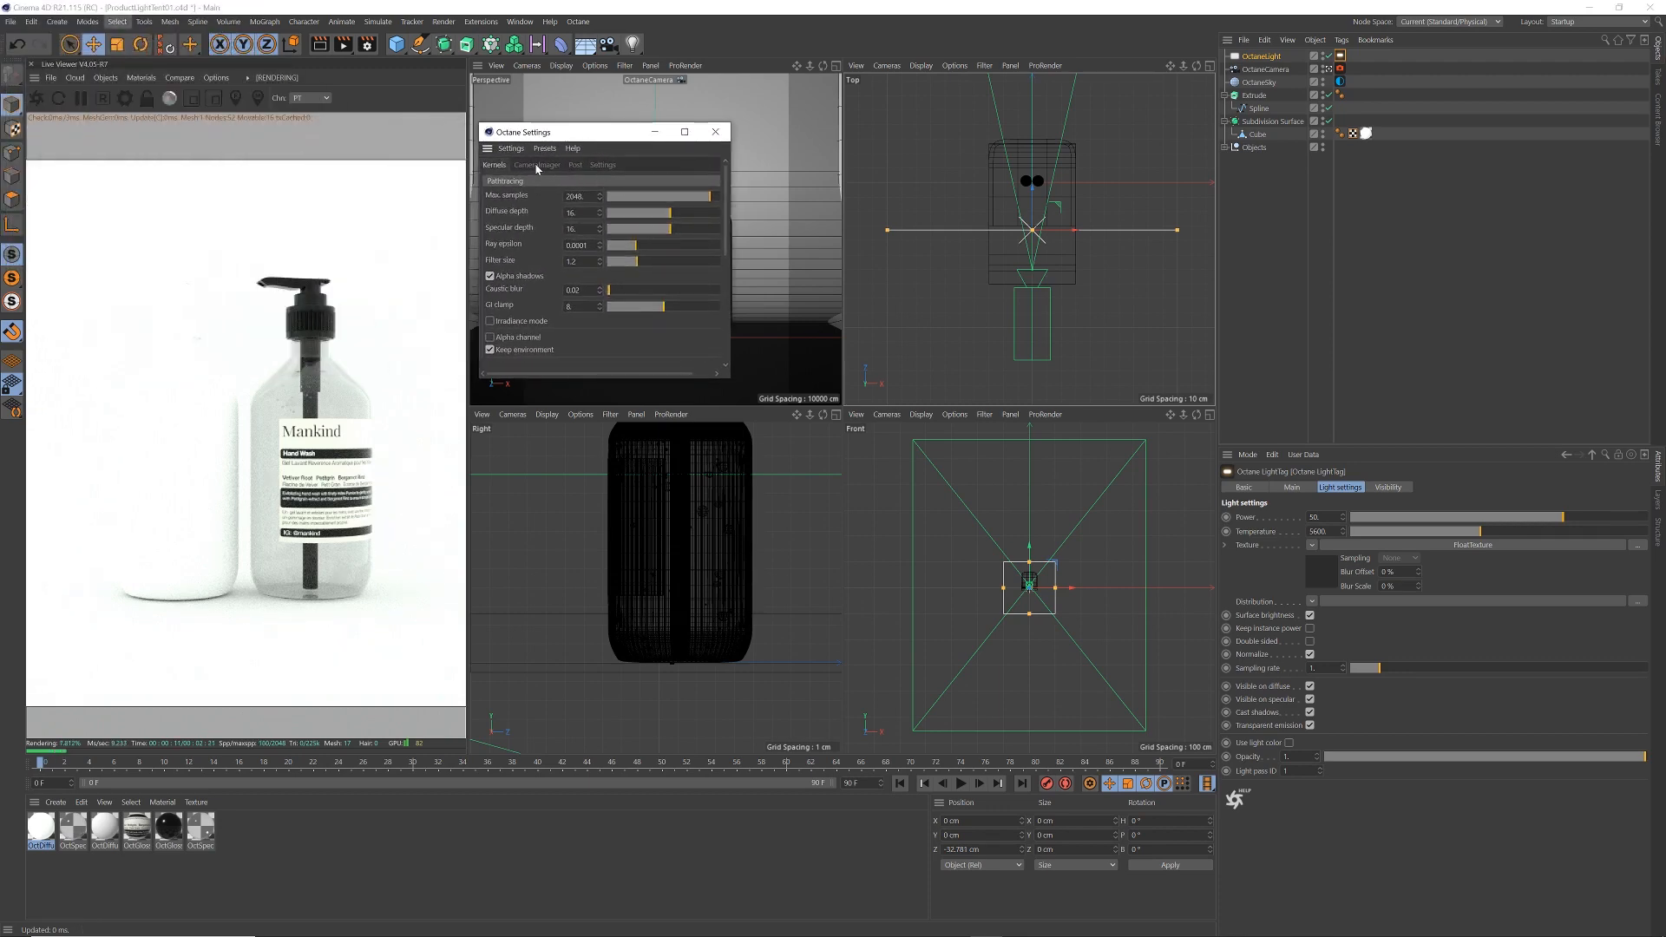
{"action": "left_click", "coordinate": [536, 165]}
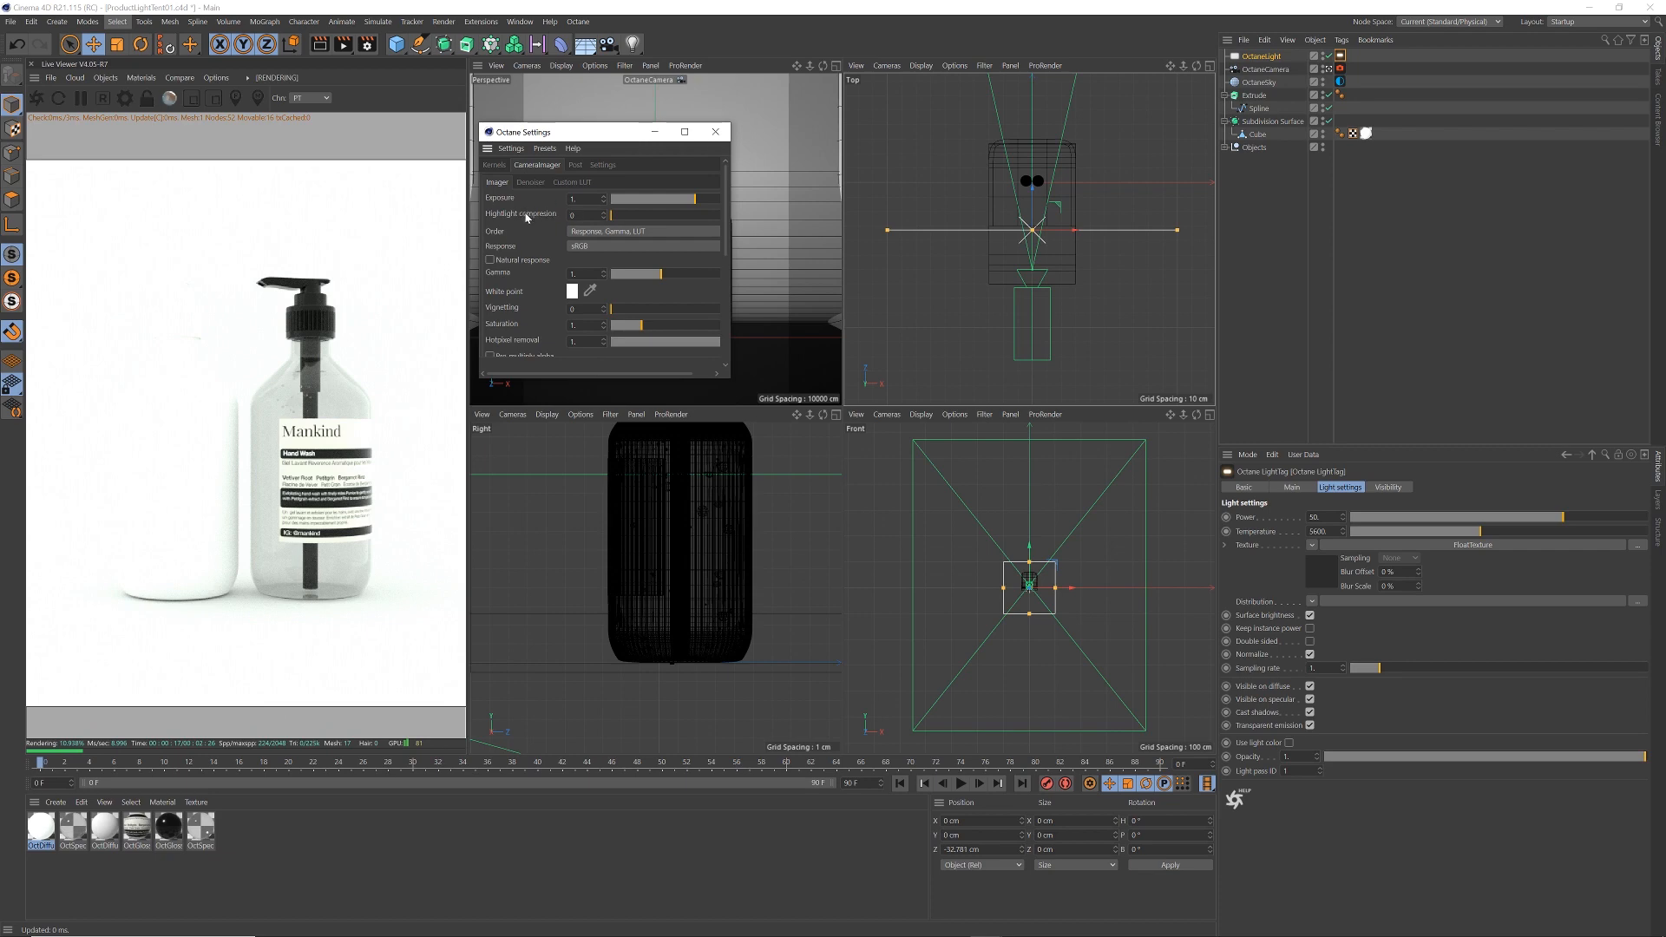
{"action": "left_click_drag", "start_coordinate": [611, 214], "coordinate": [629, 213]}
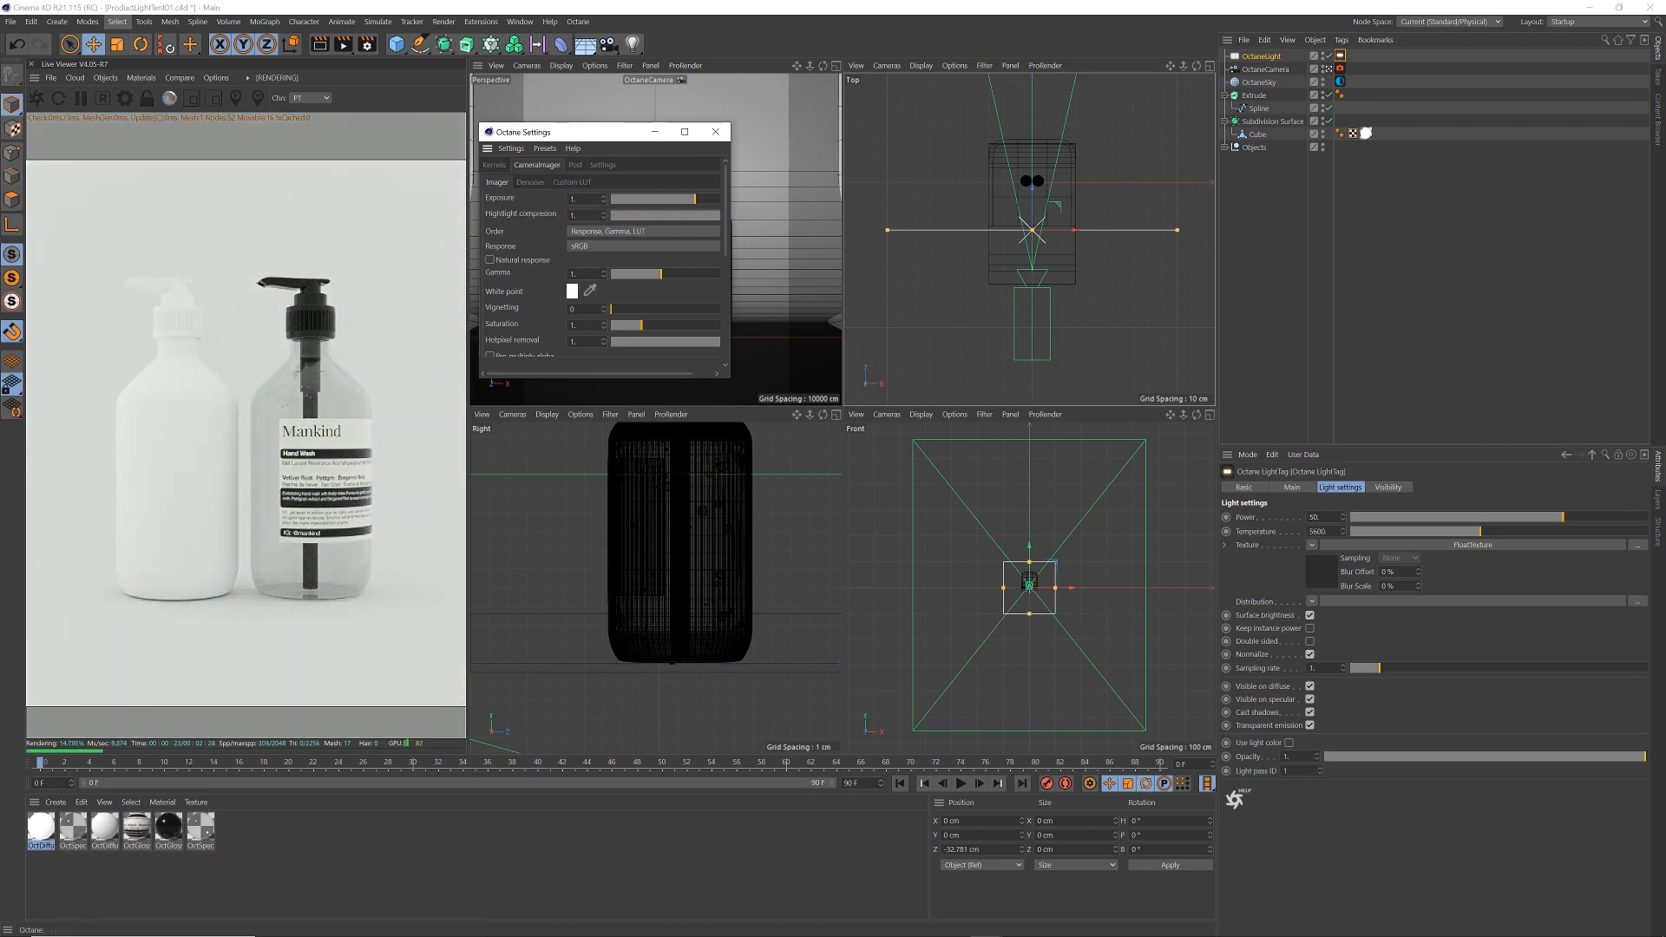
{"action": "left_click", "coordinate": [715, 131]}
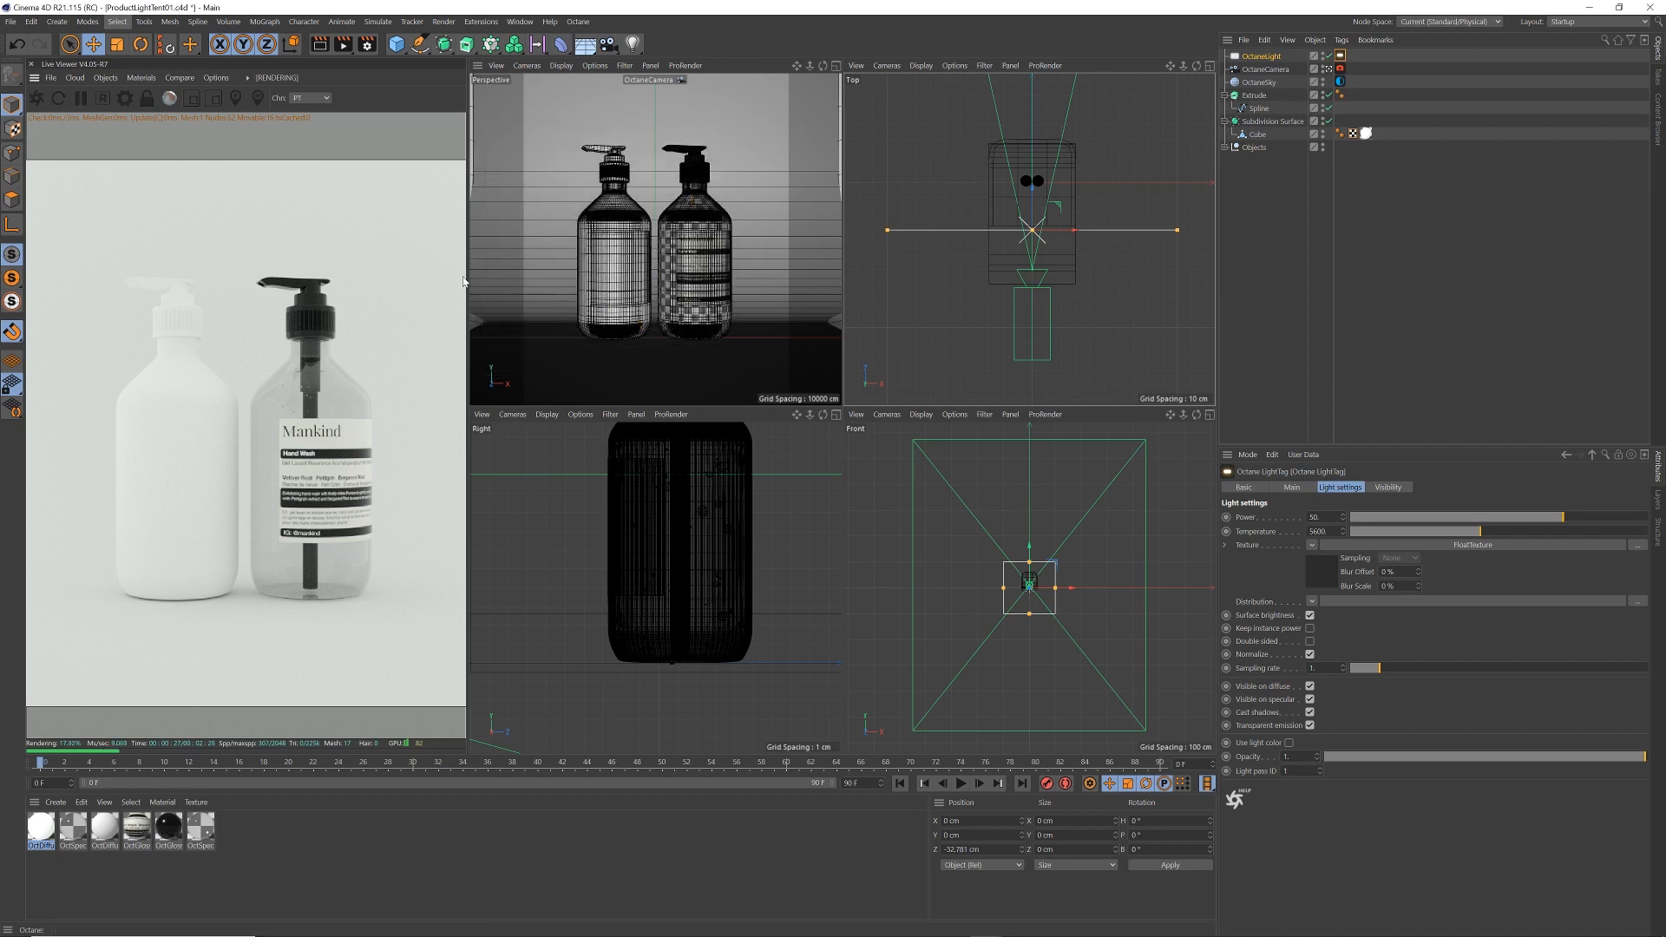
{"action": "mouse_move", "coordinate": [454, 384]}
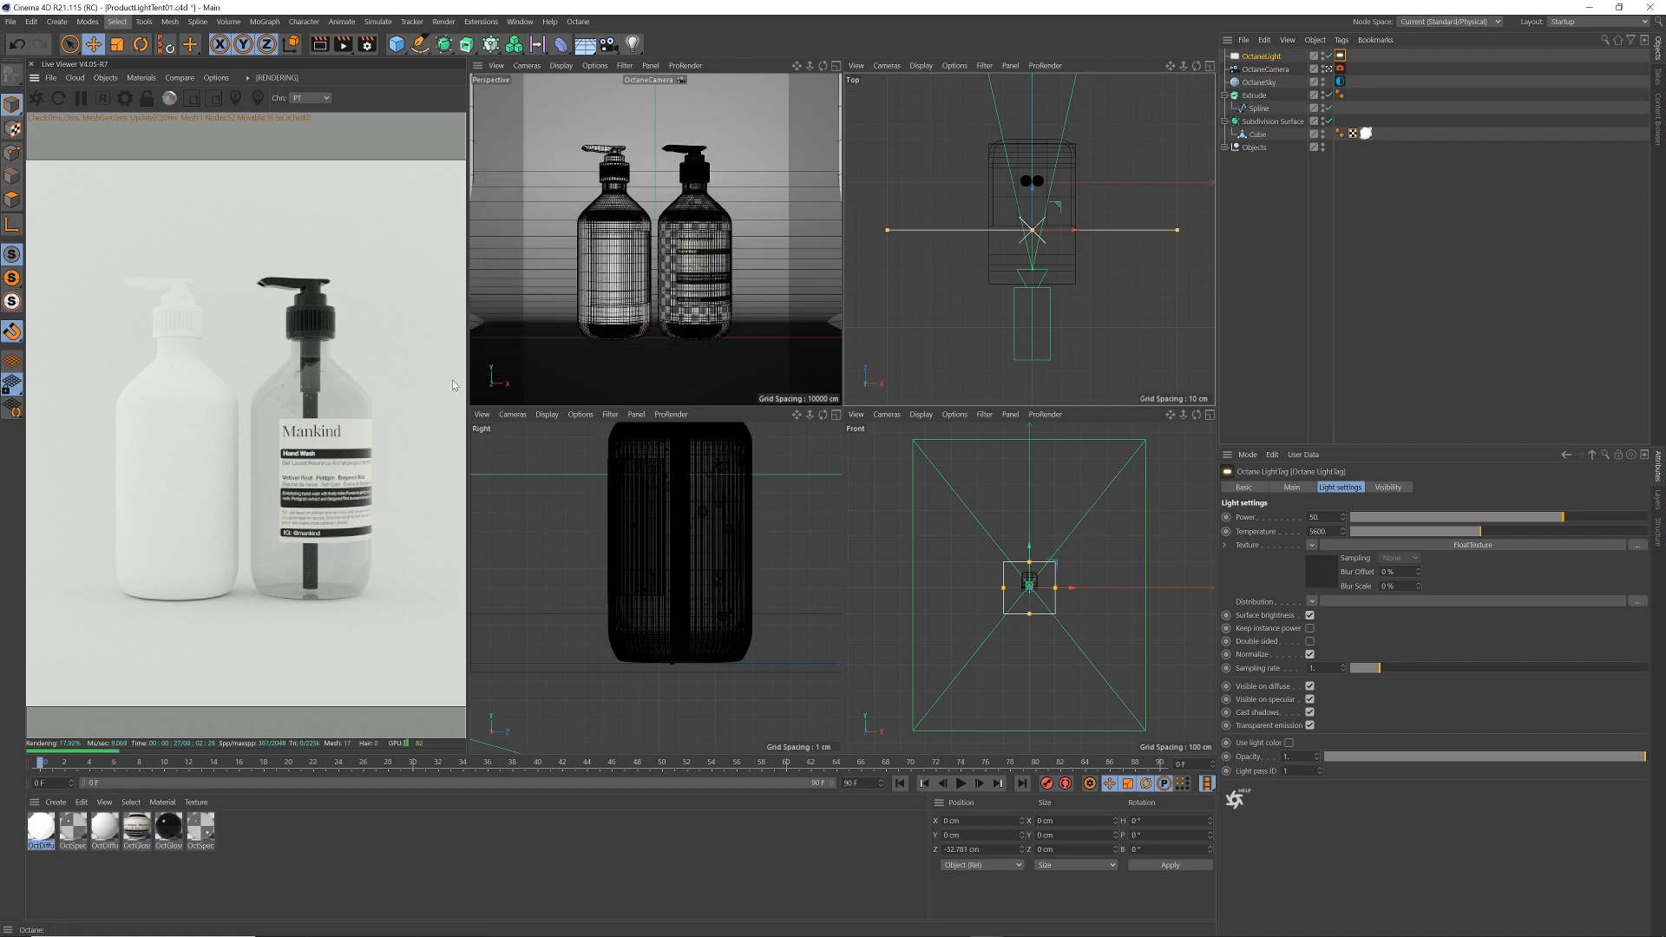